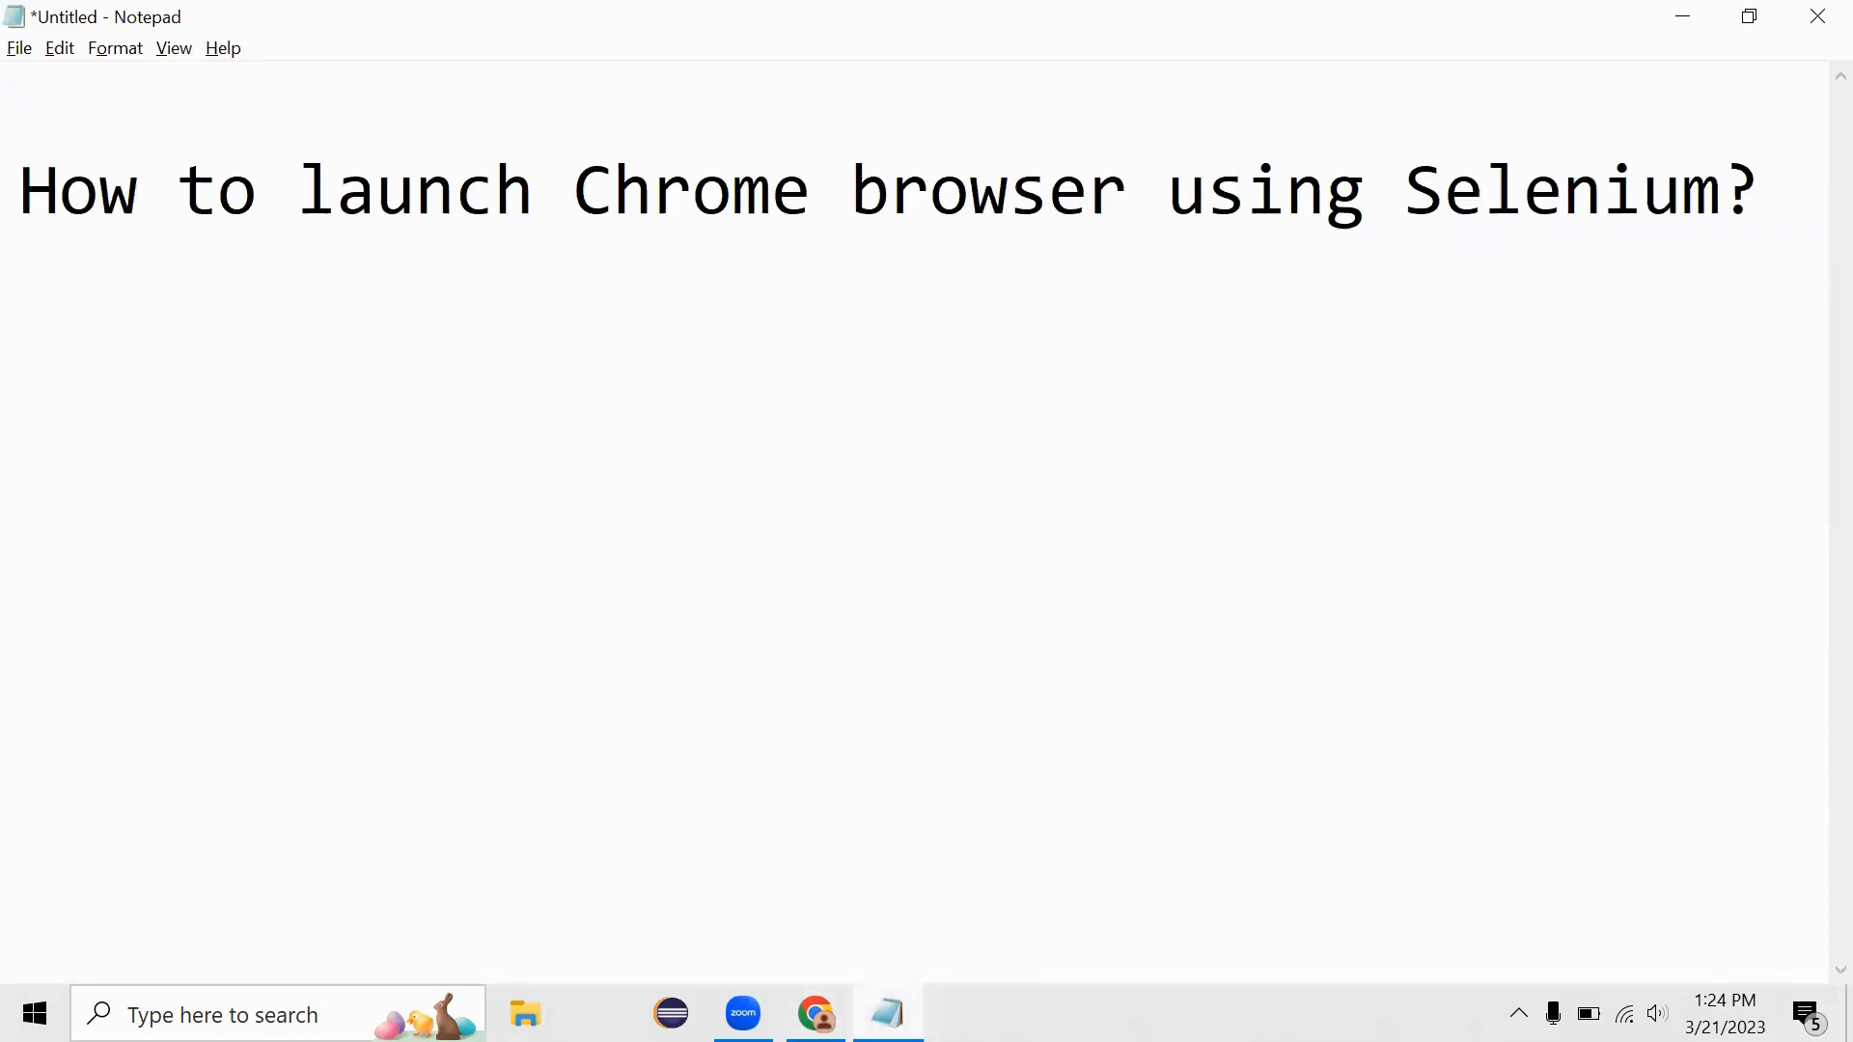
Switch to Chrome and go from the selenium.dev home page to its Downloads page.
{"action": "key", "text": "Return"}
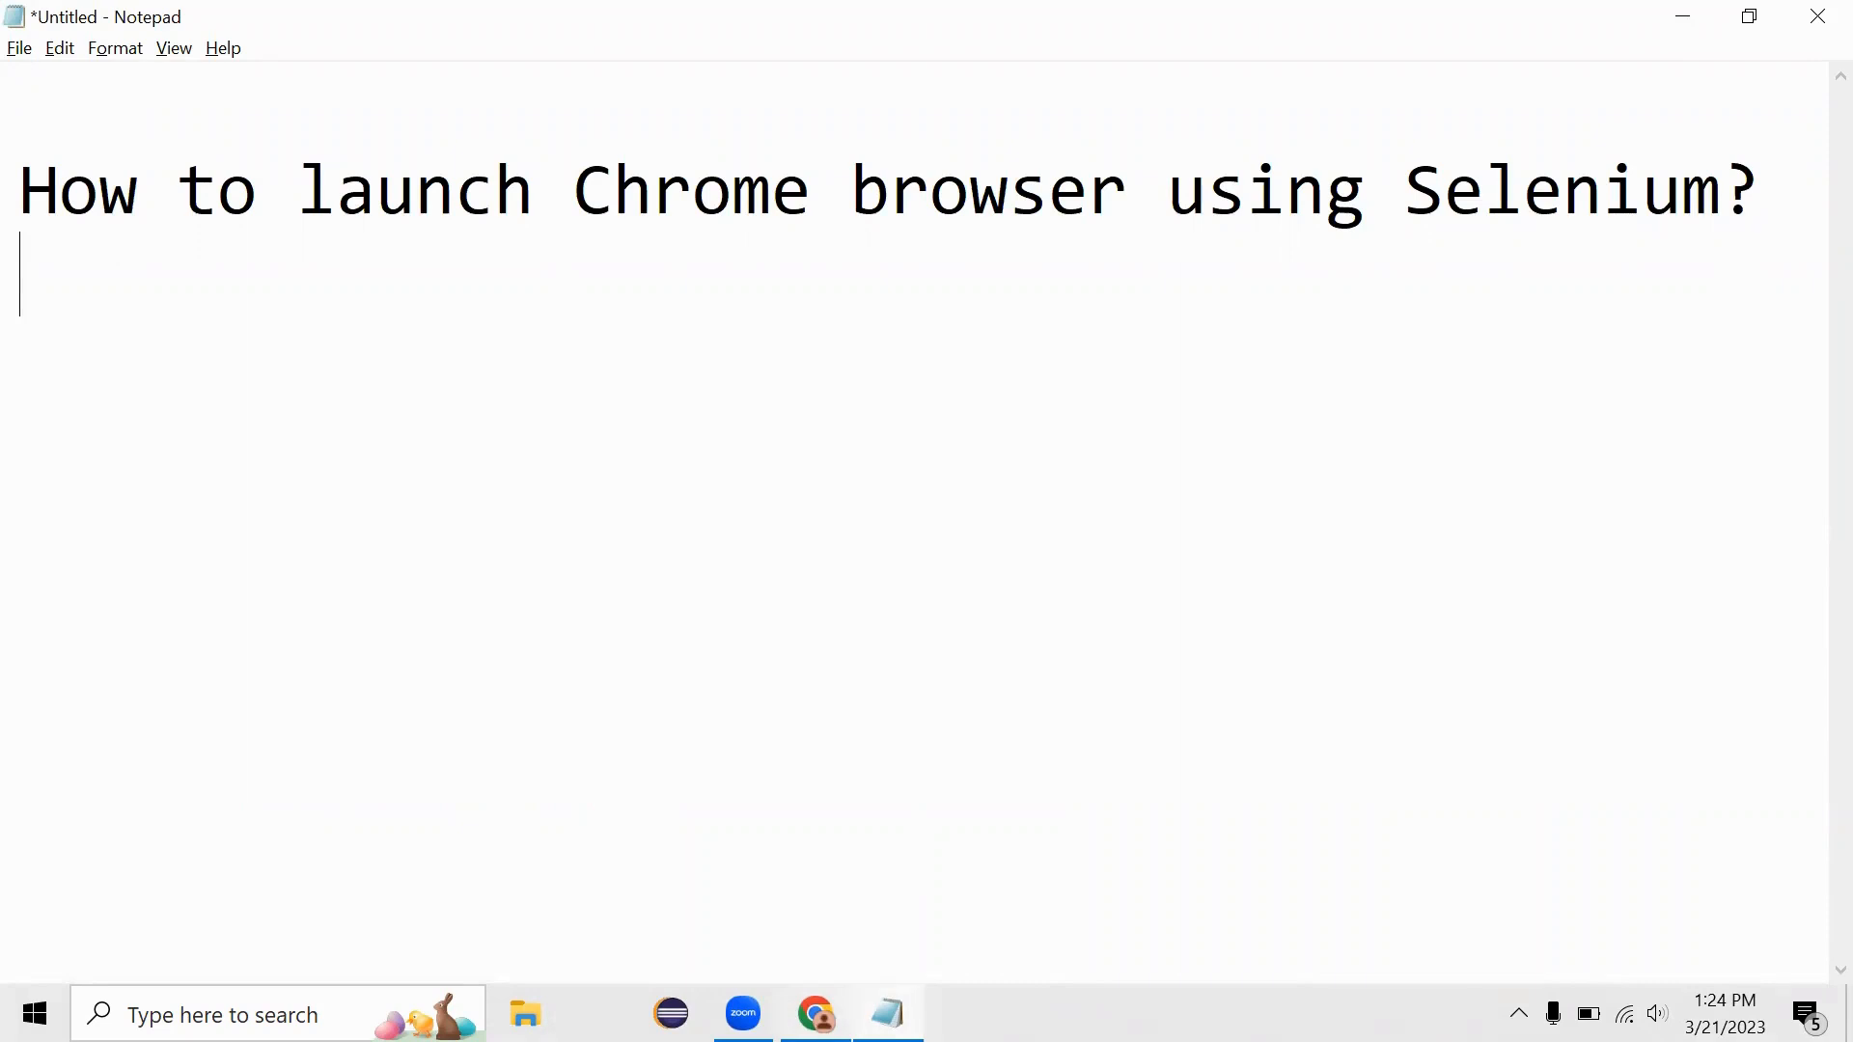
{"action": "left_click", "coordinate": [815, 1014]}
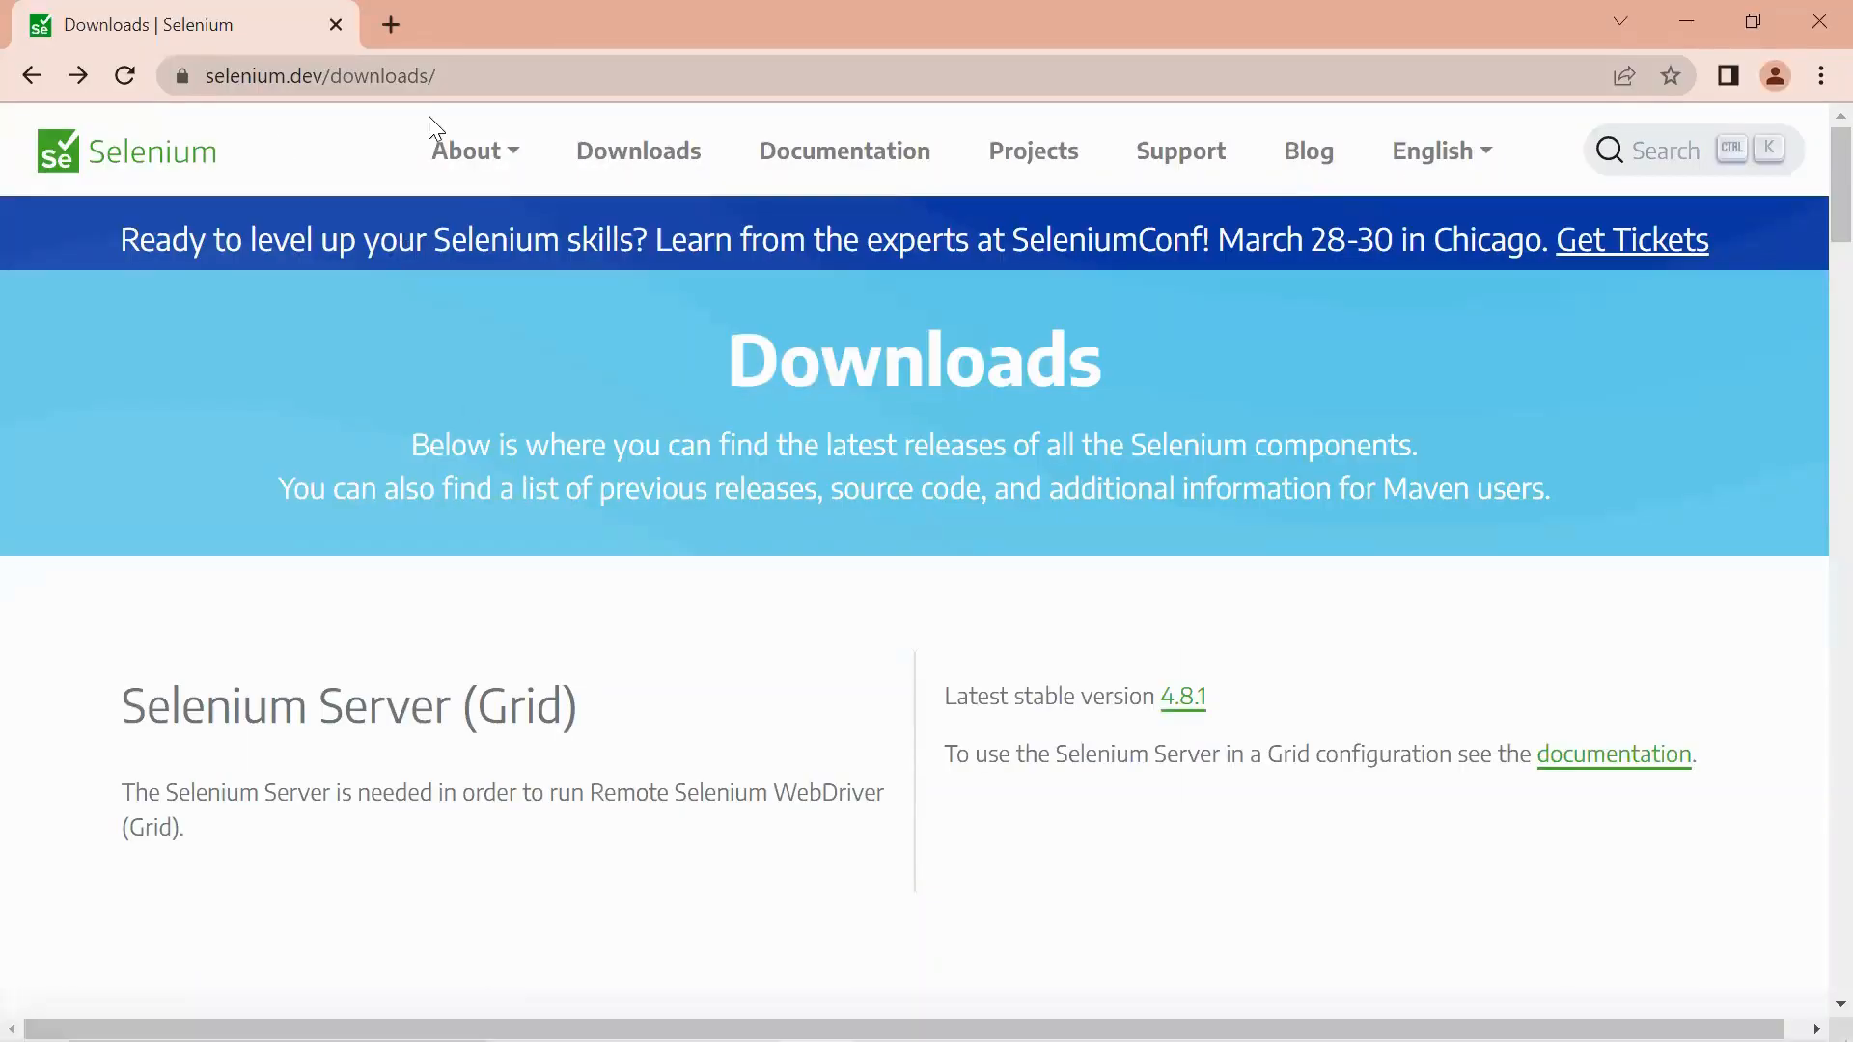
{"action": "left_click", "coordinate": [318, 75]}
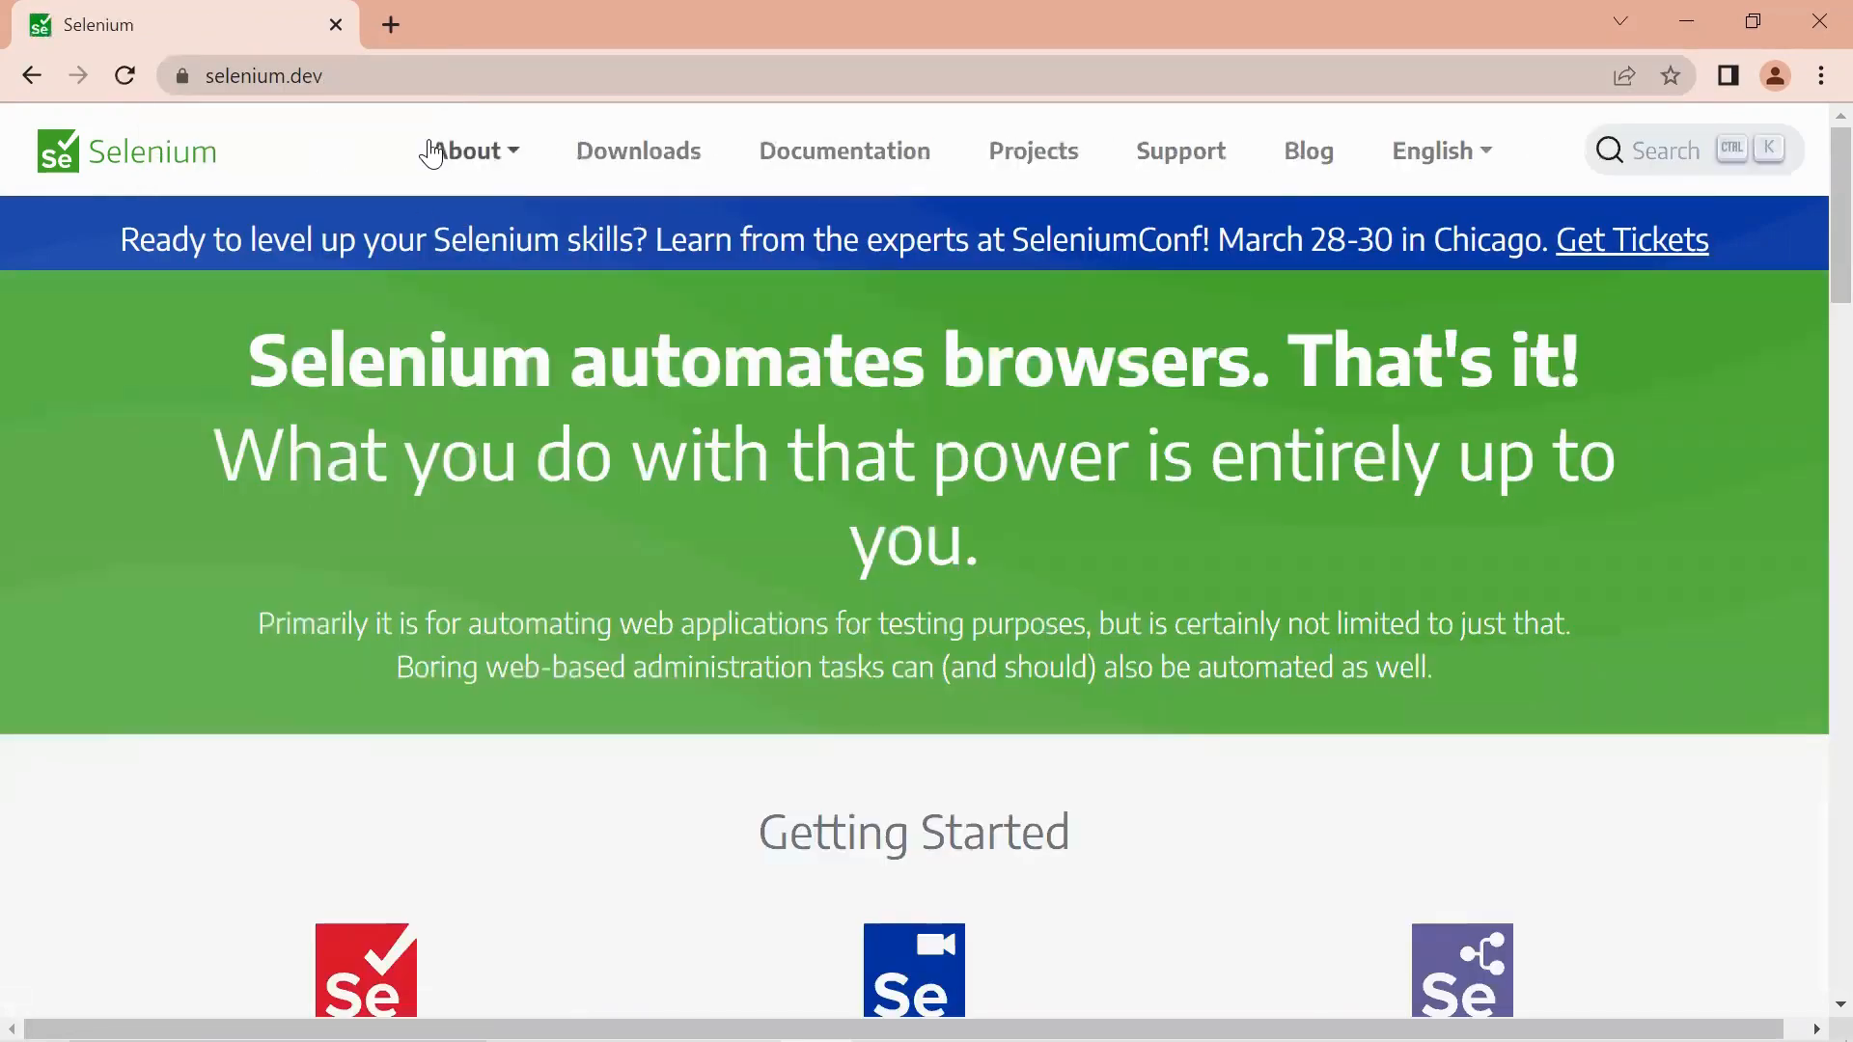
{"action": "mouse_move", "coordinate": [328, 134]}
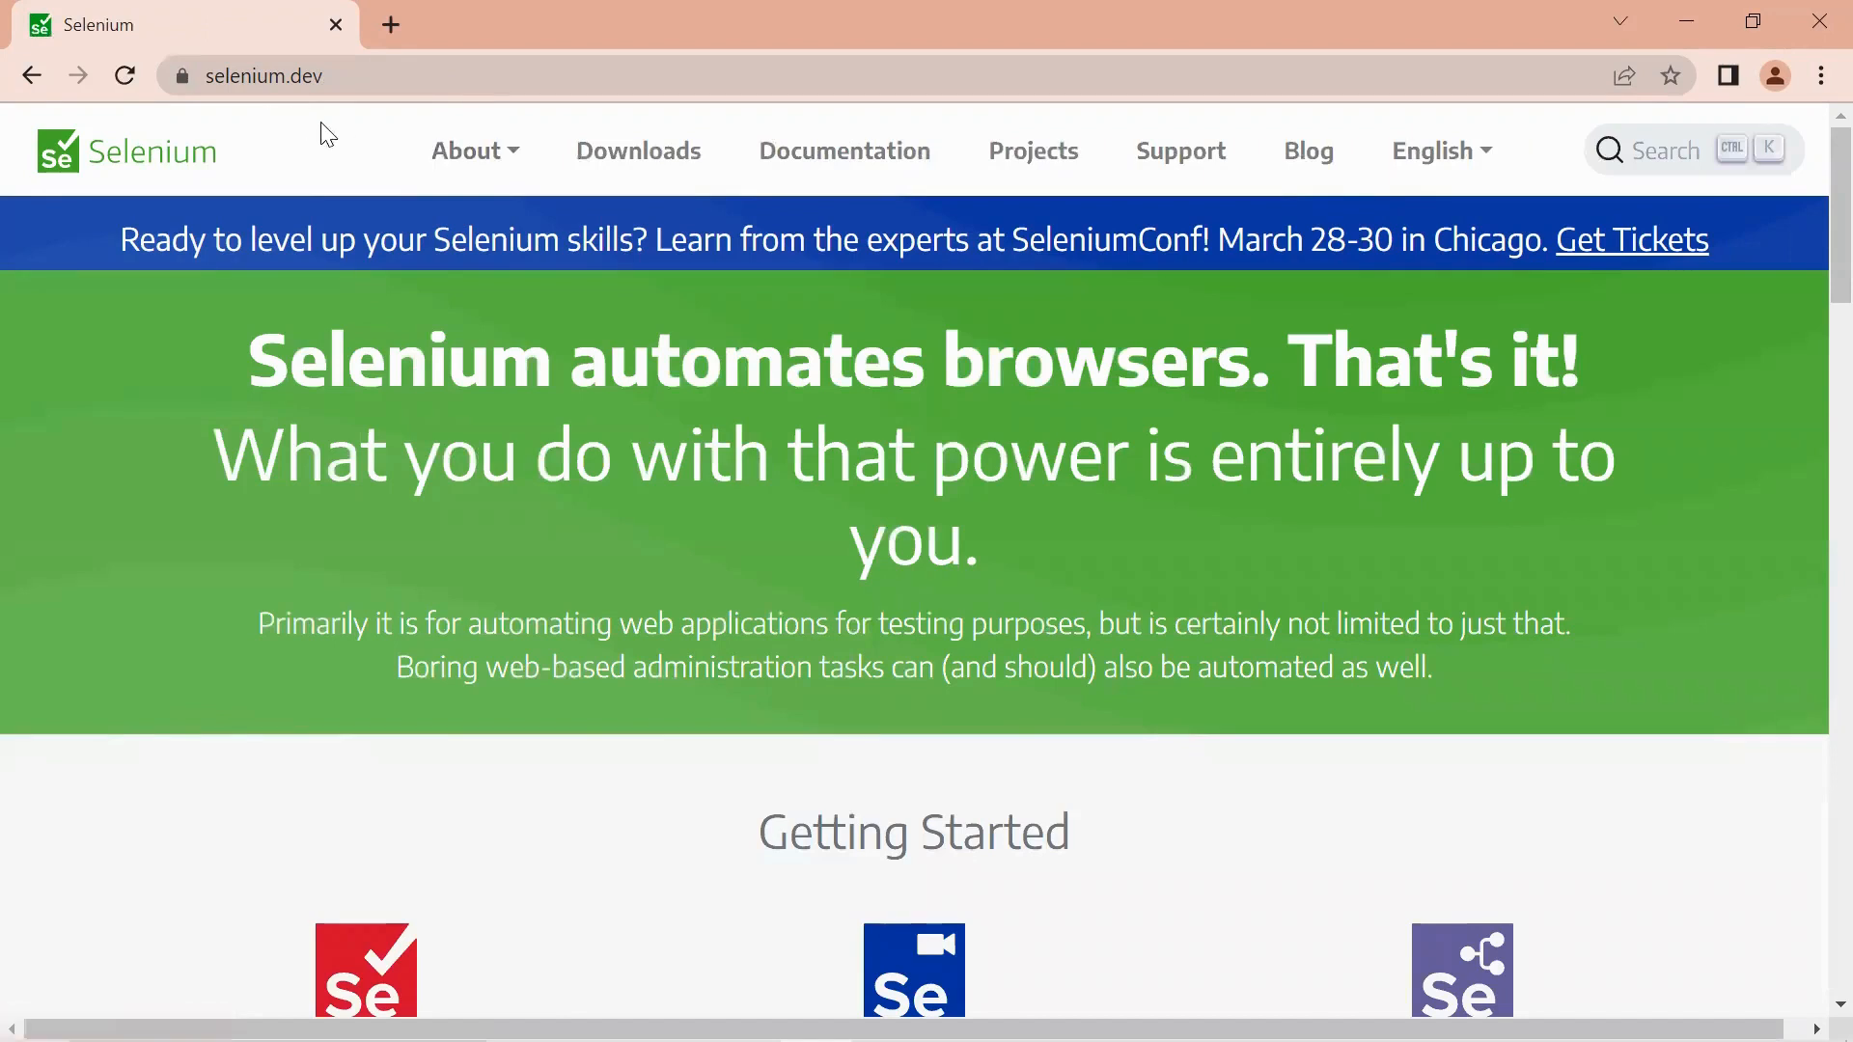
{"action": "mouse_move", "coordinate": [637, 150]}
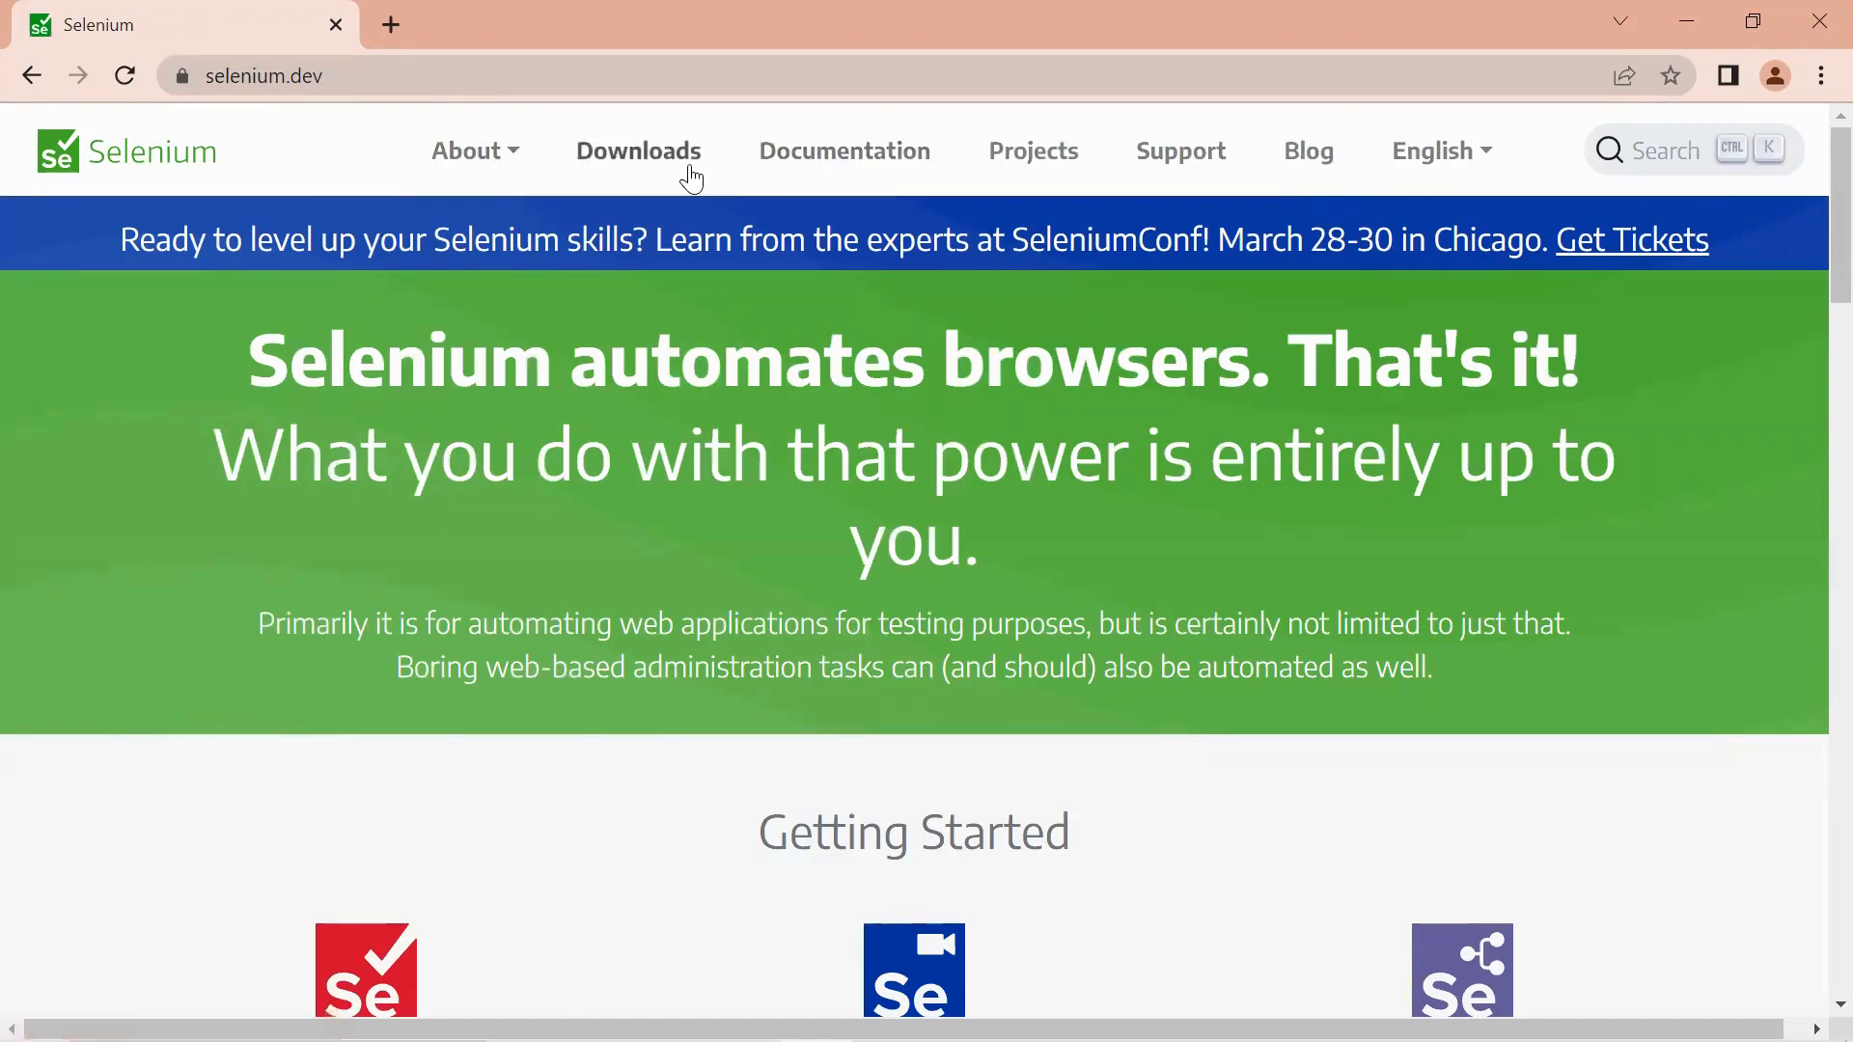
{"action": "mouse_move", "coordinate": [637, 151]}
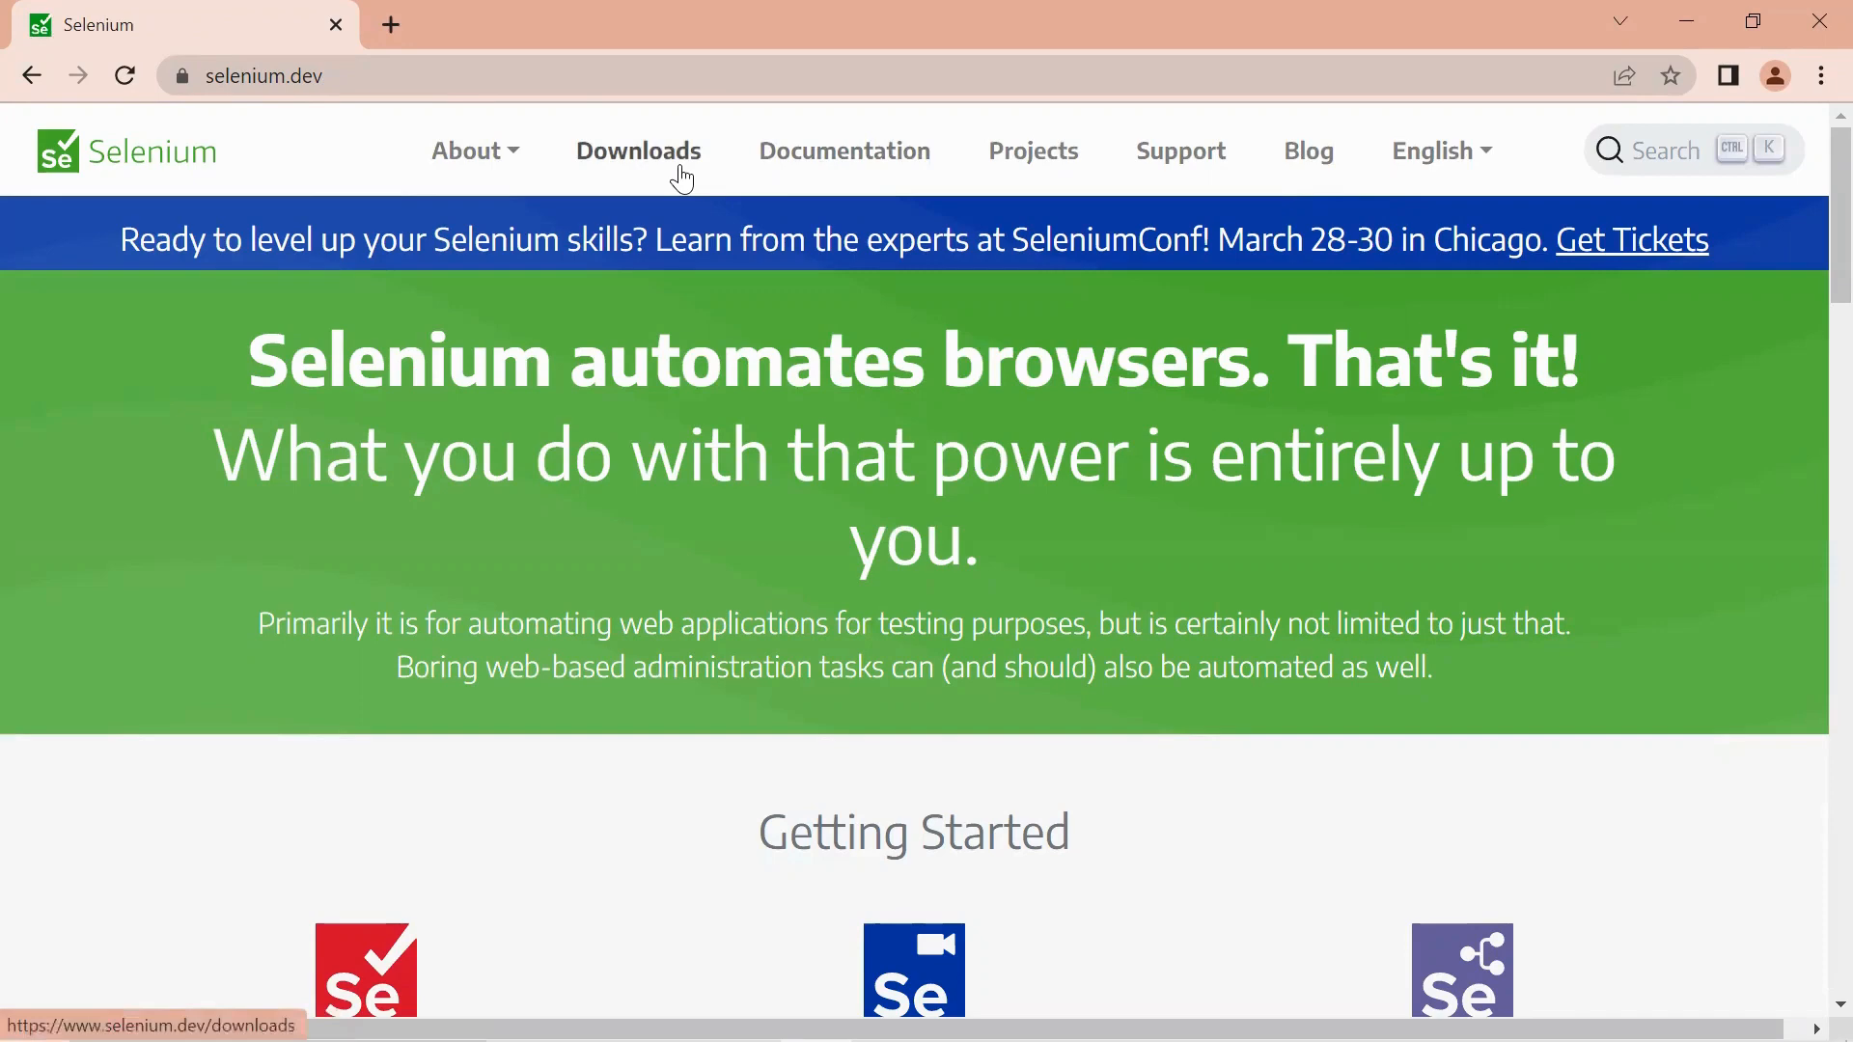
{"action": "left_click", "coordinate": [637, 150]}
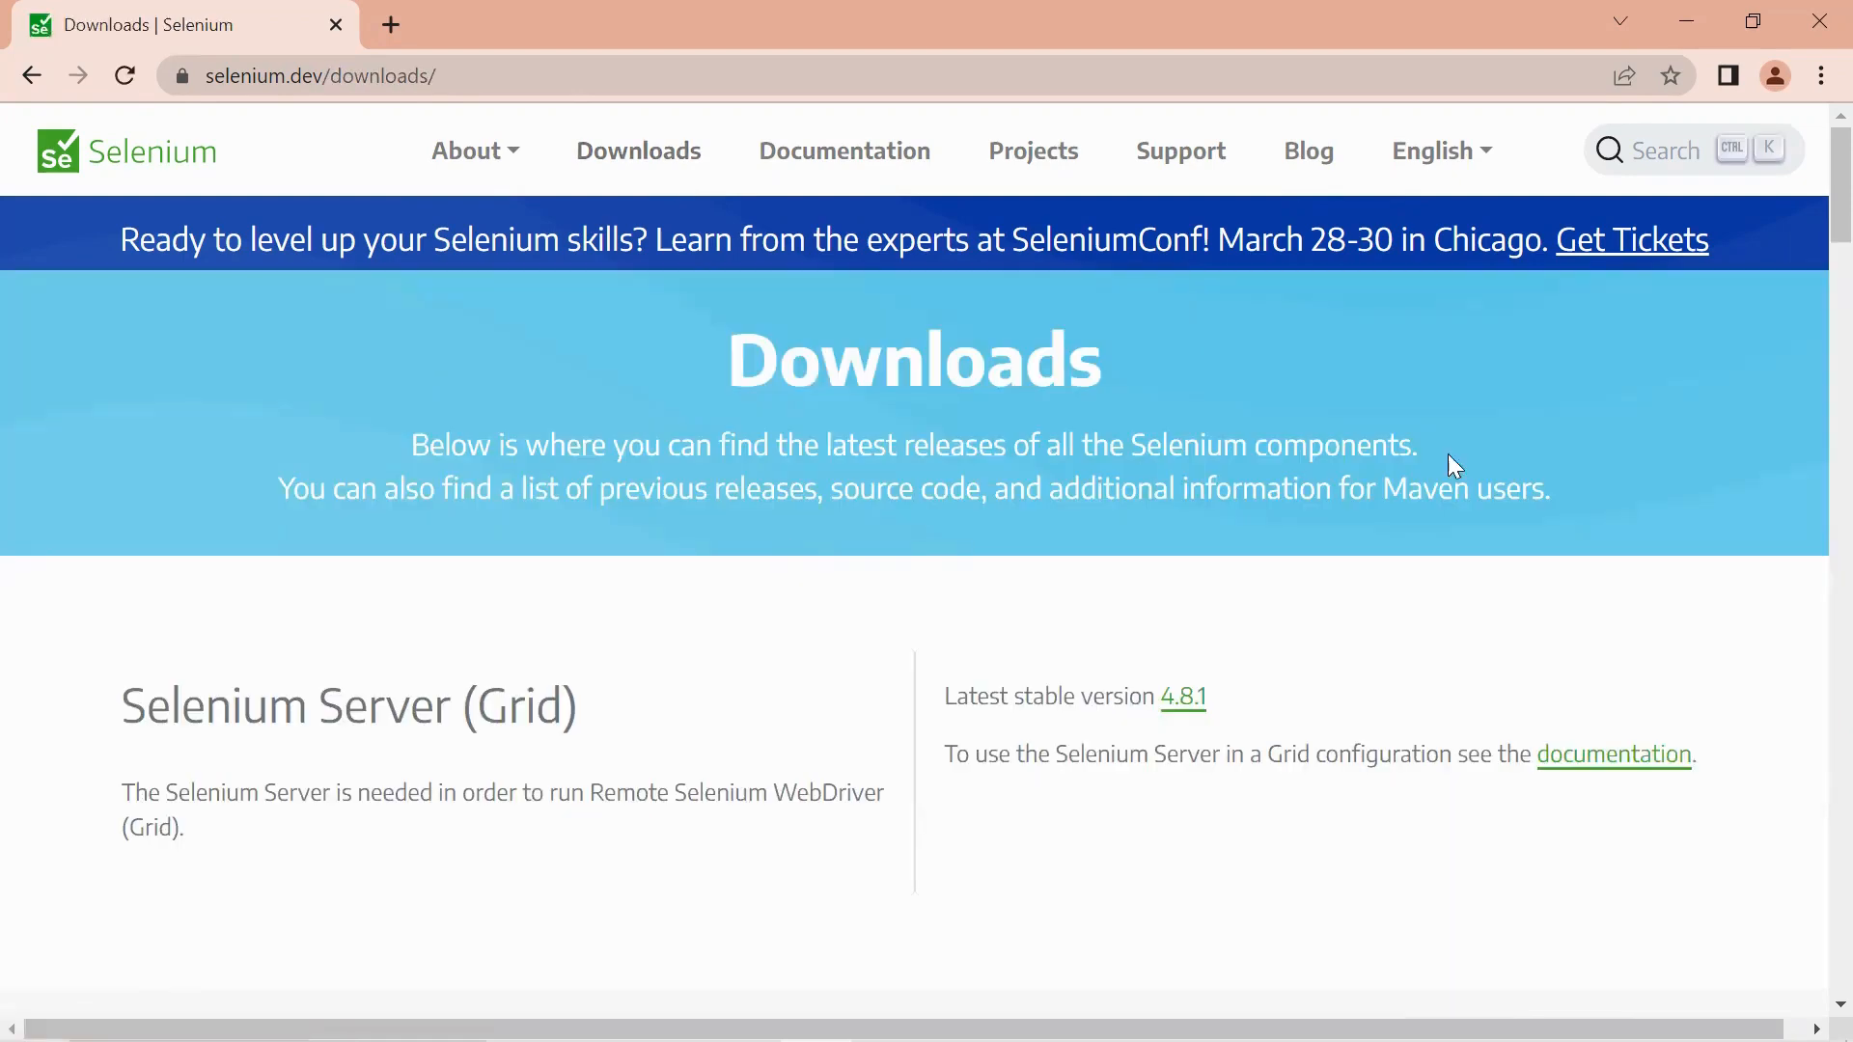
Scroll the downloads page down to the Selenium IDE and Previous Releases sections.
{"action": "scroll", "scroll_direction": "down", "scroll_amount": 3}
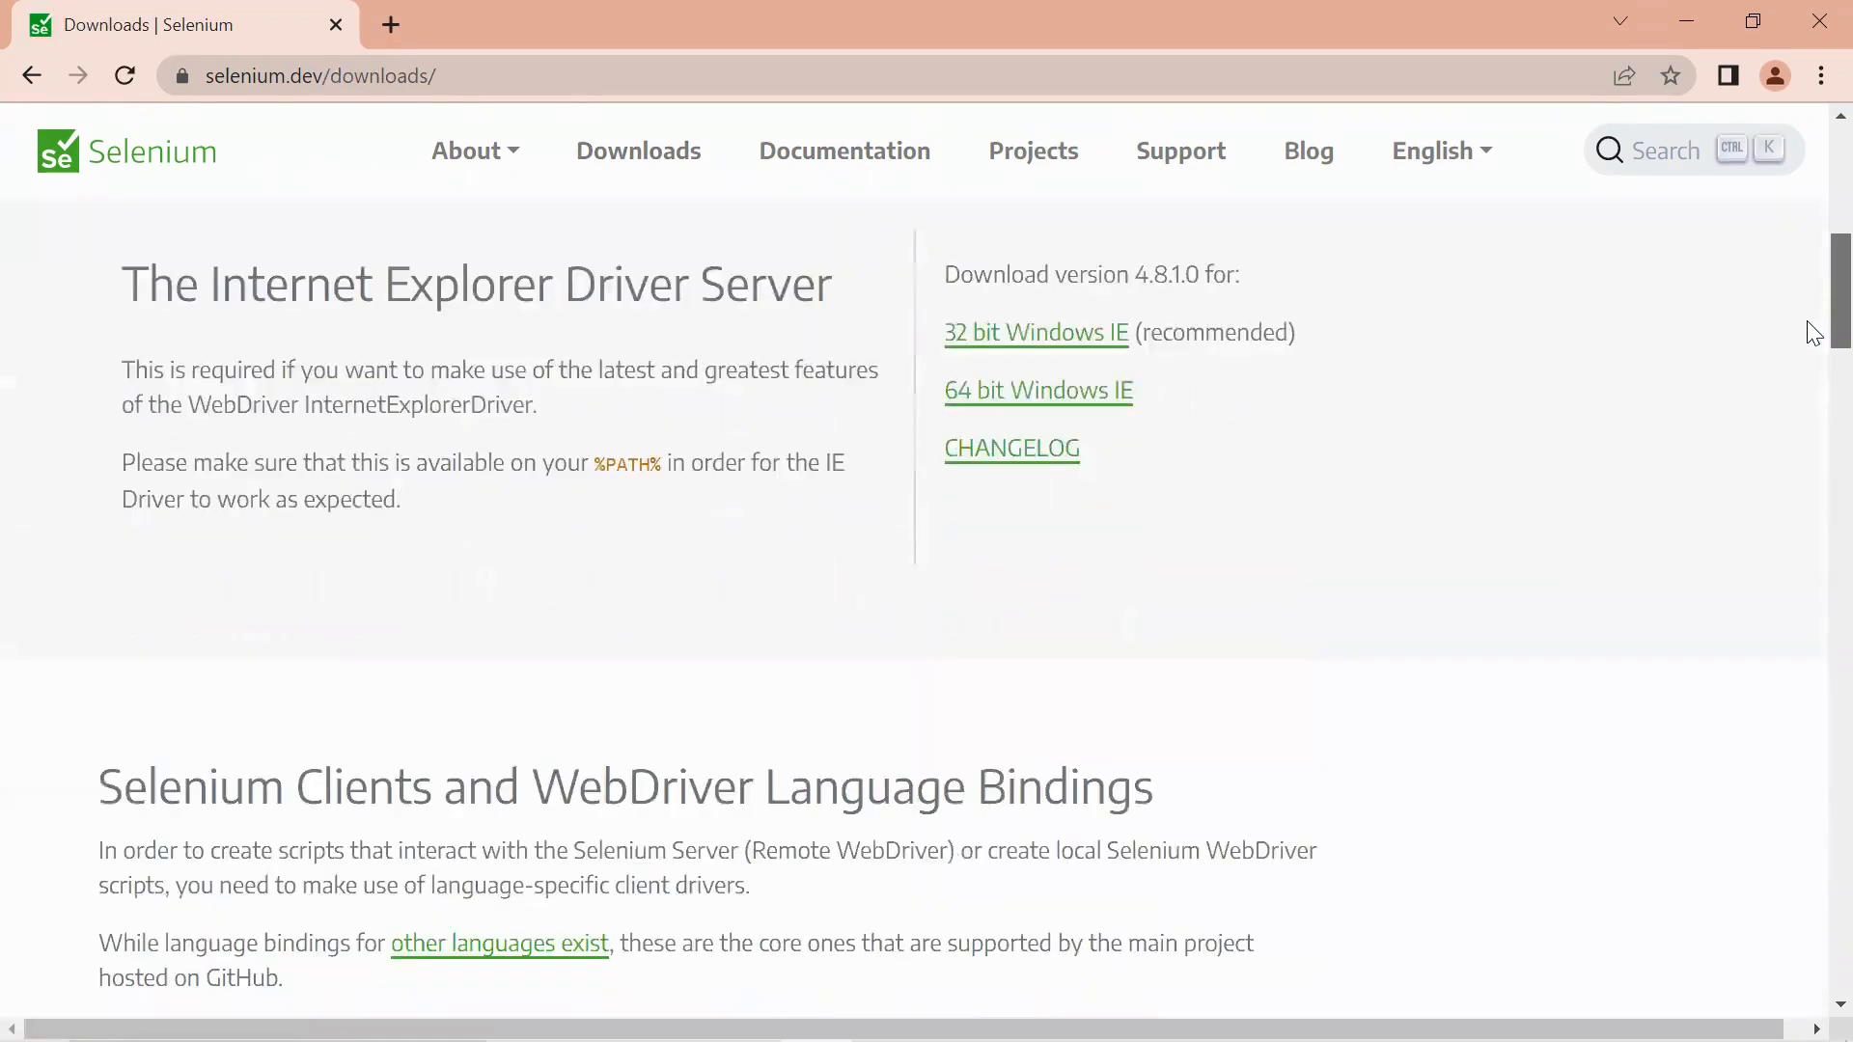
{"action": "scroll", "scroll_direction": "down", "scroll_amount": 3}
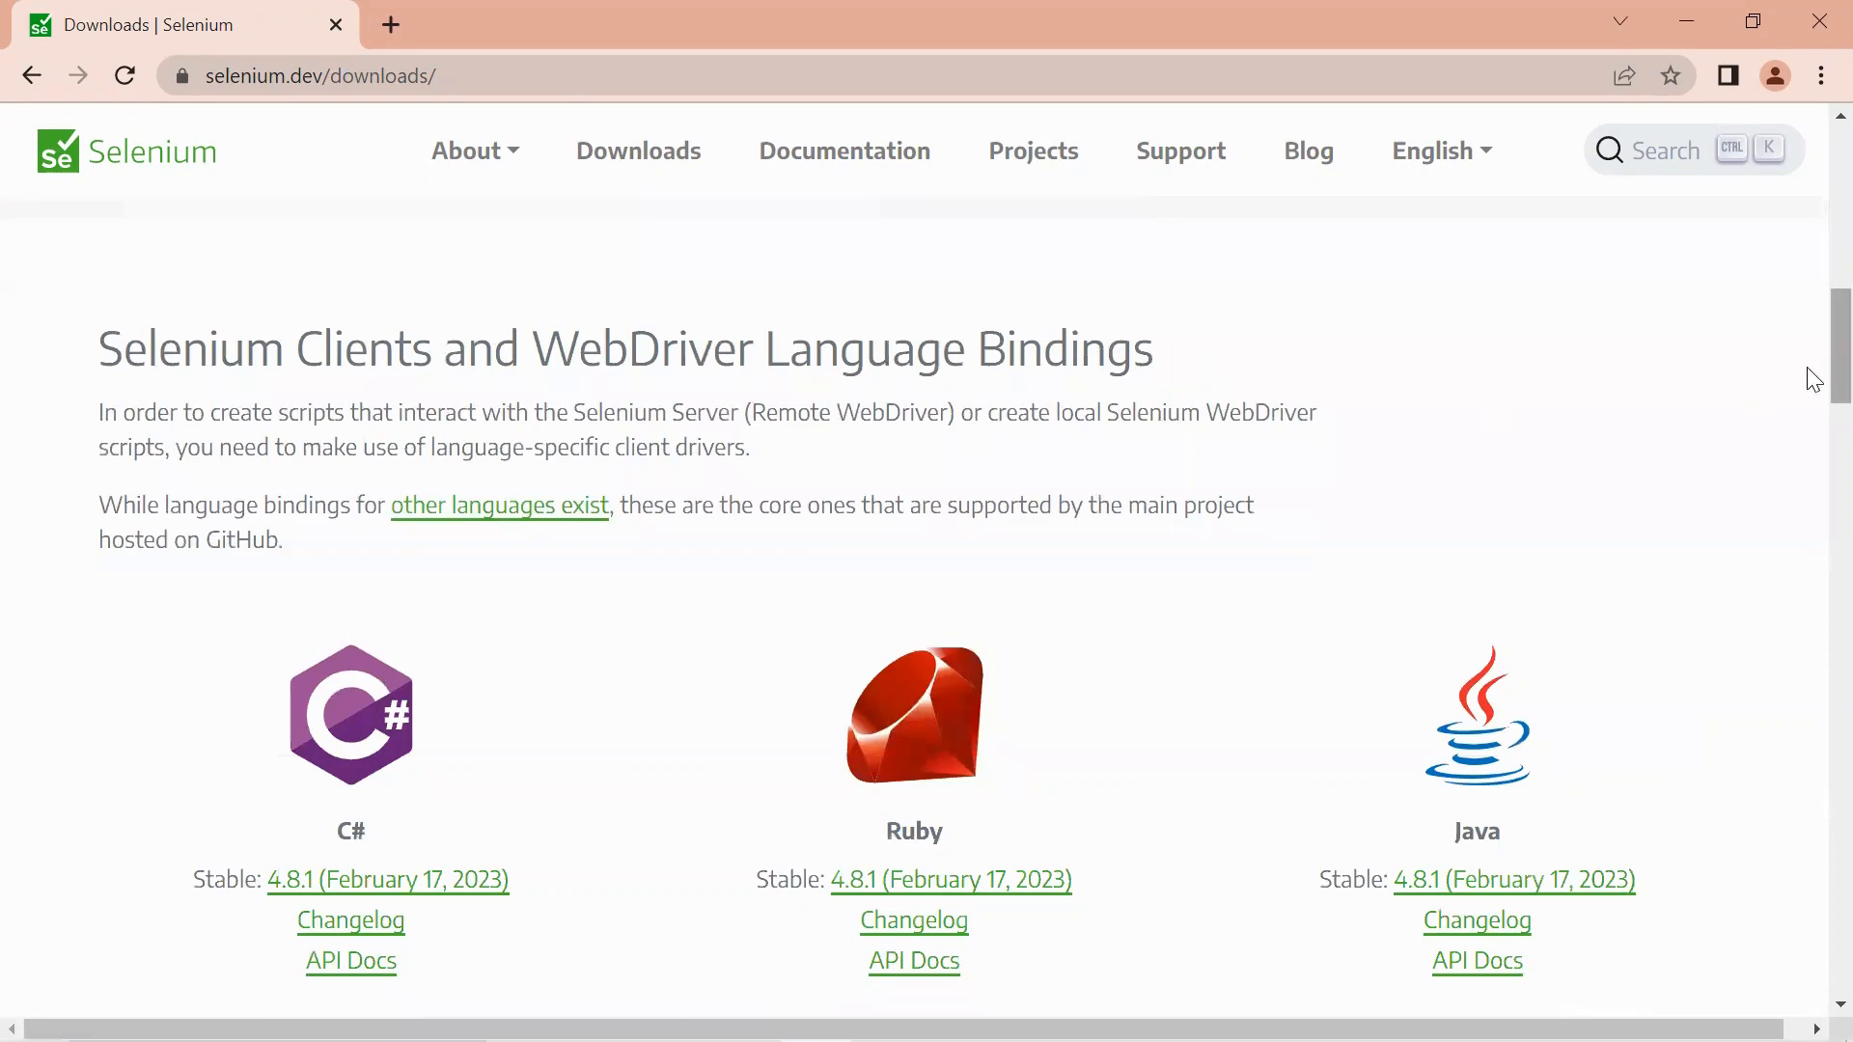
{"action": "scroll", "scroll_direction": "down", "scroll_amount": 3}
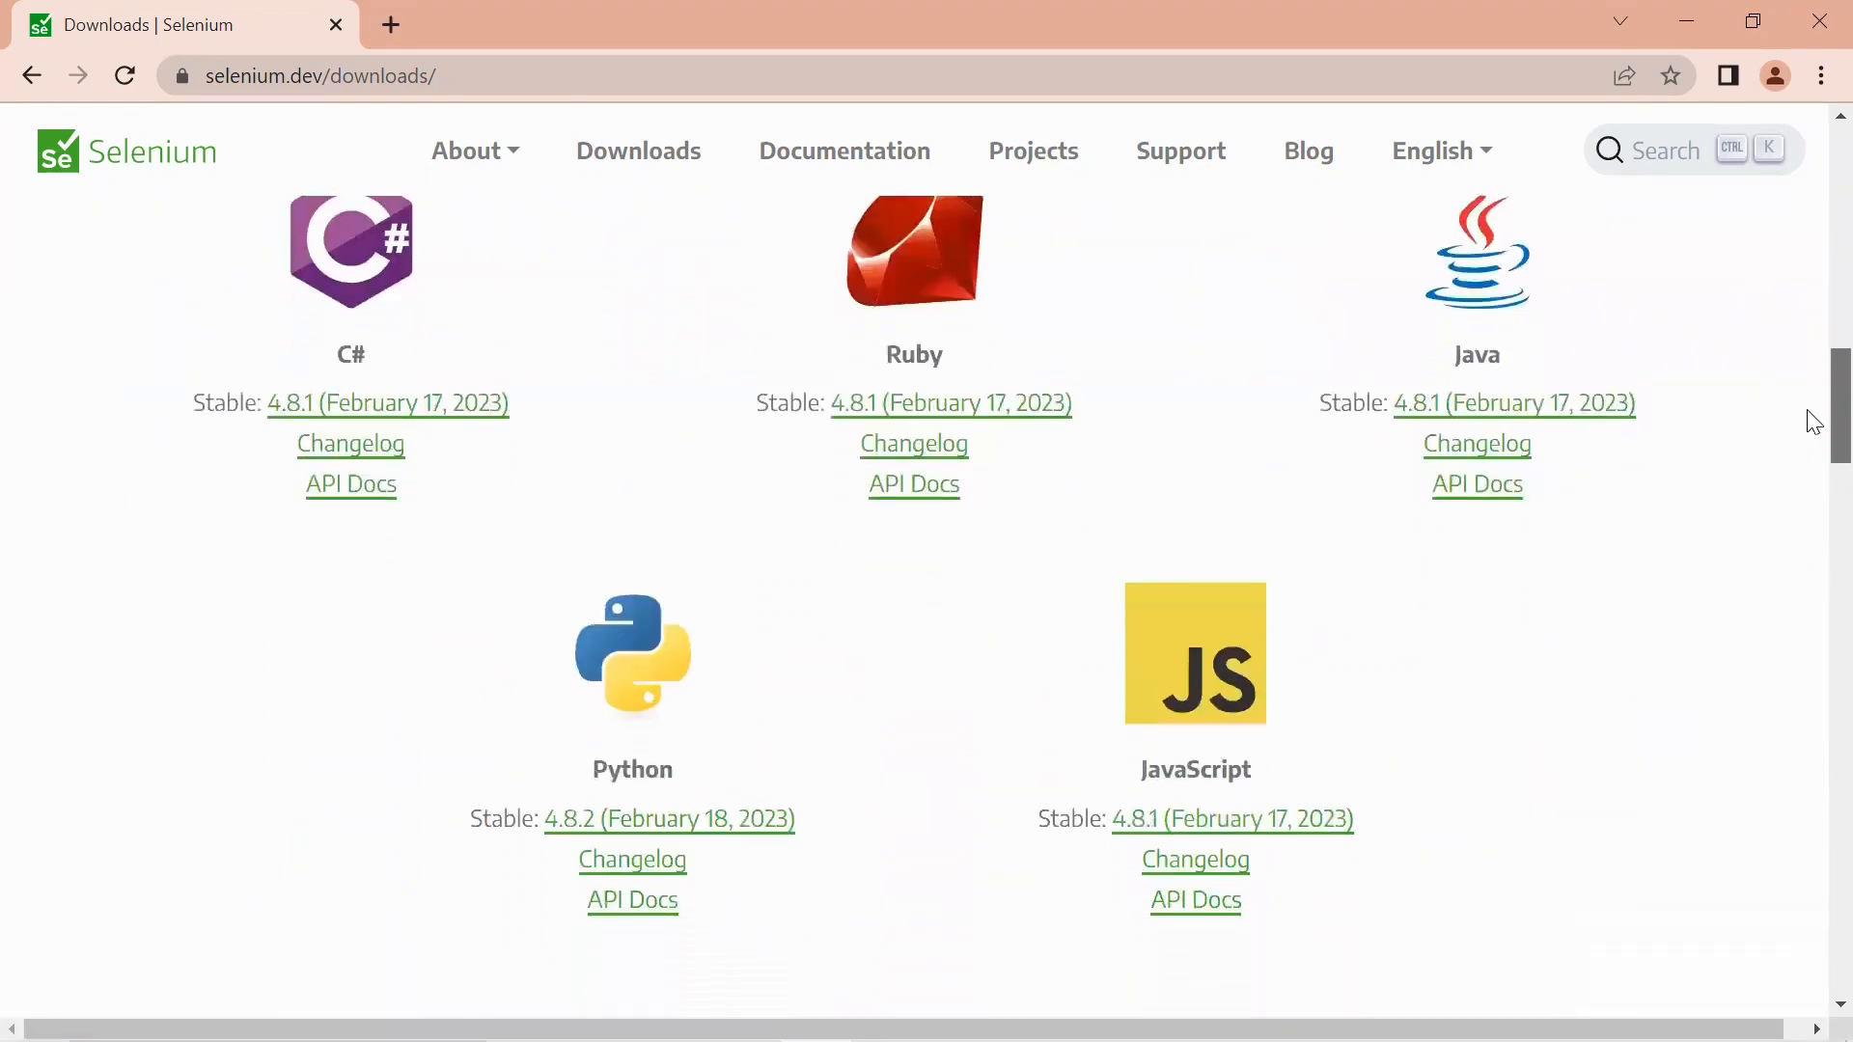
{"action": "scroll", "scroll_direction": "down", "scroll_amount": 3}
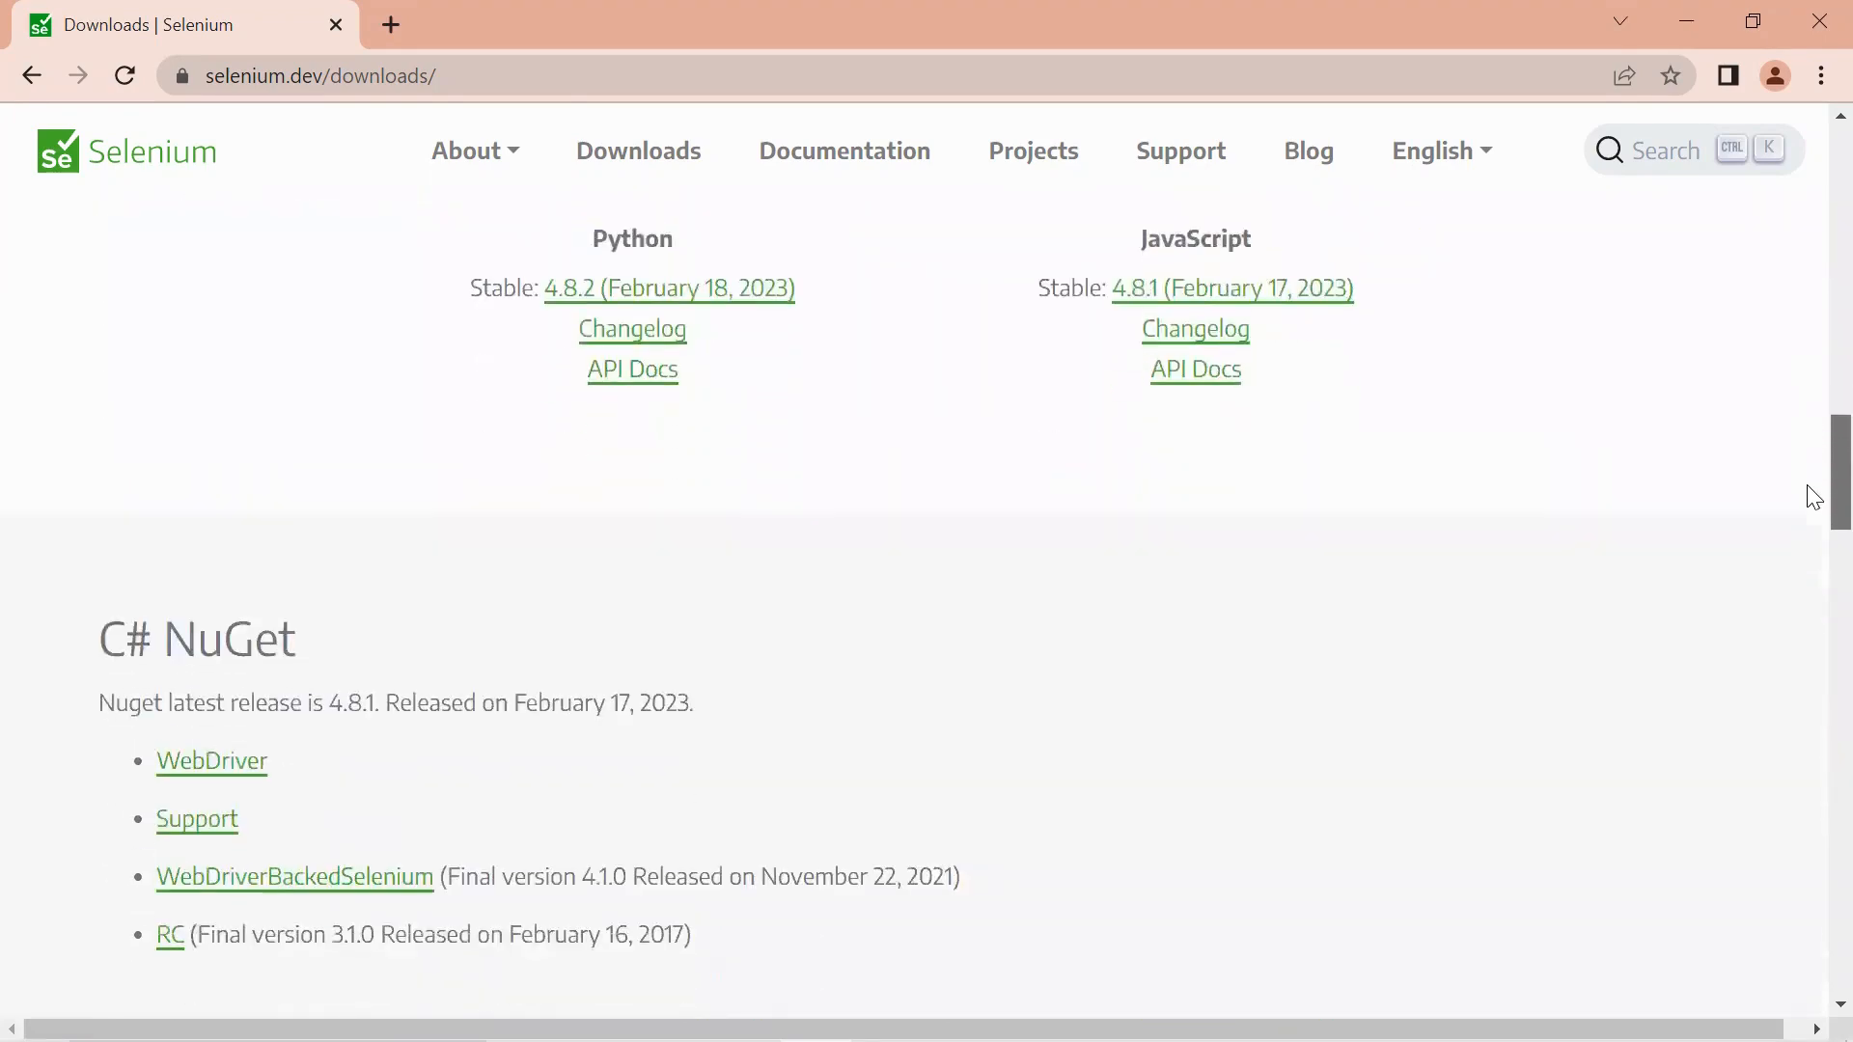
{"action": "scroll", "scroll_direction": "up", "scroll_amount": 3}
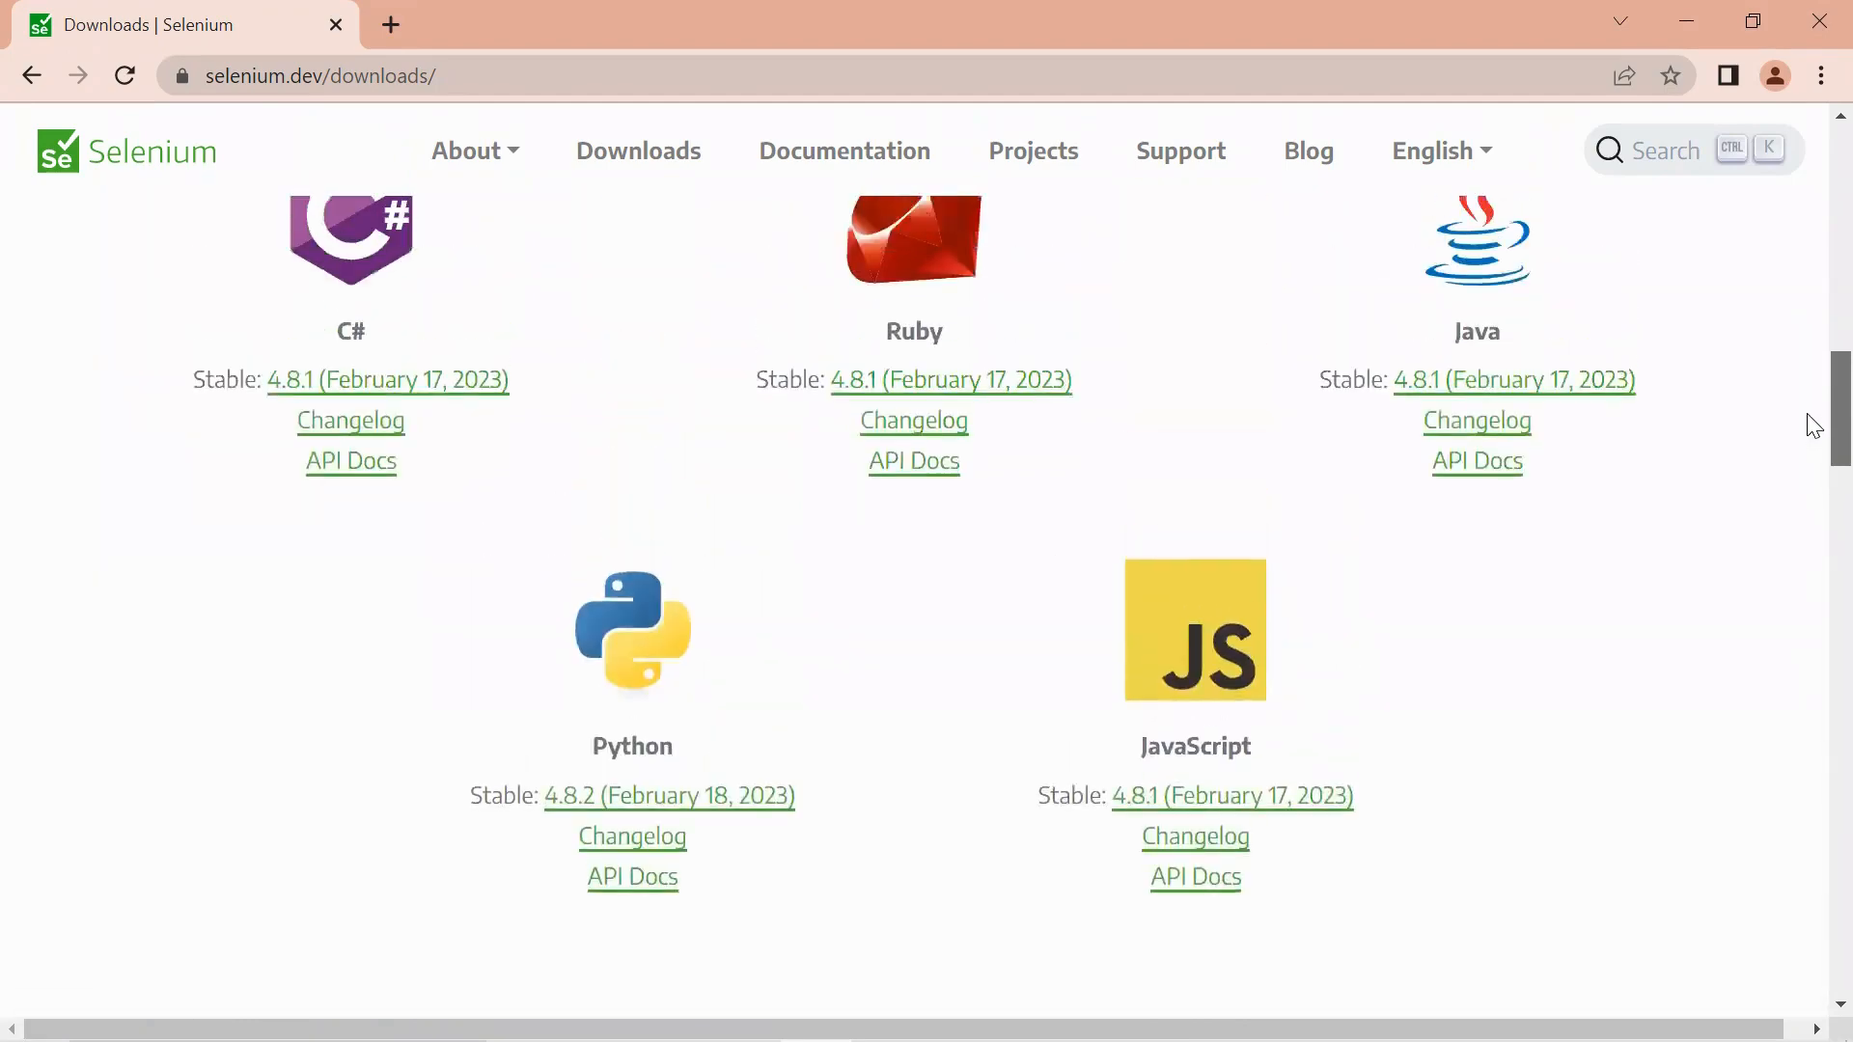
{"action": "scroll", "scroll_direction": "down", "scroll_amount": 3}
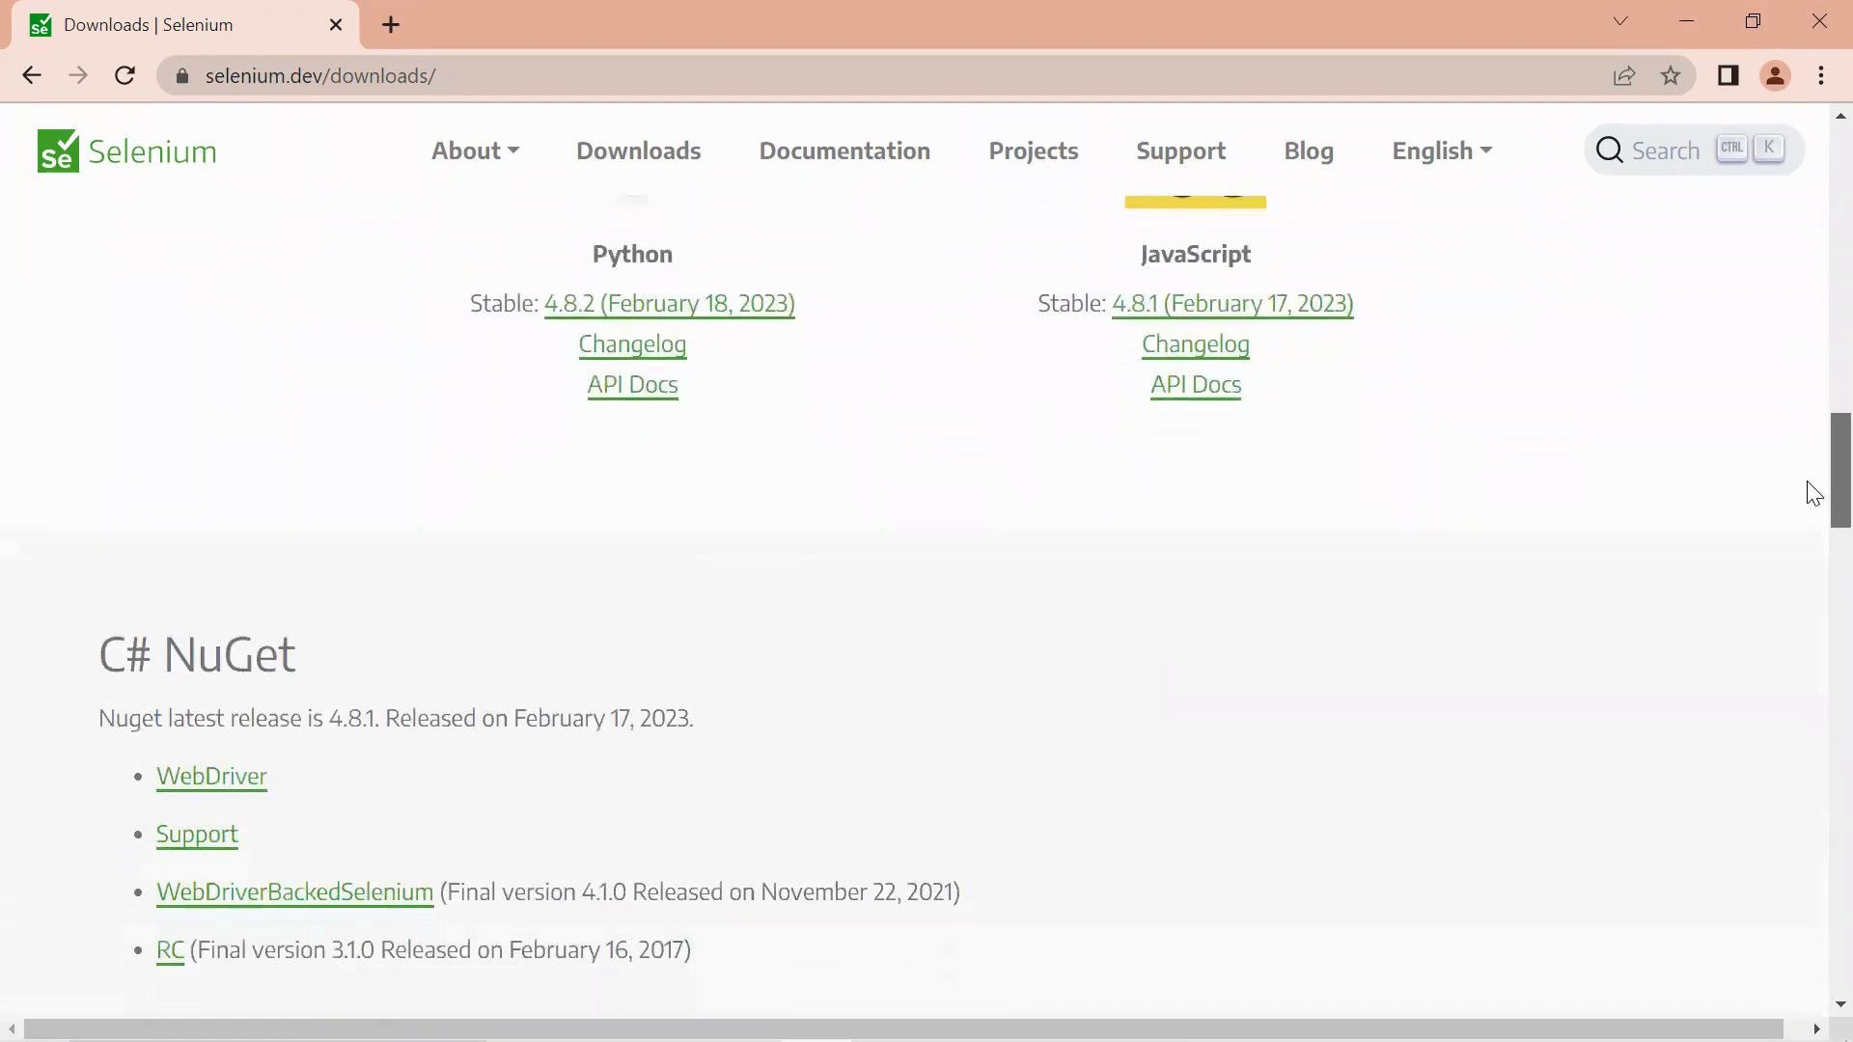
{"action": "scroll", "scroll_direction": "down", "scroll_amount": 3}
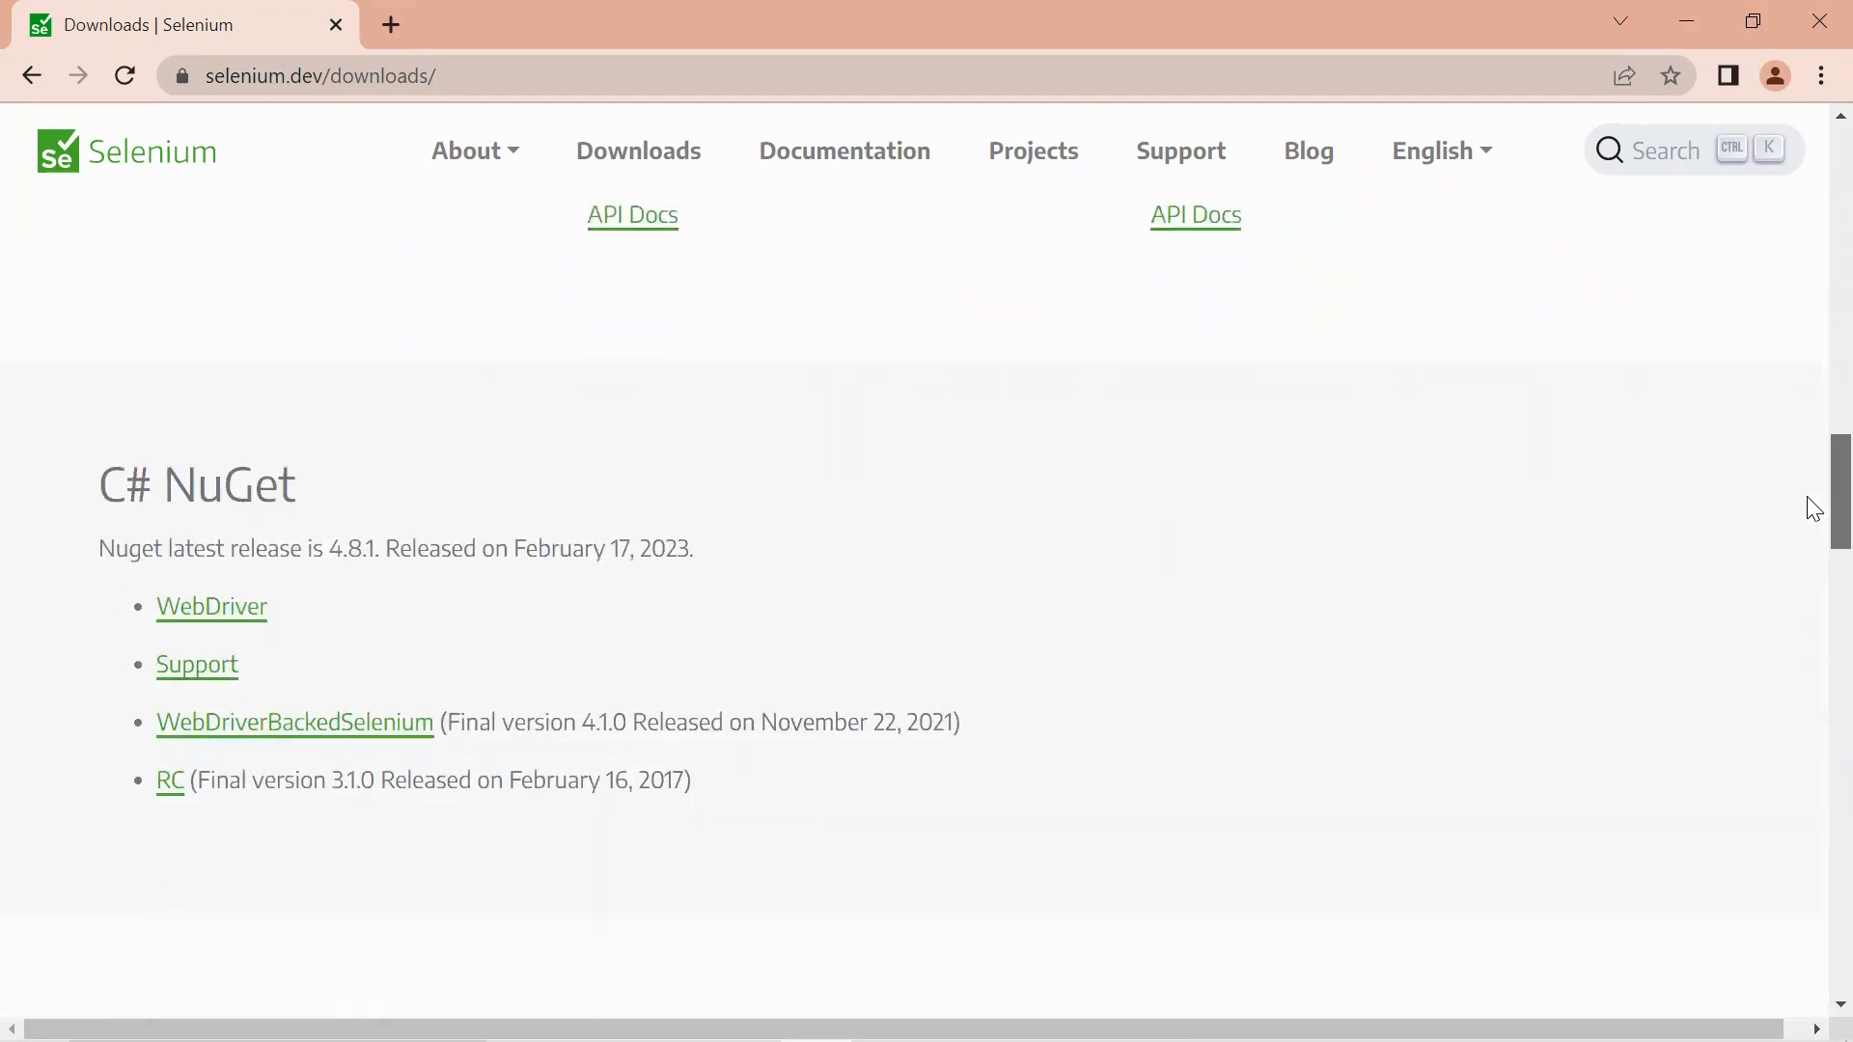
{"action": "scroll", "scroll_direction": "down", "scroll_amount": 3}
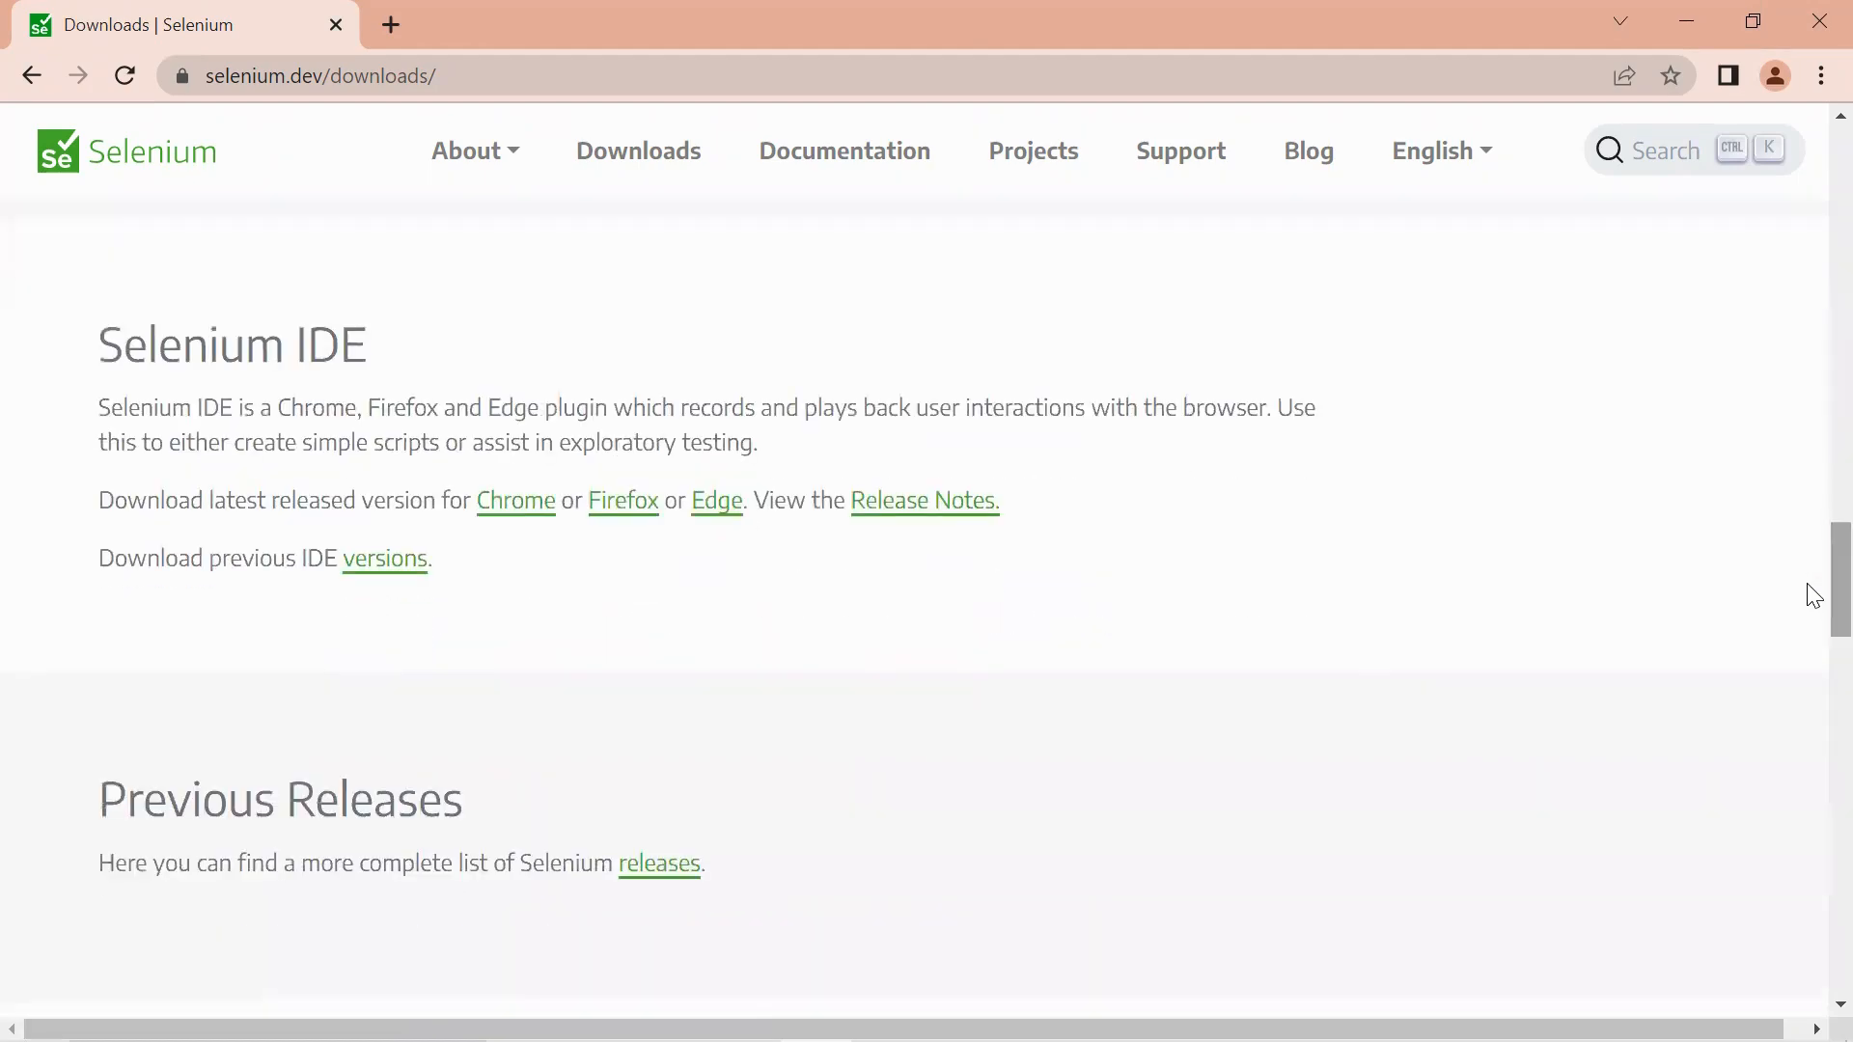
{"action": "mouse_move", "coordinate": [658, 865]}
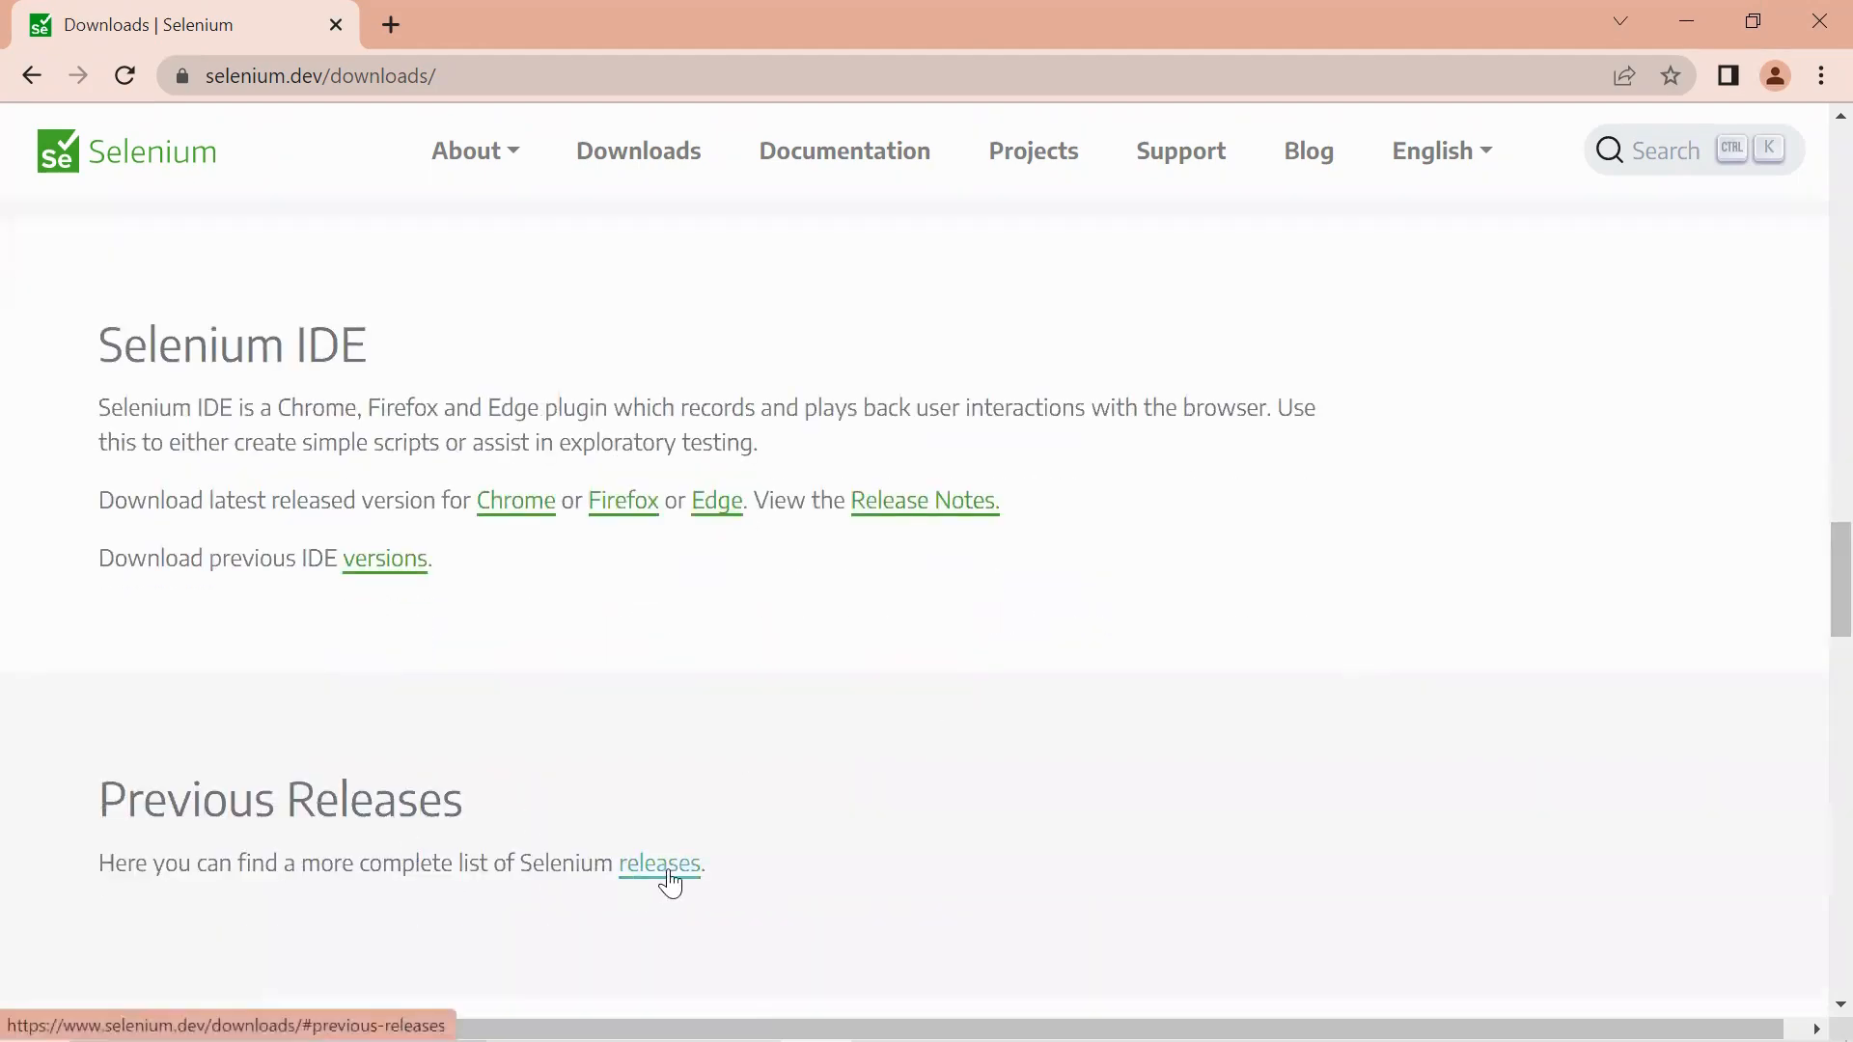
Expand the previous releases list to 3.141.59 and download selenium-java-3.141.59.zip.
{"action": "left_click", "coordinate": [660, 864]}
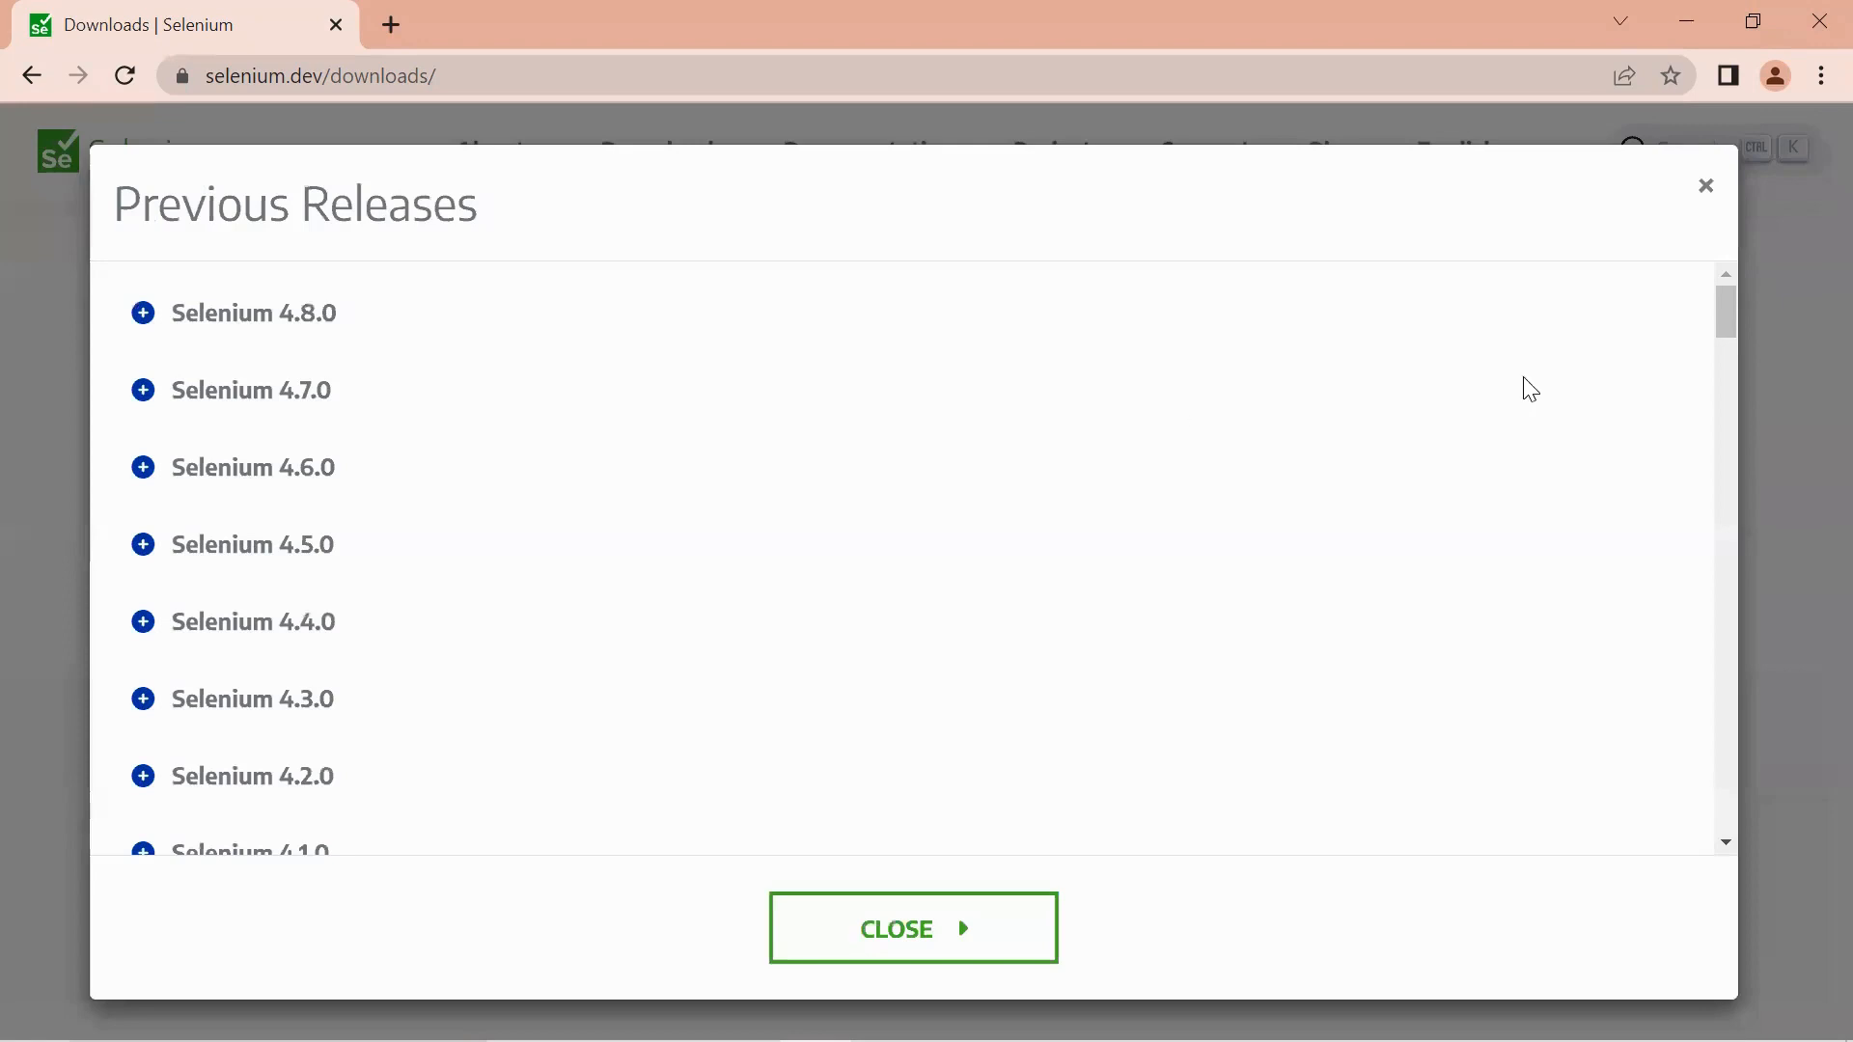
{"action": "mouse_move", "coordinate": [406, 344]}
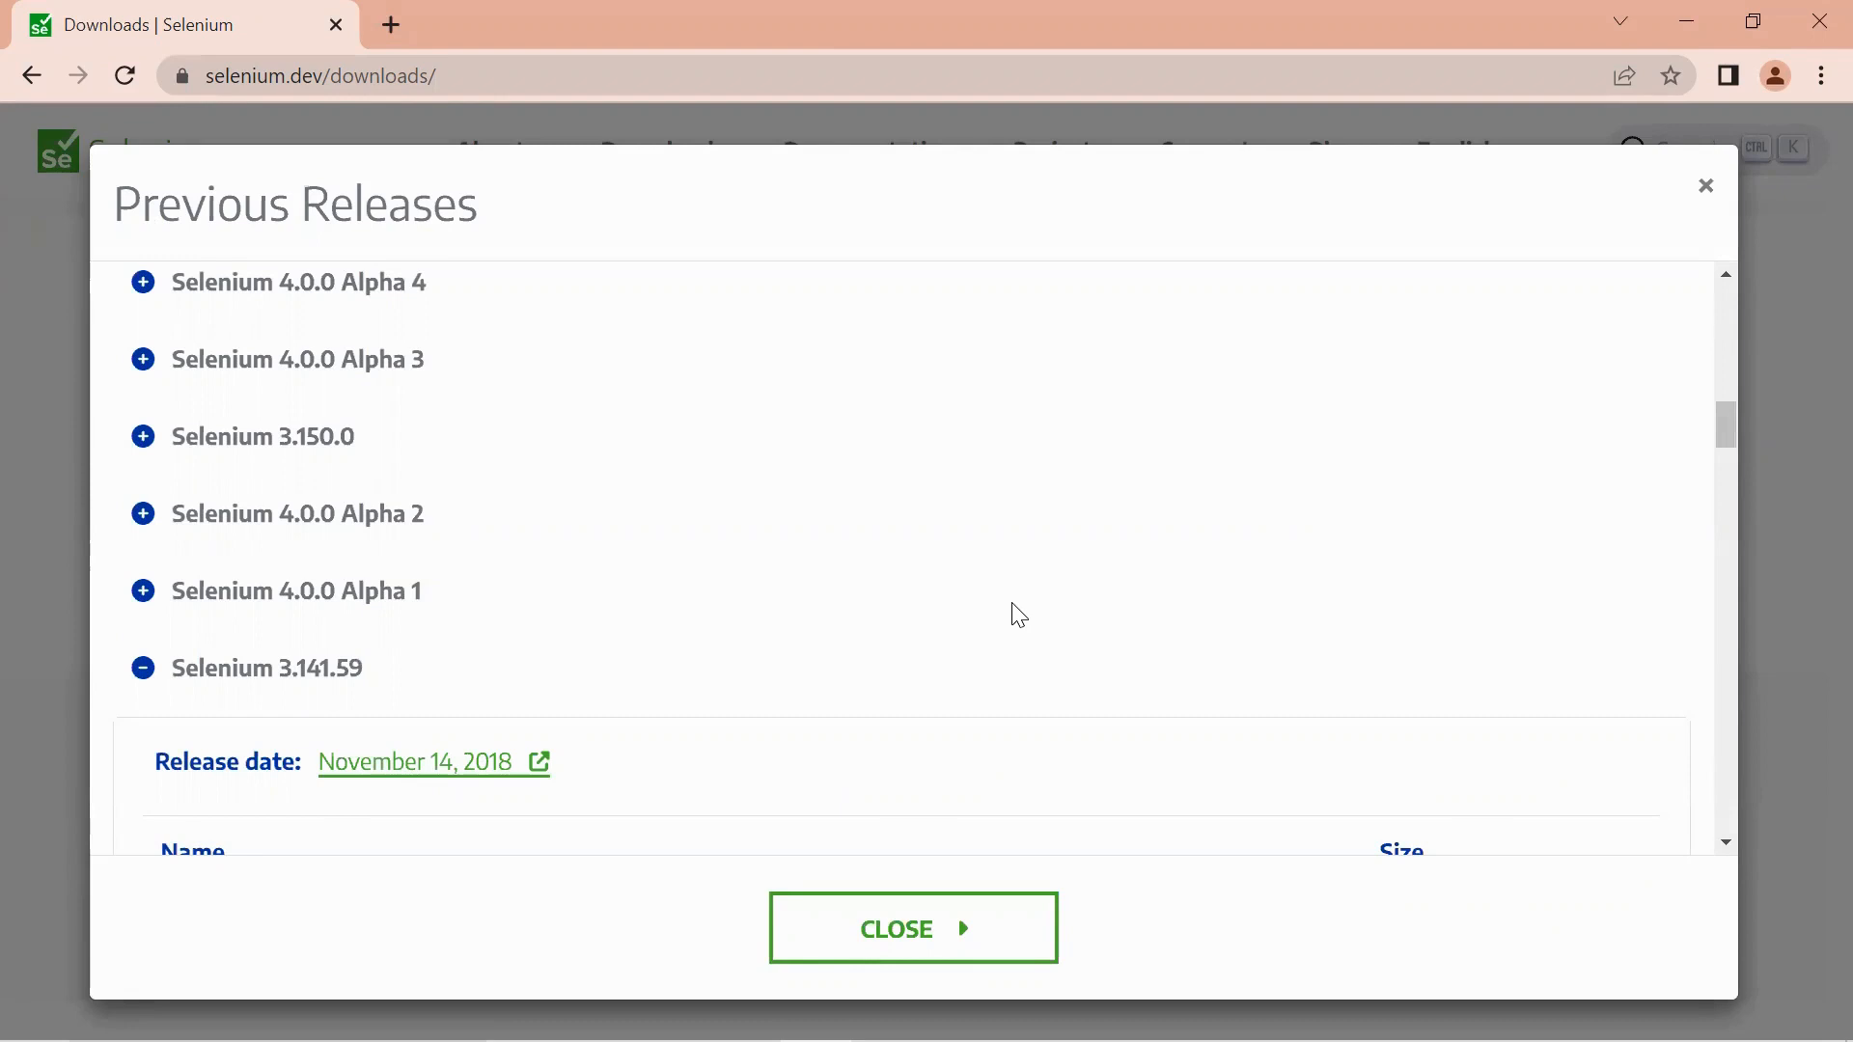
{"action": "mouse_move", "coordinate": [1654, 436]}
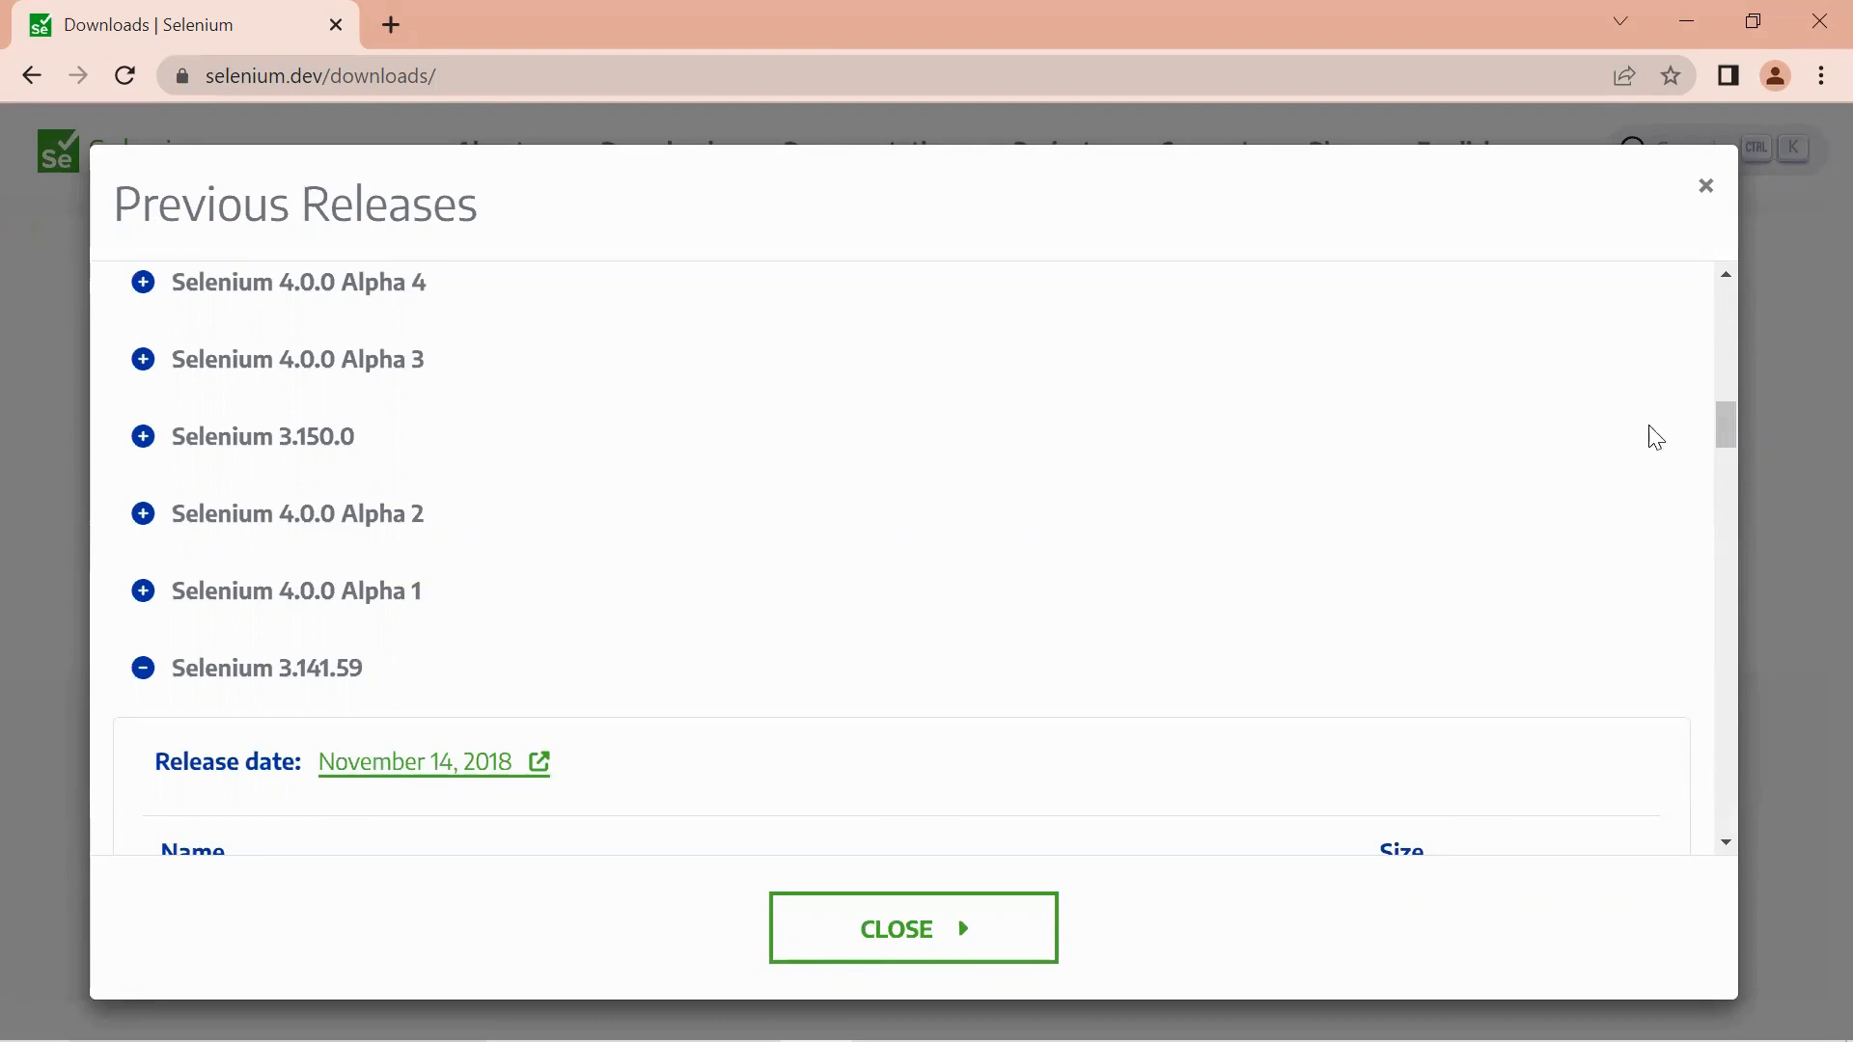
{"action": "scroll", "scroll_direction": "down", "scroll_amount": 3}
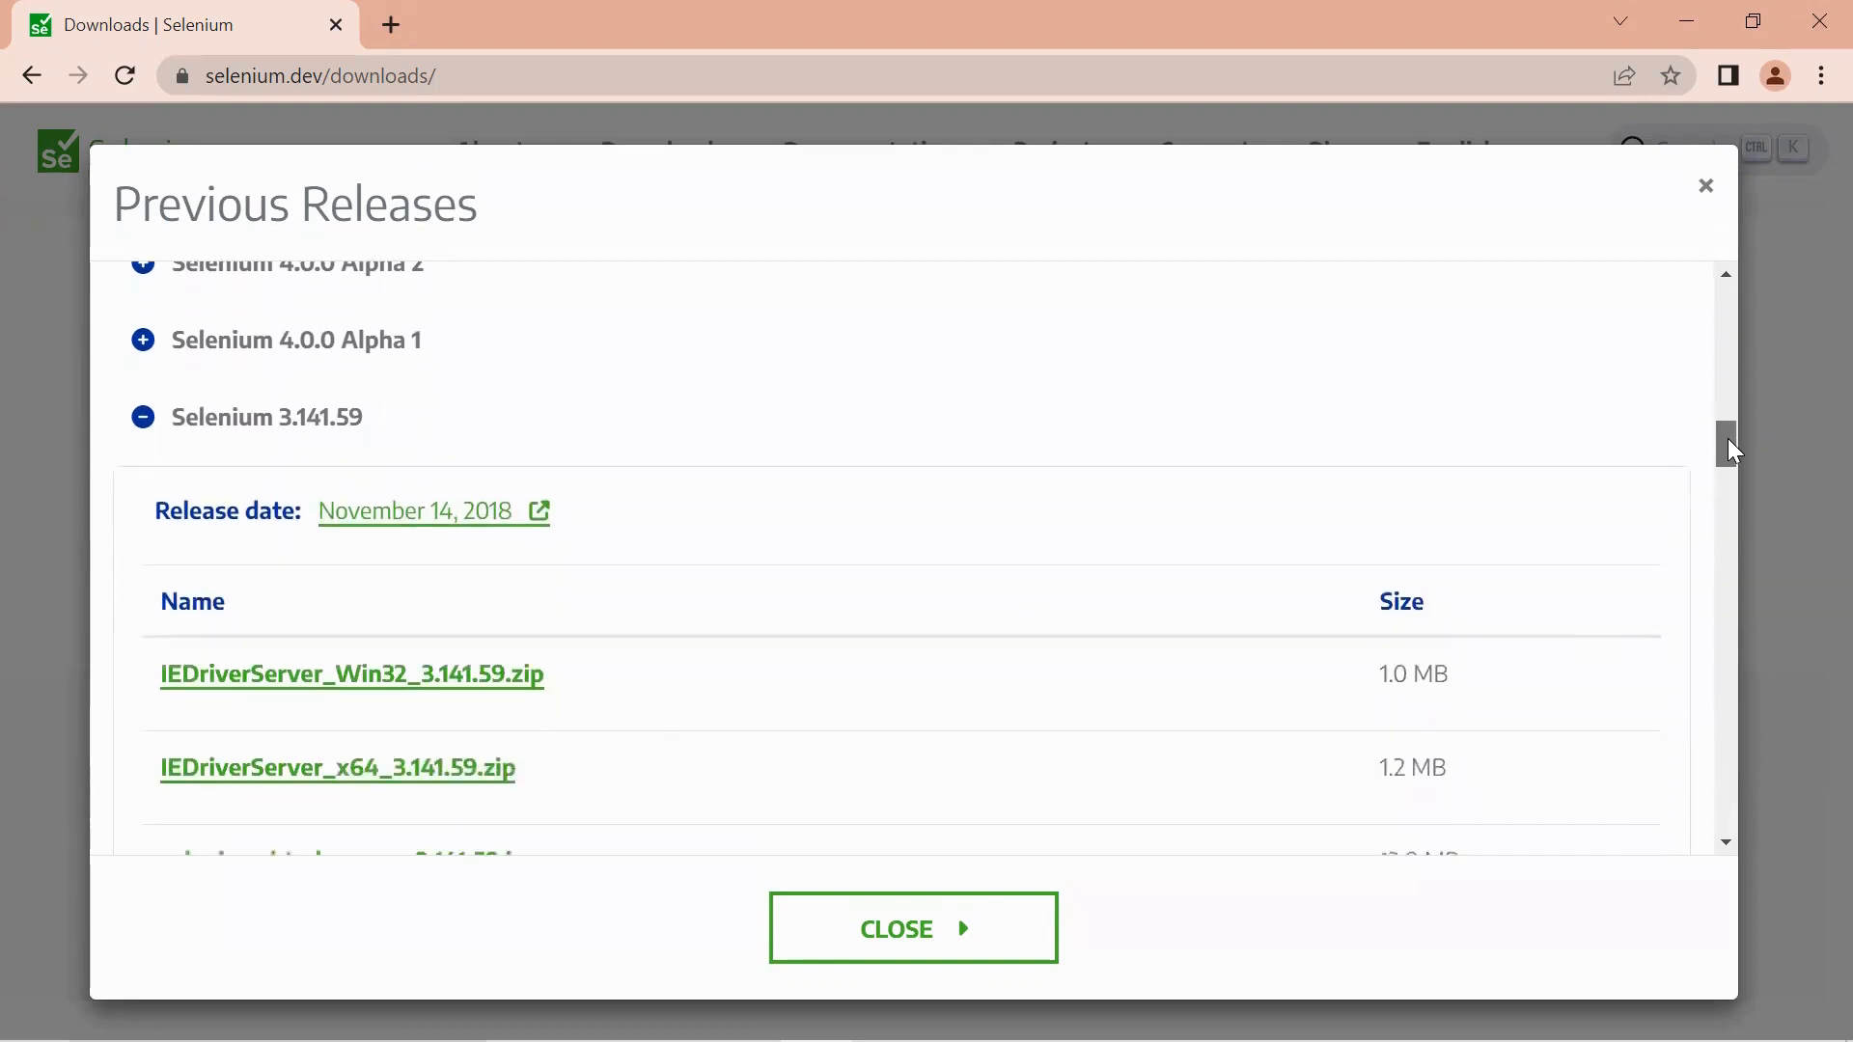
{"action": "scroll", "scroll_direction": "down", "scroll_amount": 3}
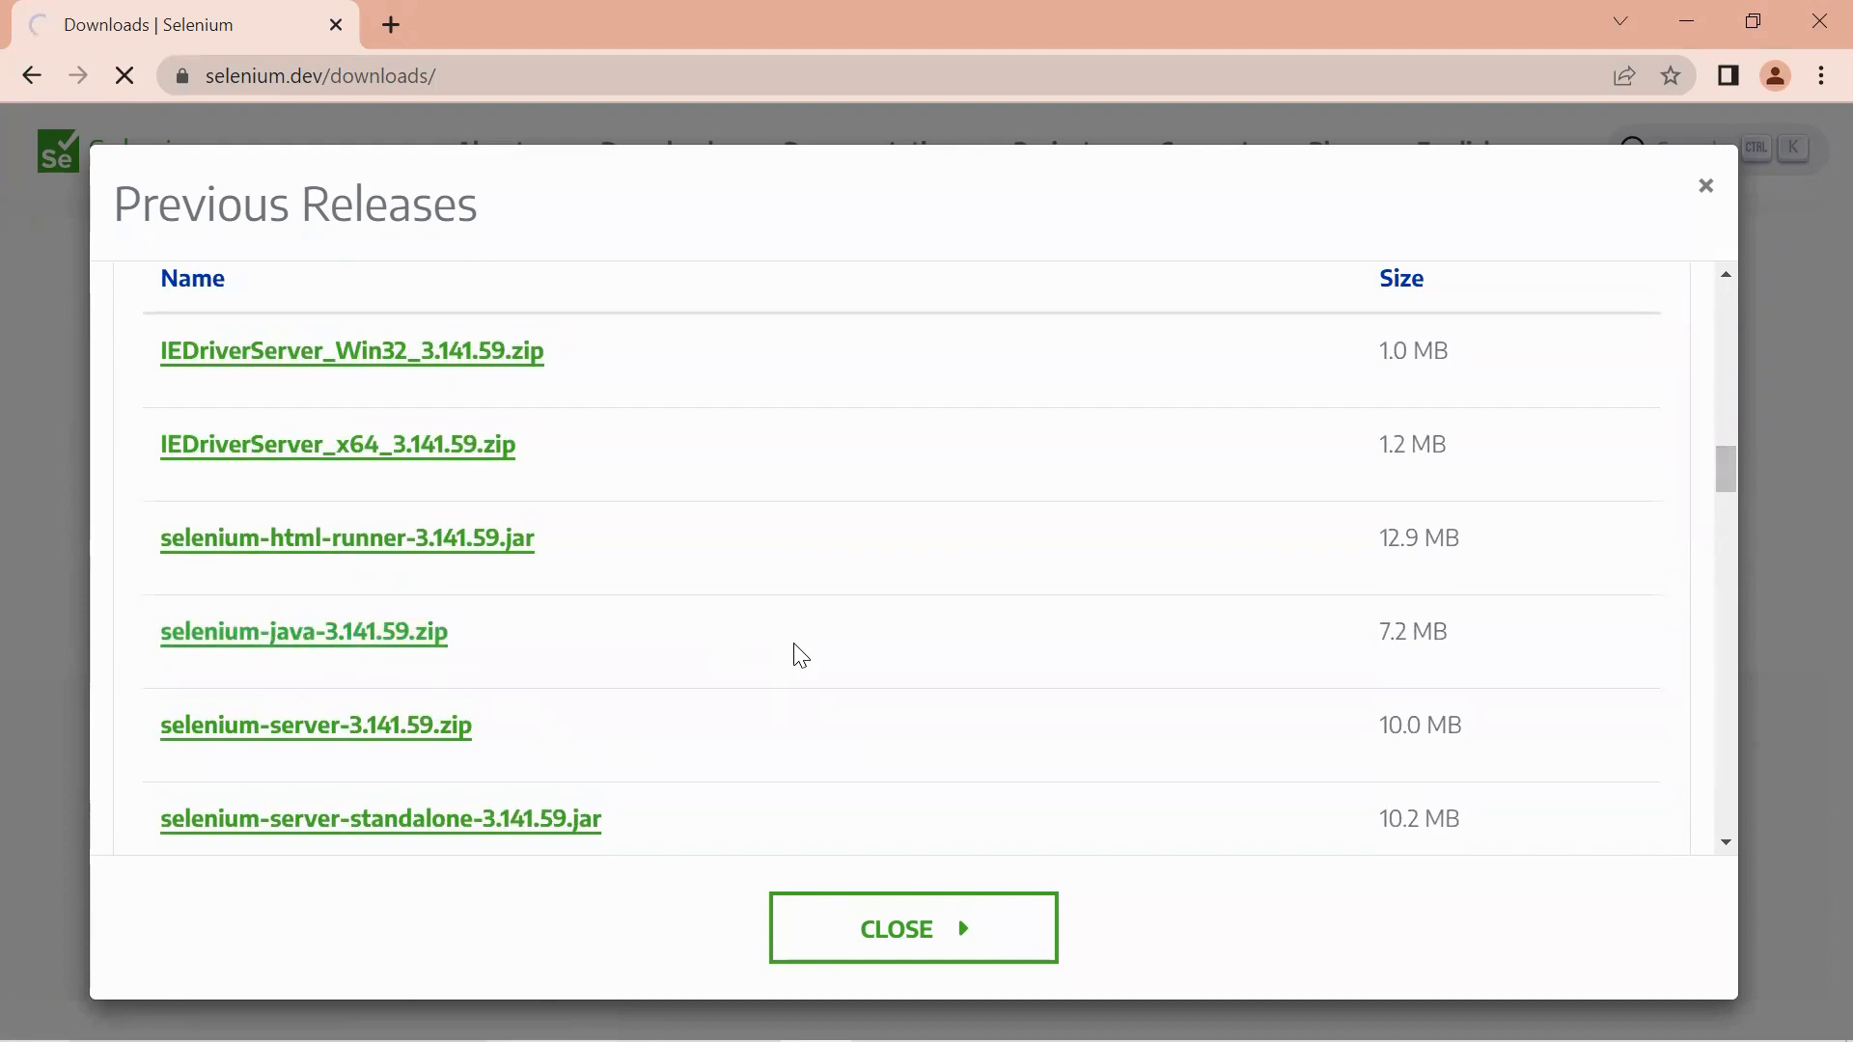
{"action": "left_click", "coordinate": [303, 632]}
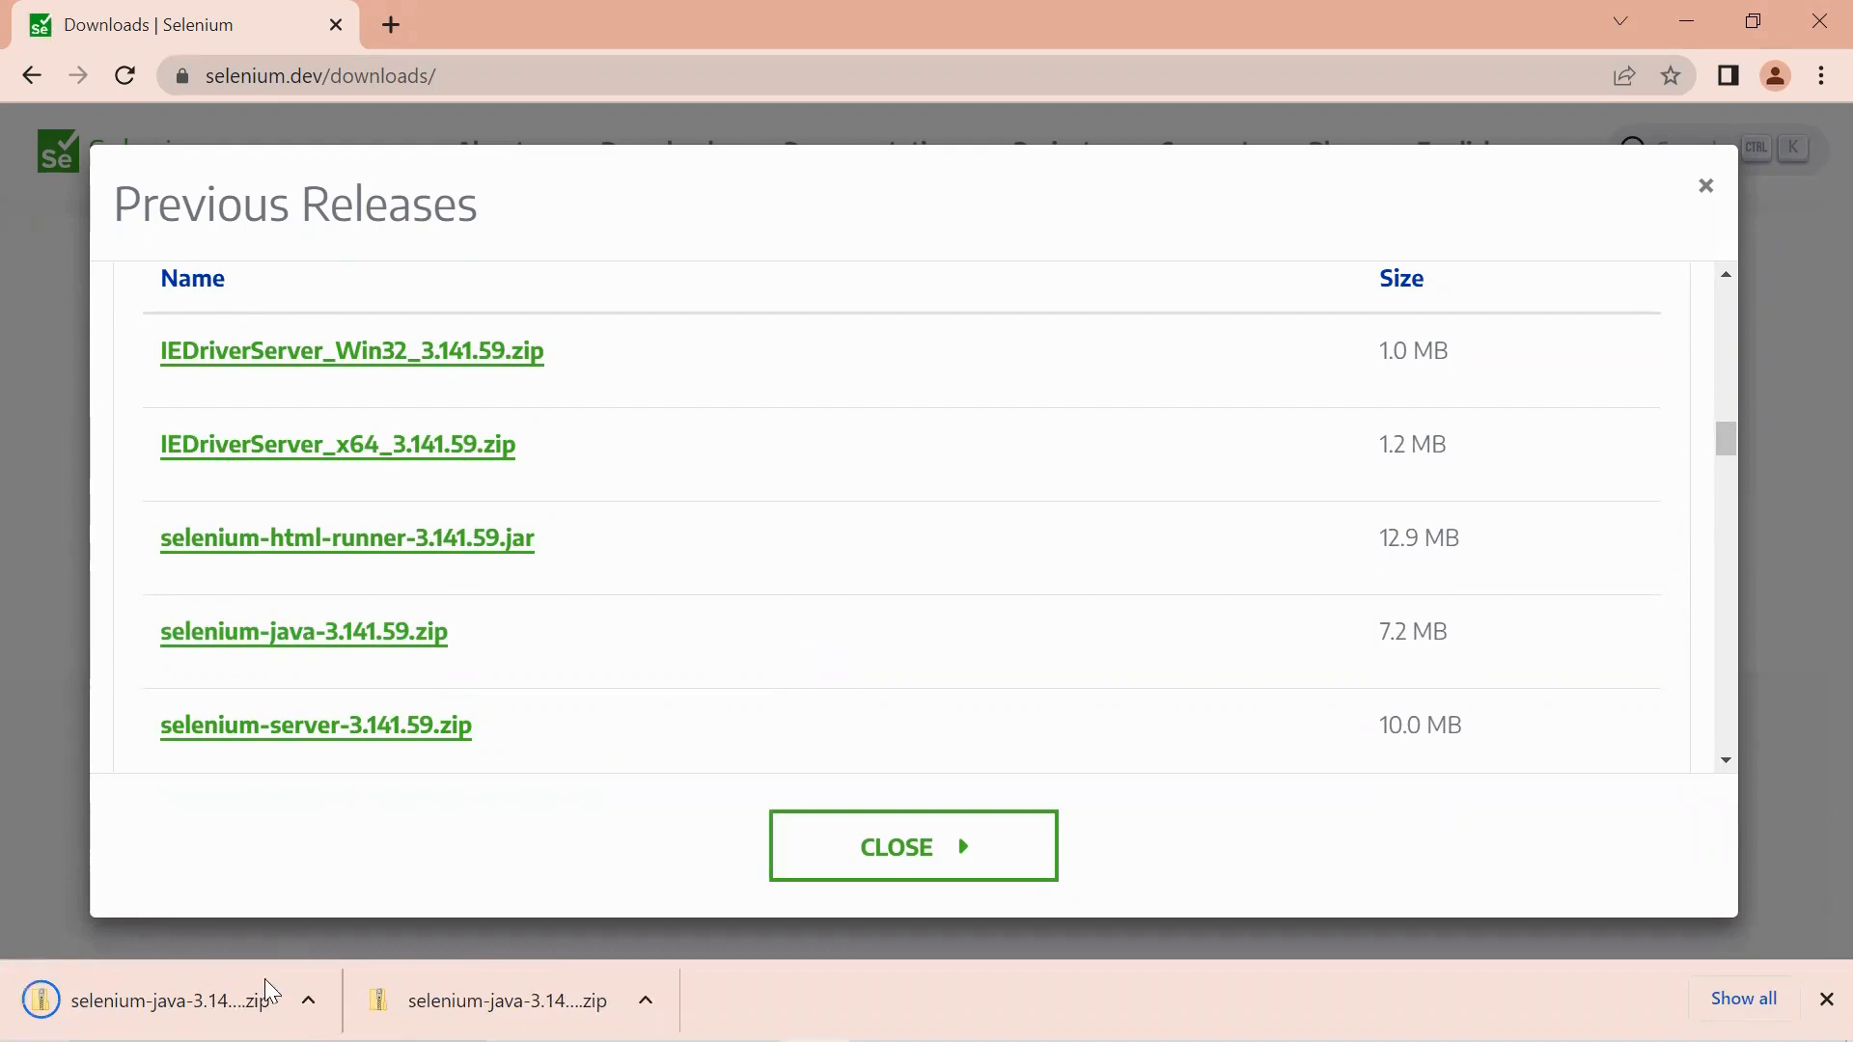
{"action": "left_click", "coordinate": [309, 1000]}
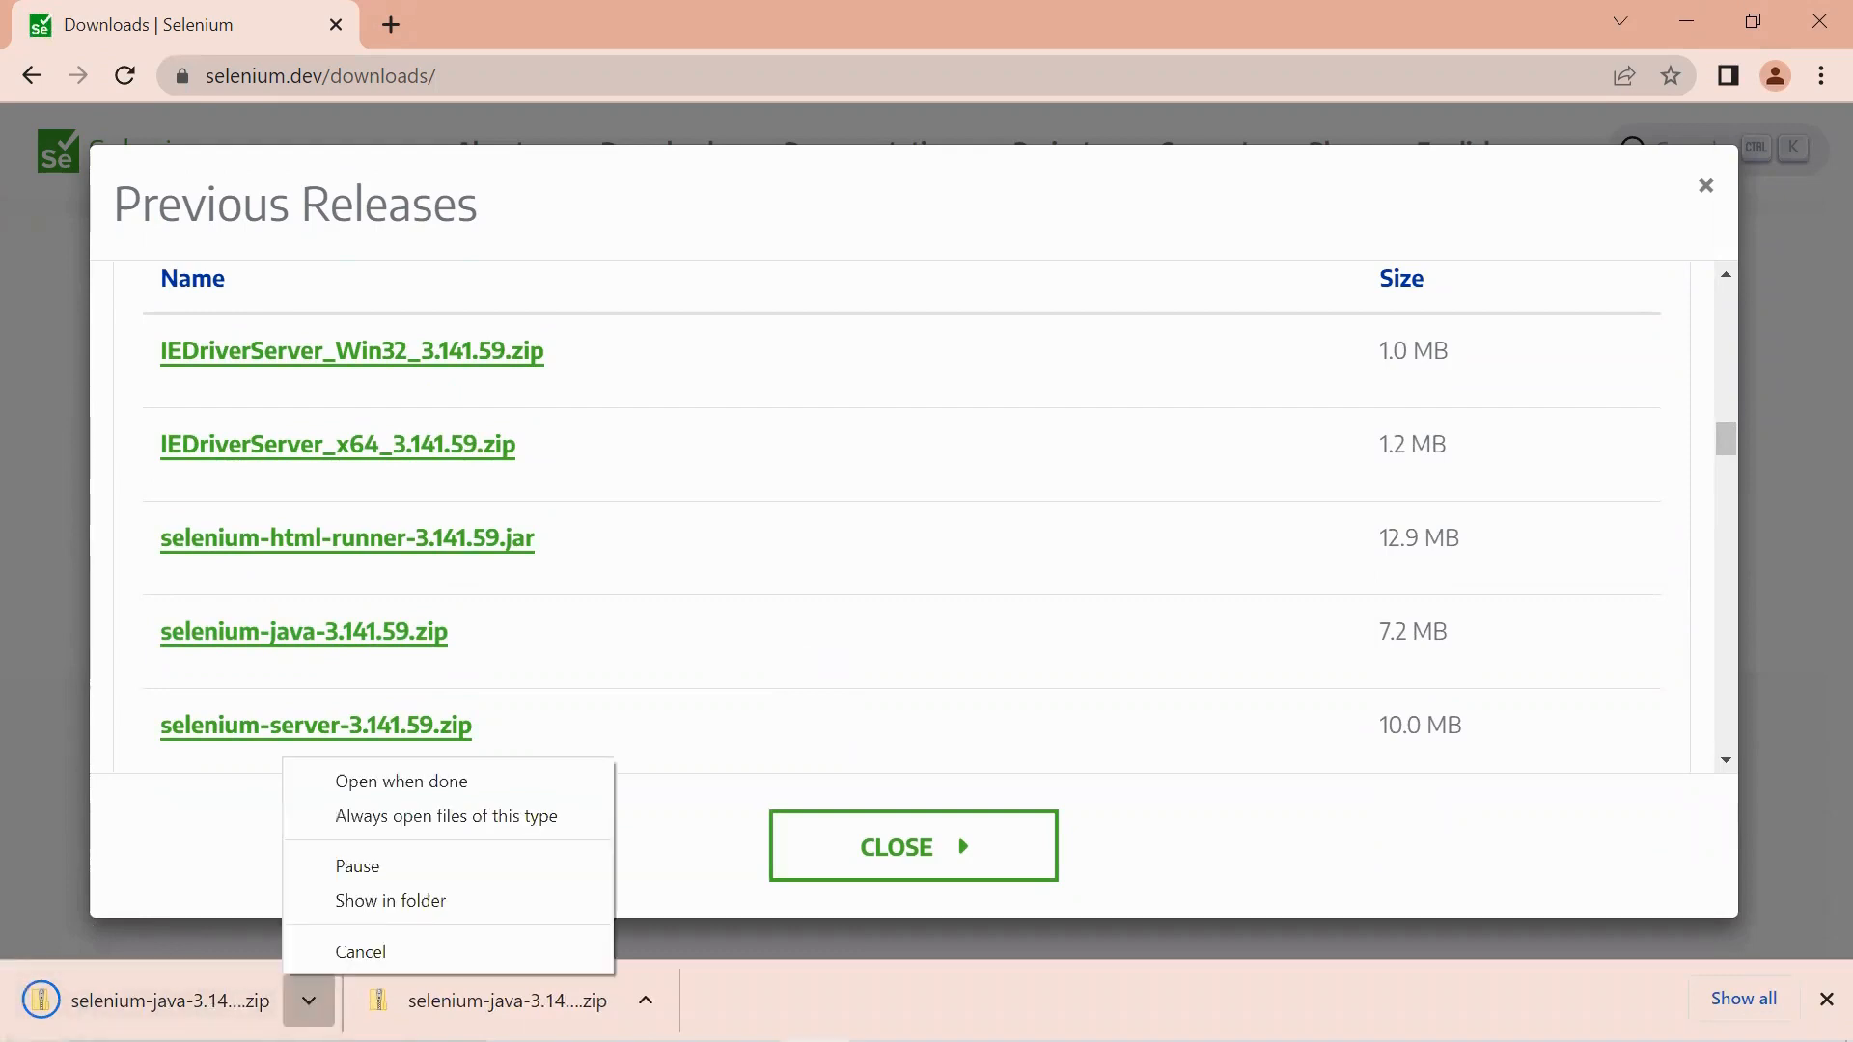
Show the downloaded zip in File Explorer and start Eclipse.
{"action": "left_click", "coordinate": [388, 901]}
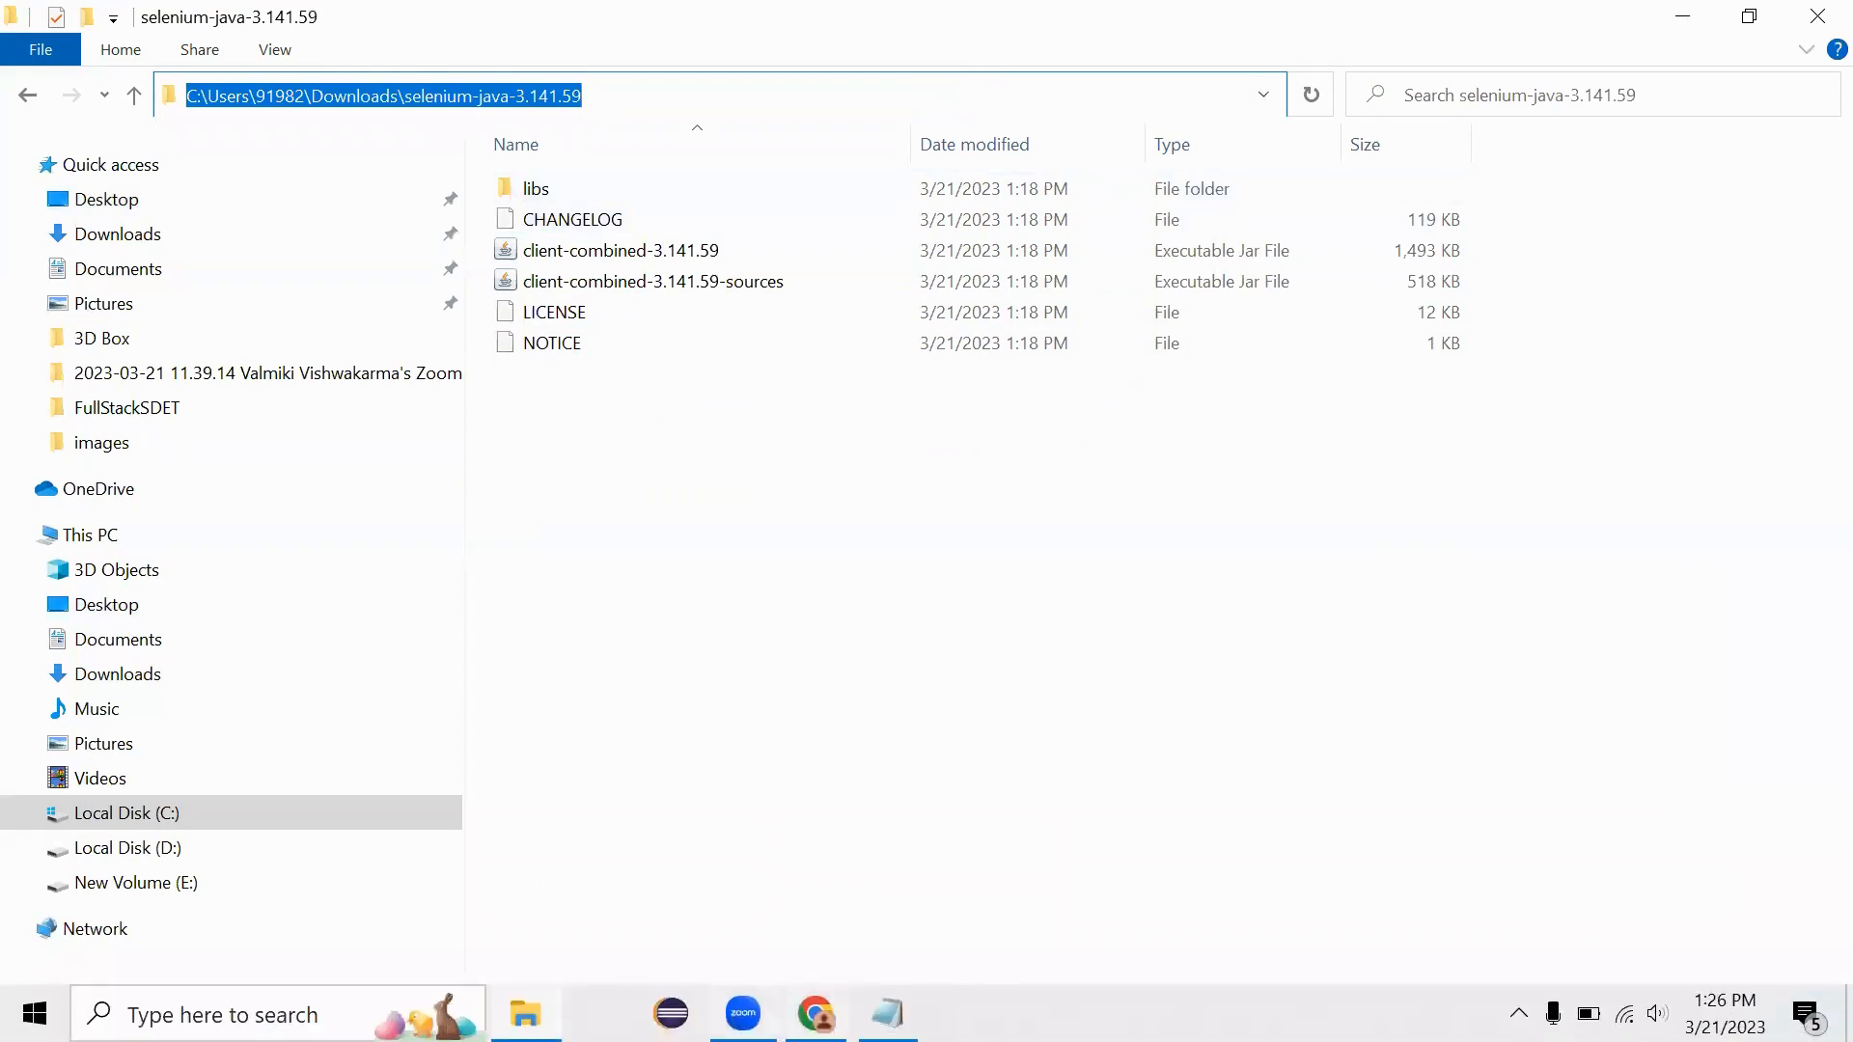
{"action": "left_click", "coordinate": [888, 1013]}
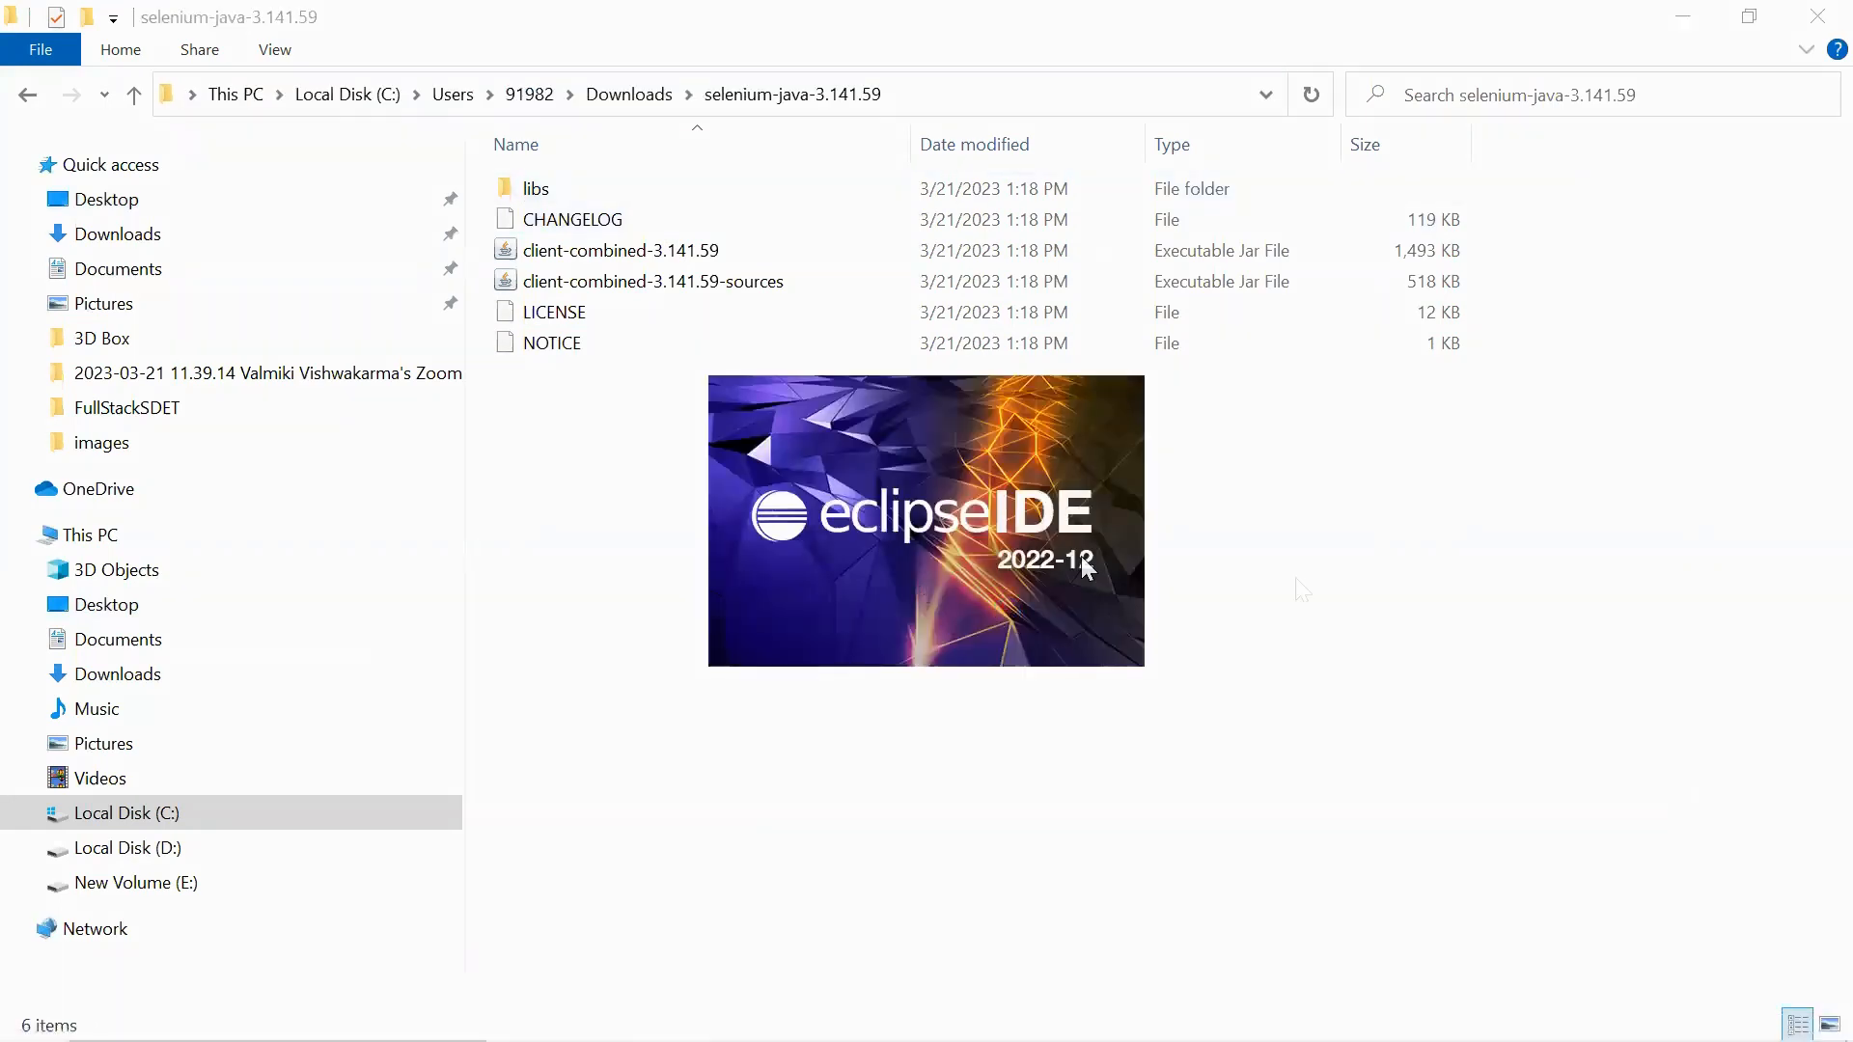
{"action": "mouse_move", "coordinate": [1303, 591]}
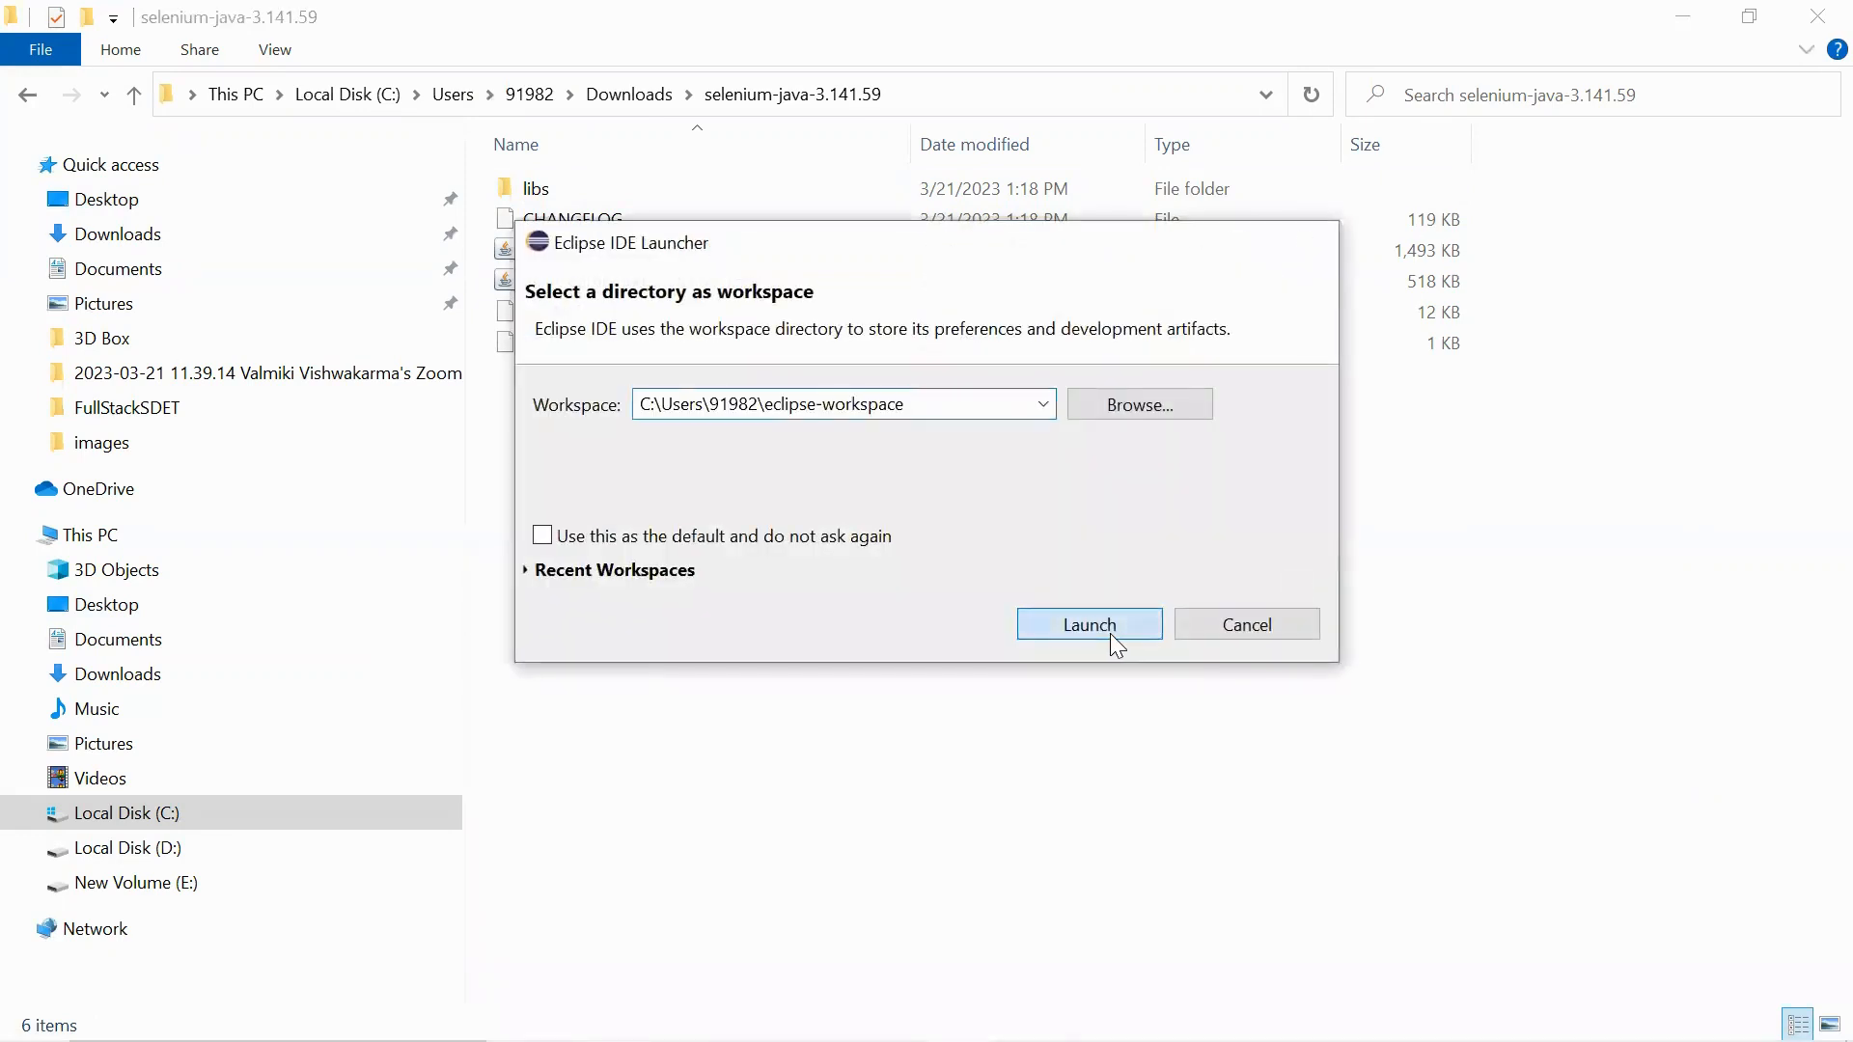
Launch the workspace and create Java project SeleniumDemo on the JavaSE-1.8 execution environment.
{"action": "left_click", "coordinate": [1087, 623]}
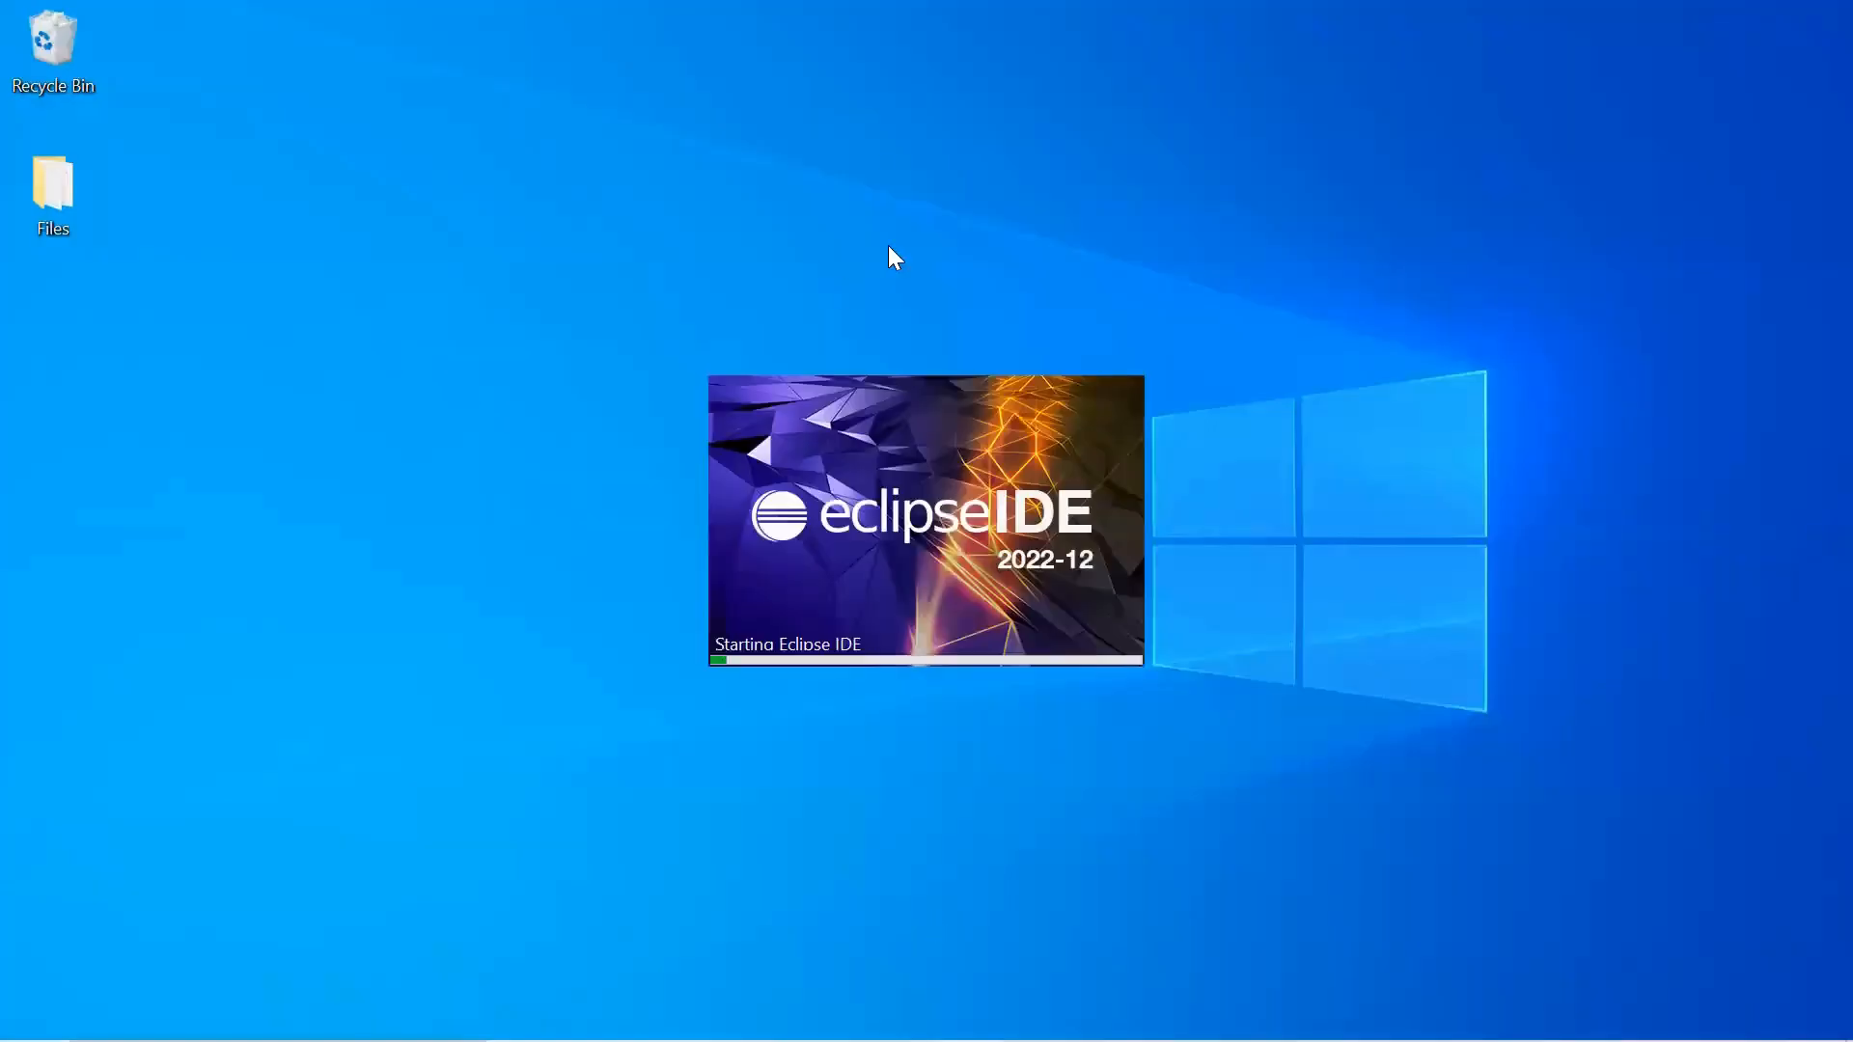
{"action": "mouse_move", "coordinate": [1288, 278]}
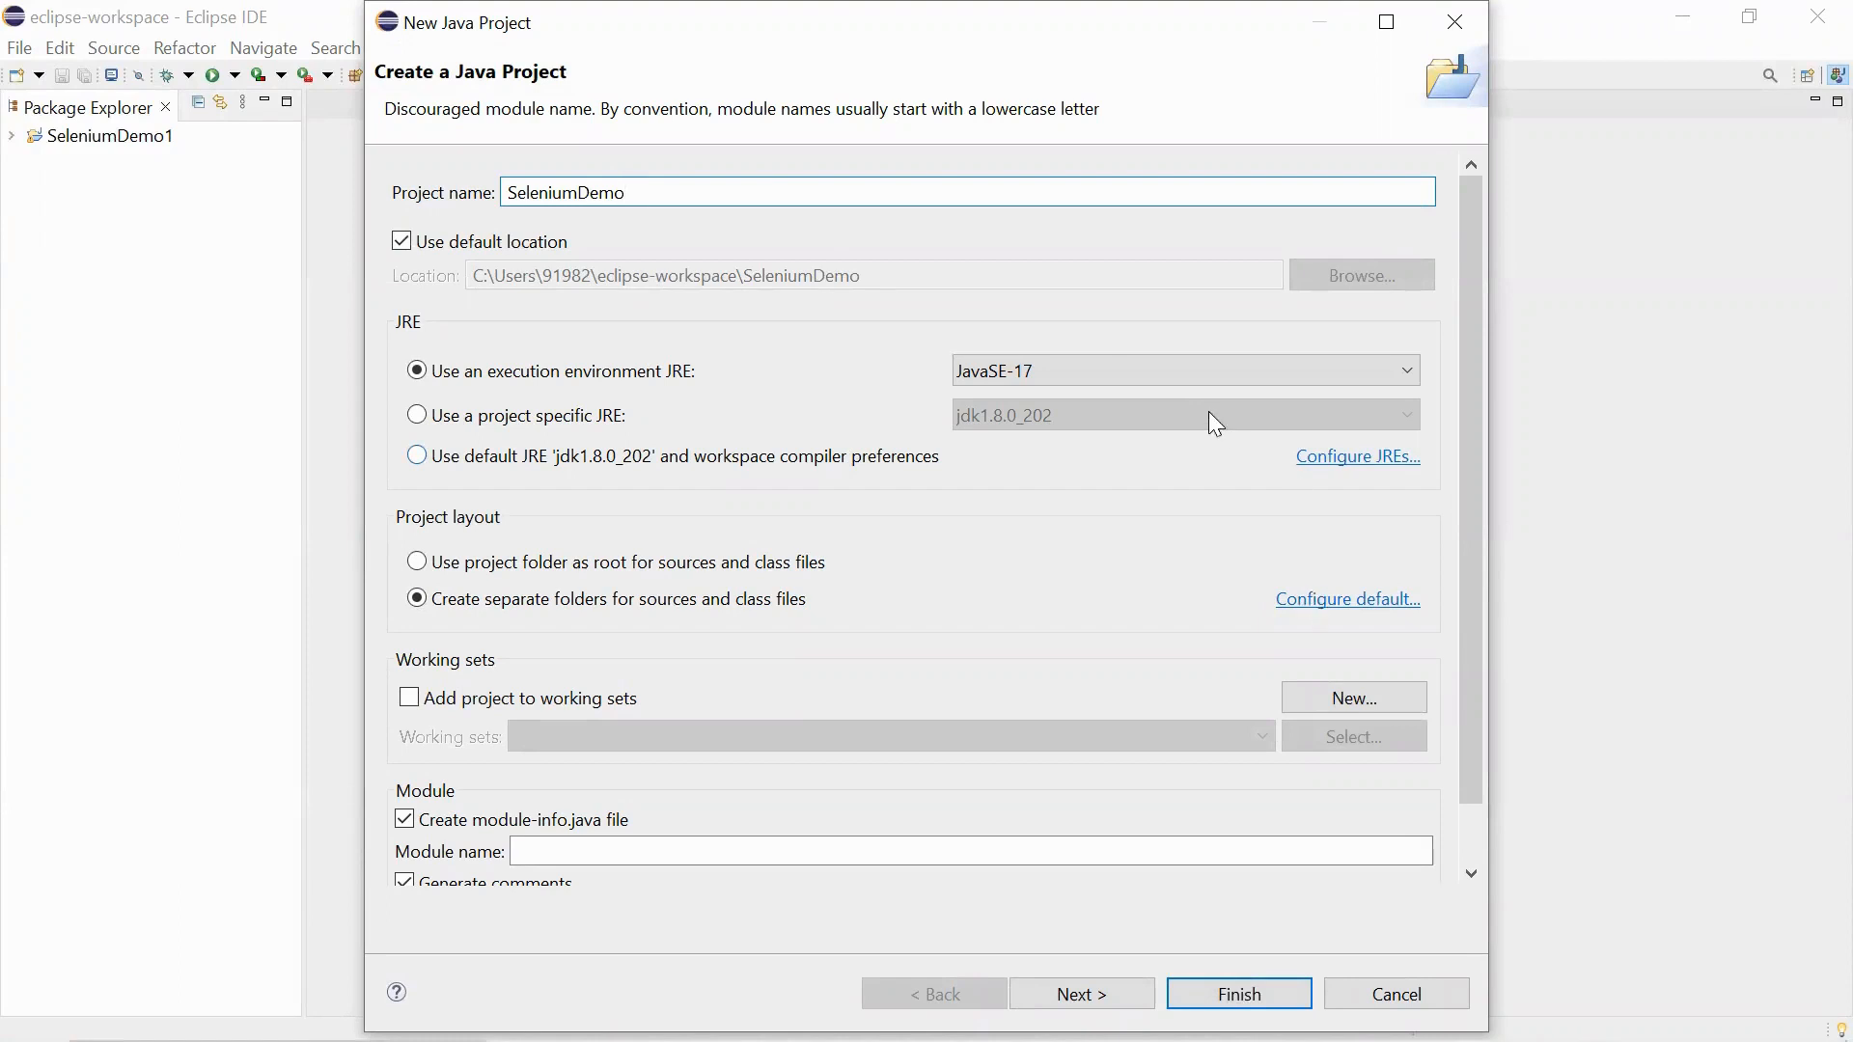
{"action": "left_click", "coordinate": [1407, 370]}
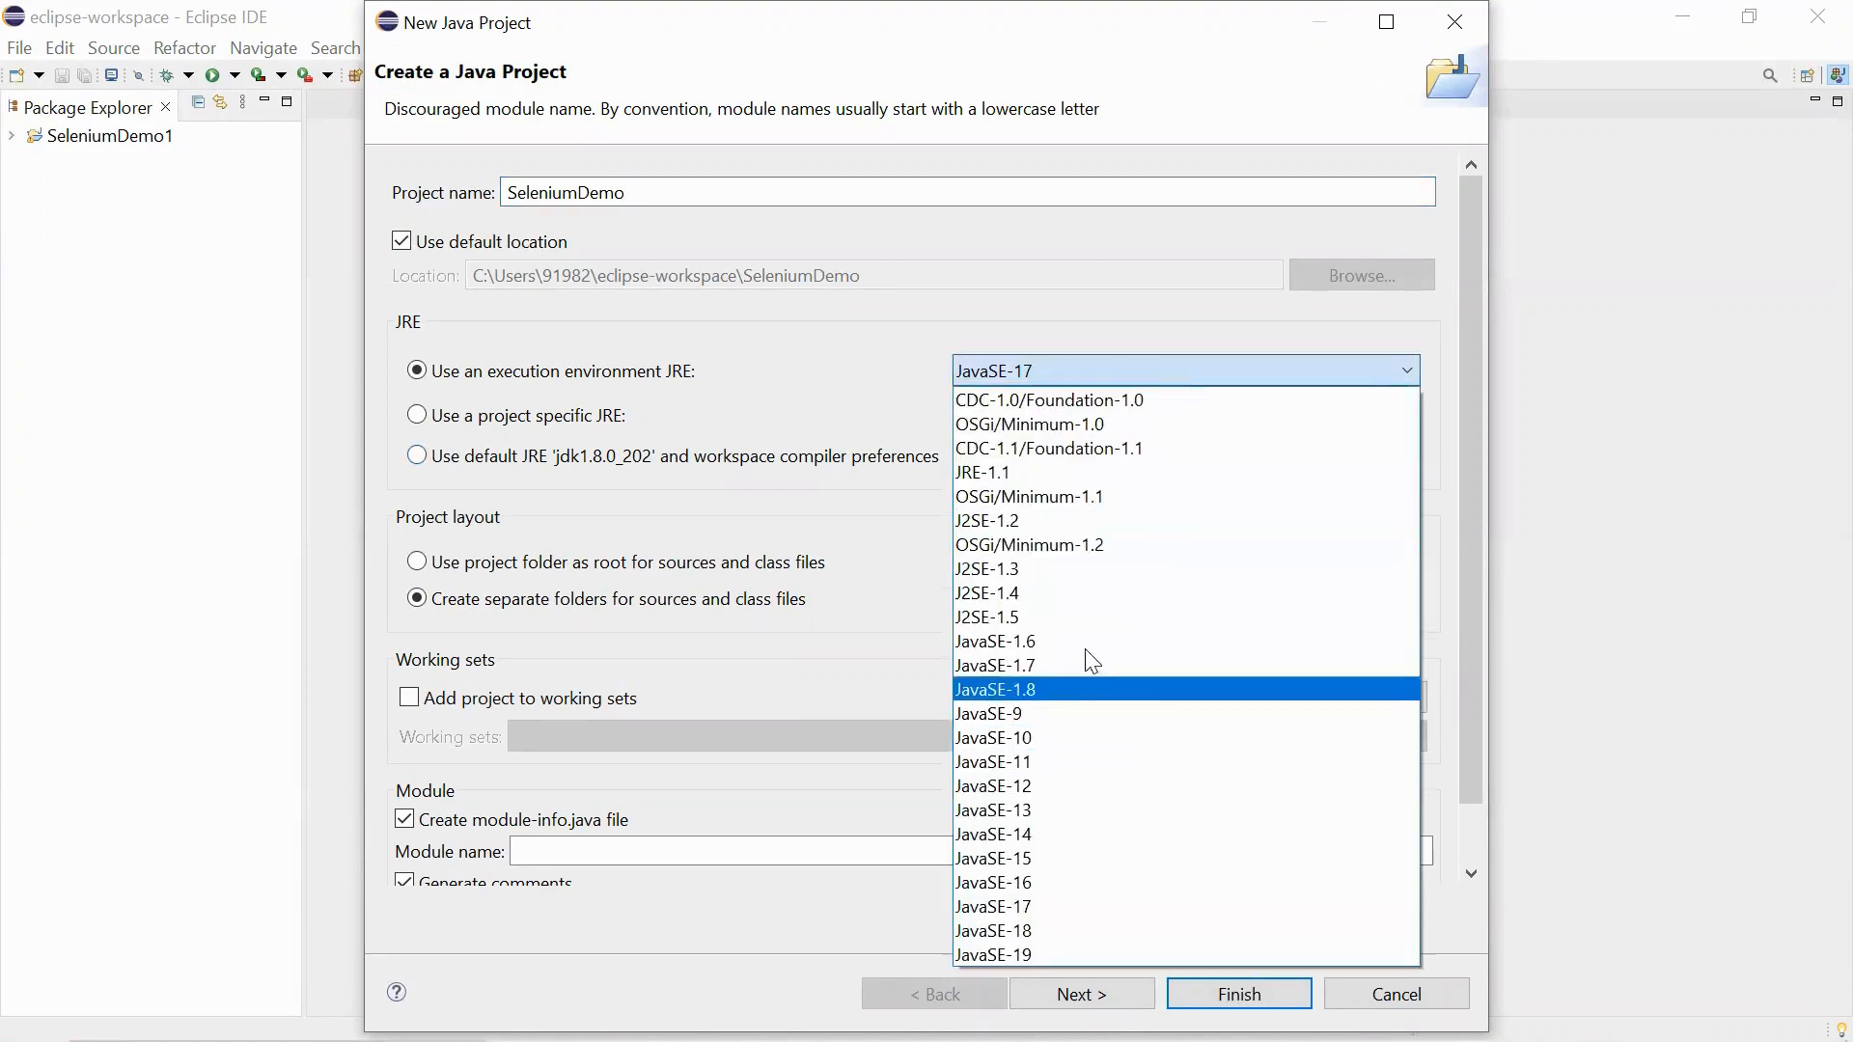
{"action": "left_click", "coordinate": [996, 689]}
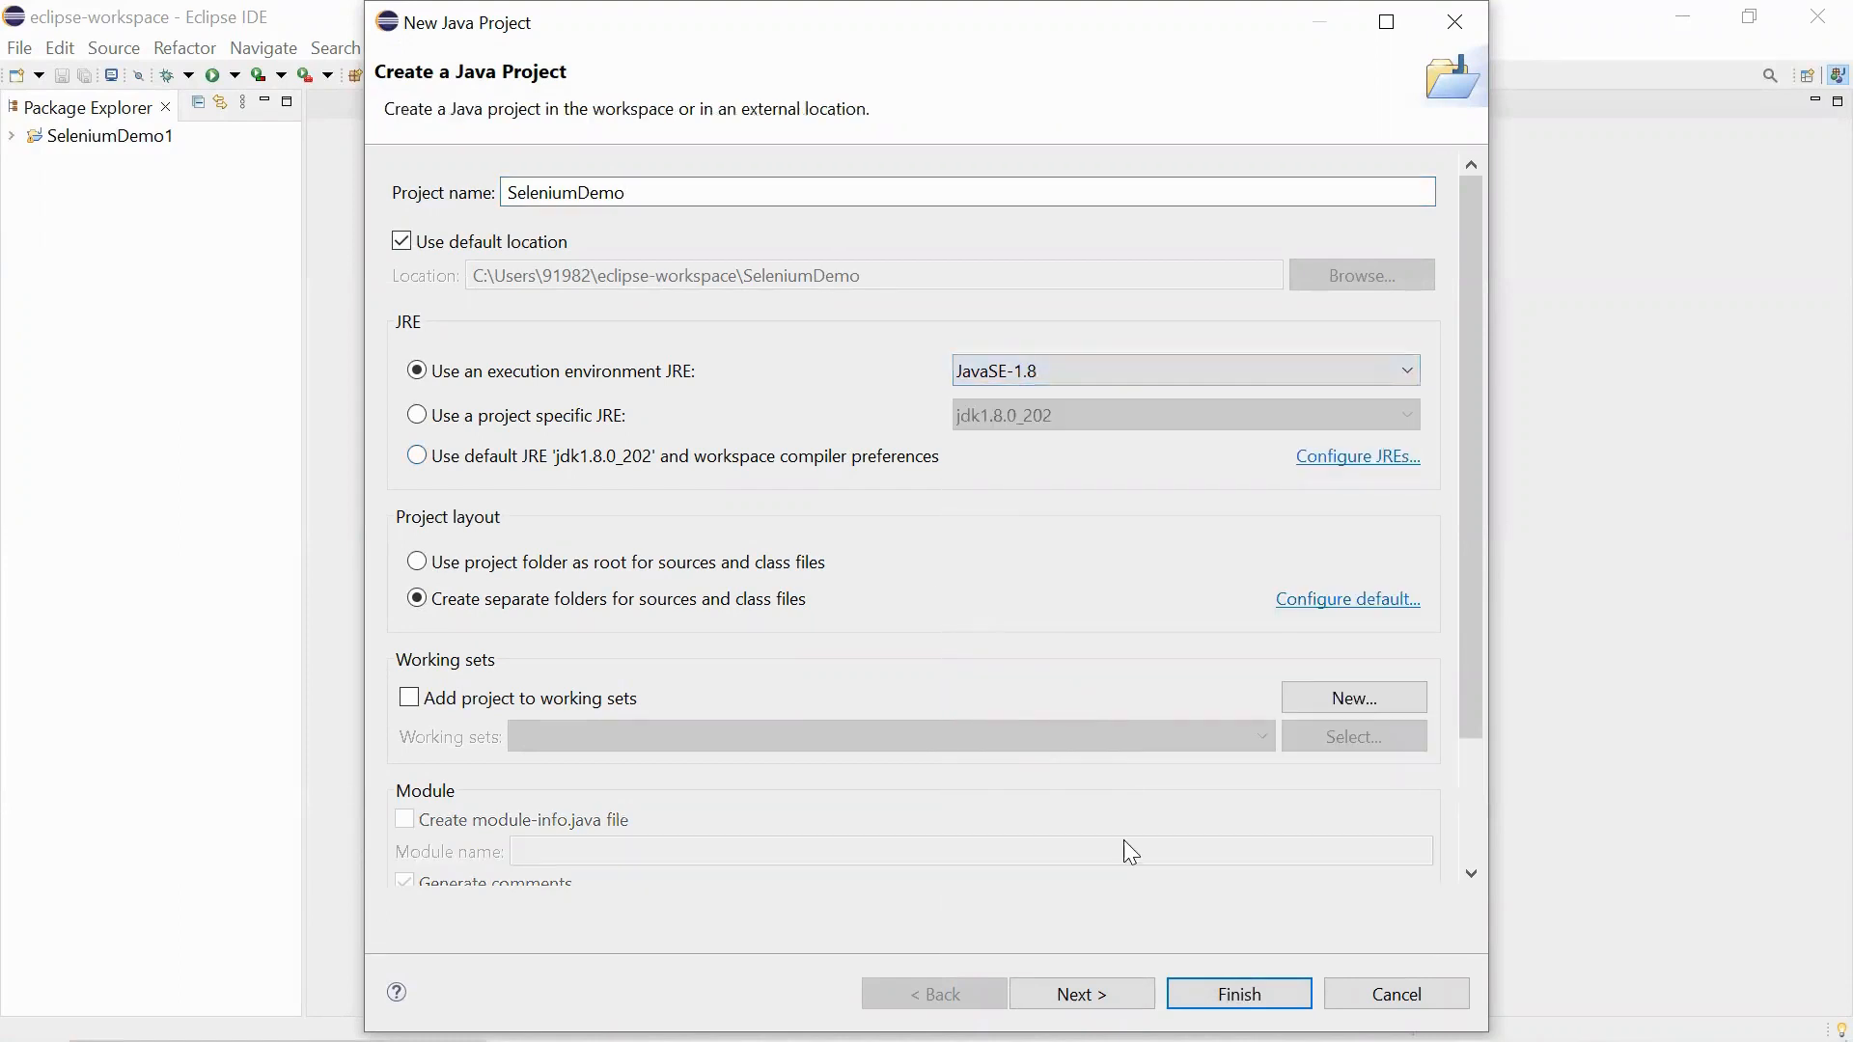
{"action": "left_click", "coordinate": [1237, 995]}
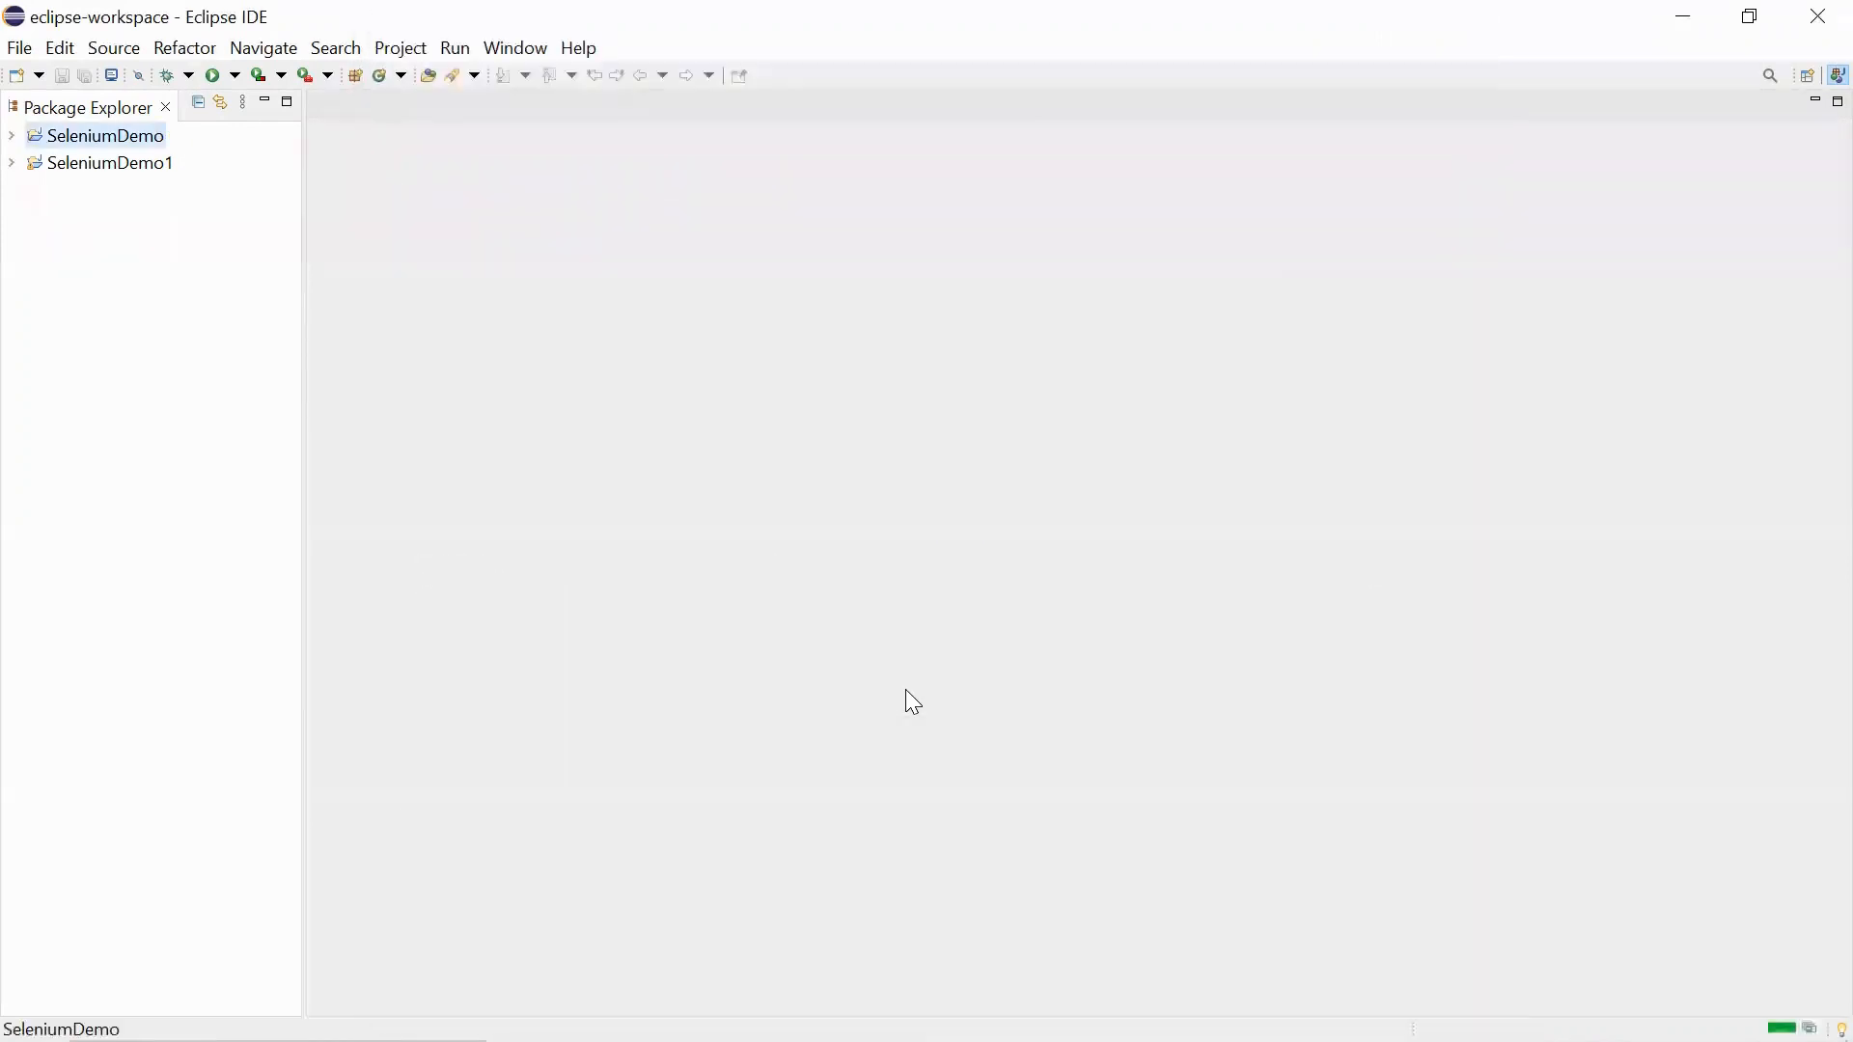
{"action": "mouse_move", "coordinate": [71, 191]}
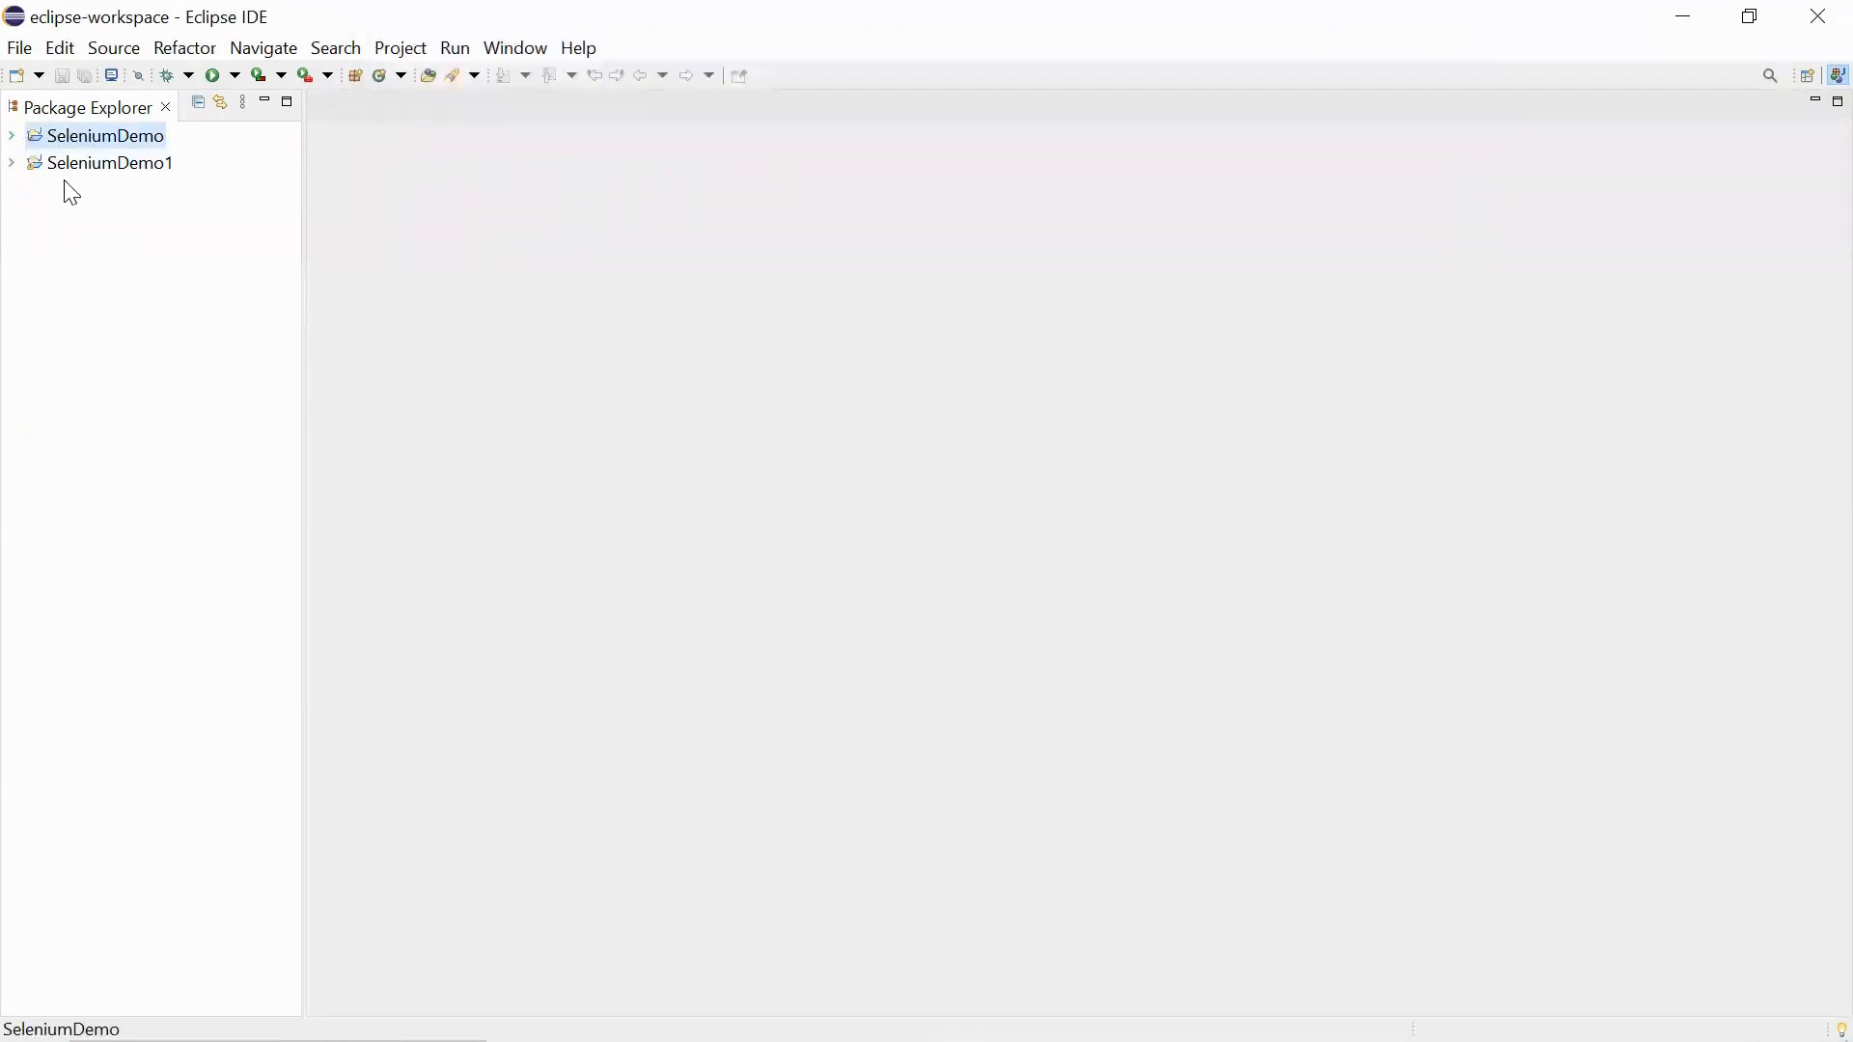
{"action": "mouse_move", "coordinate": [29, 141]}
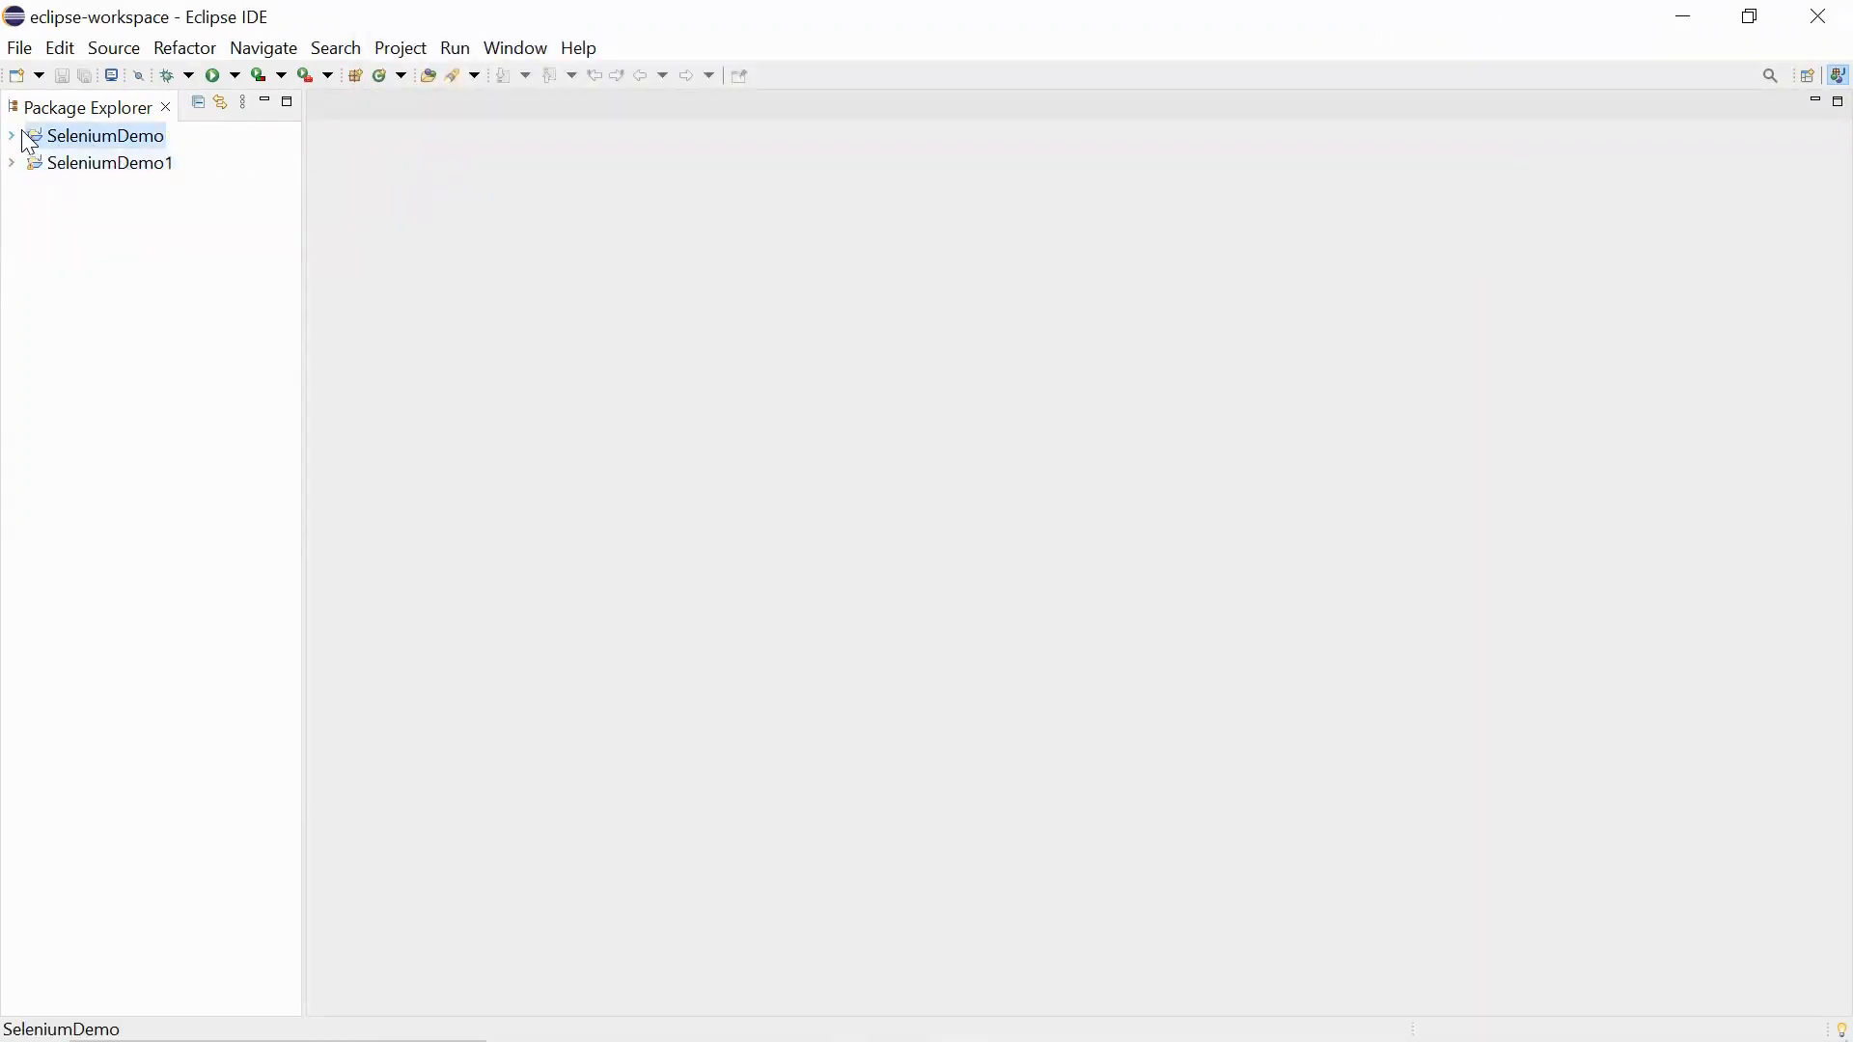
Create Java working set s1 containing SeleniumDemo and filter the Package Explorer to it.
{"action": "left_click", "coordinate": [12, 135]}
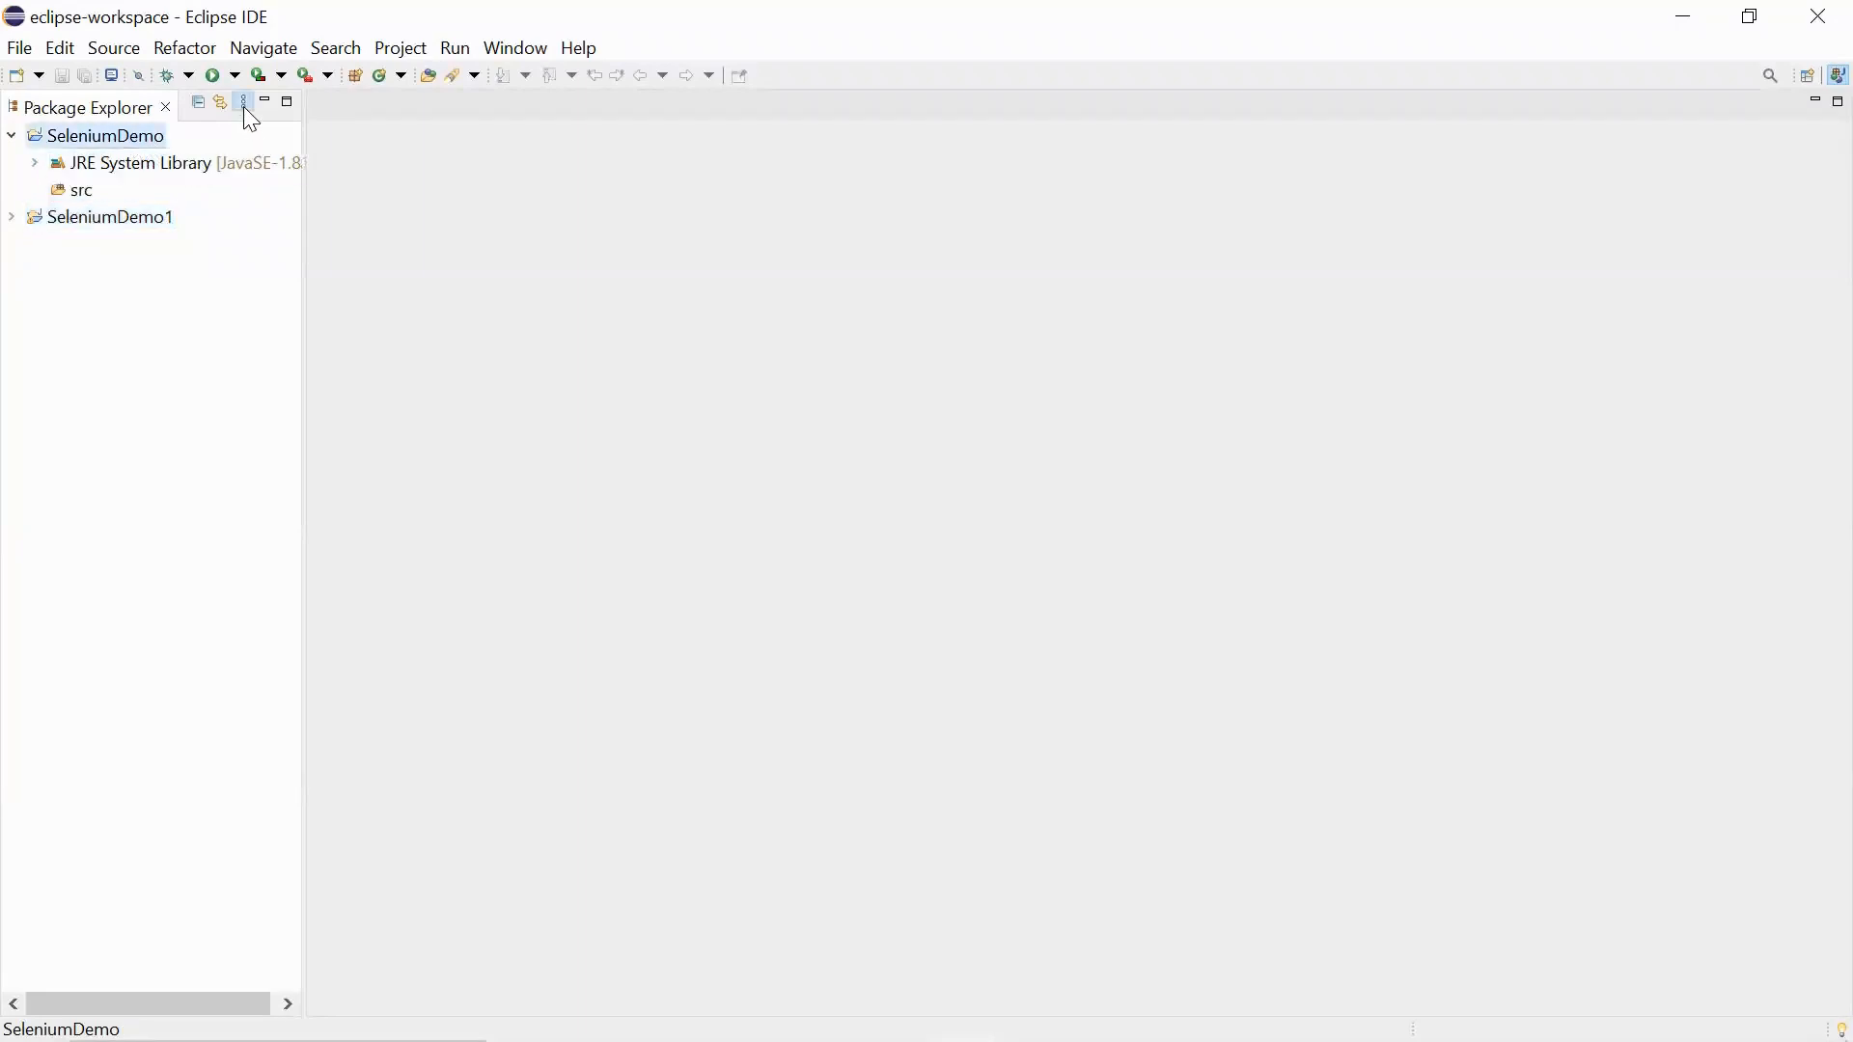
{"action": "left_click", "coordinate": [243, 103]}
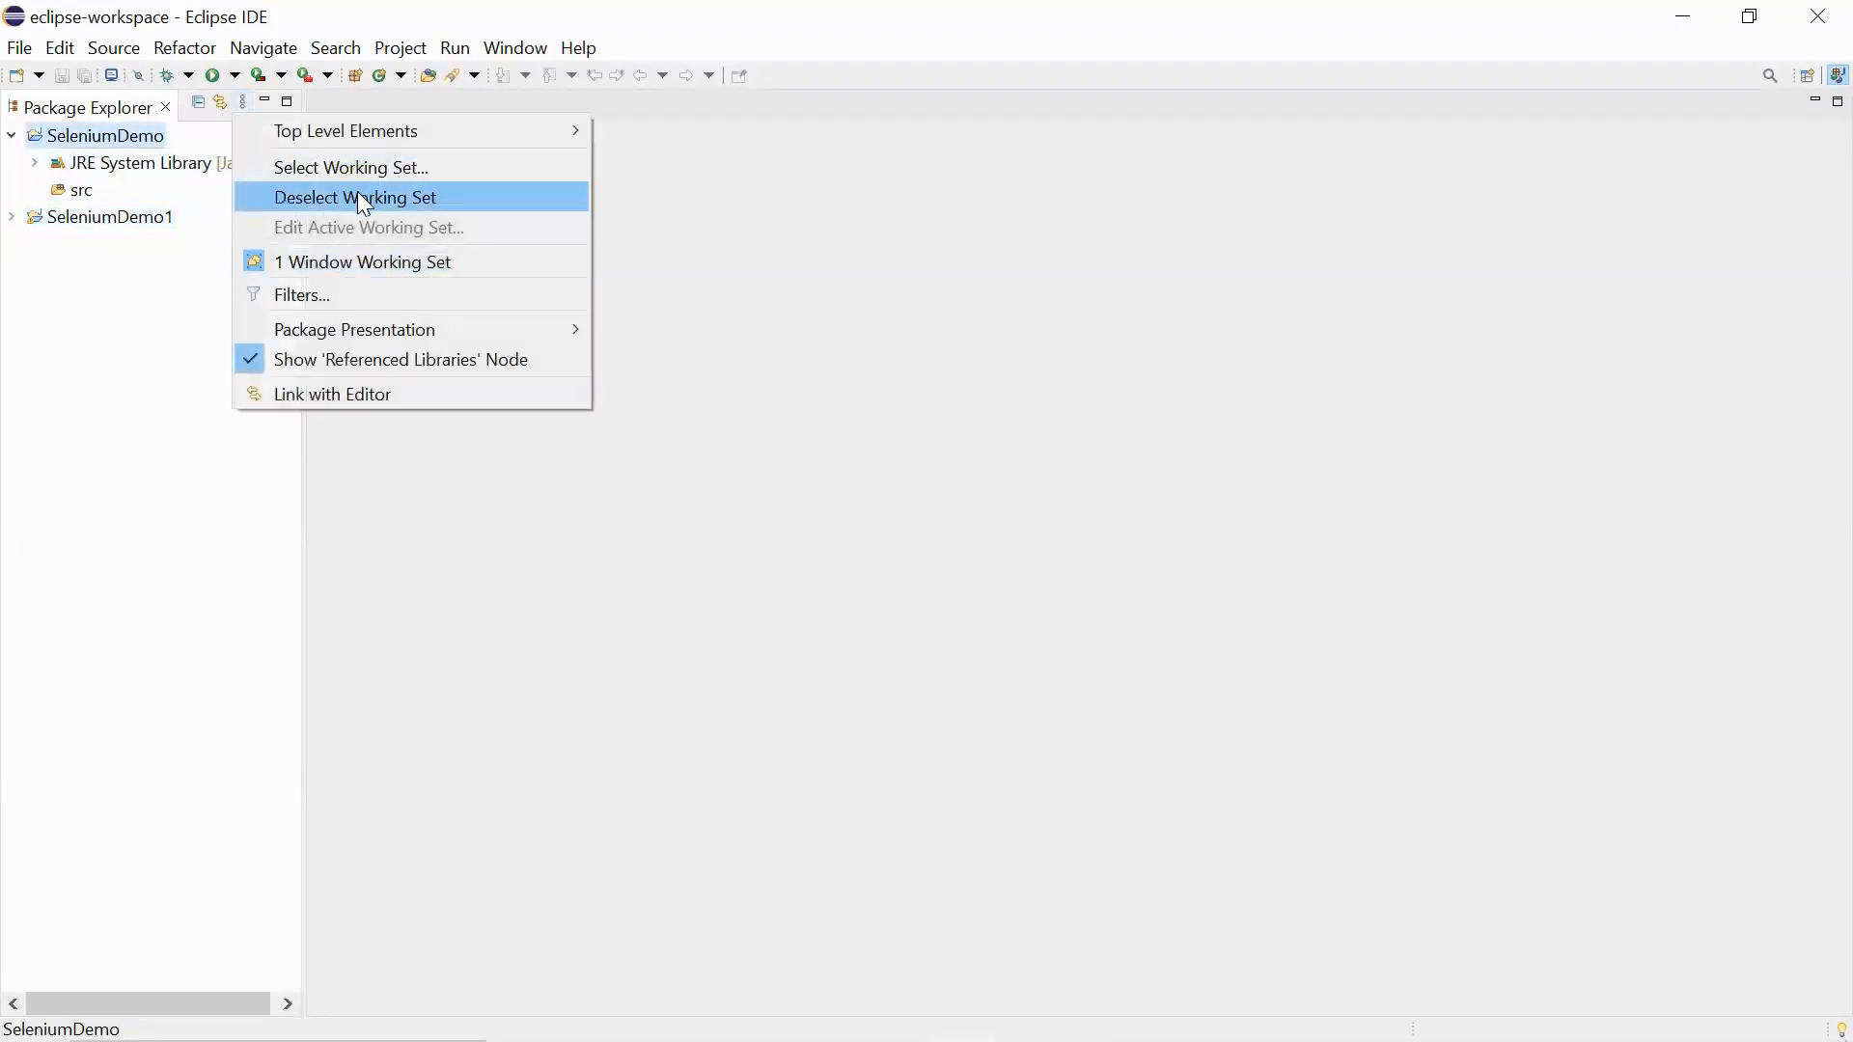
{"action": "left_click", "coordinate": [350, 166]}
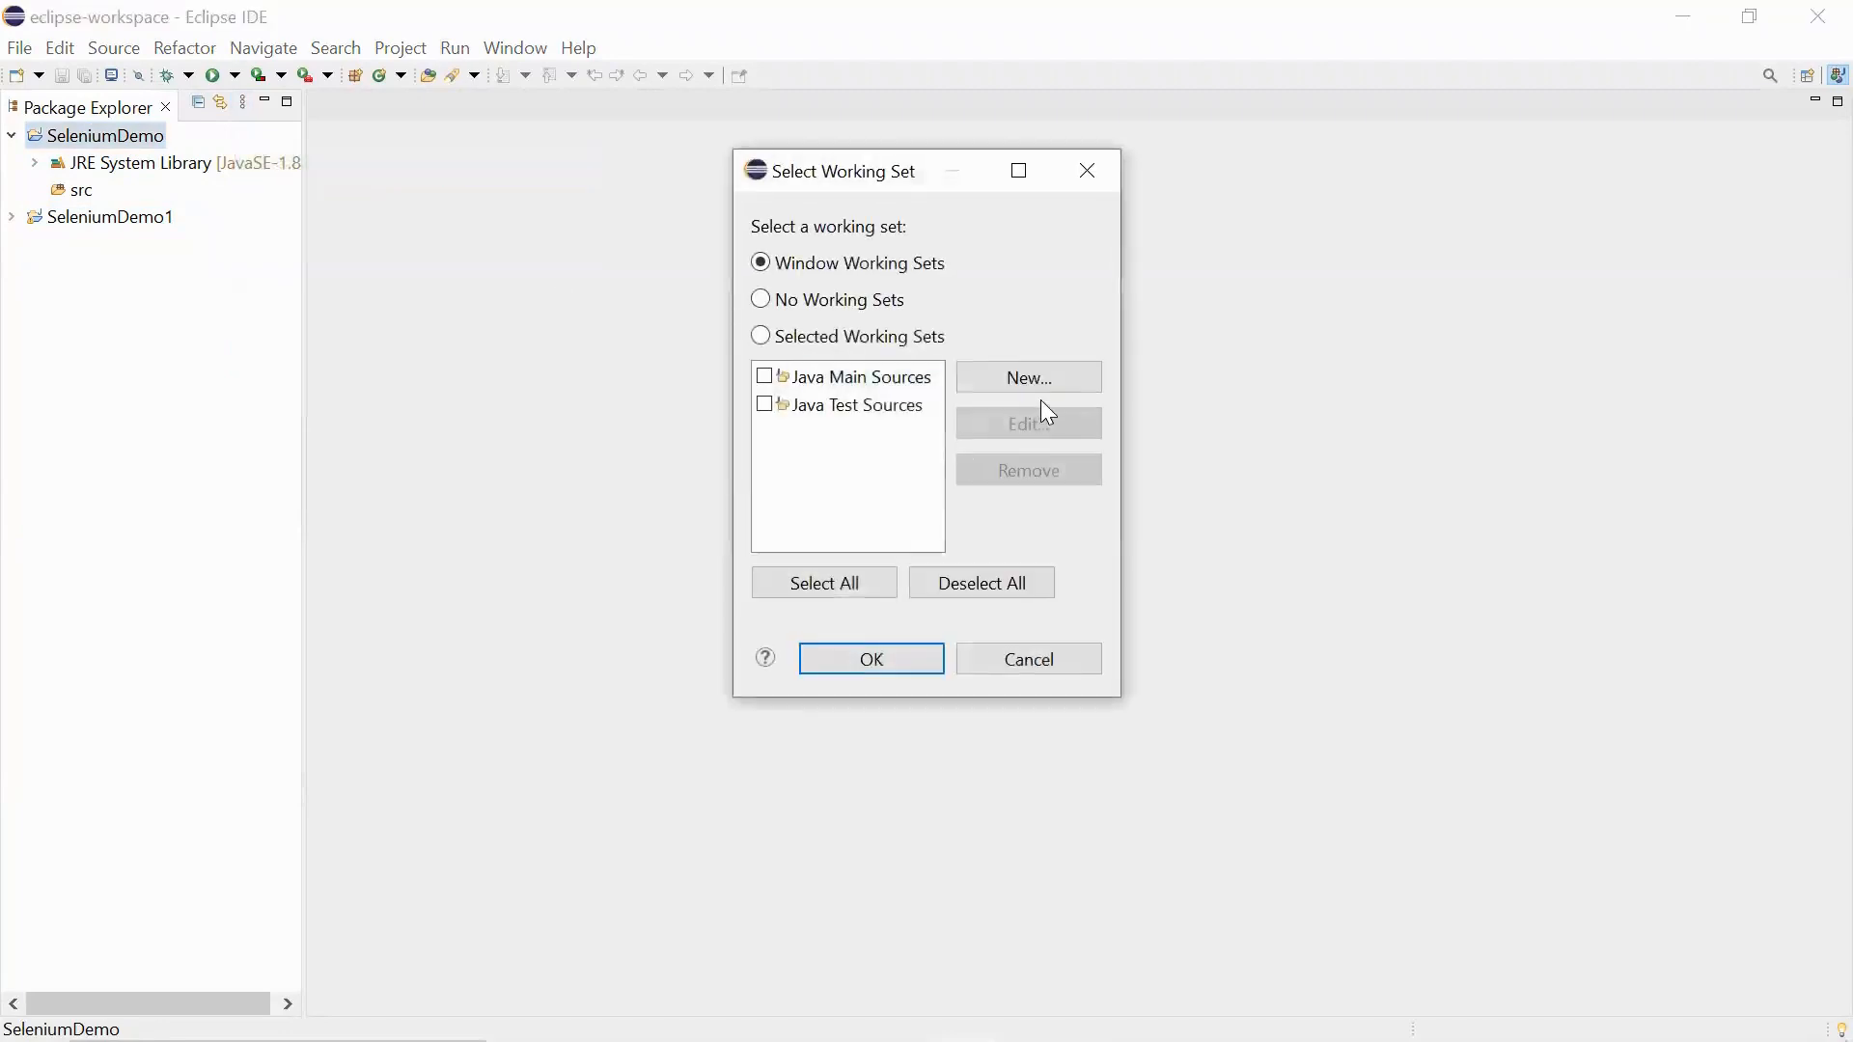
{"action": "left_click", "coordinate": [1027, 378]}
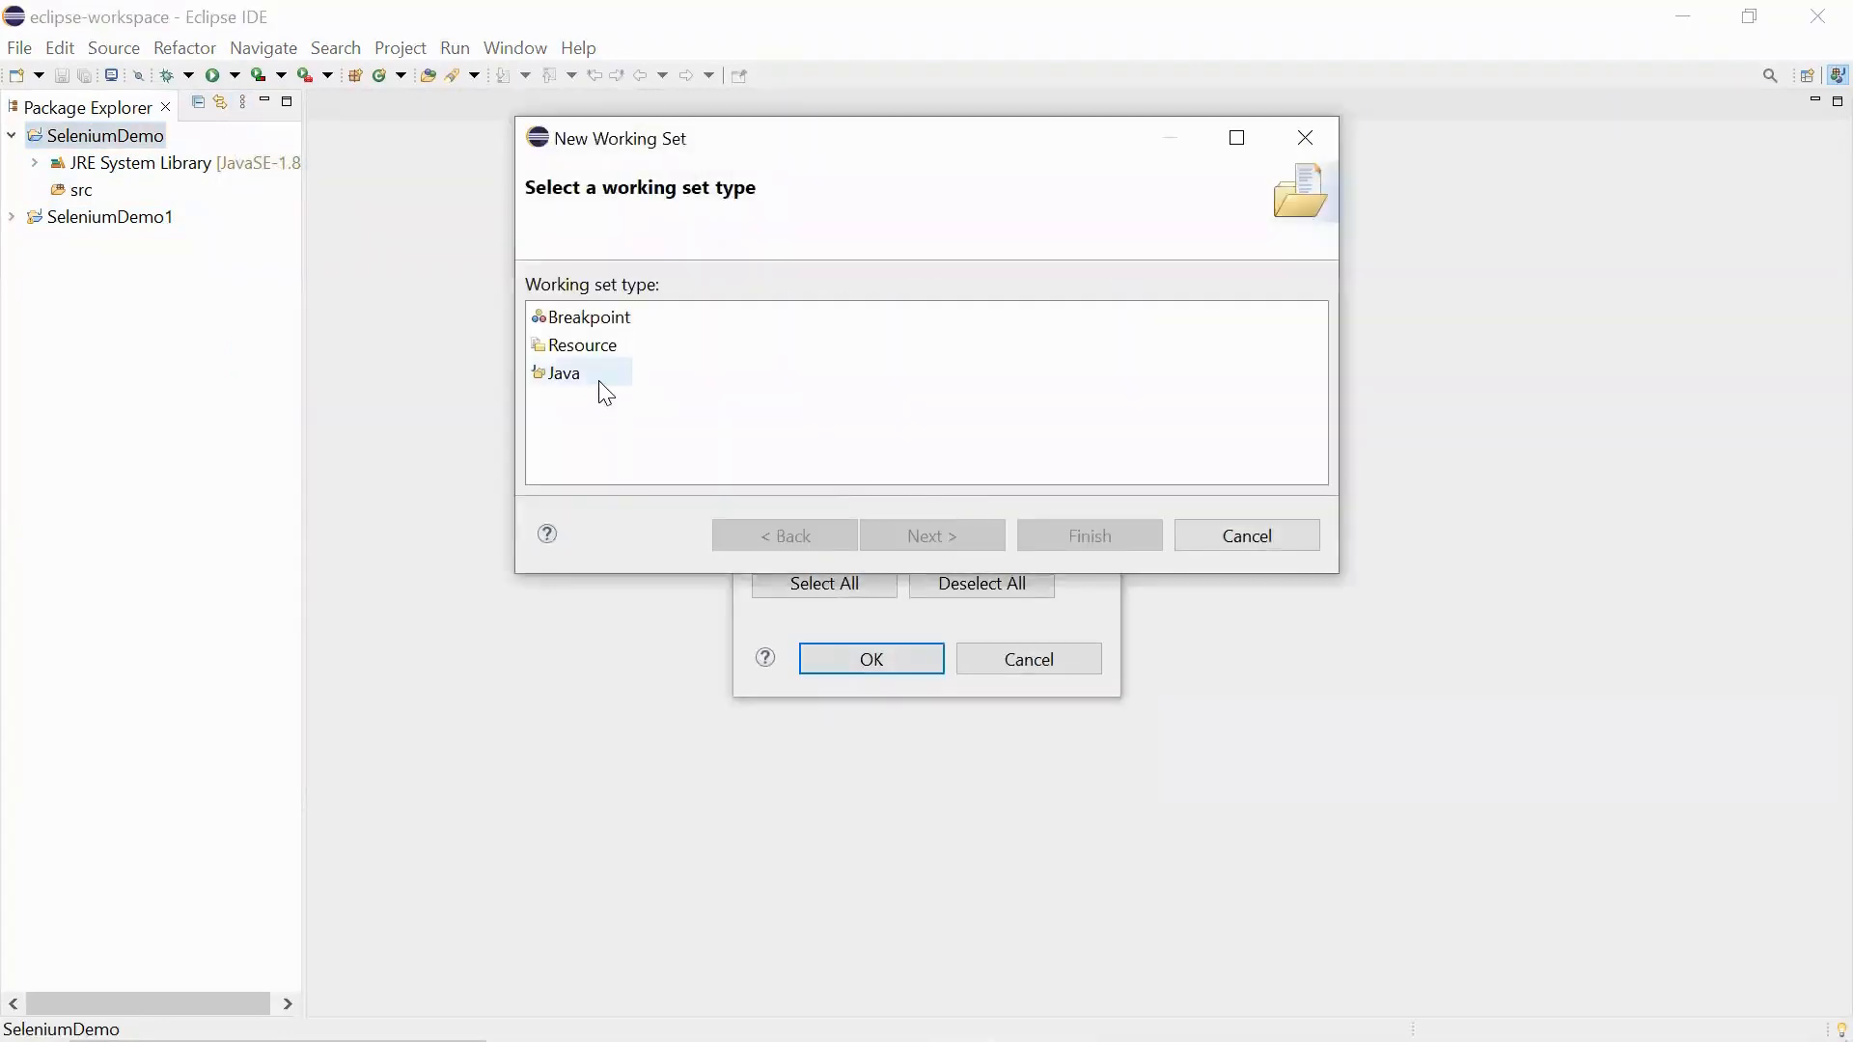
{"action": "left_click", "coordinate": [561, 372]}
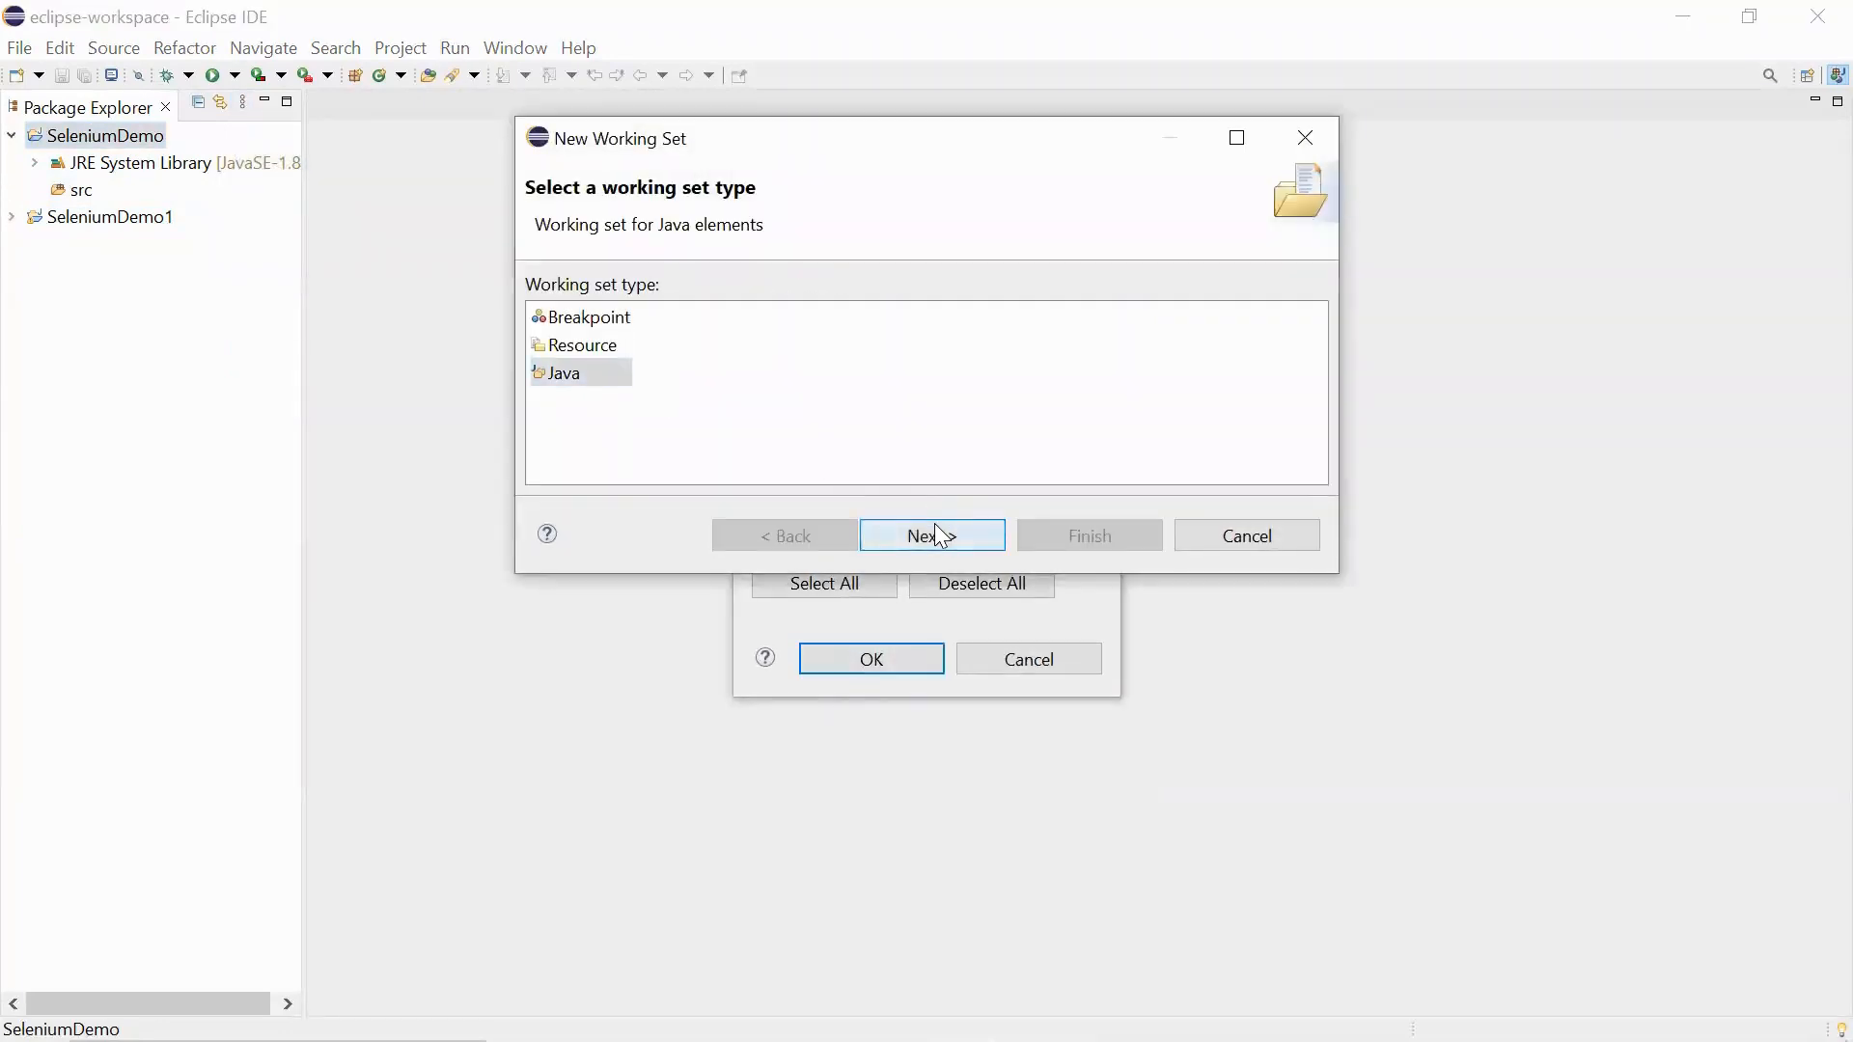
{"action": "left_click", "coordinate": [931, 535]}
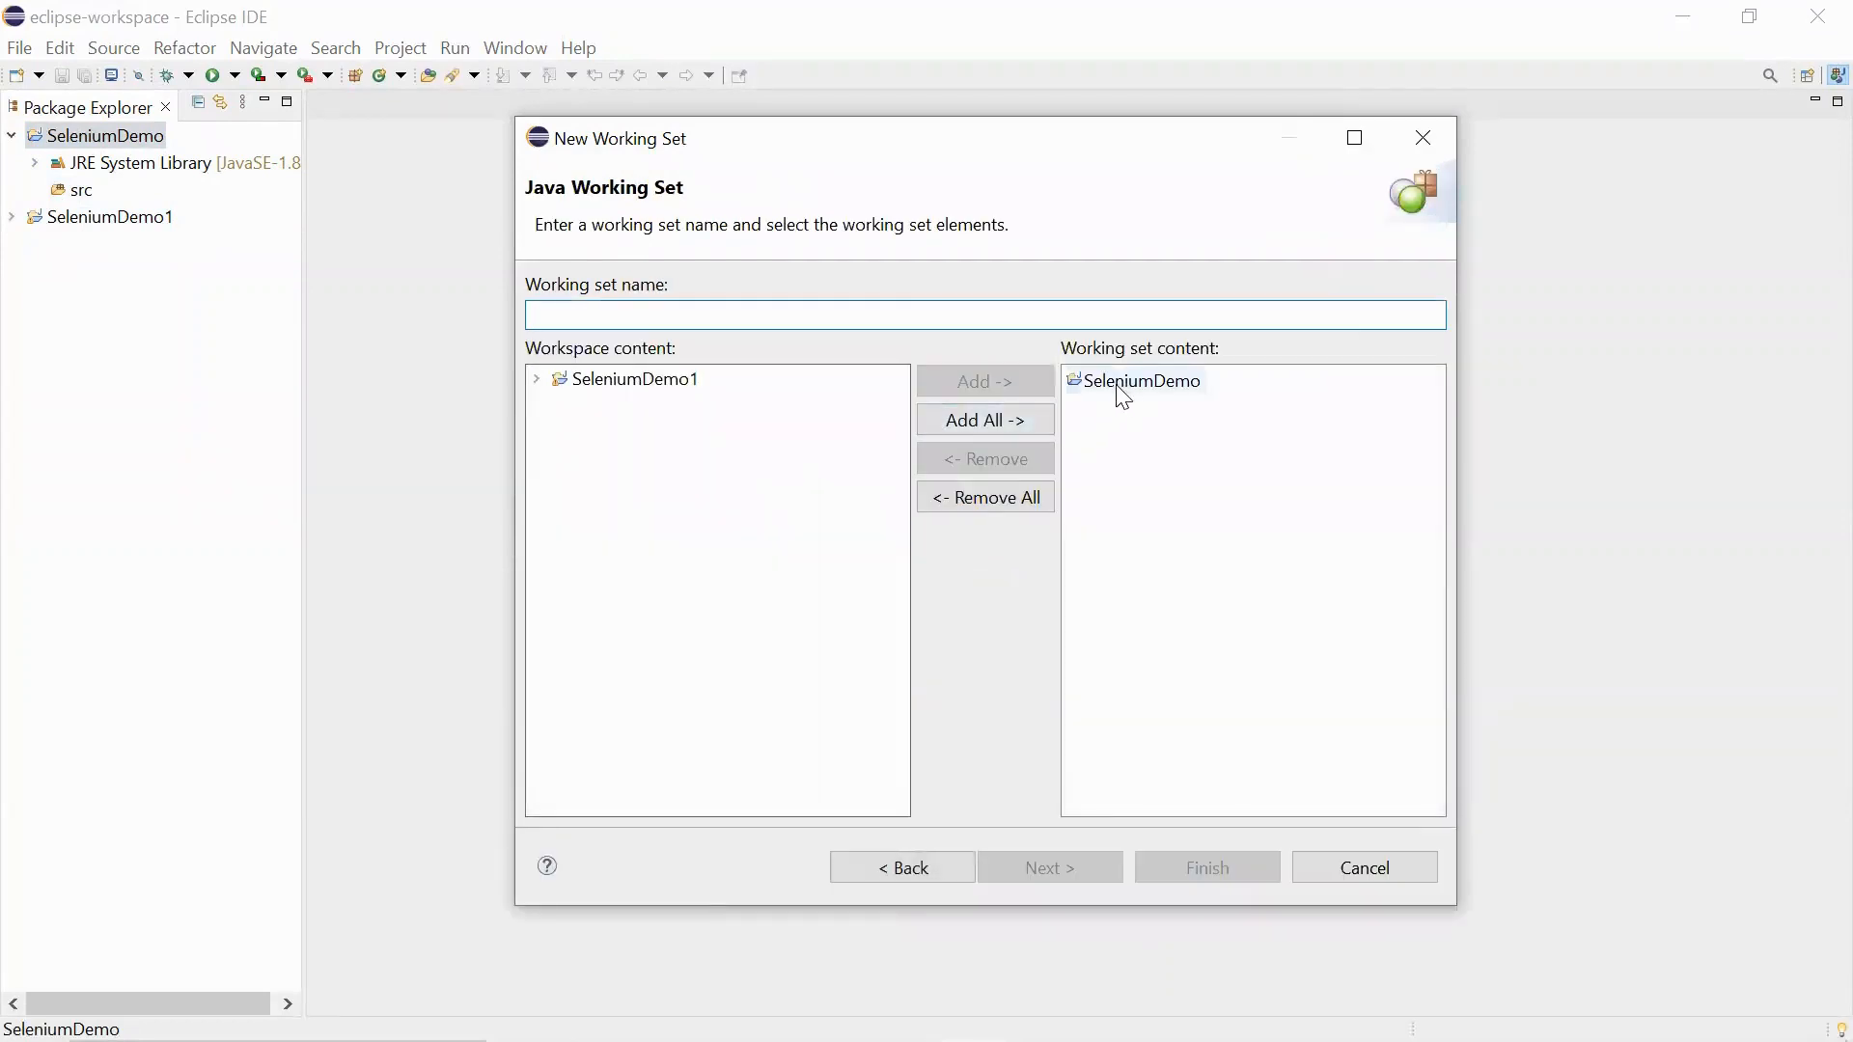
{"action": "left_click", "coordinate": [1141, 380]}
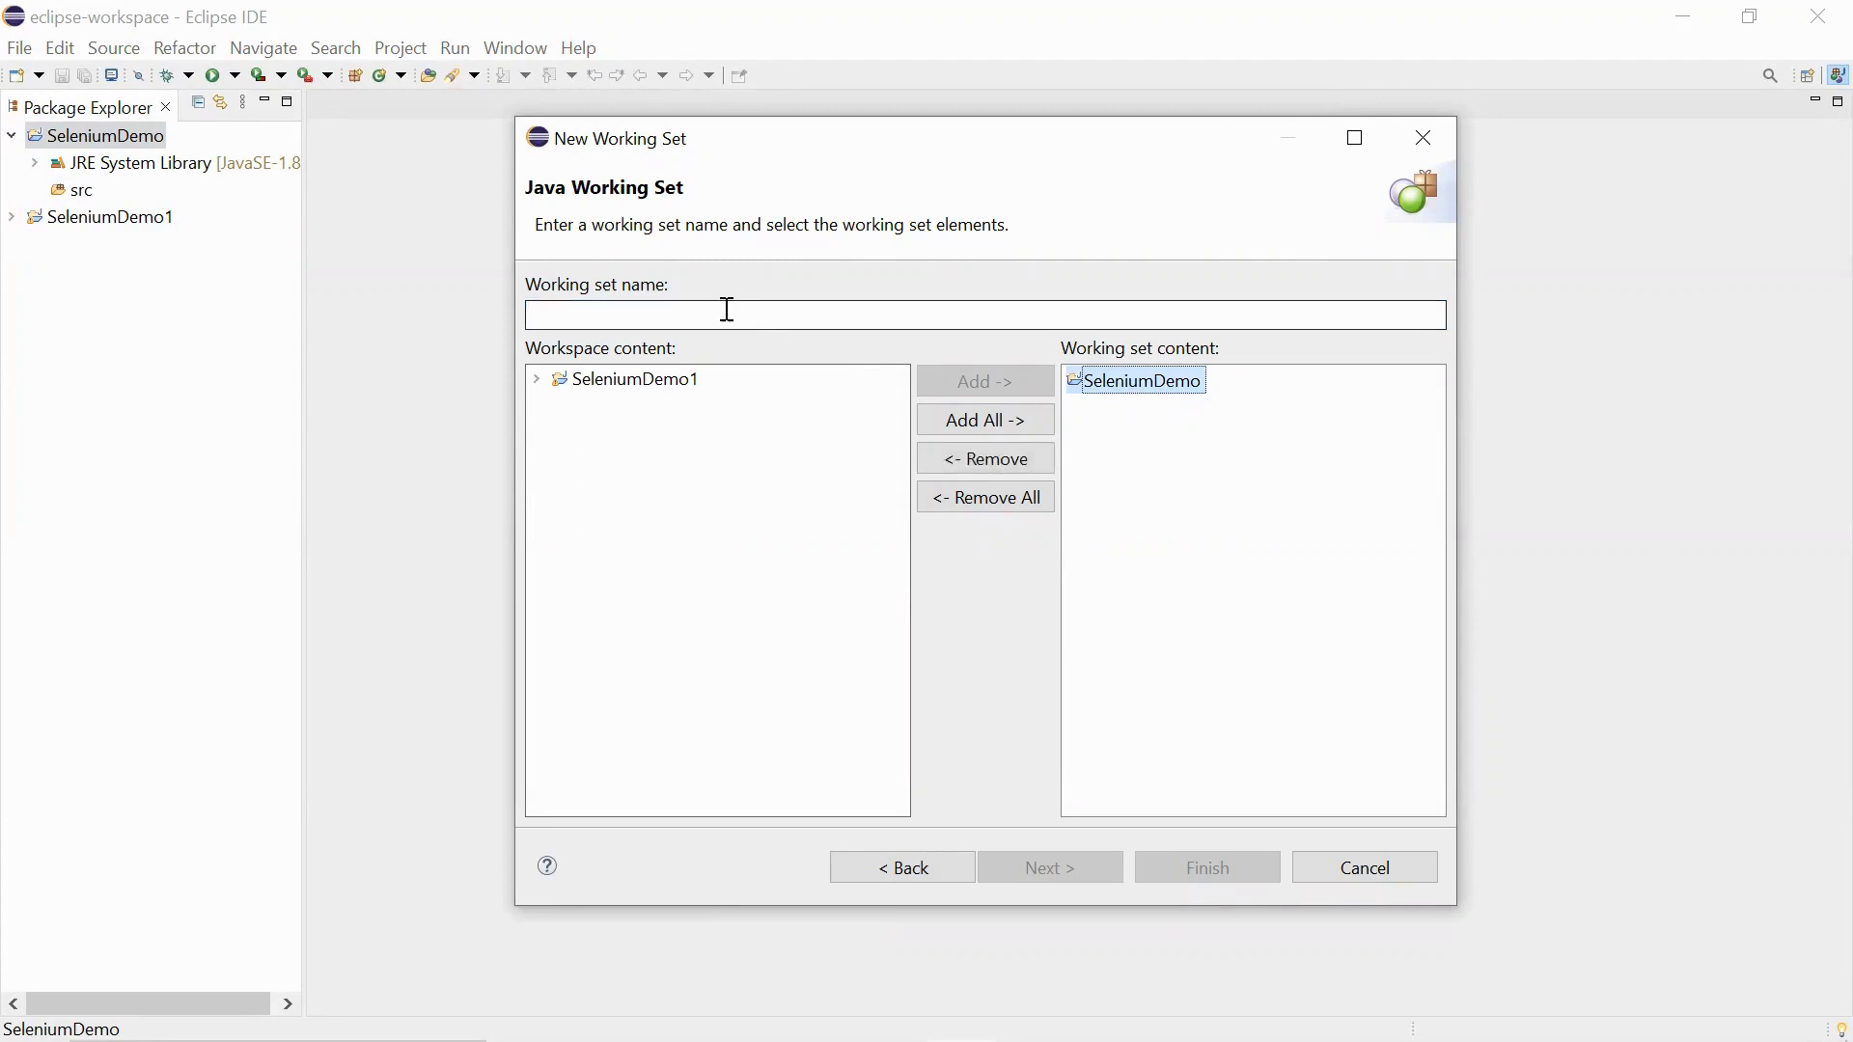
{"action": "type", "text": "s1"}
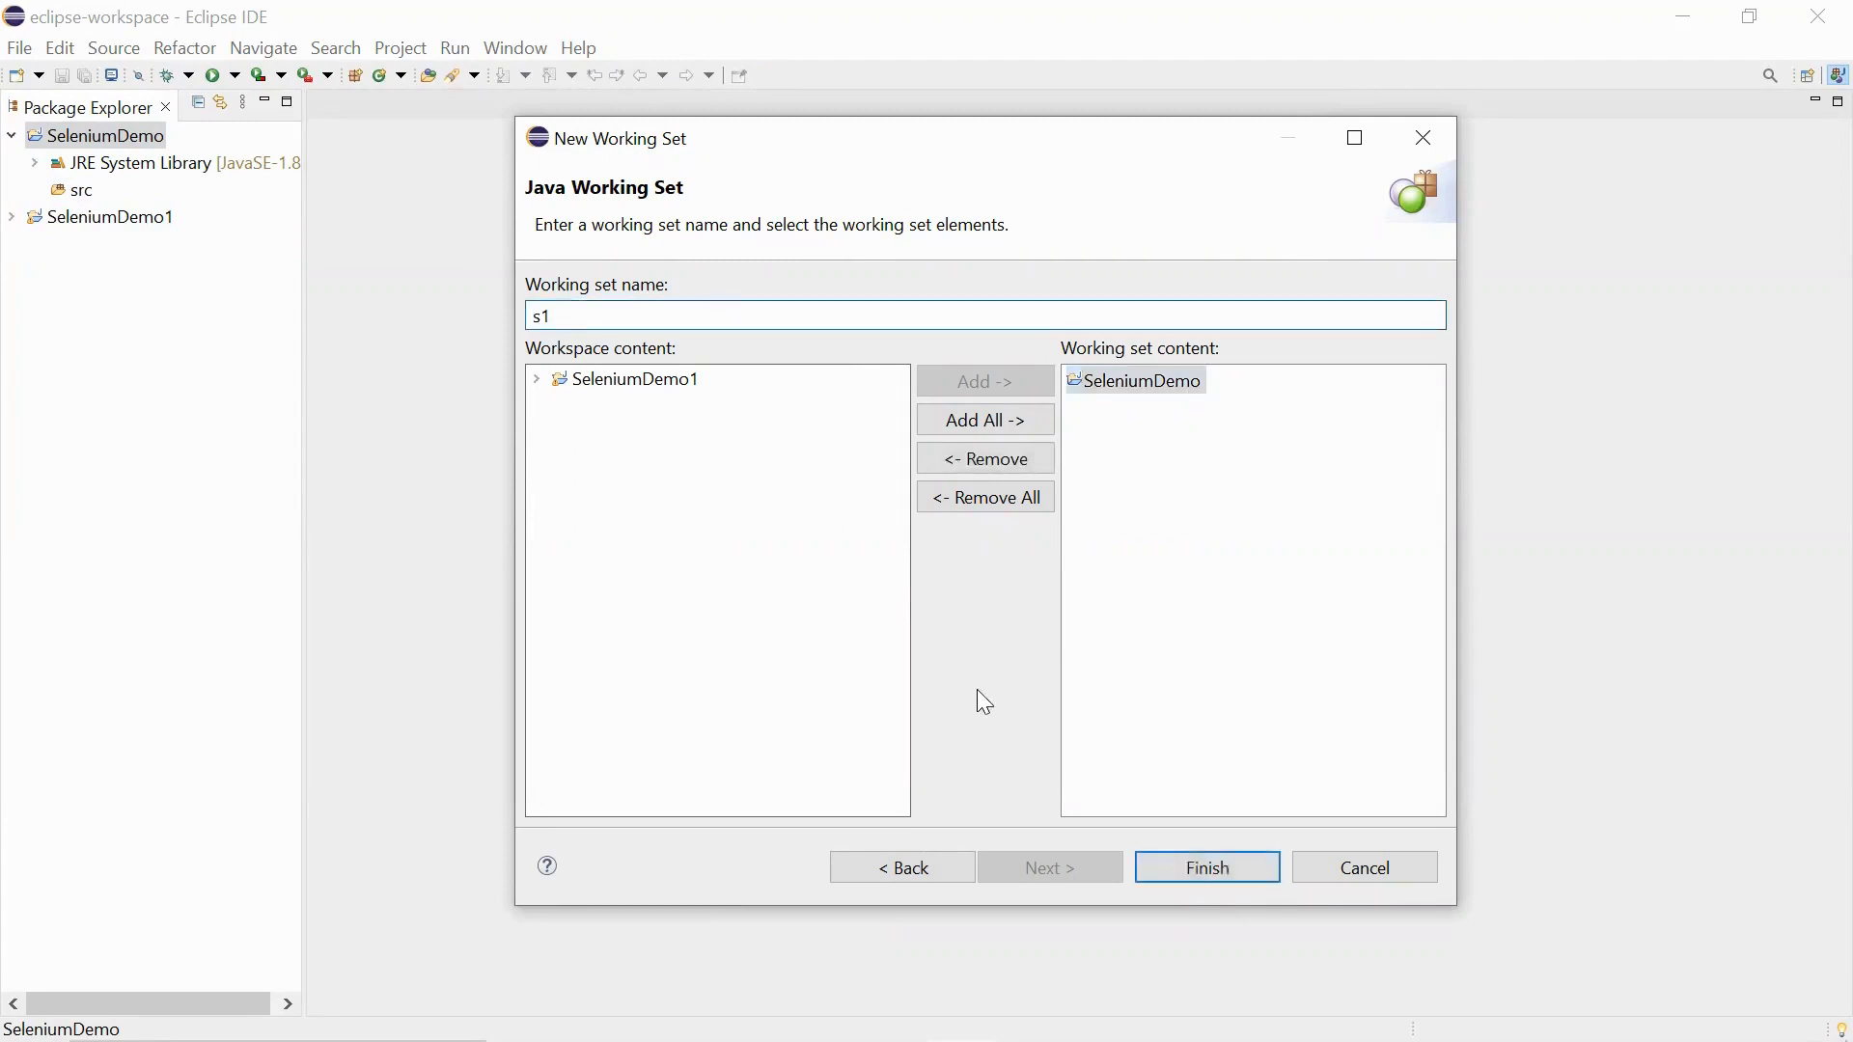
{"action": "left_click", "coordinate": [1204, 867]}
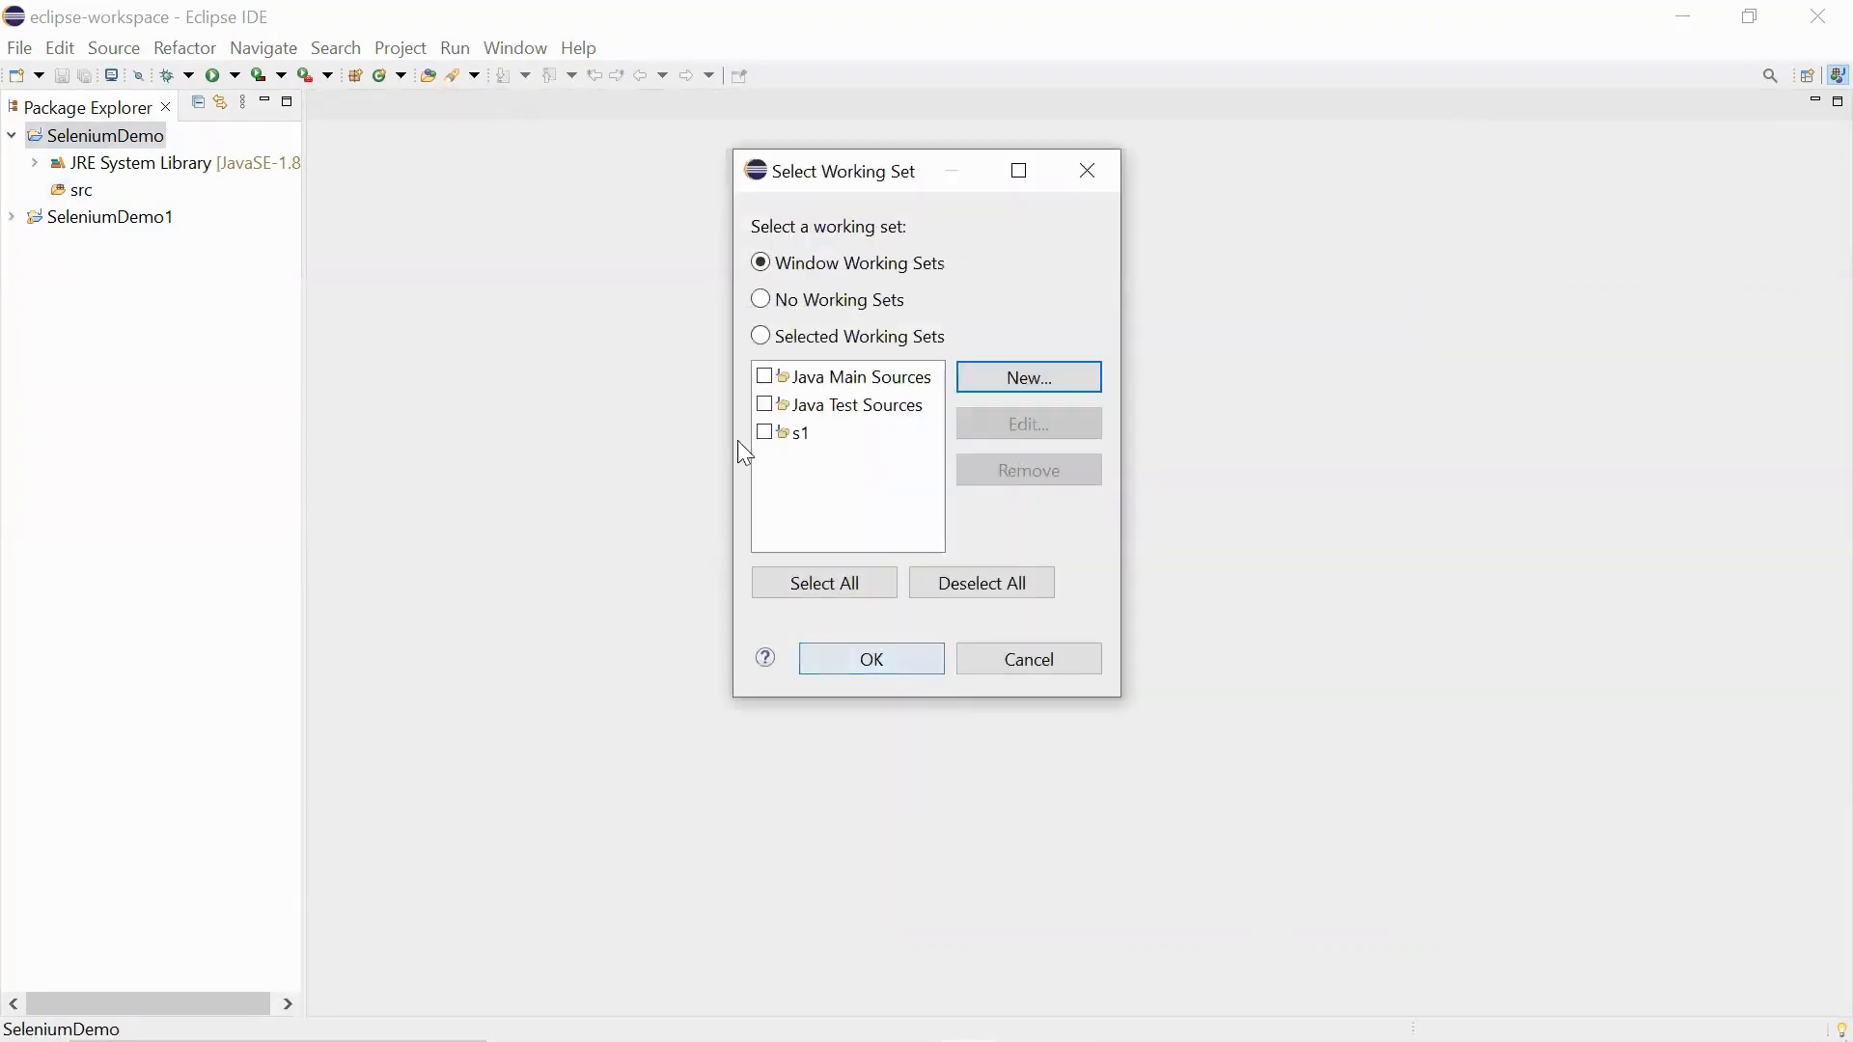
{"action": "left_click", "coordinate": [764, 432]}
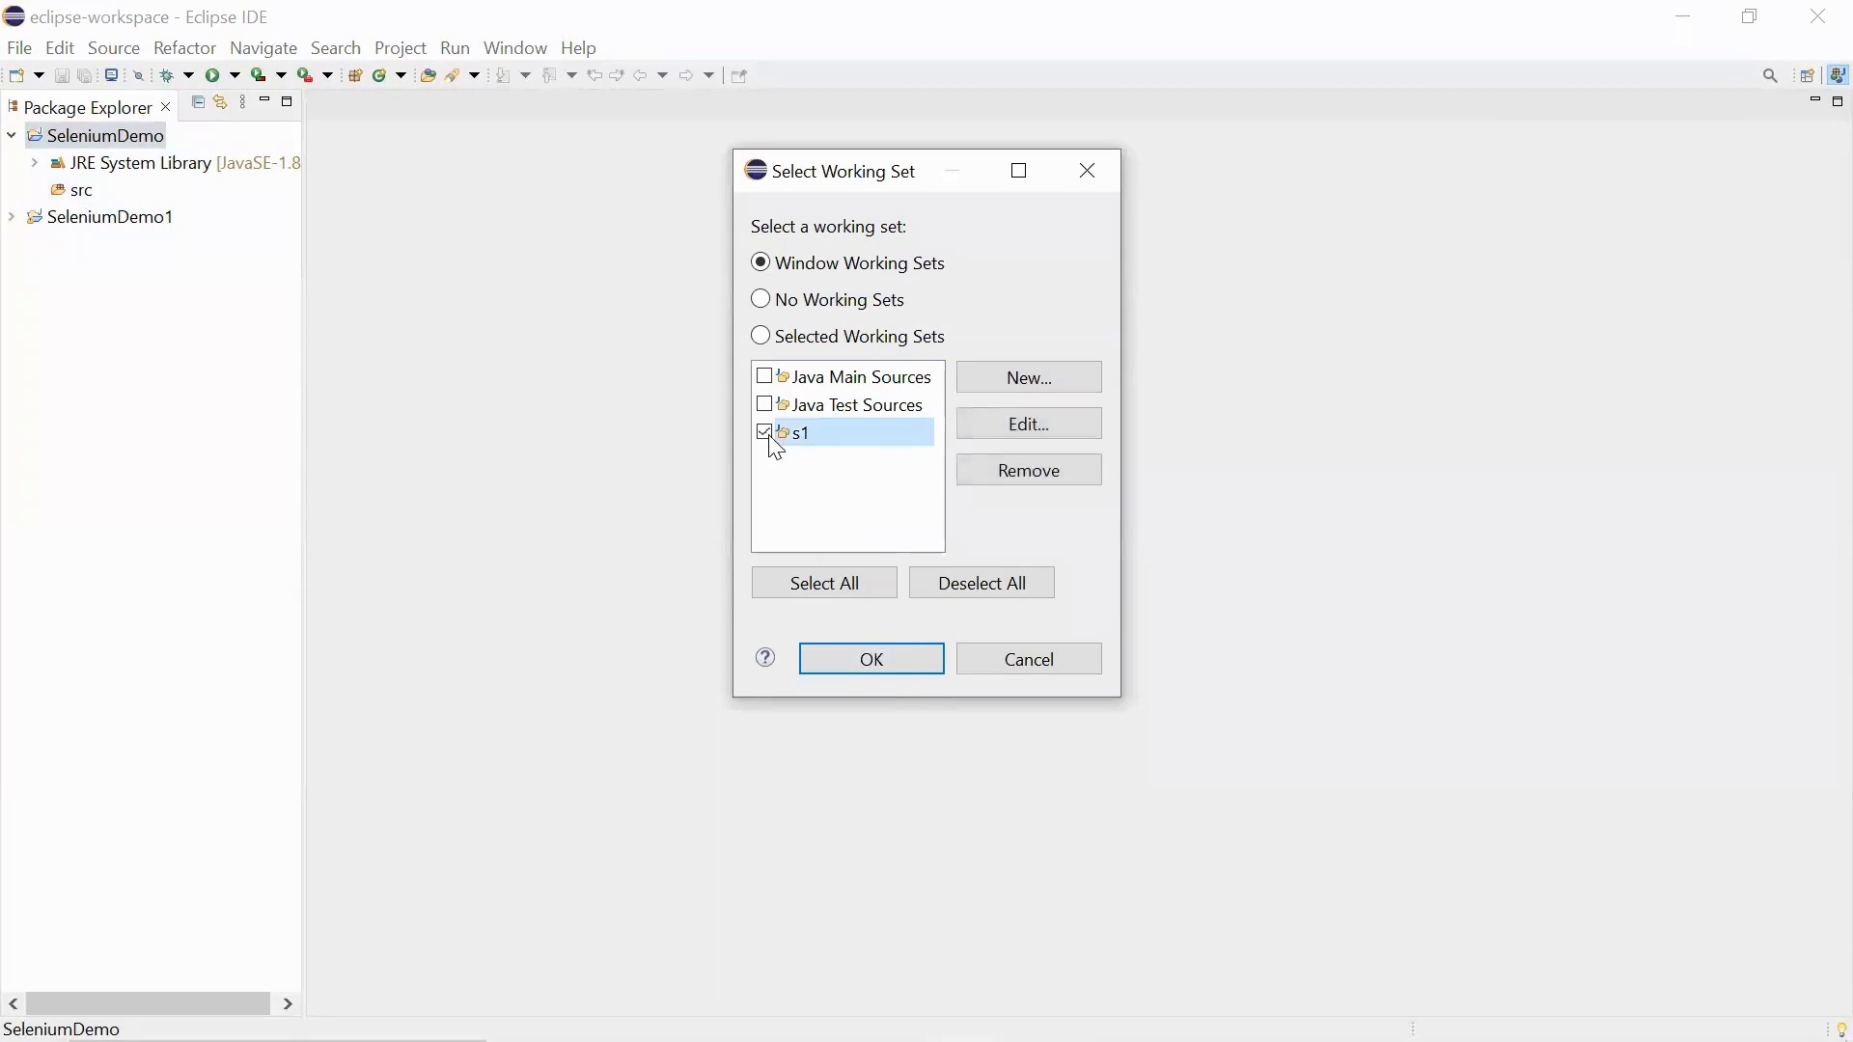
{"action": "left_click", "coordinate": [871, 658]}
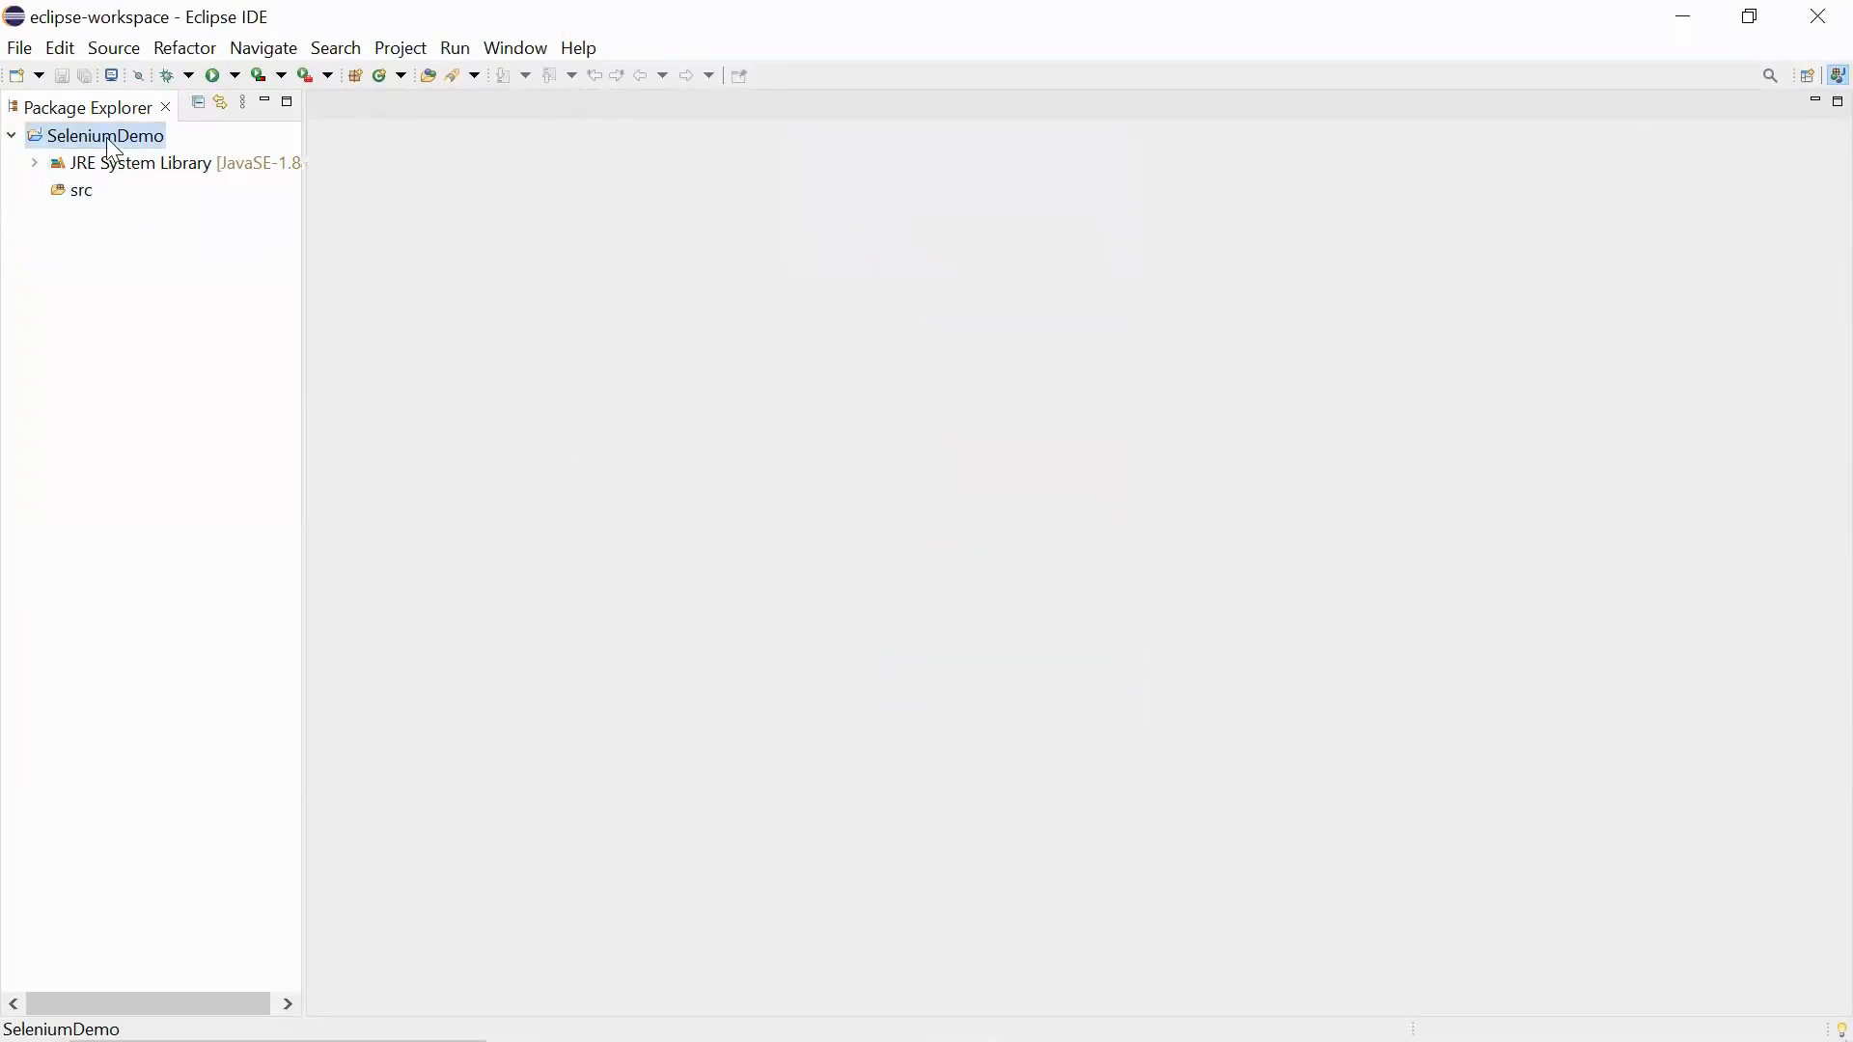
{"action": "right_click", "coordinate": [104, 135]}
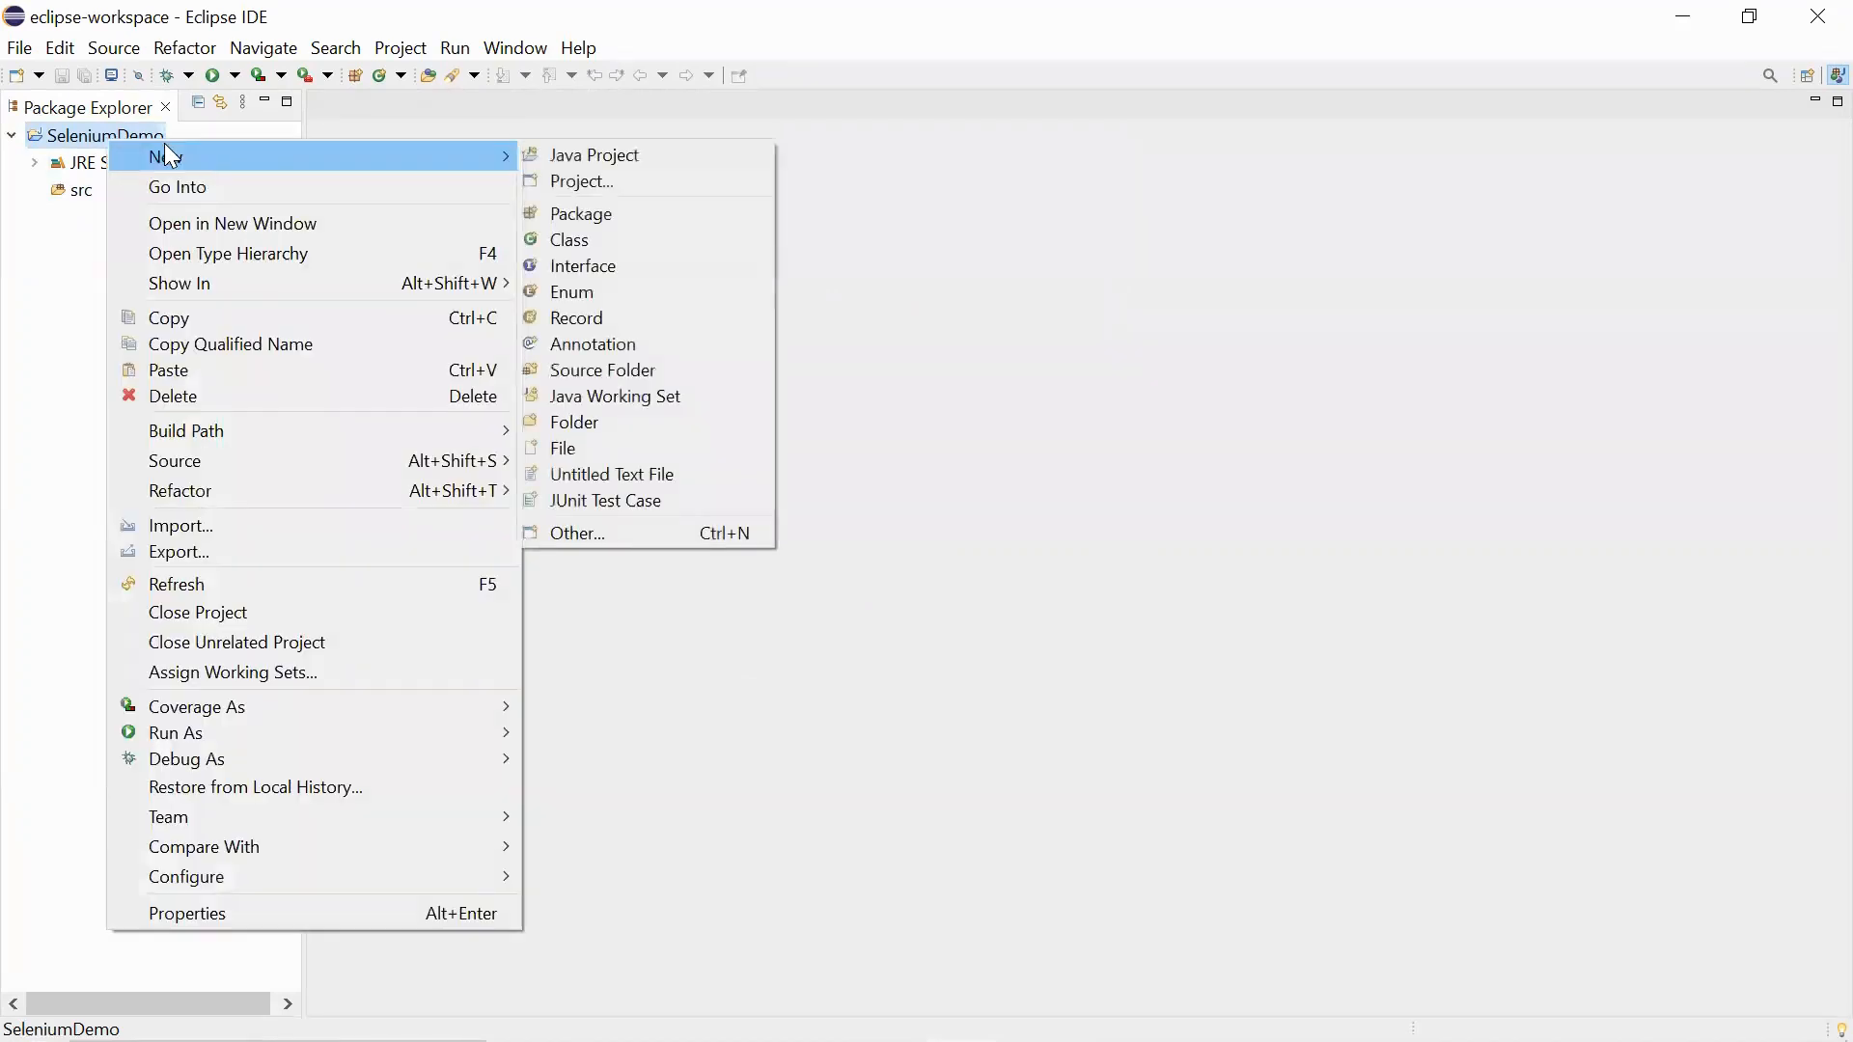
{"action": "left_click", "coordinate": [581, 214]}
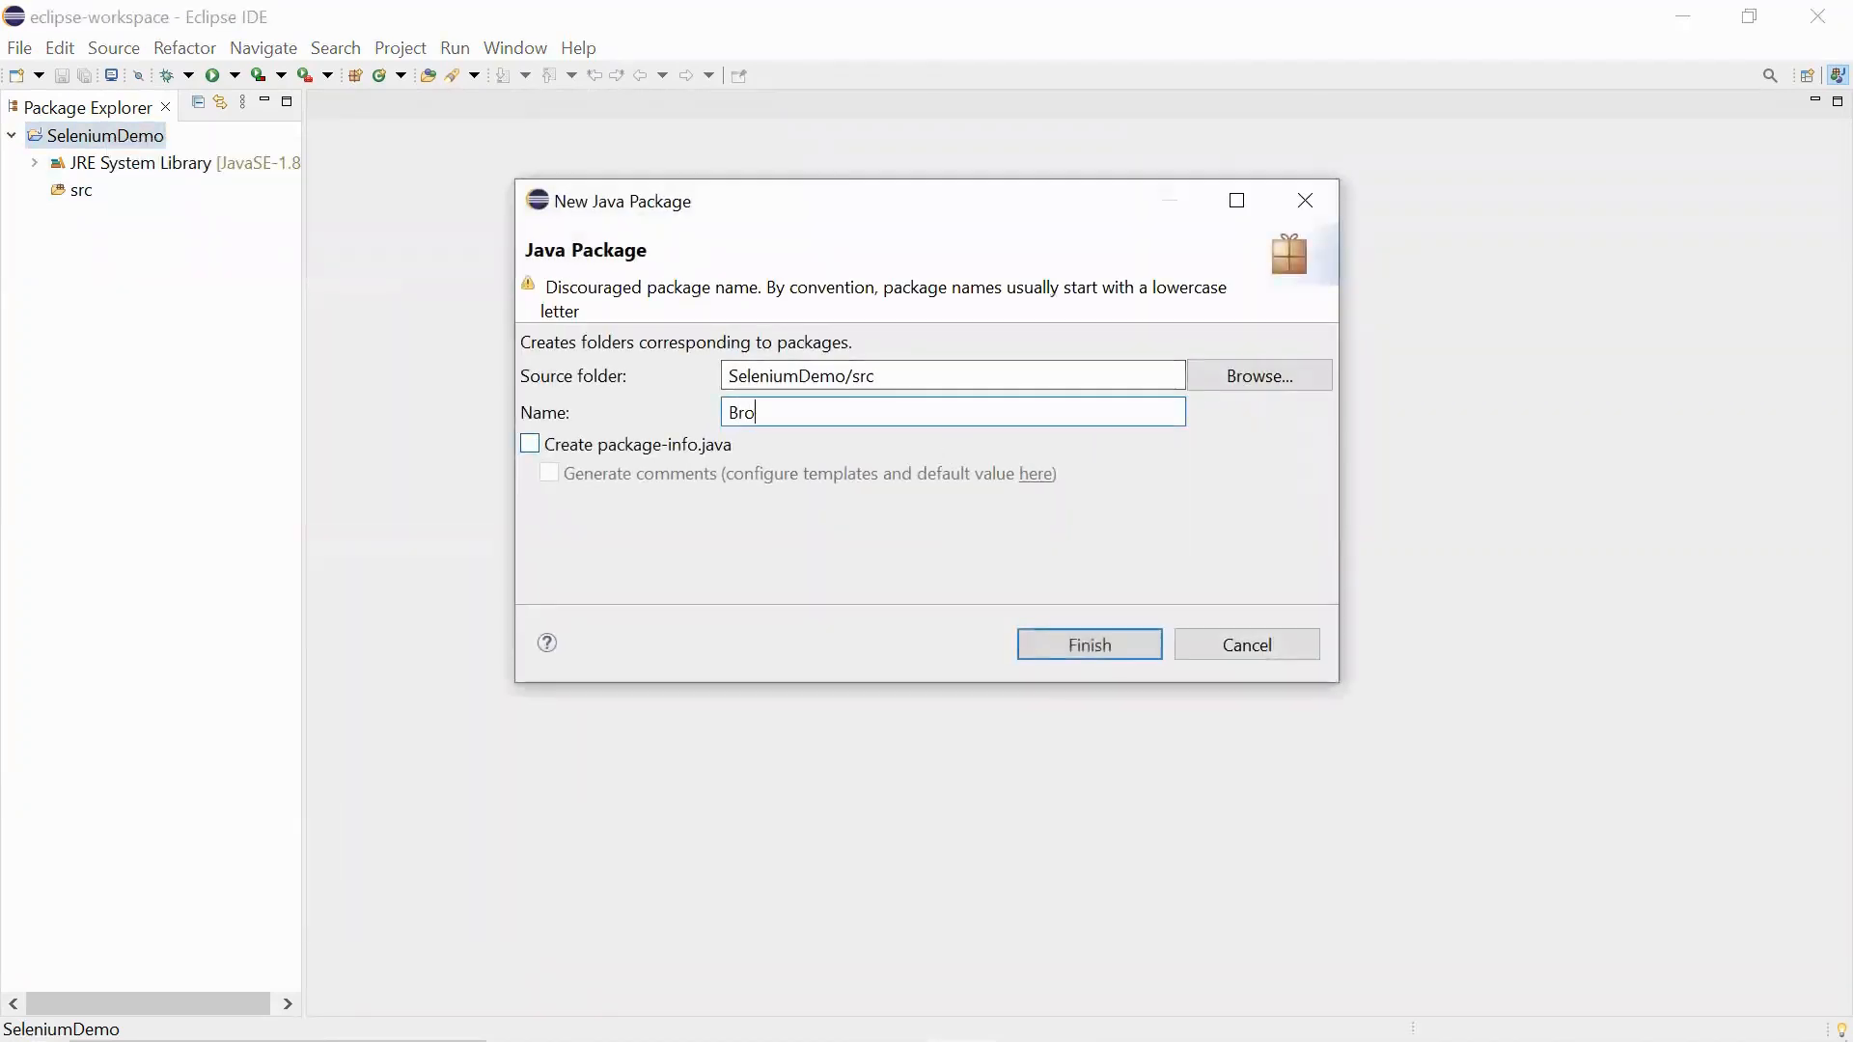
{"action": "left_click", "coordinate": [1086, 645]}
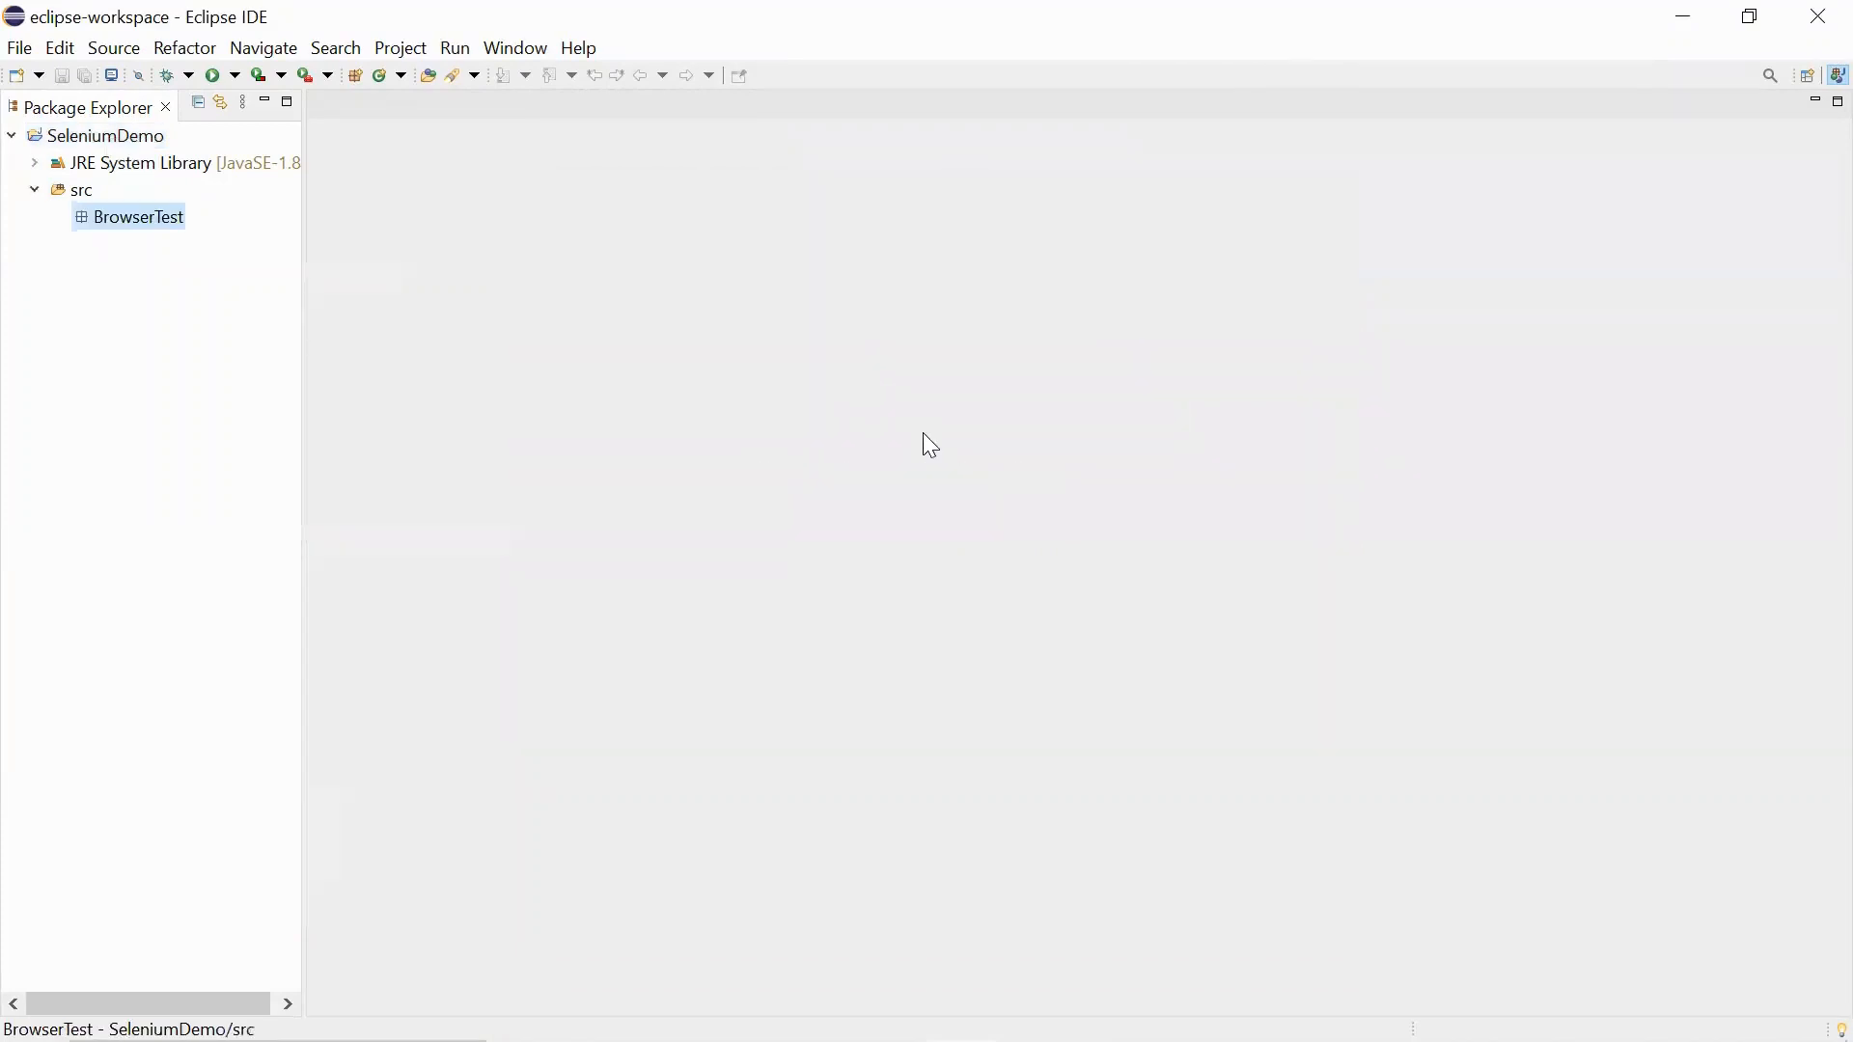
{"action": "right_click", "coordinate": [137, 216]}
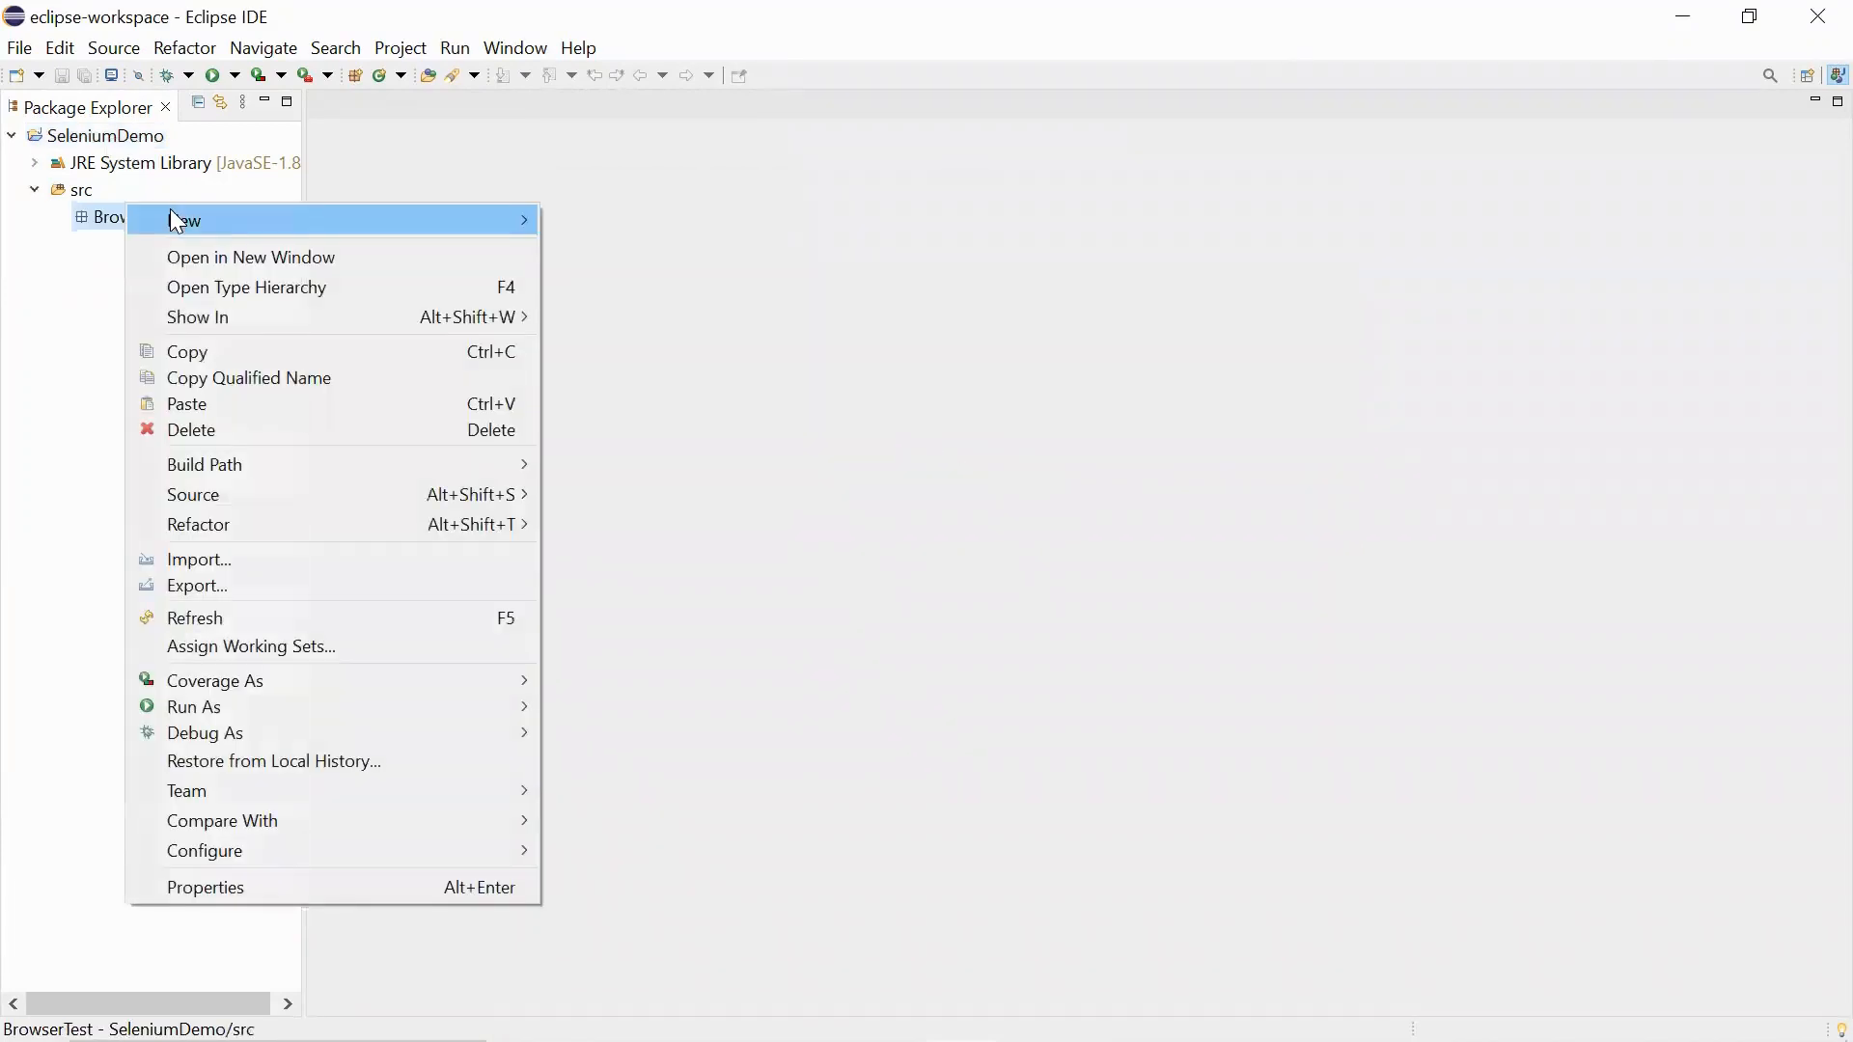
{"action": "left_click", "coordinate": [185, 220]}
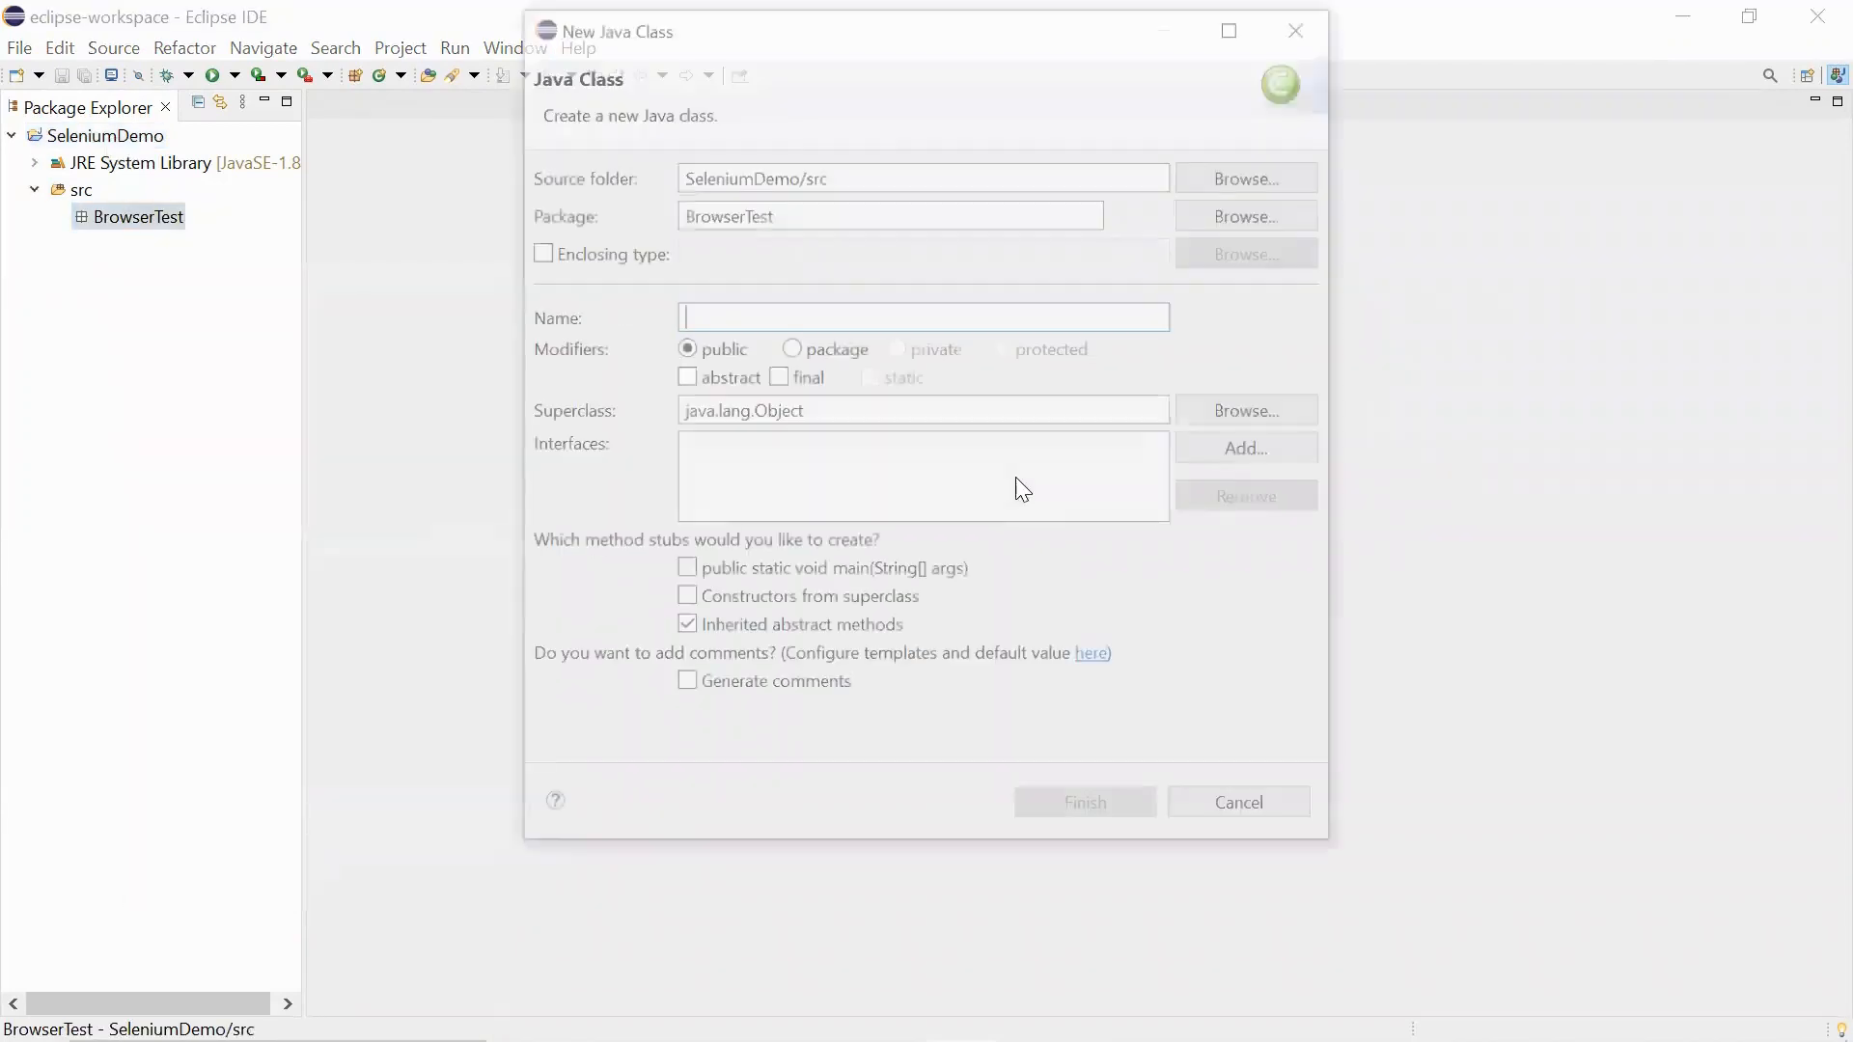
{"action": "type", "text": "Launch"}
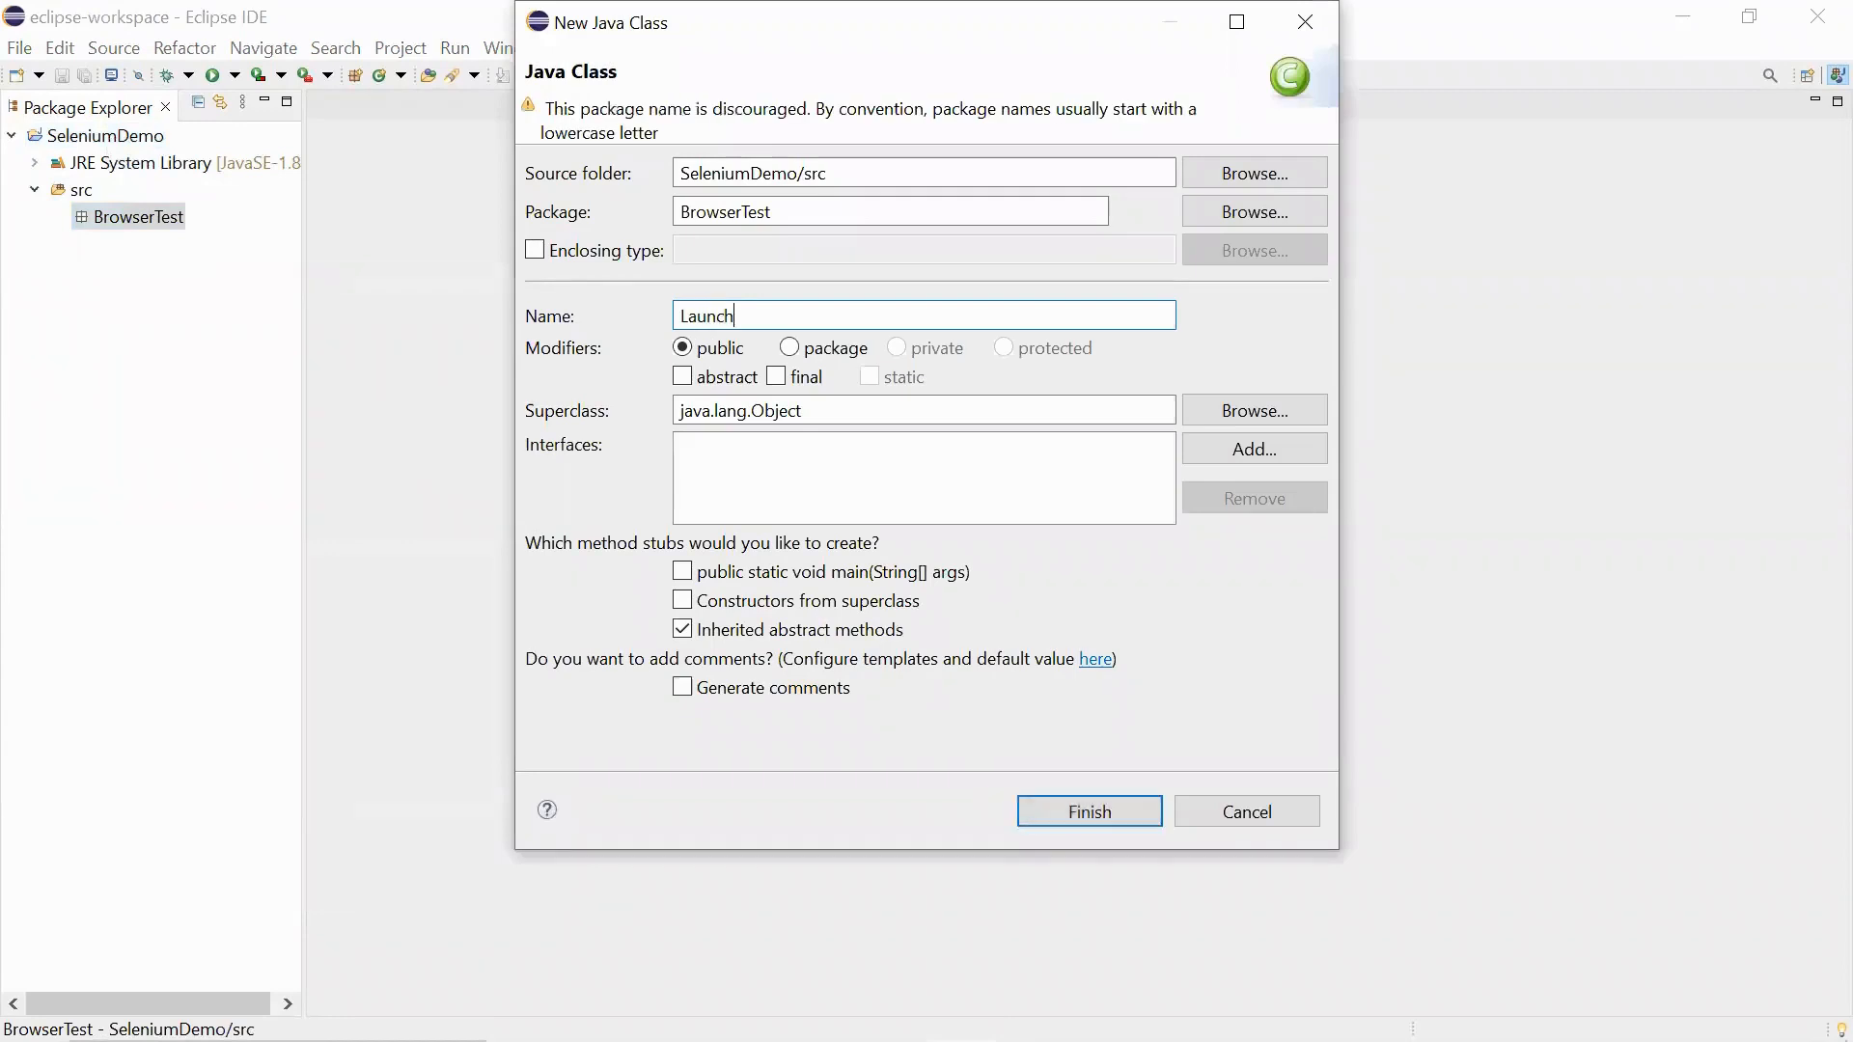
{"action": "left_click", "coordinate": [1087, 812]}
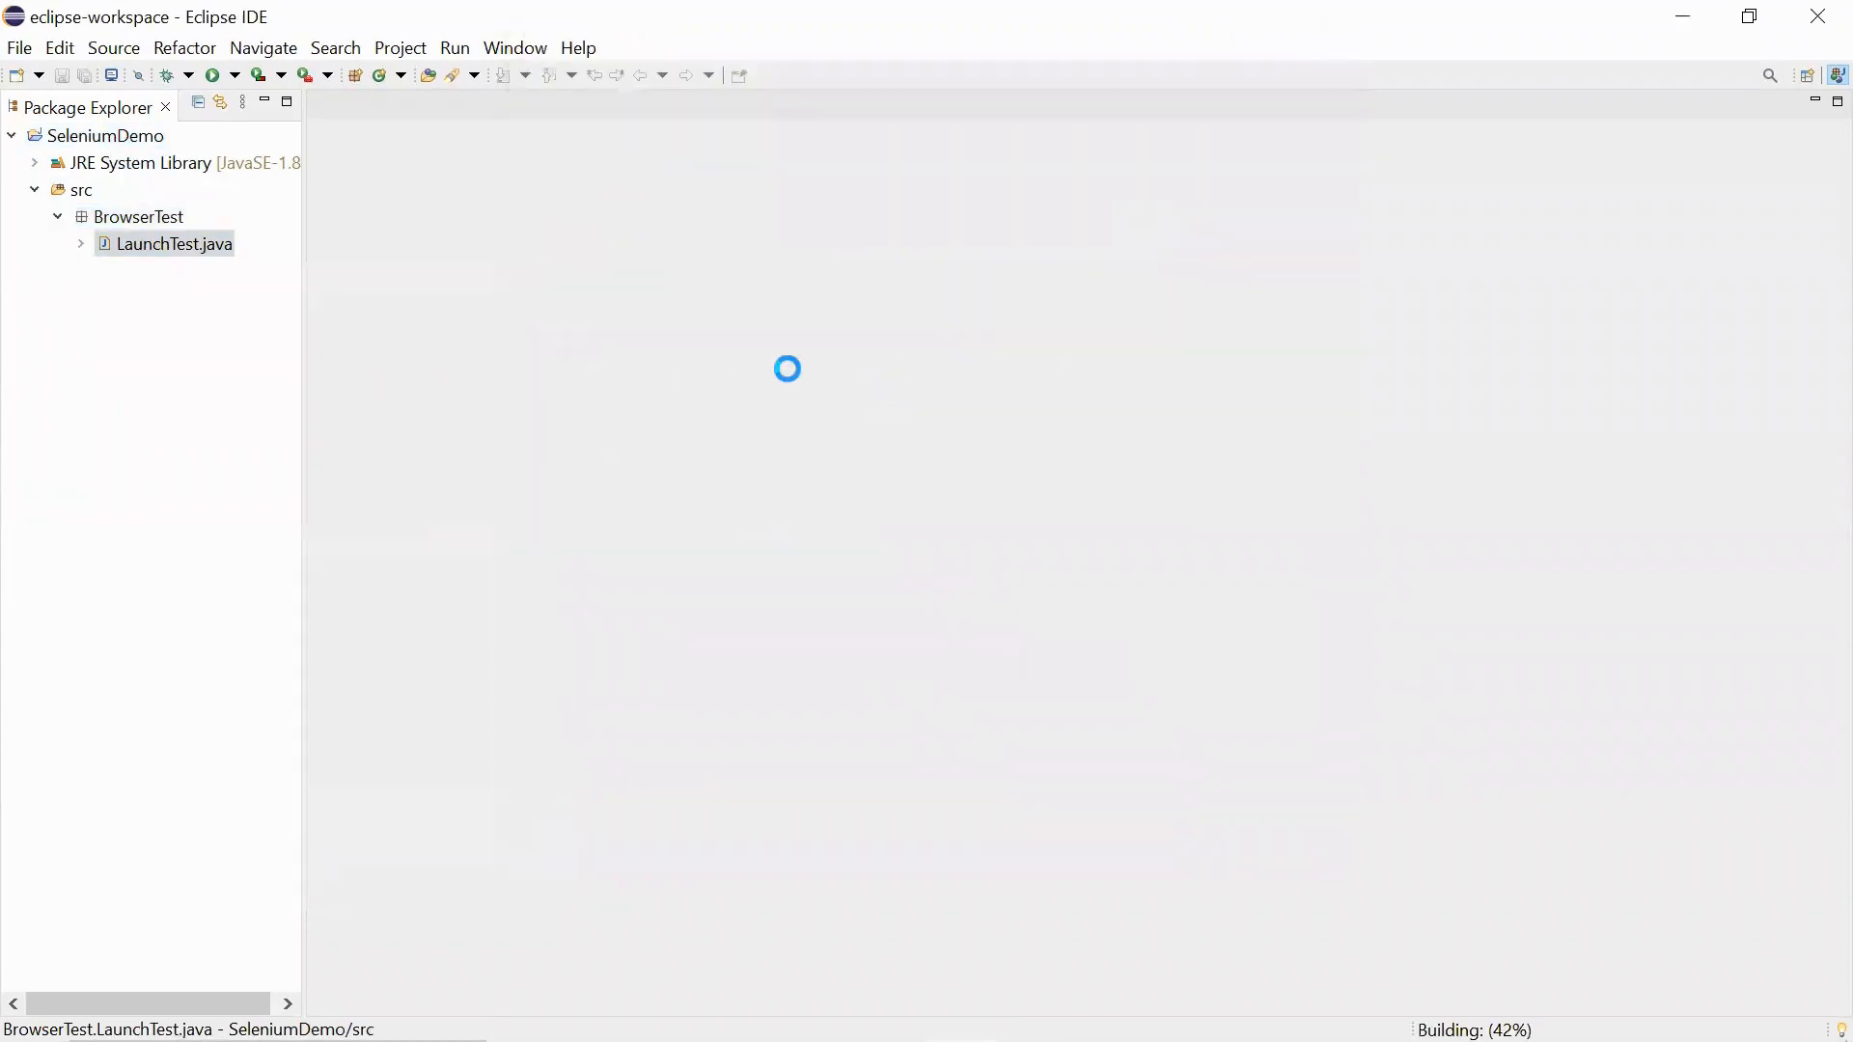
{"action": "double_click", "coordinate": [174, 243]}
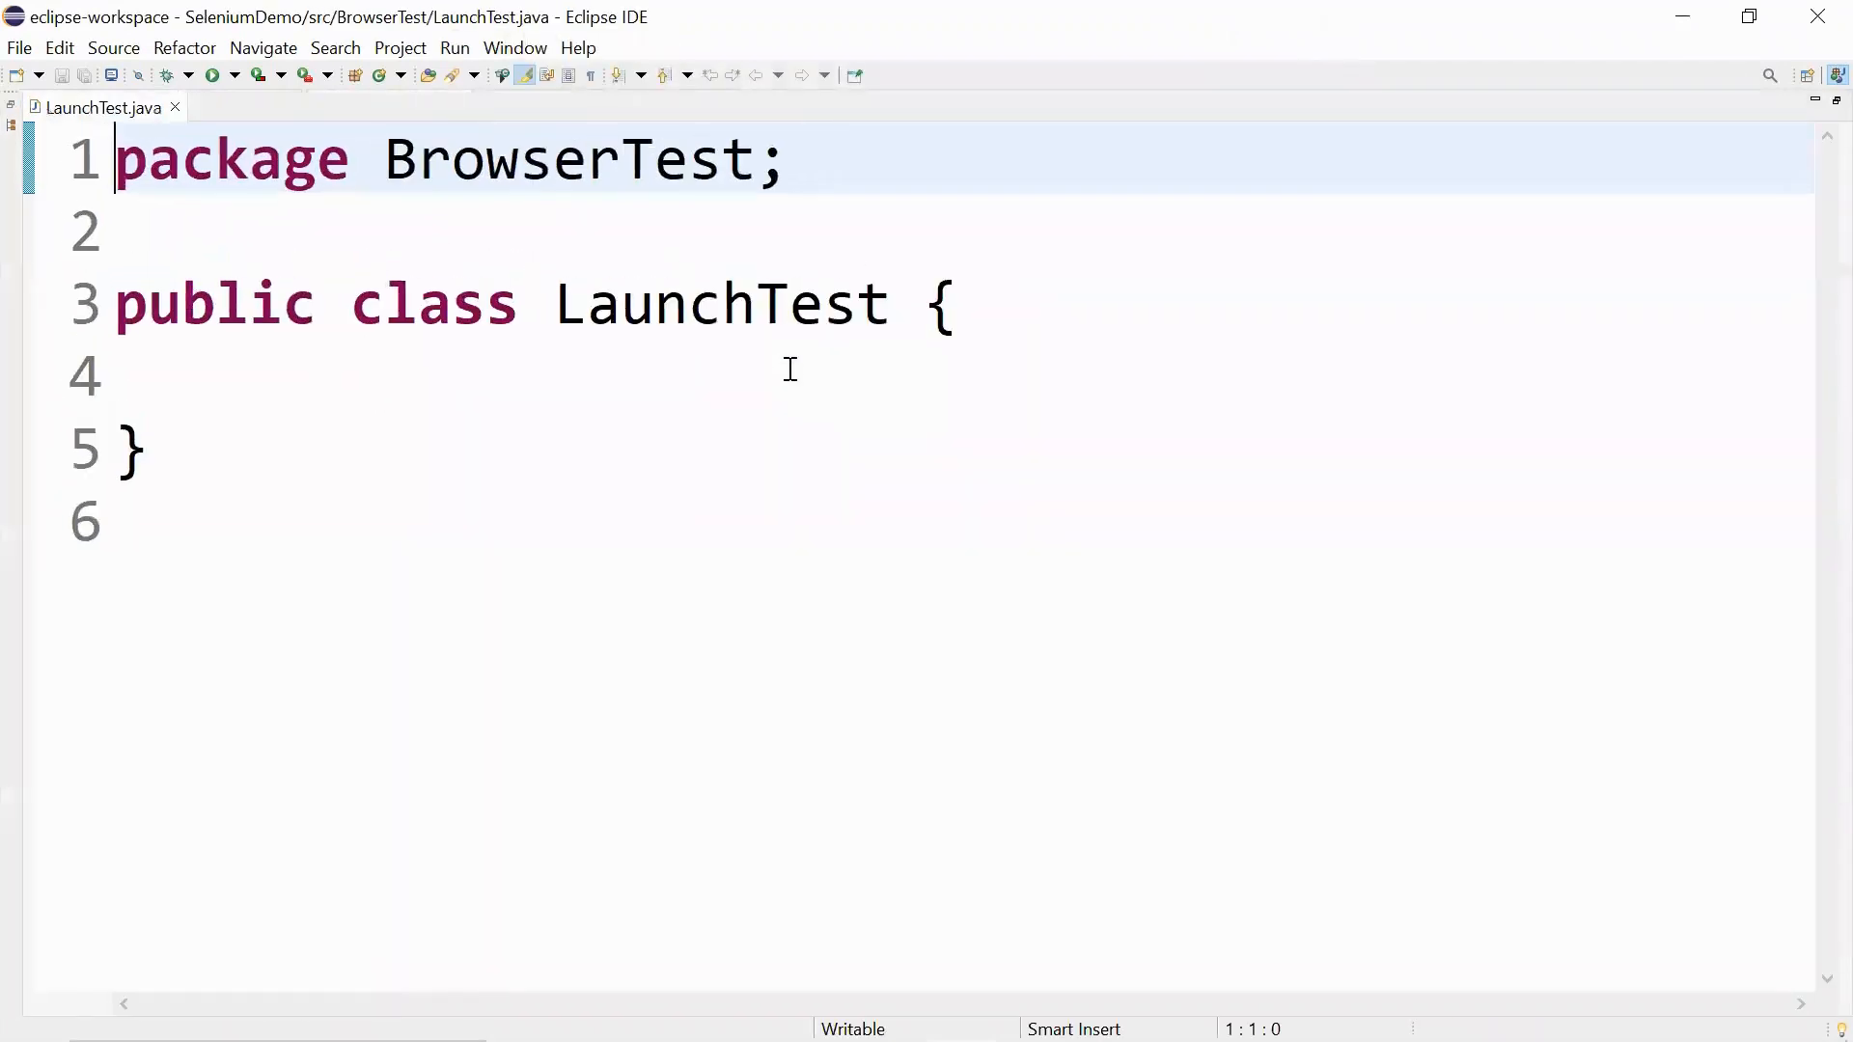
{"action": "type", "text": "main"}
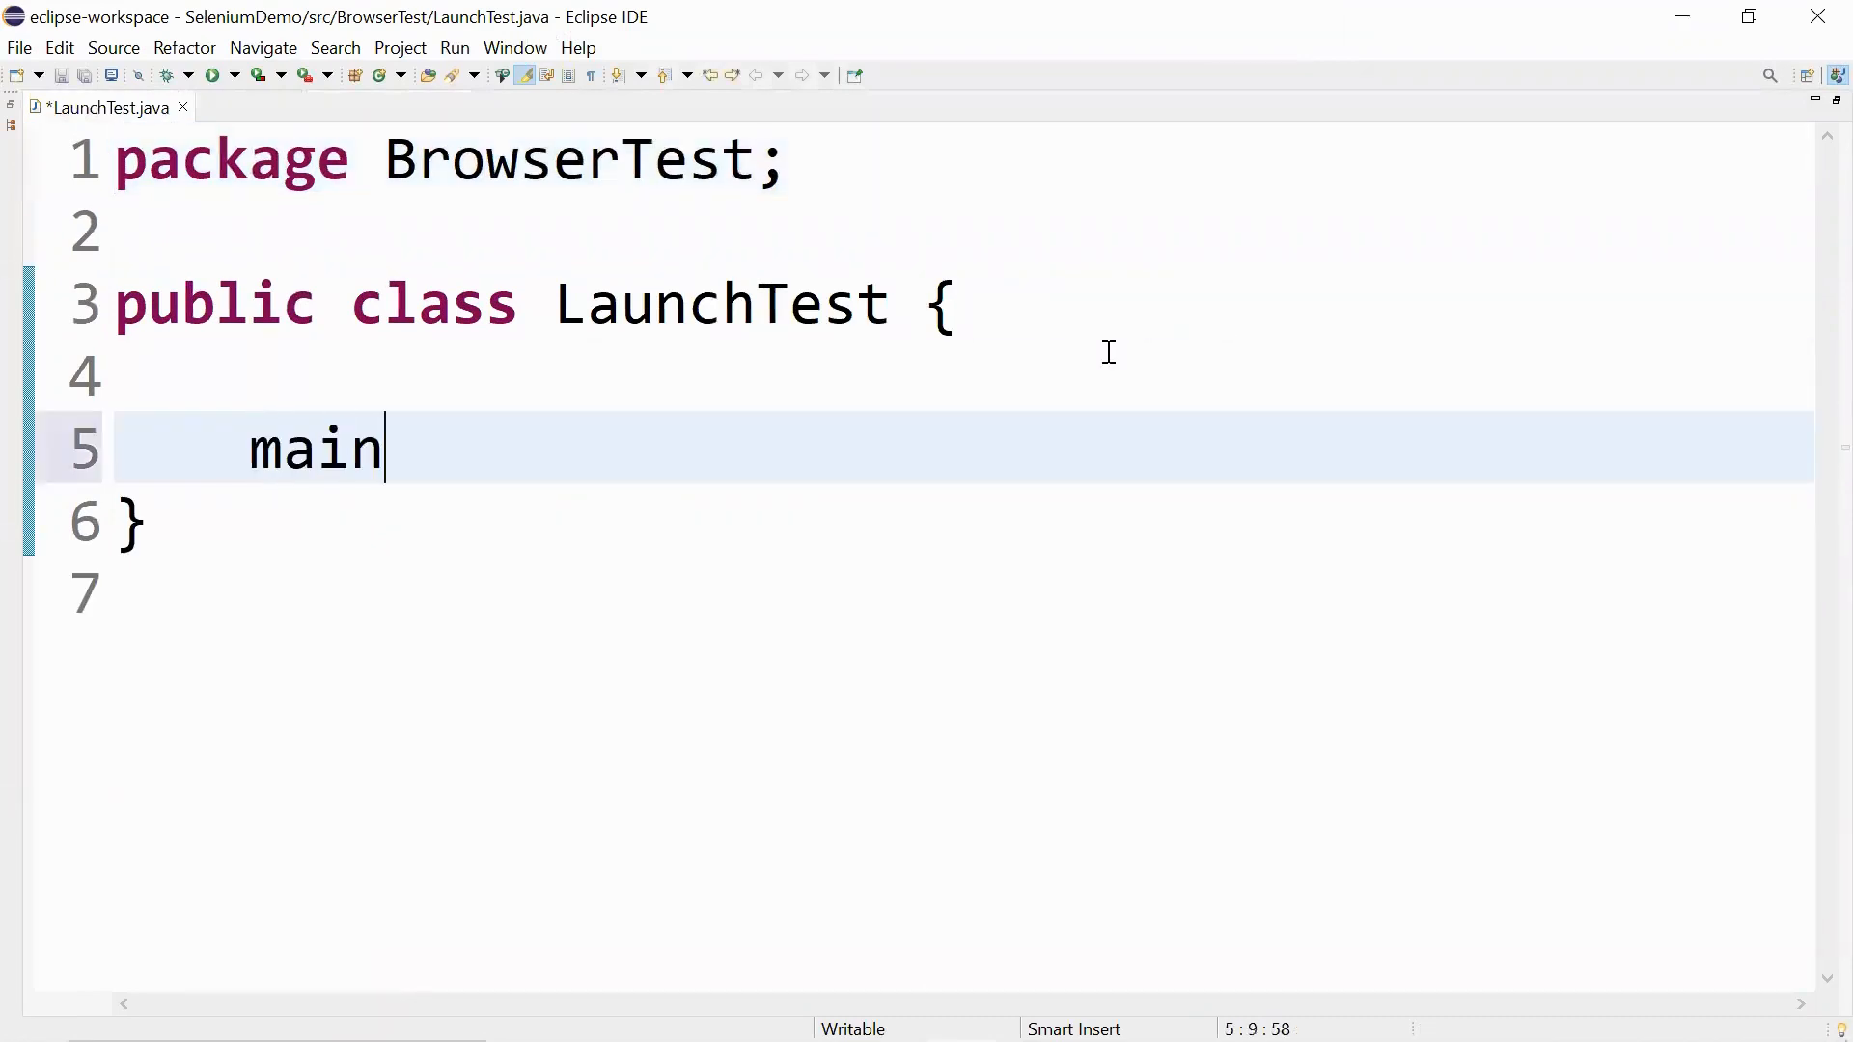
{"action": "key", "text": "ctrl+space"}
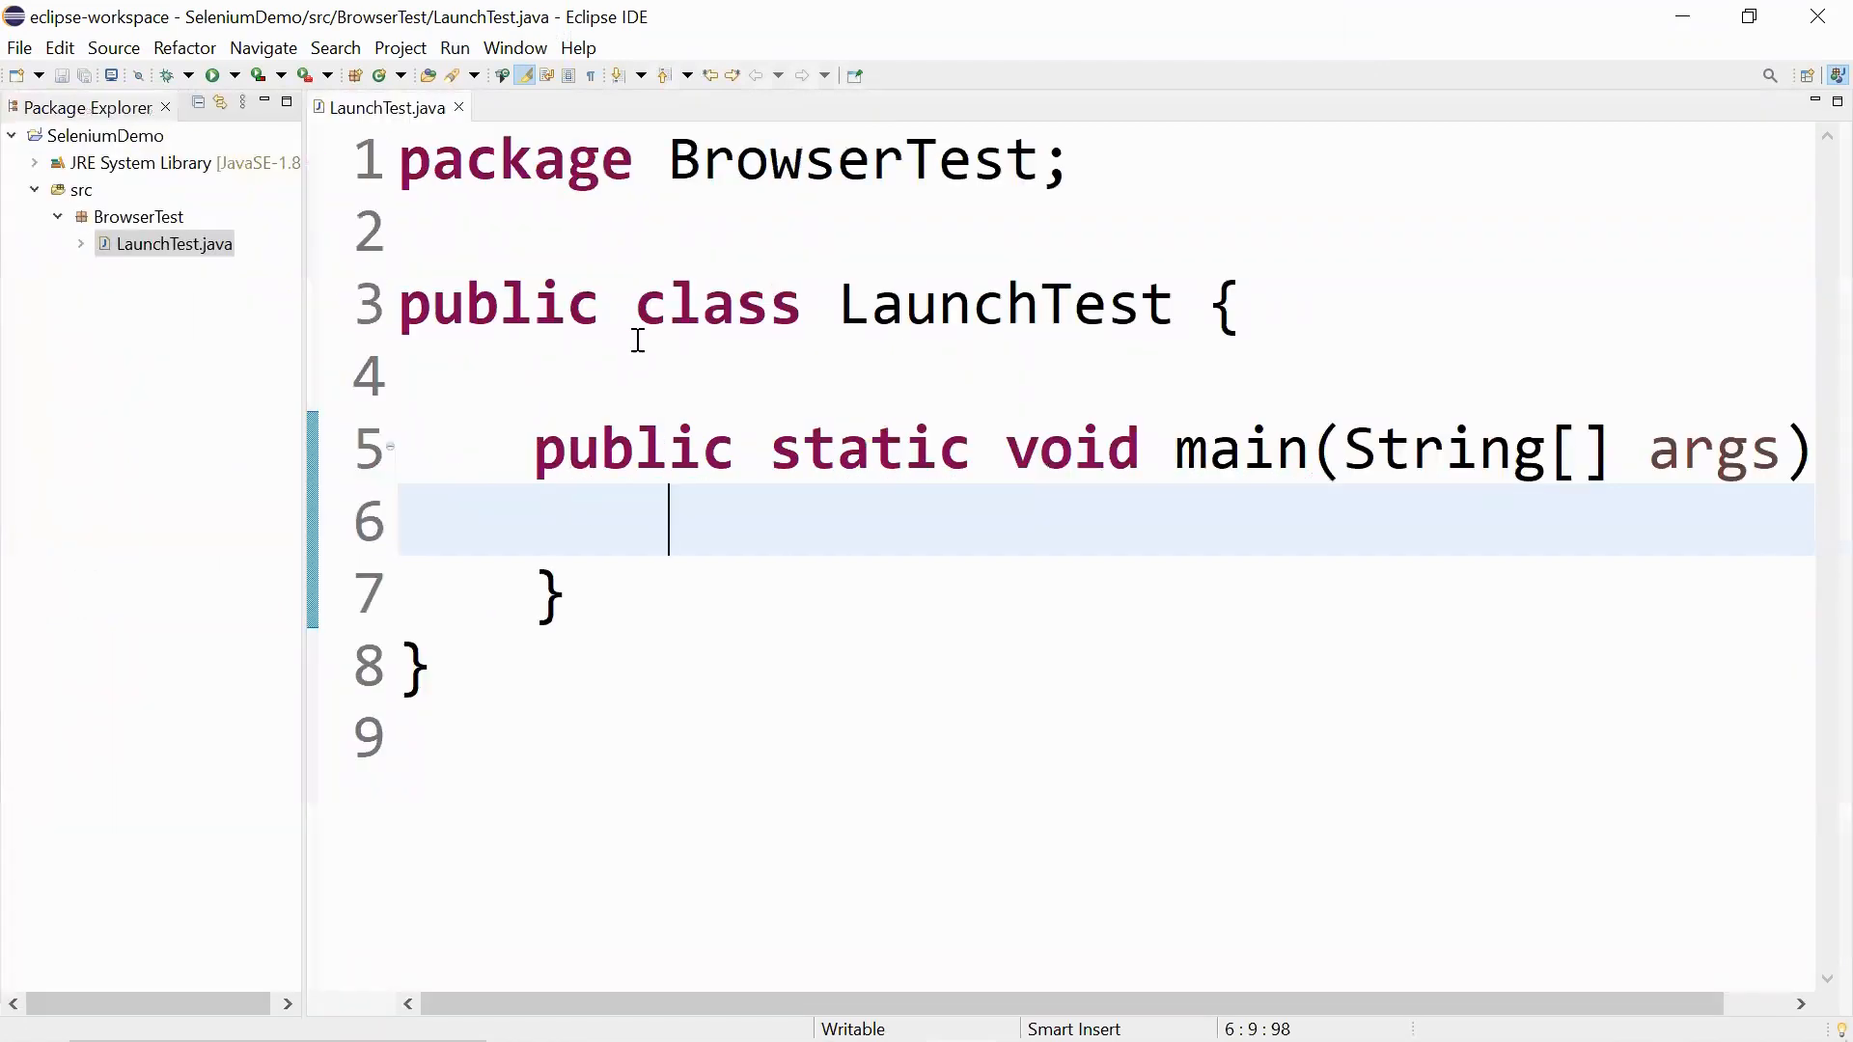
{"action": "mouse_move", "coordinate": [546, 483]}
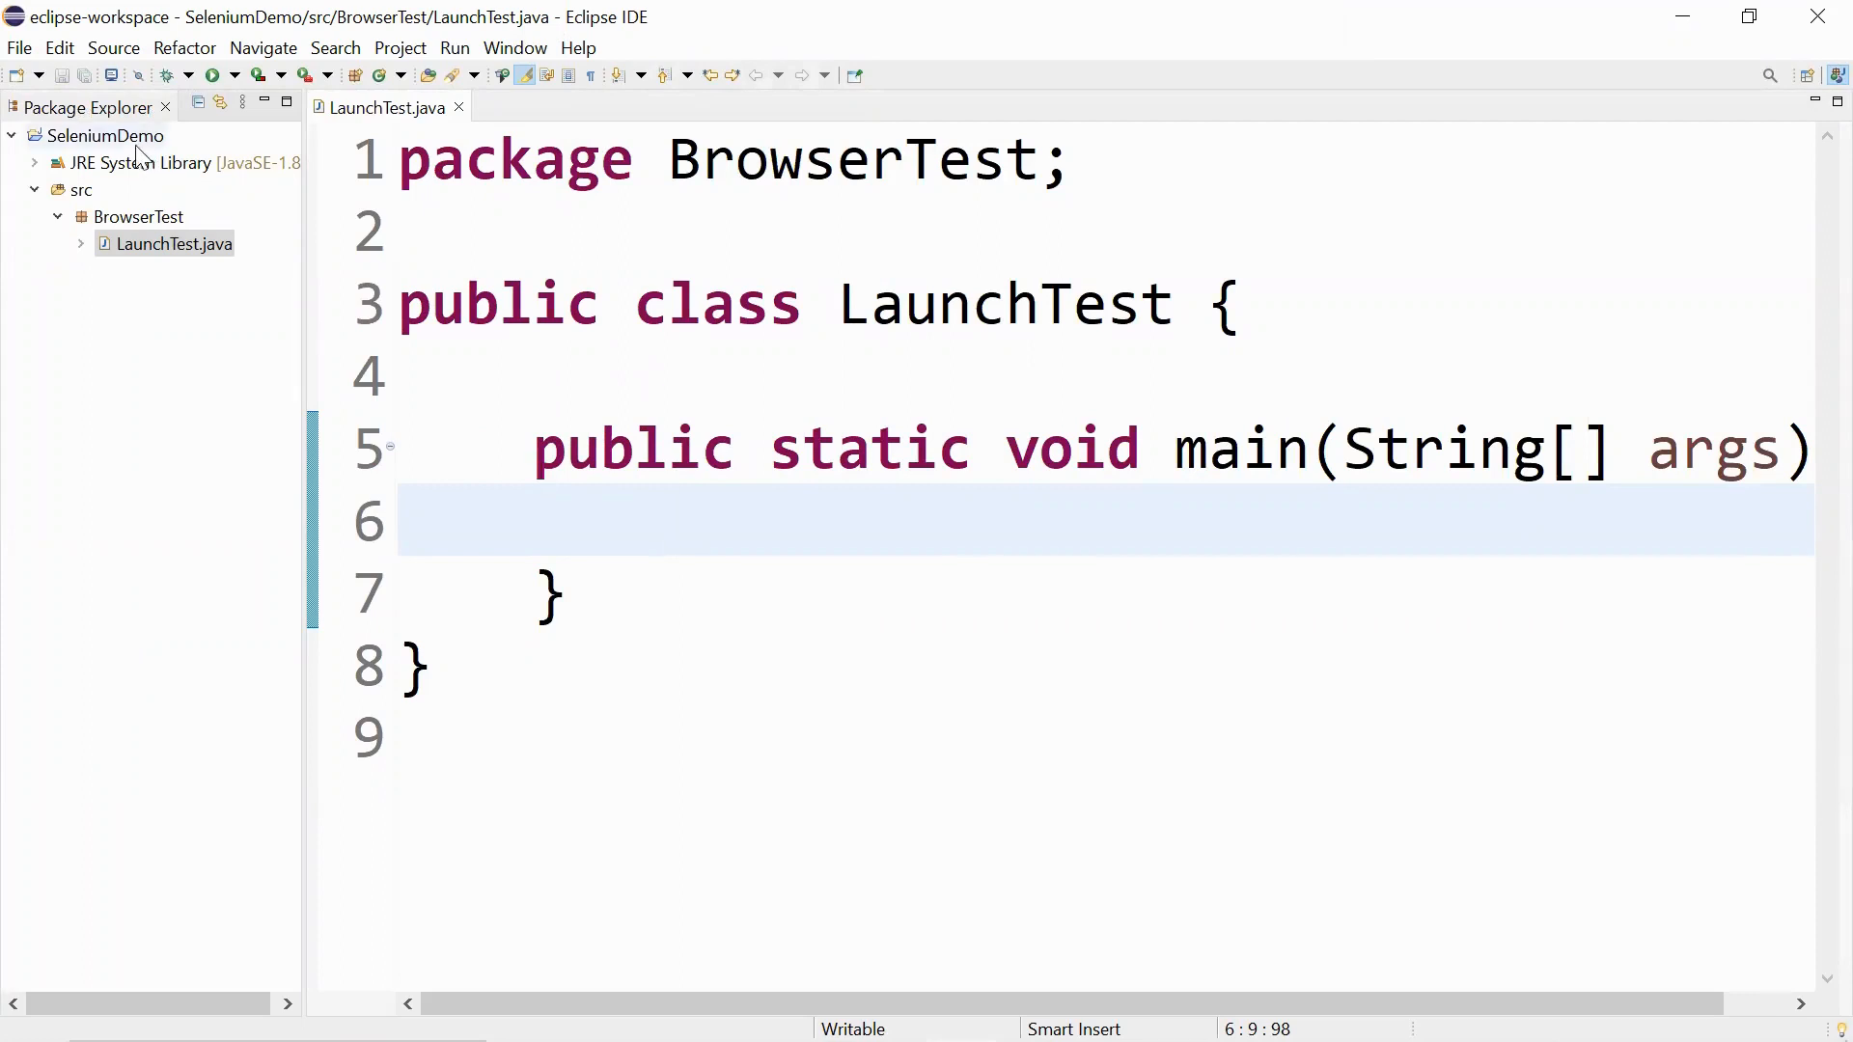
Add the two client-combined-3.141.59 jars to SeleniumDemo's build path as external archives.
{"action": "right_click", "coordinate": [105, 135]}
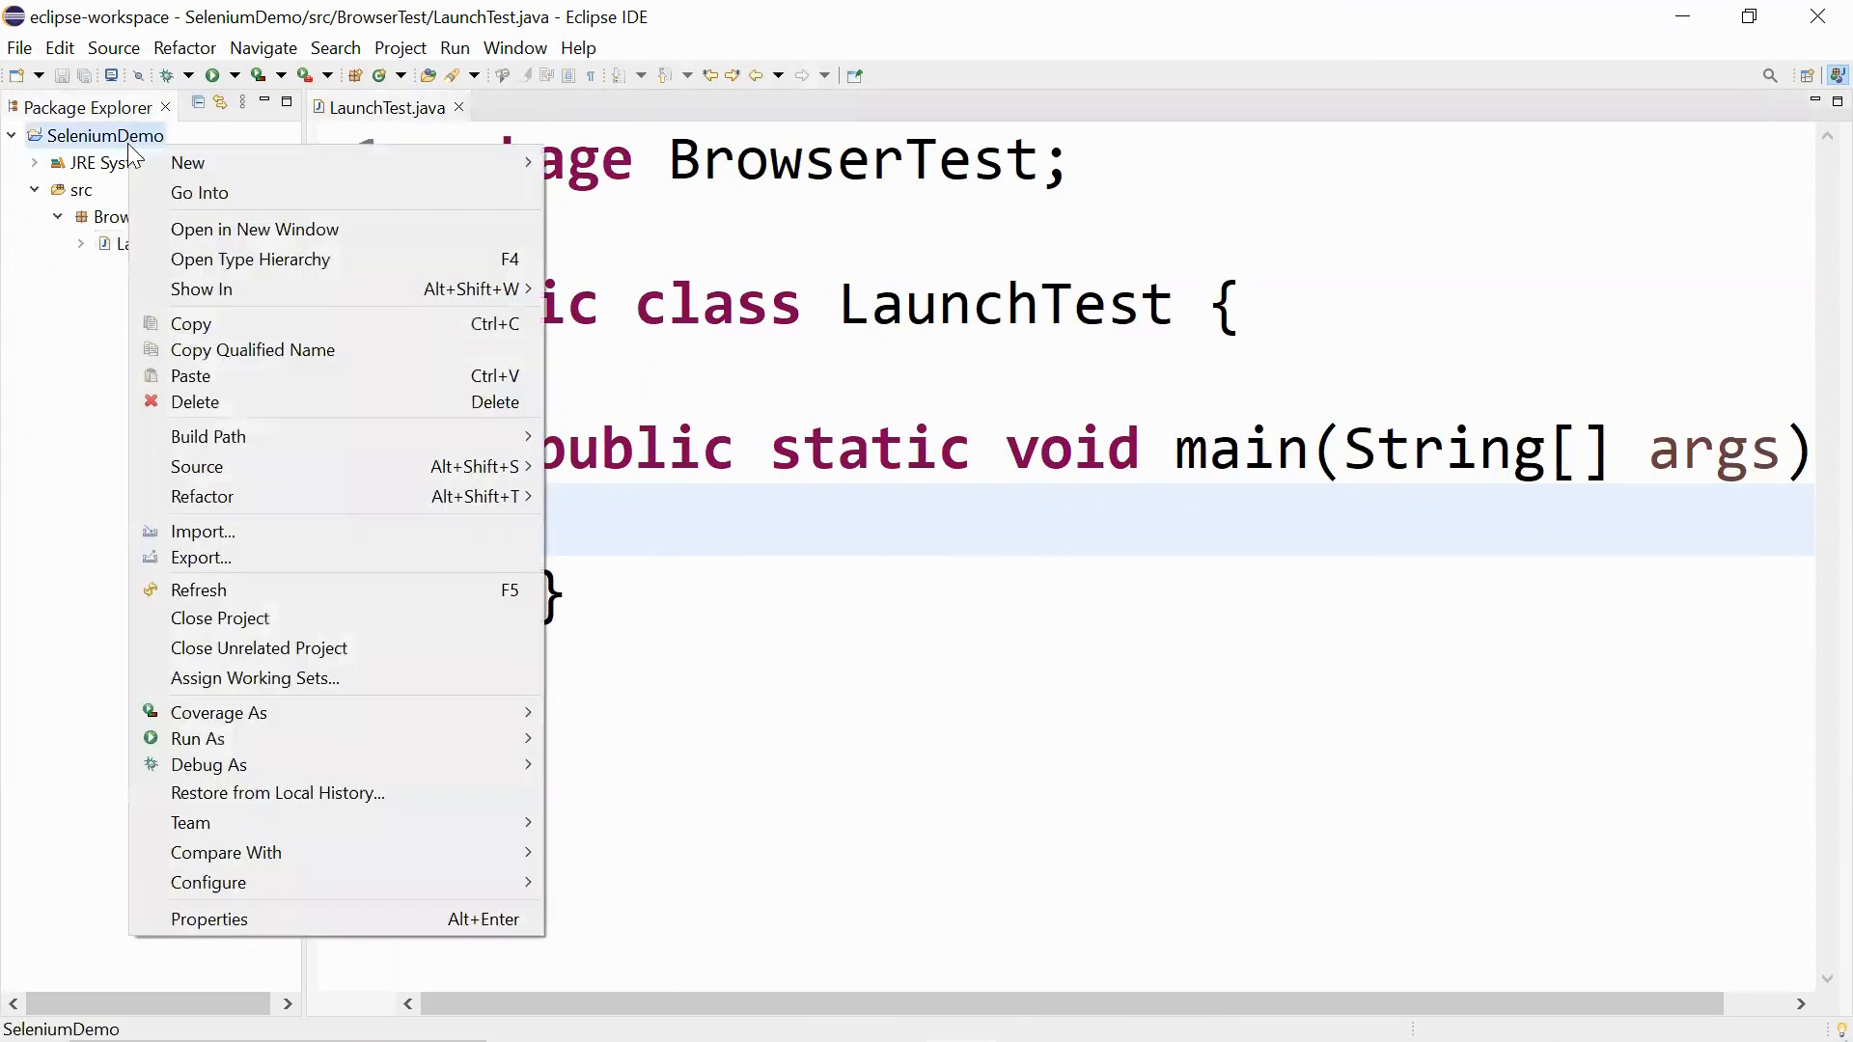
{"action": "mouse_move", "coordinate": [198, 193]}
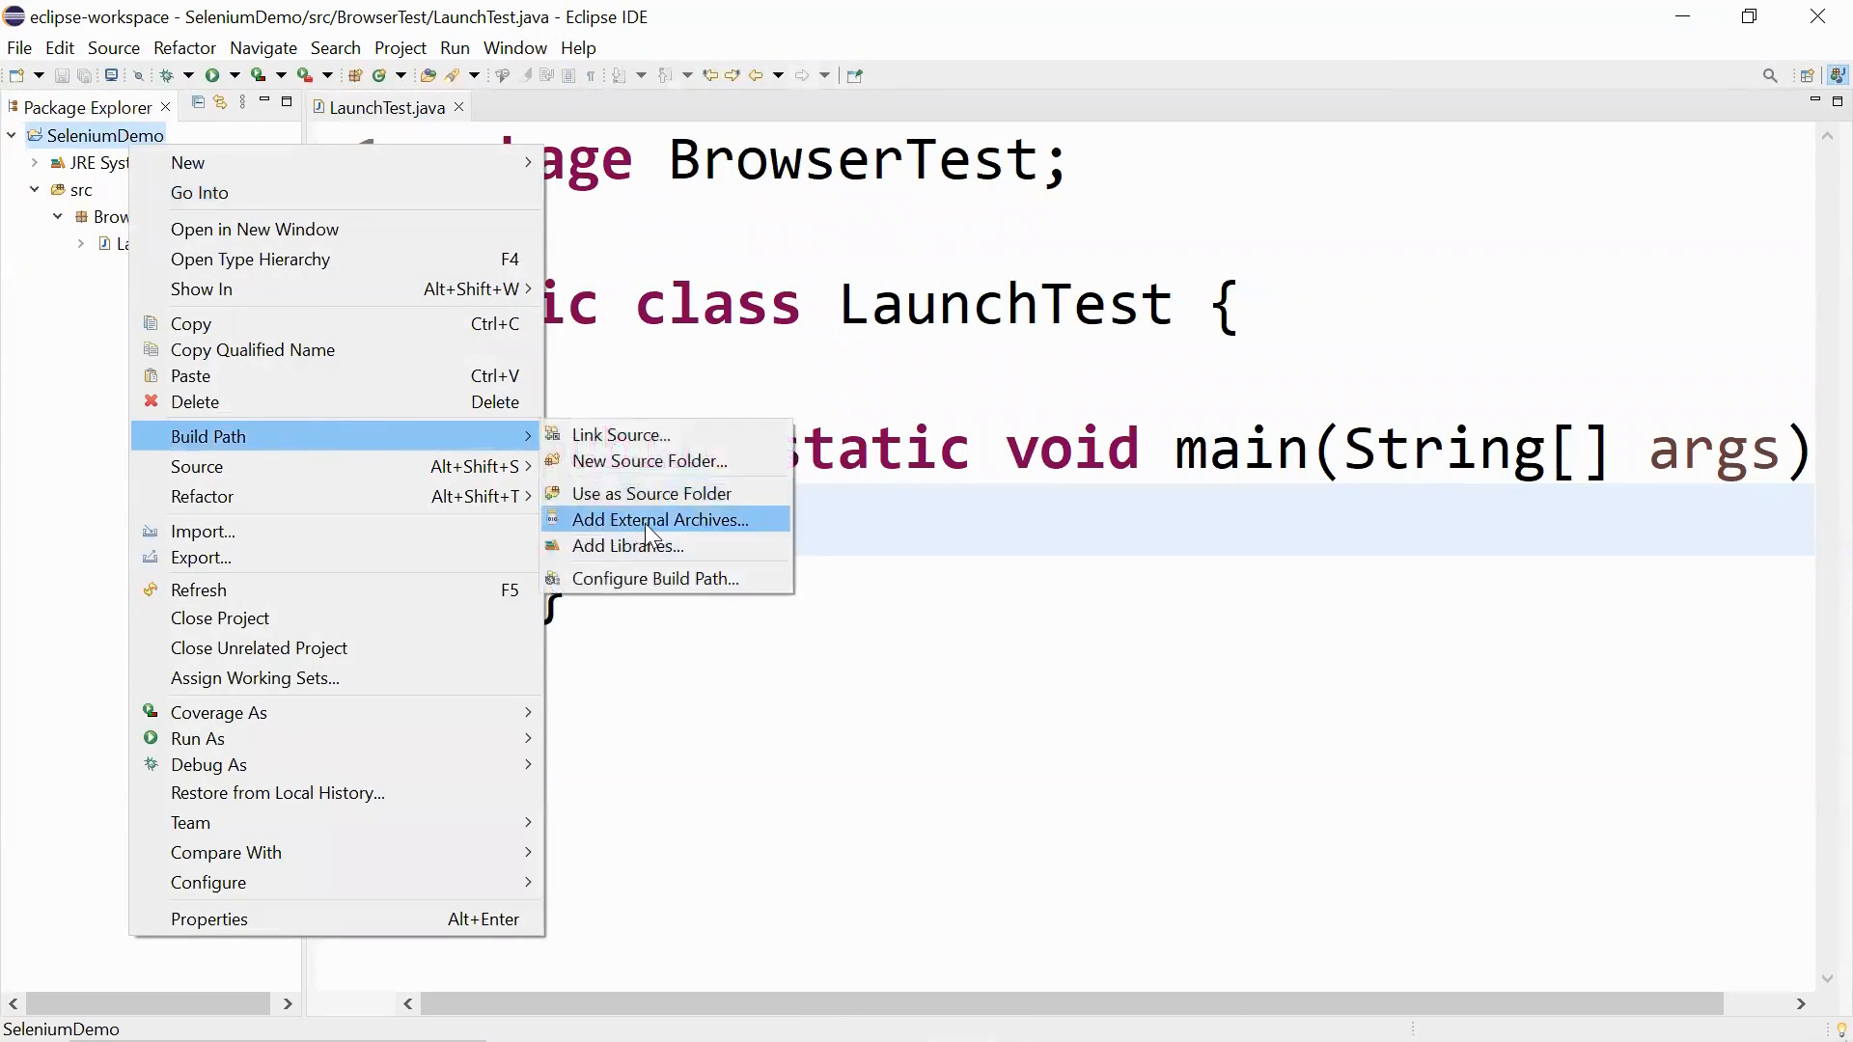
{"action": "left_click", "coordinate": [658, 519]}
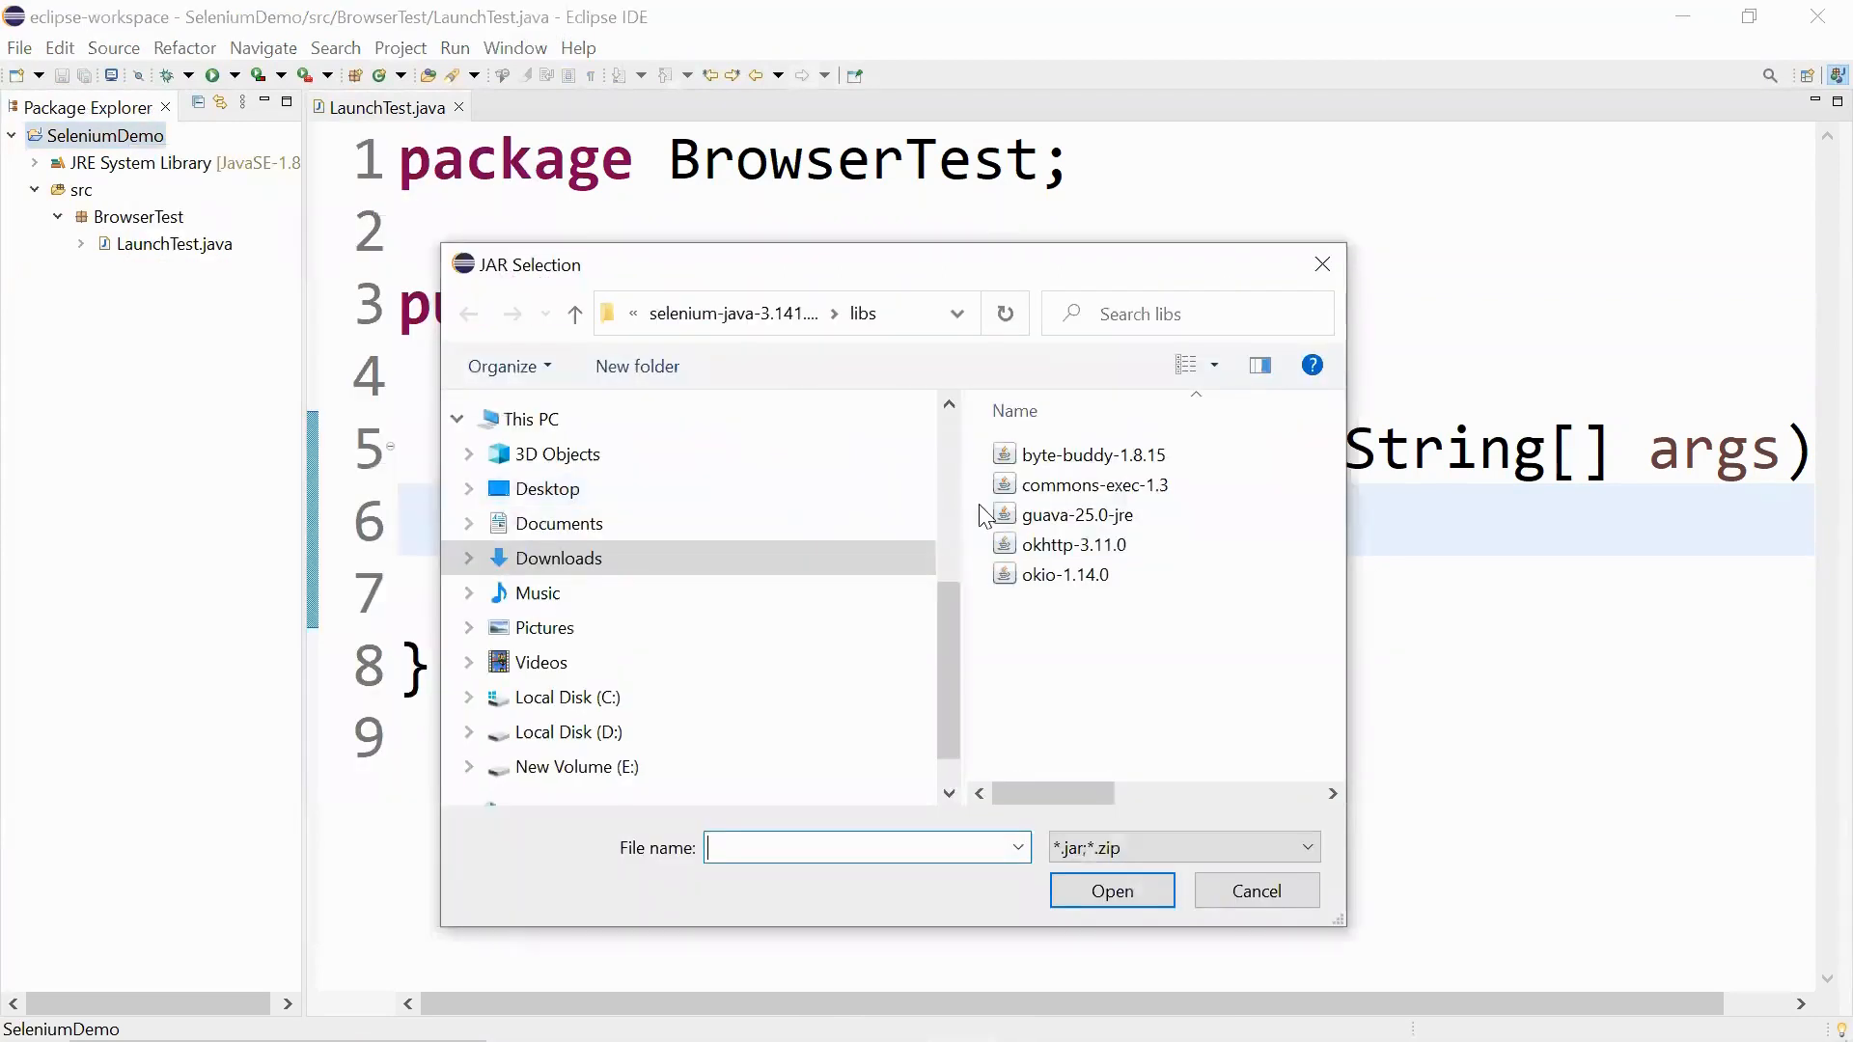
{"action": "left_click", "coordinate": [1065, 575]}
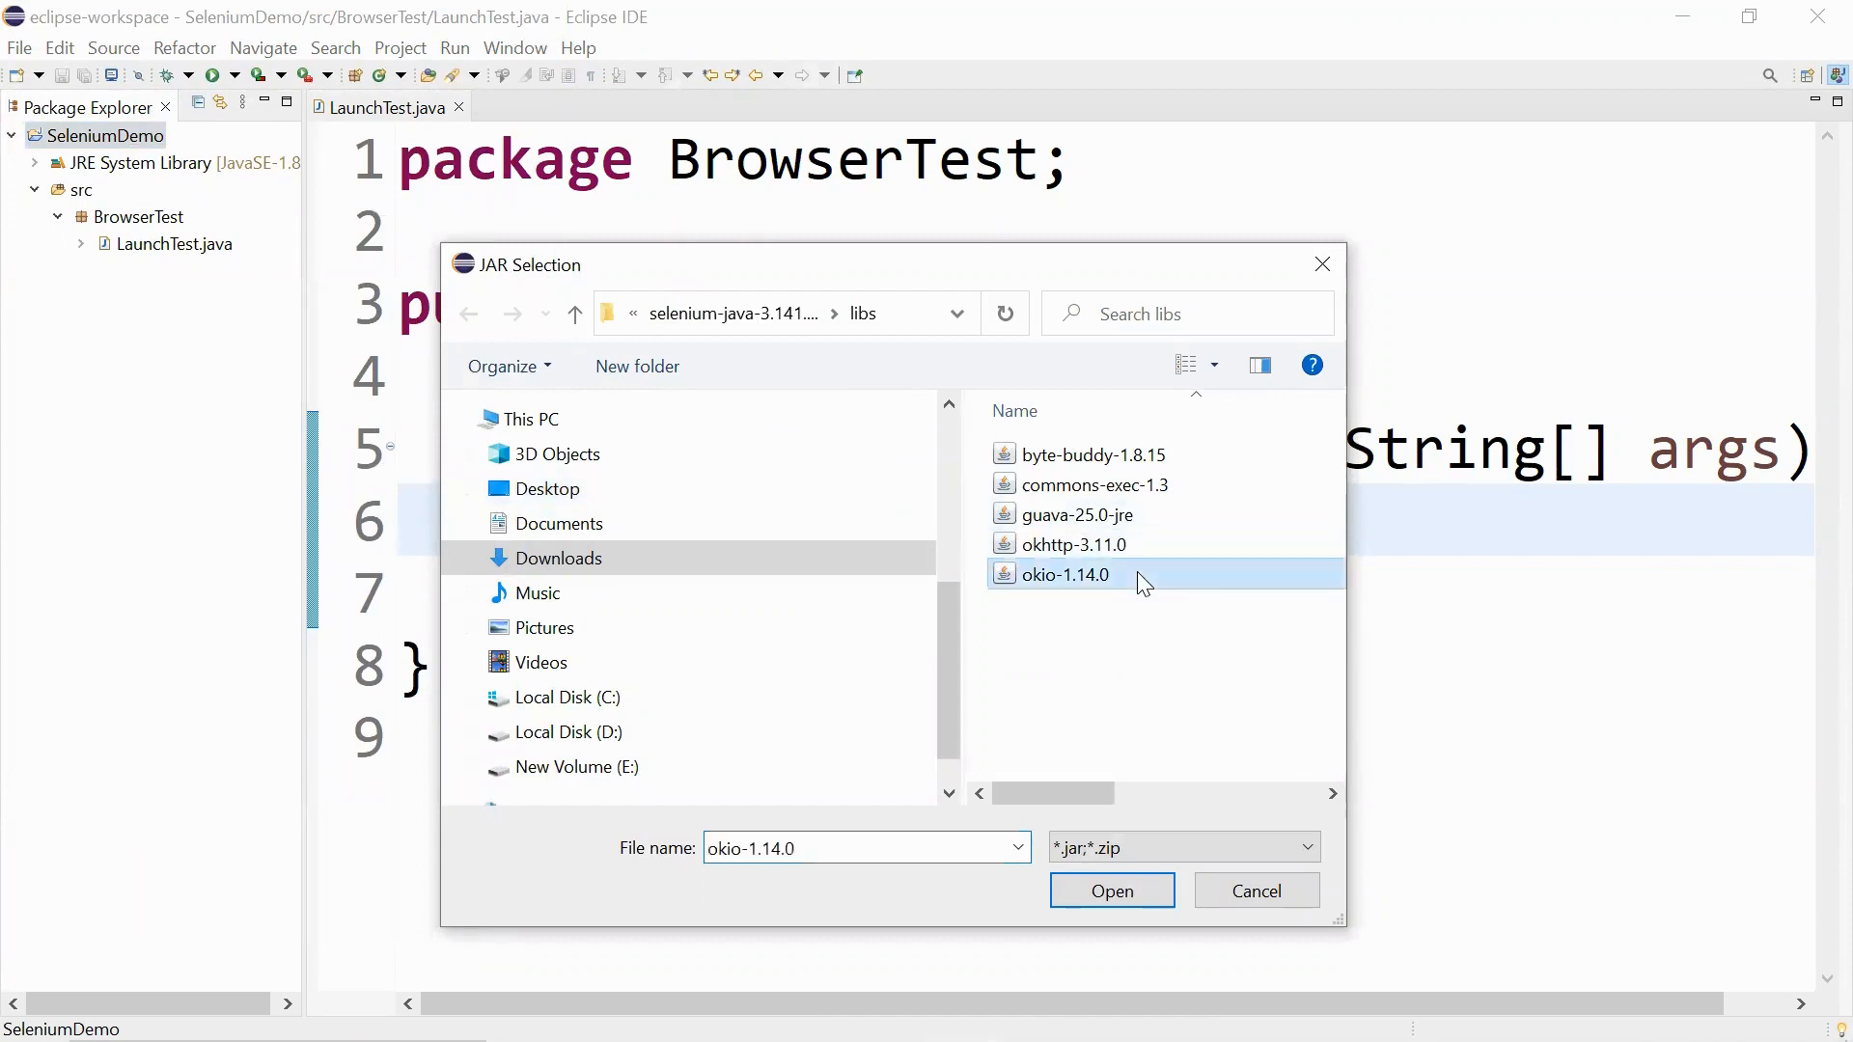
{"action": "left_click", "coordinate": [575, 312]}
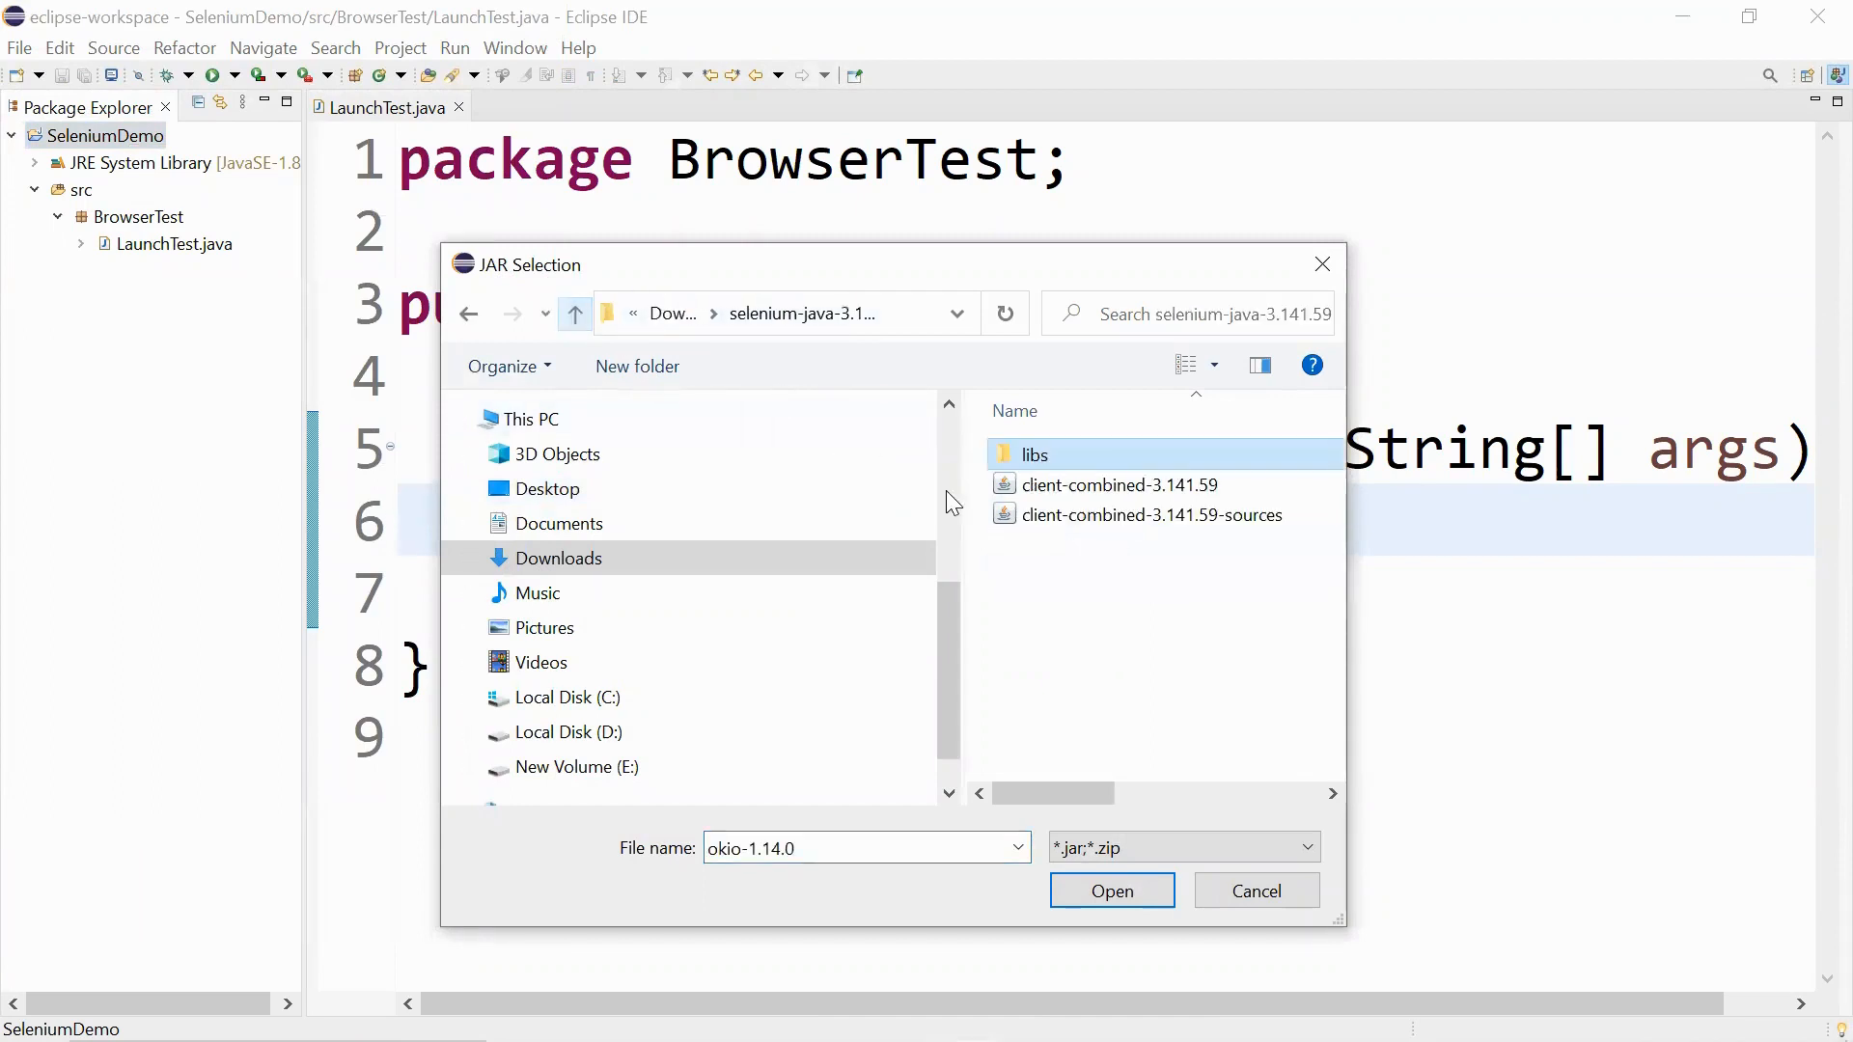
{"action": "left_click", "coordinate": [1118, 485]}
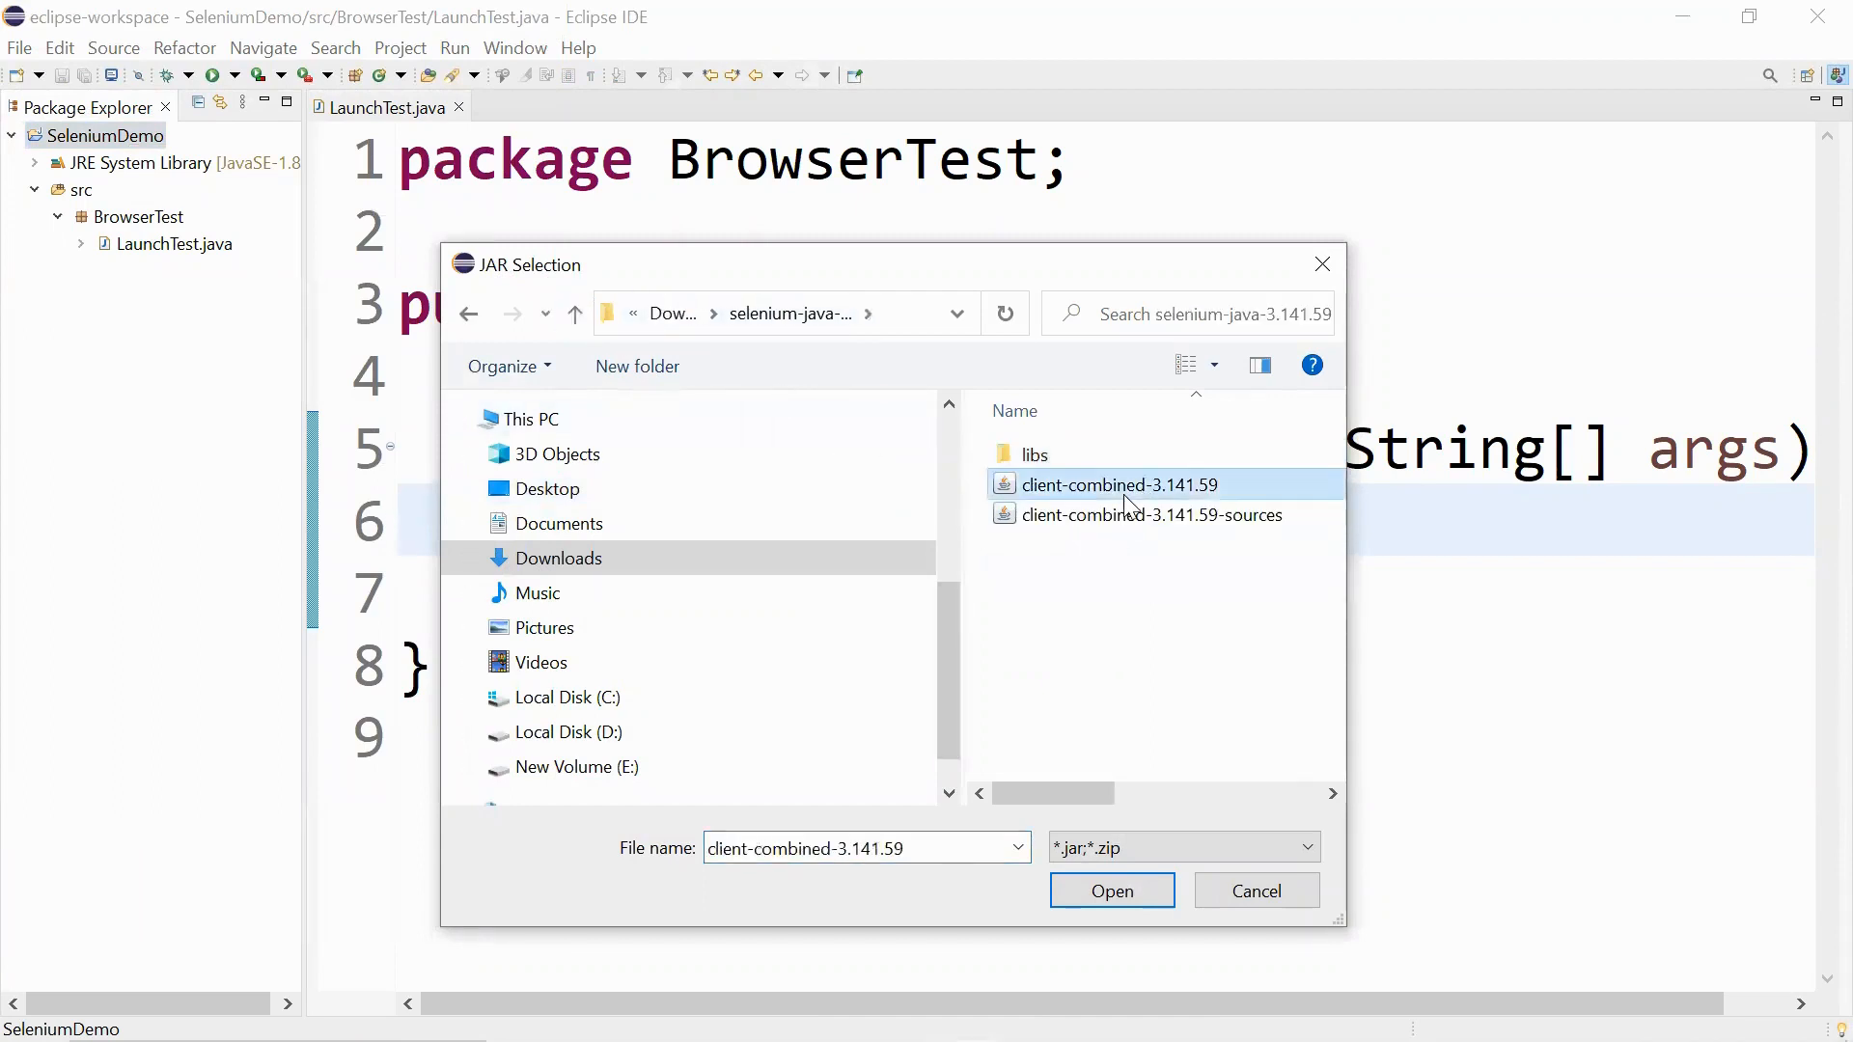
{"action": "left_click", "coordinate": [1150, 516]}
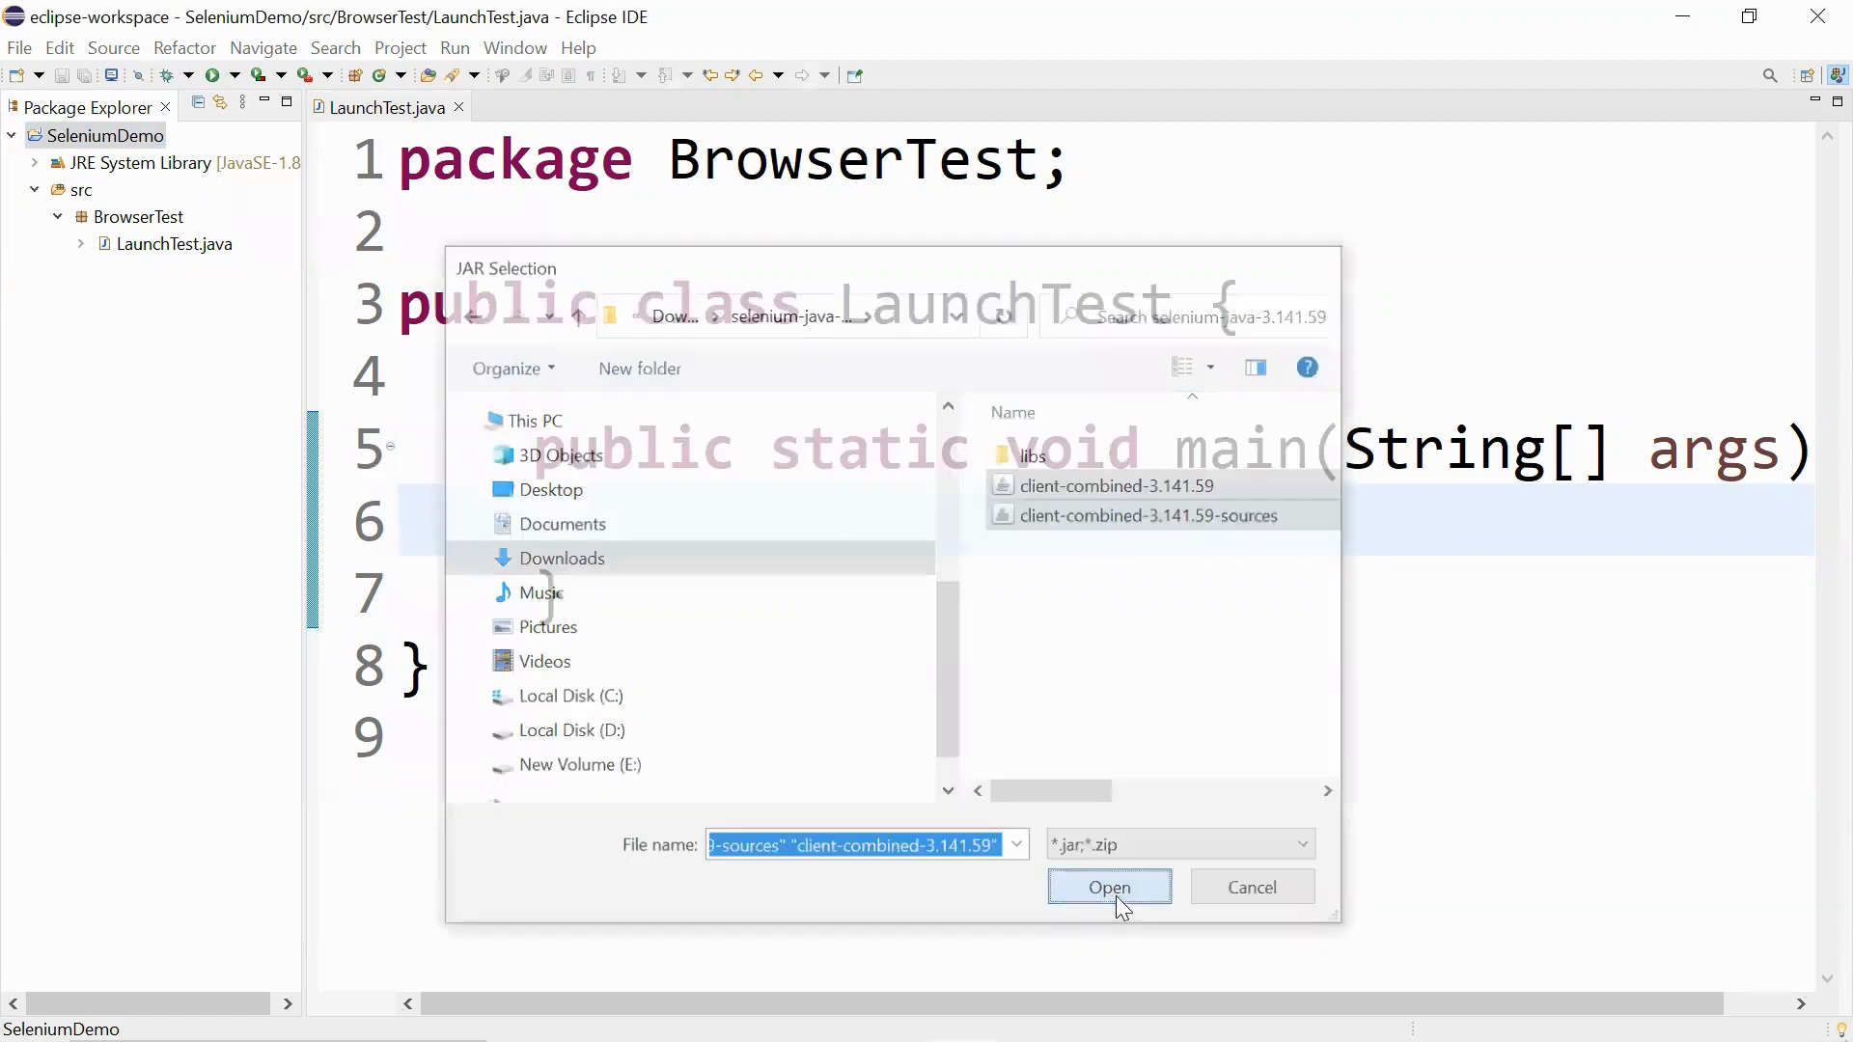
{"action": "left_click", "coordinate": [1108, 888]}
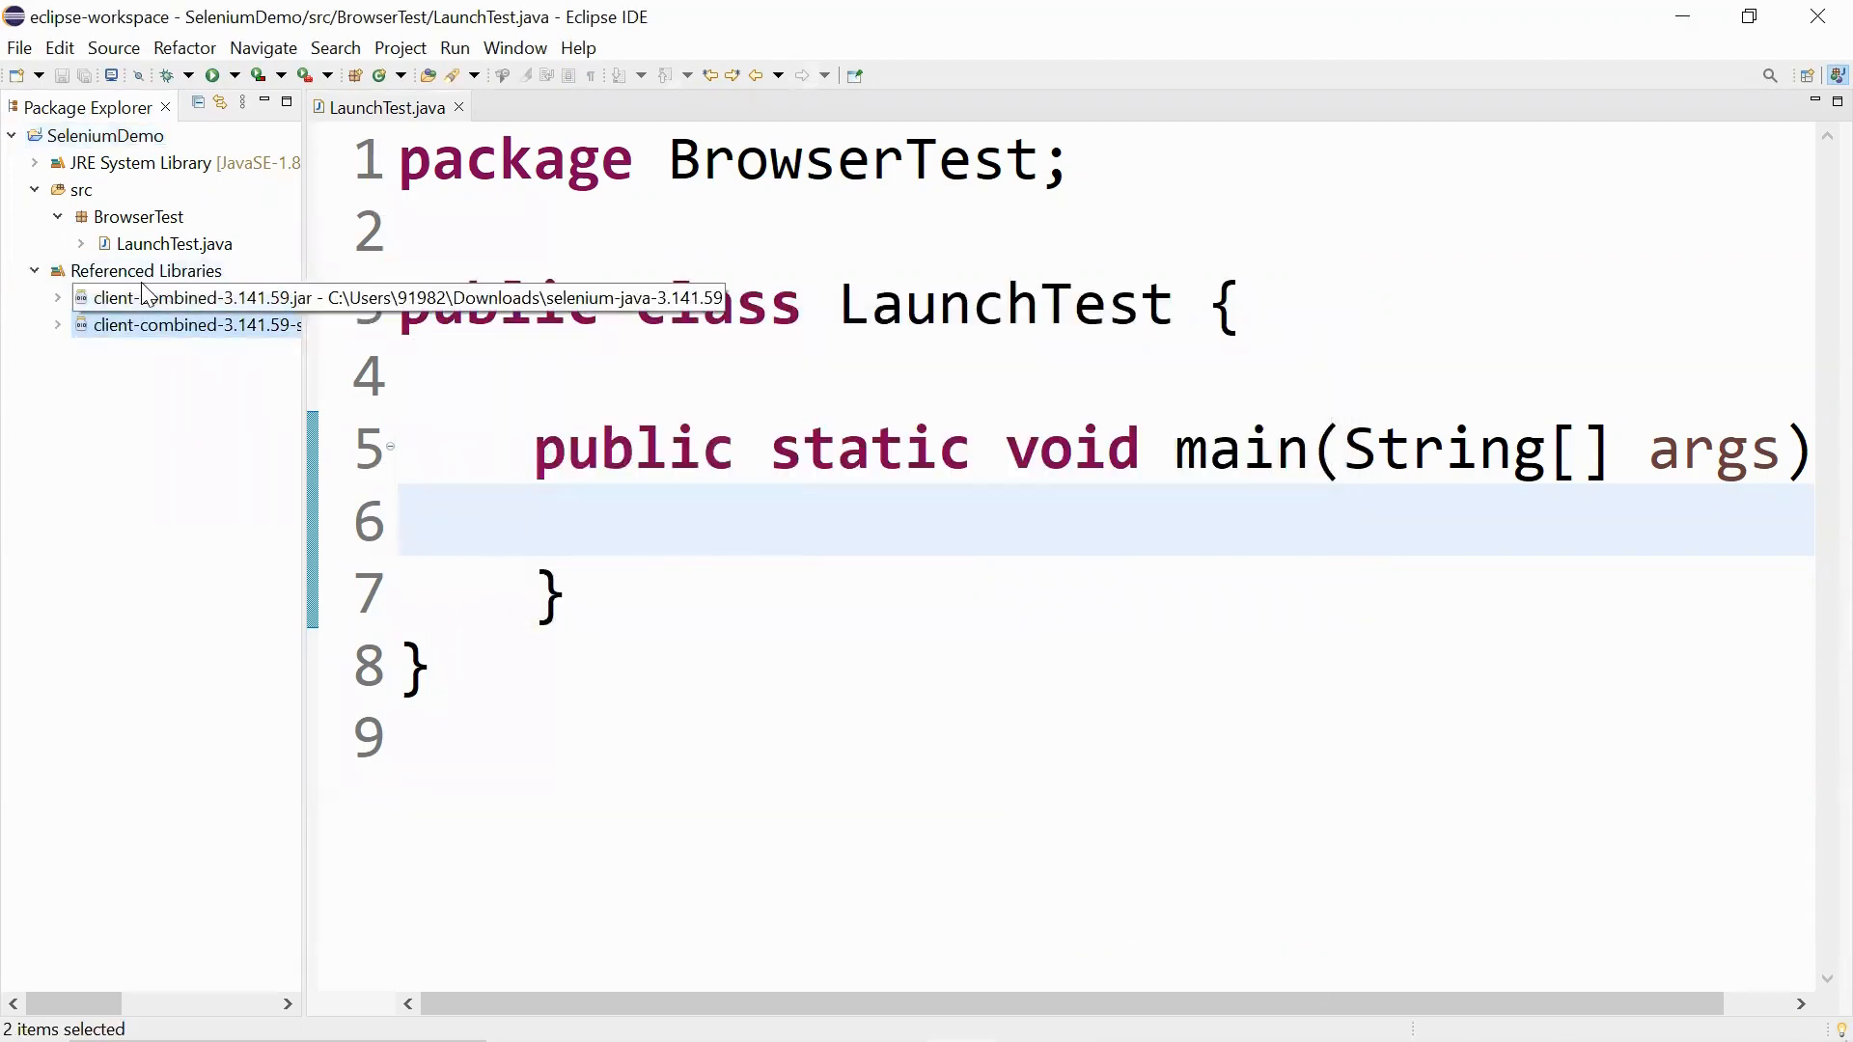
{"action": "mouse_move", "coordinate": [195, 330]}
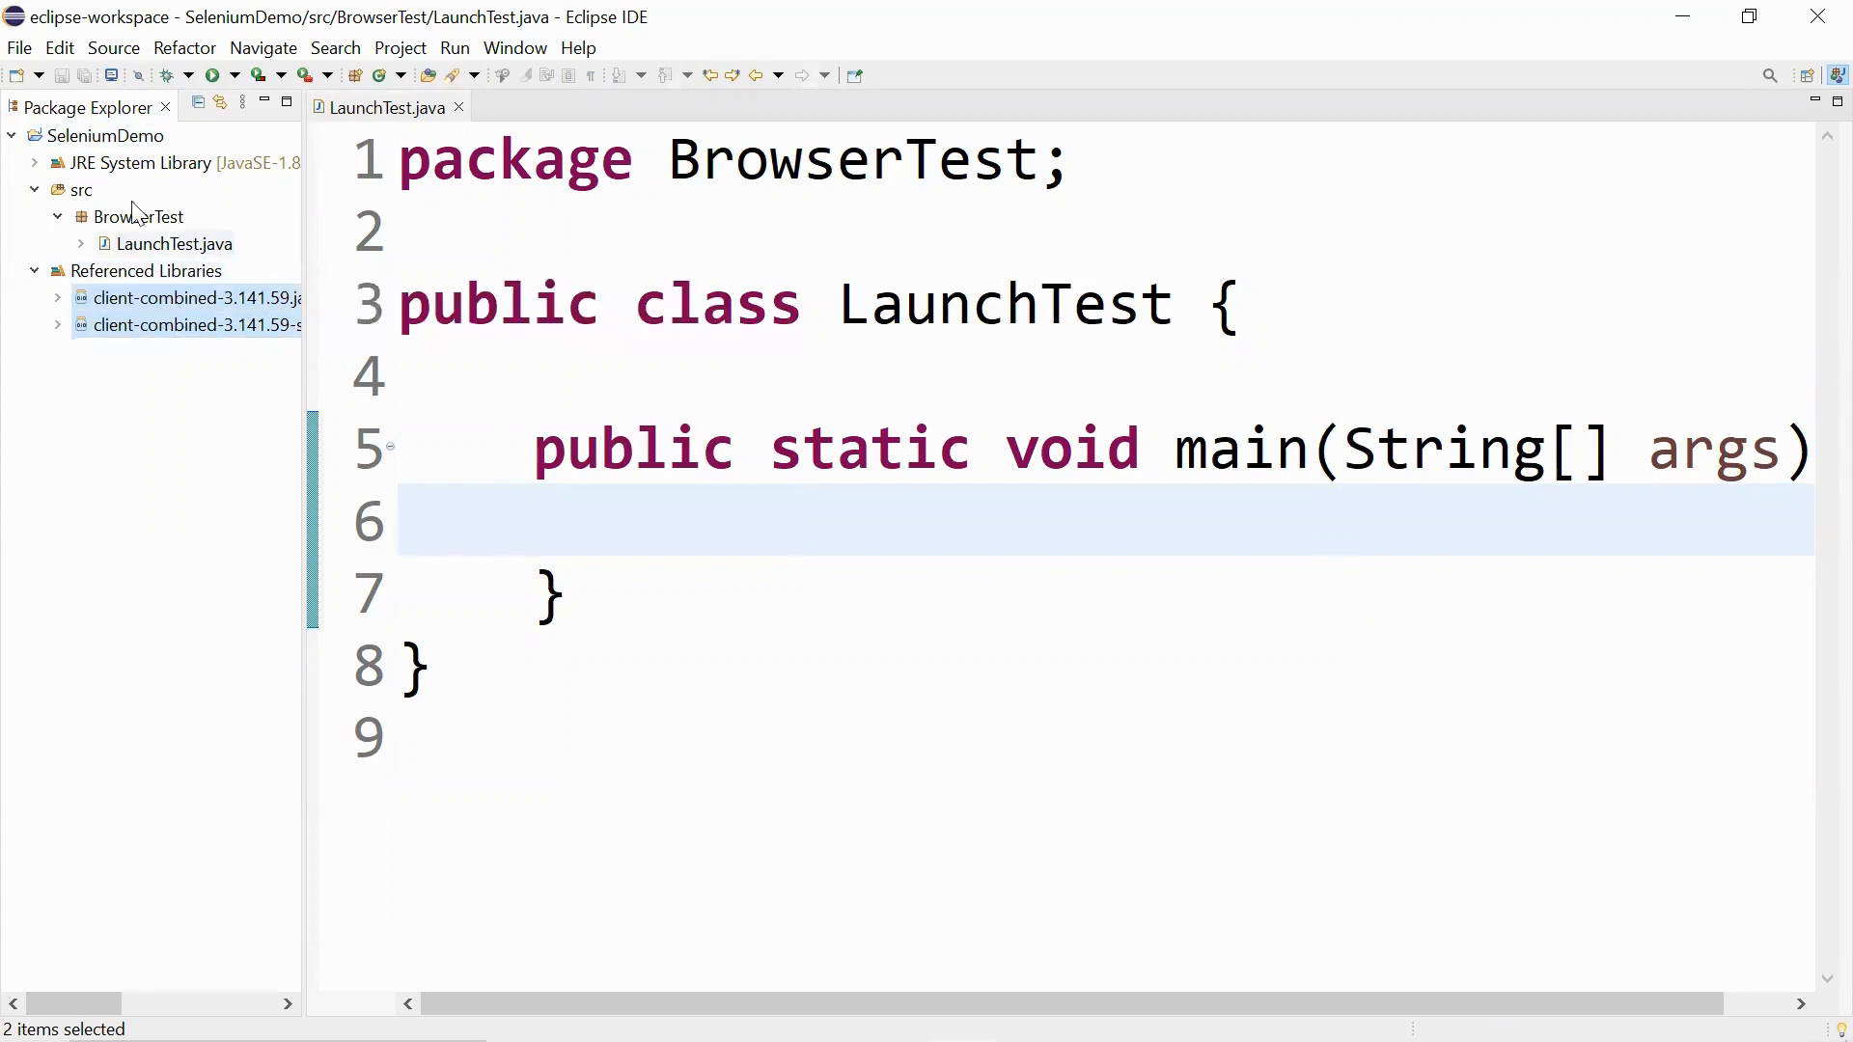
Add the five jars from the libs folder (byte-buddy, commons-exec, guava, okhttp, okio) to the build path.
{"action": "right_click", "coordinate": [114, 135]}
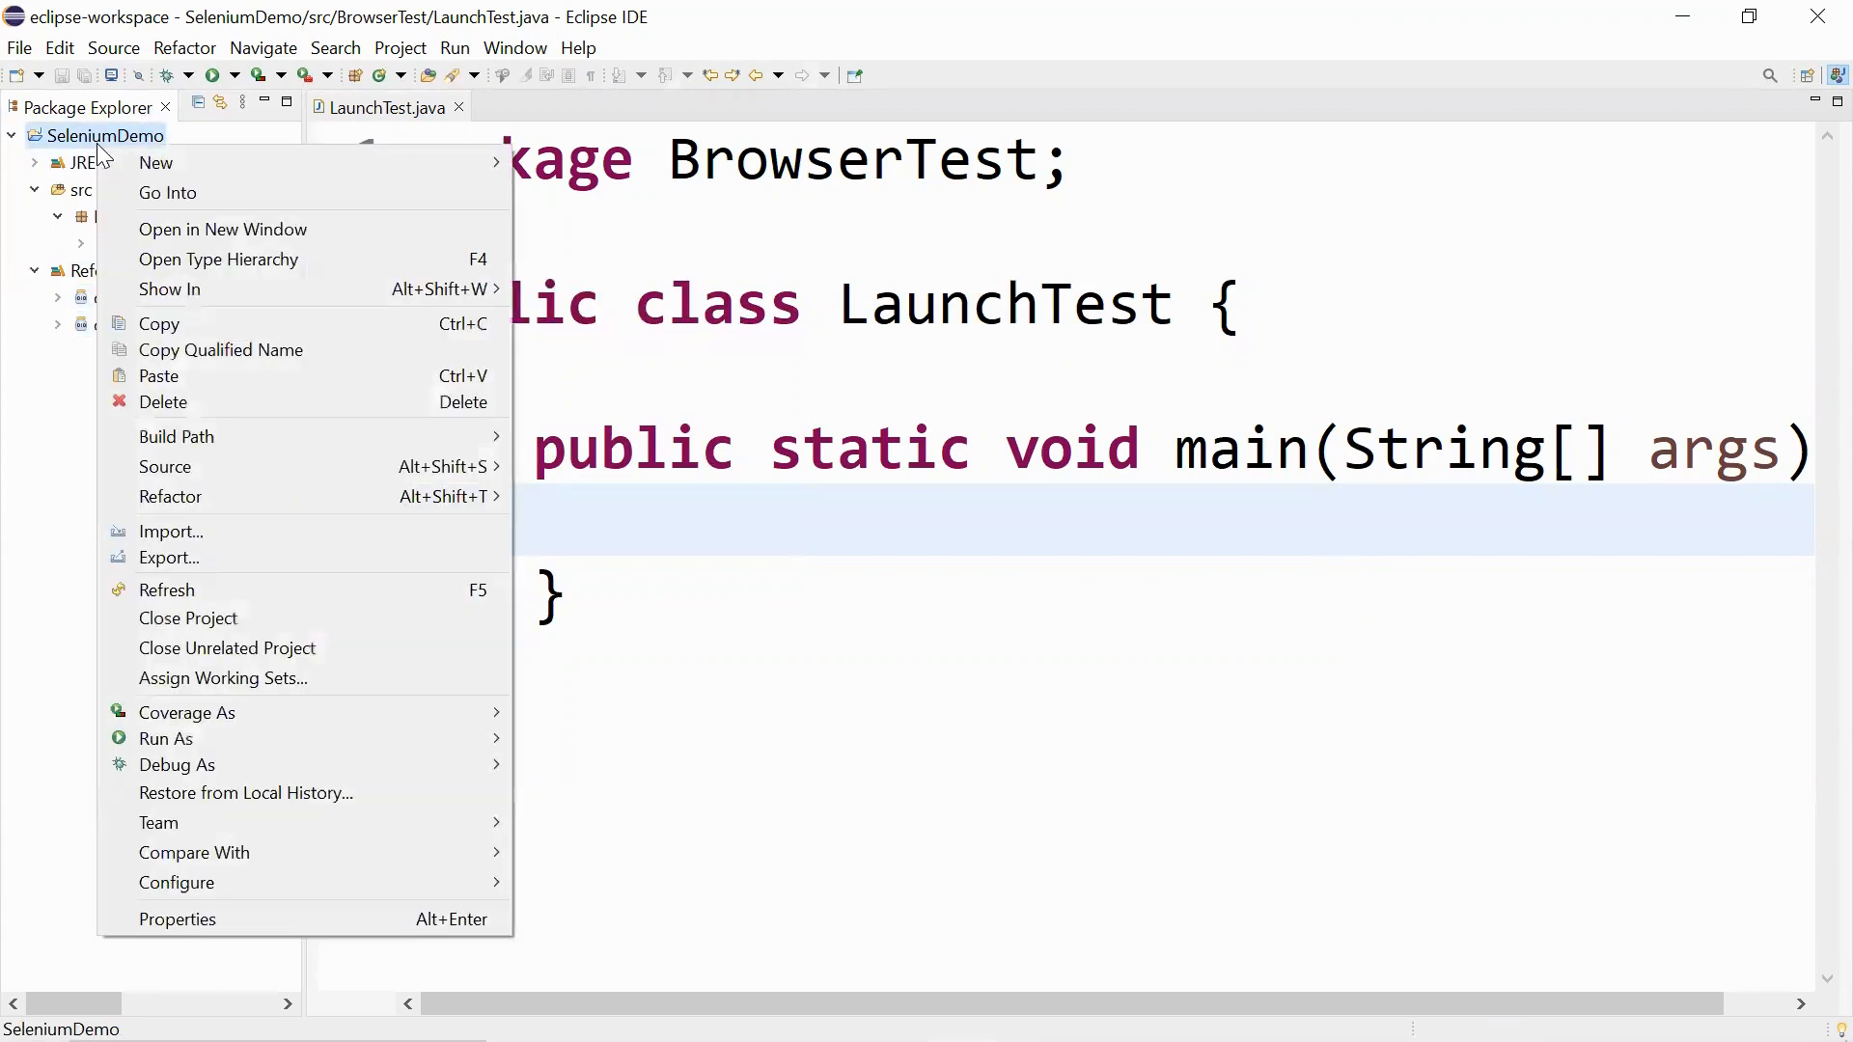
{"action": "mouse_move", "coordinate": [170, 496]}
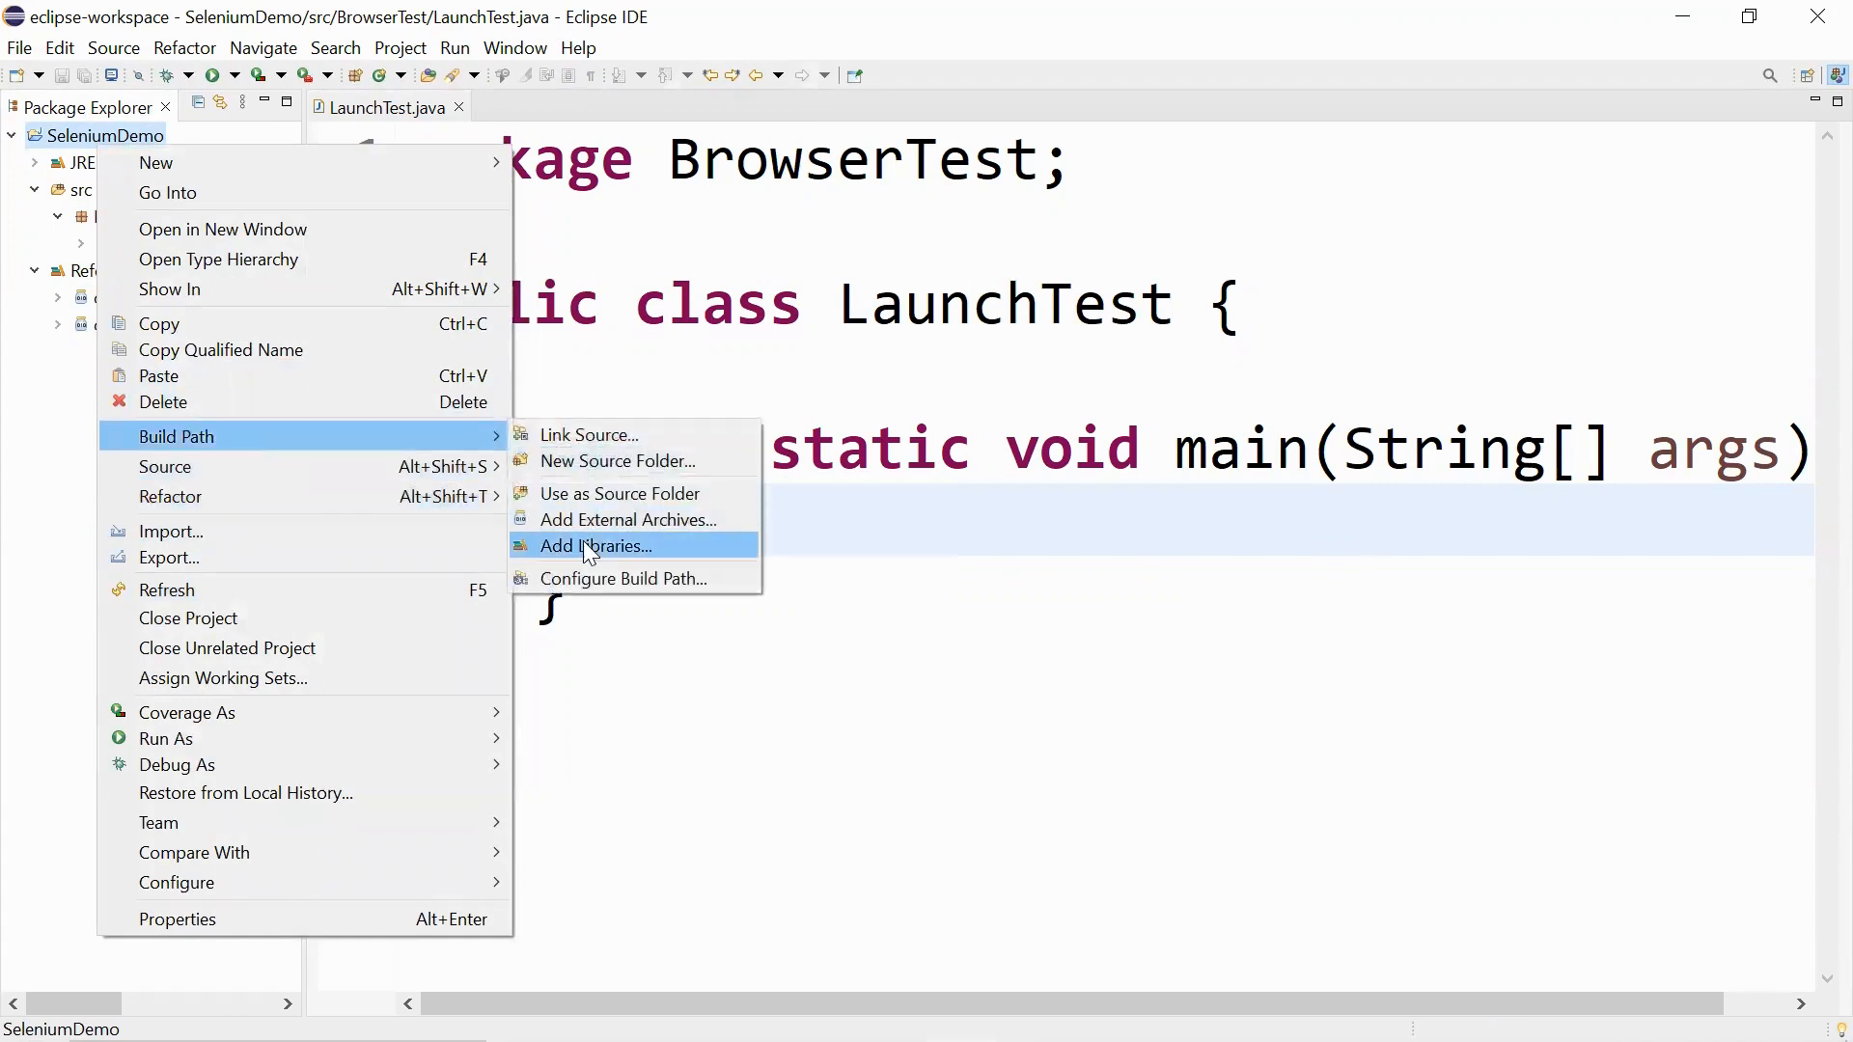
{"action": "left_click", "coordinate": [627, 519]}
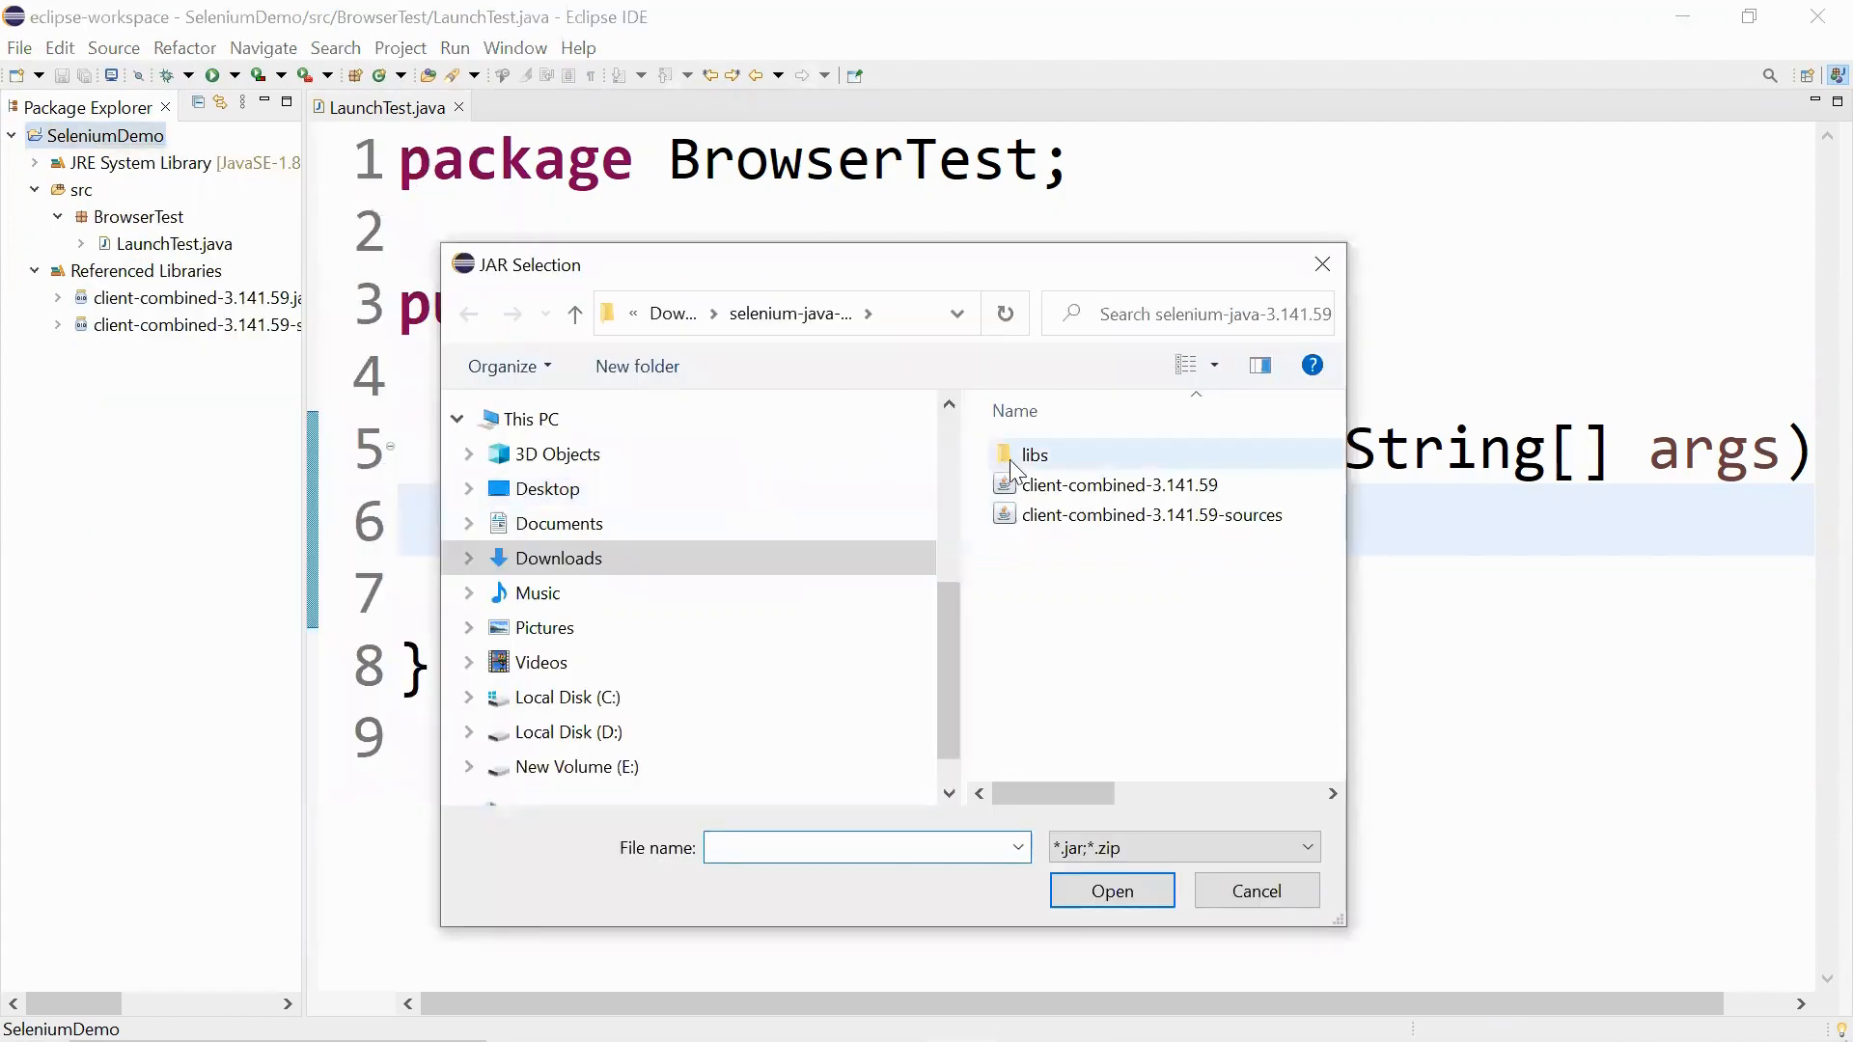
{"action": "double_click", "coordinate": [1033, 456]}
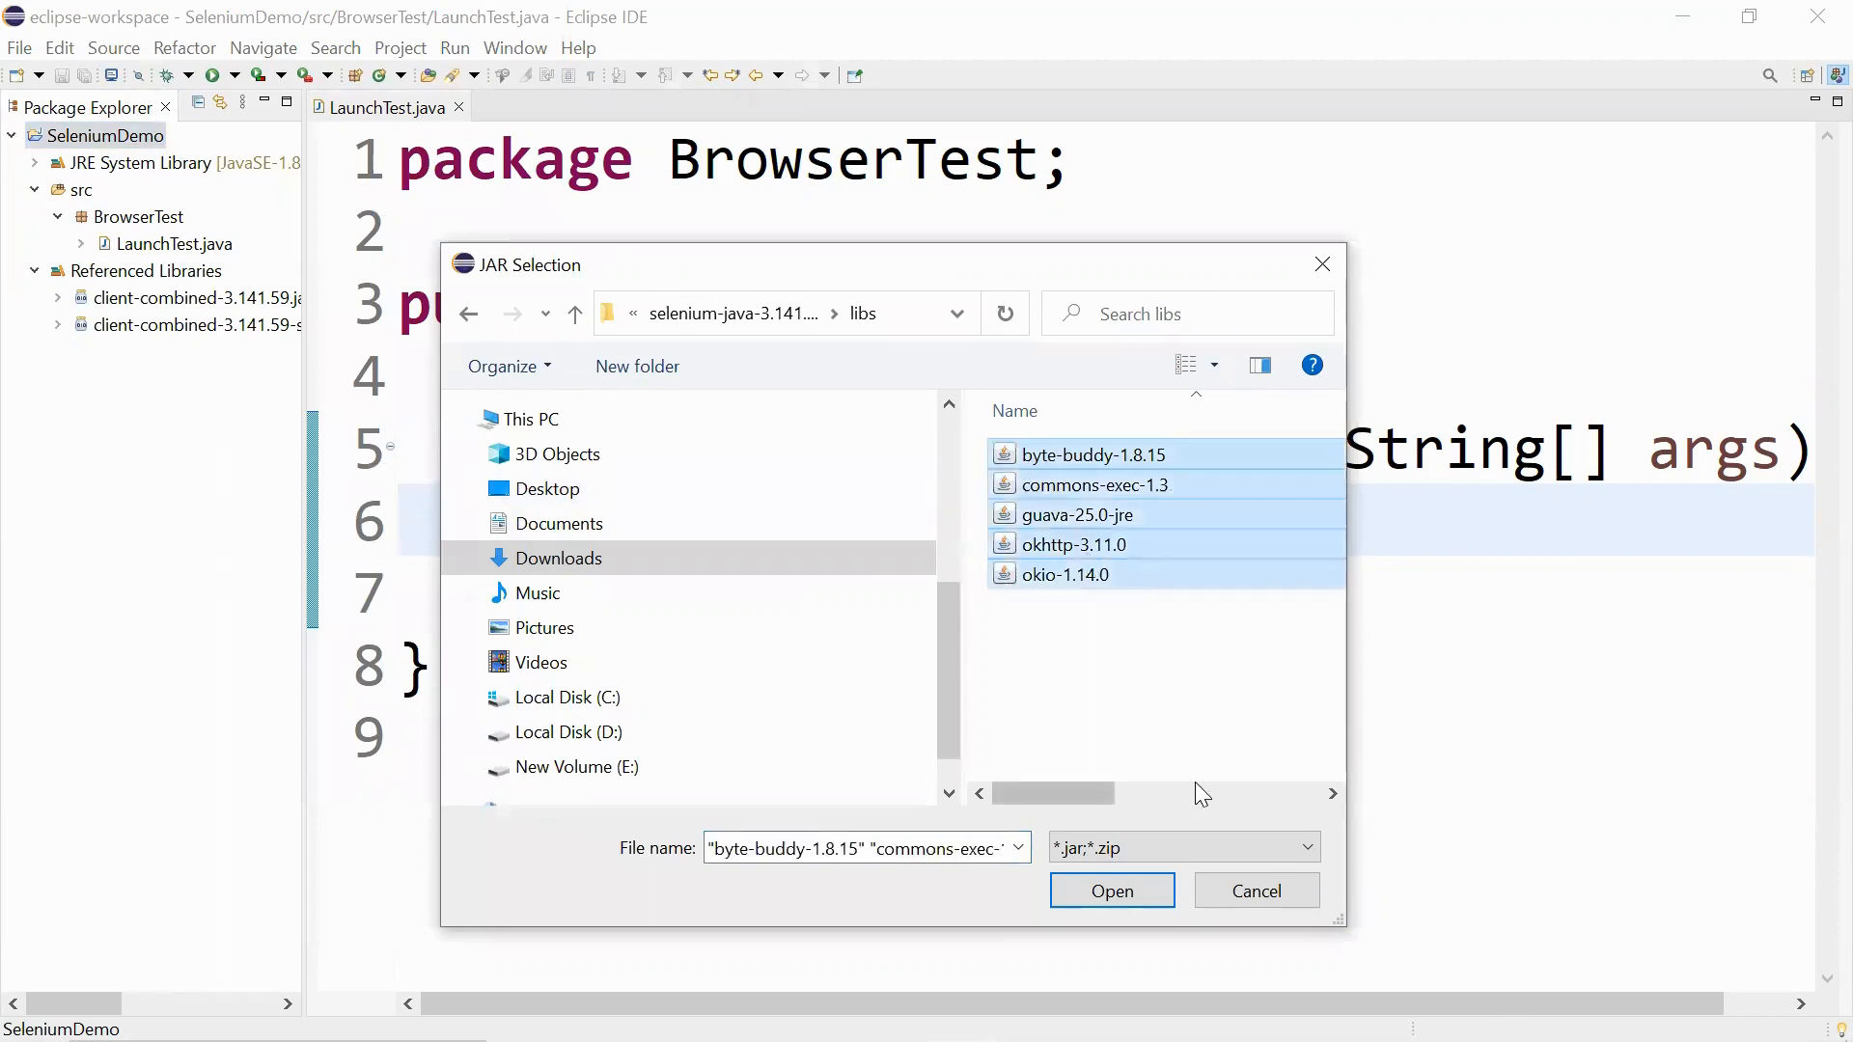
{"action": "left_click", "coordinate": [1110, 891]}
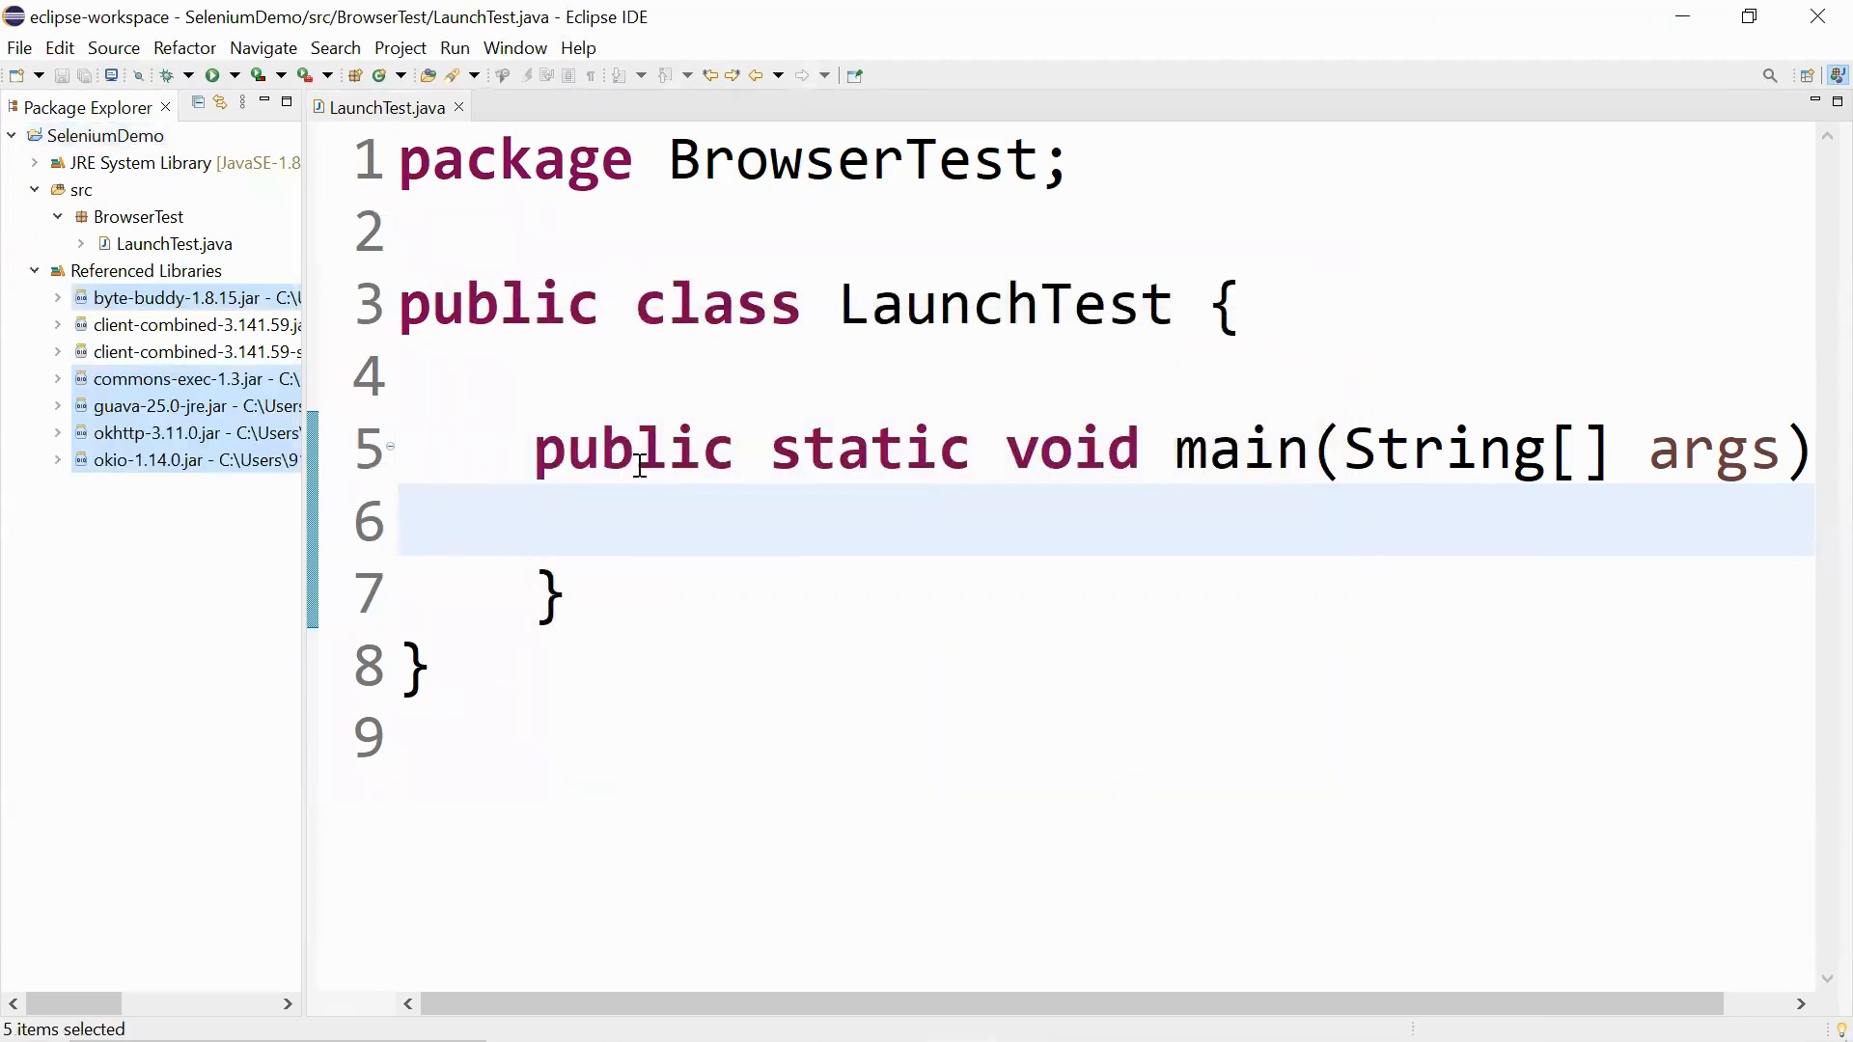
{"action": "mouse_move", "coordinate": [291, 575]}
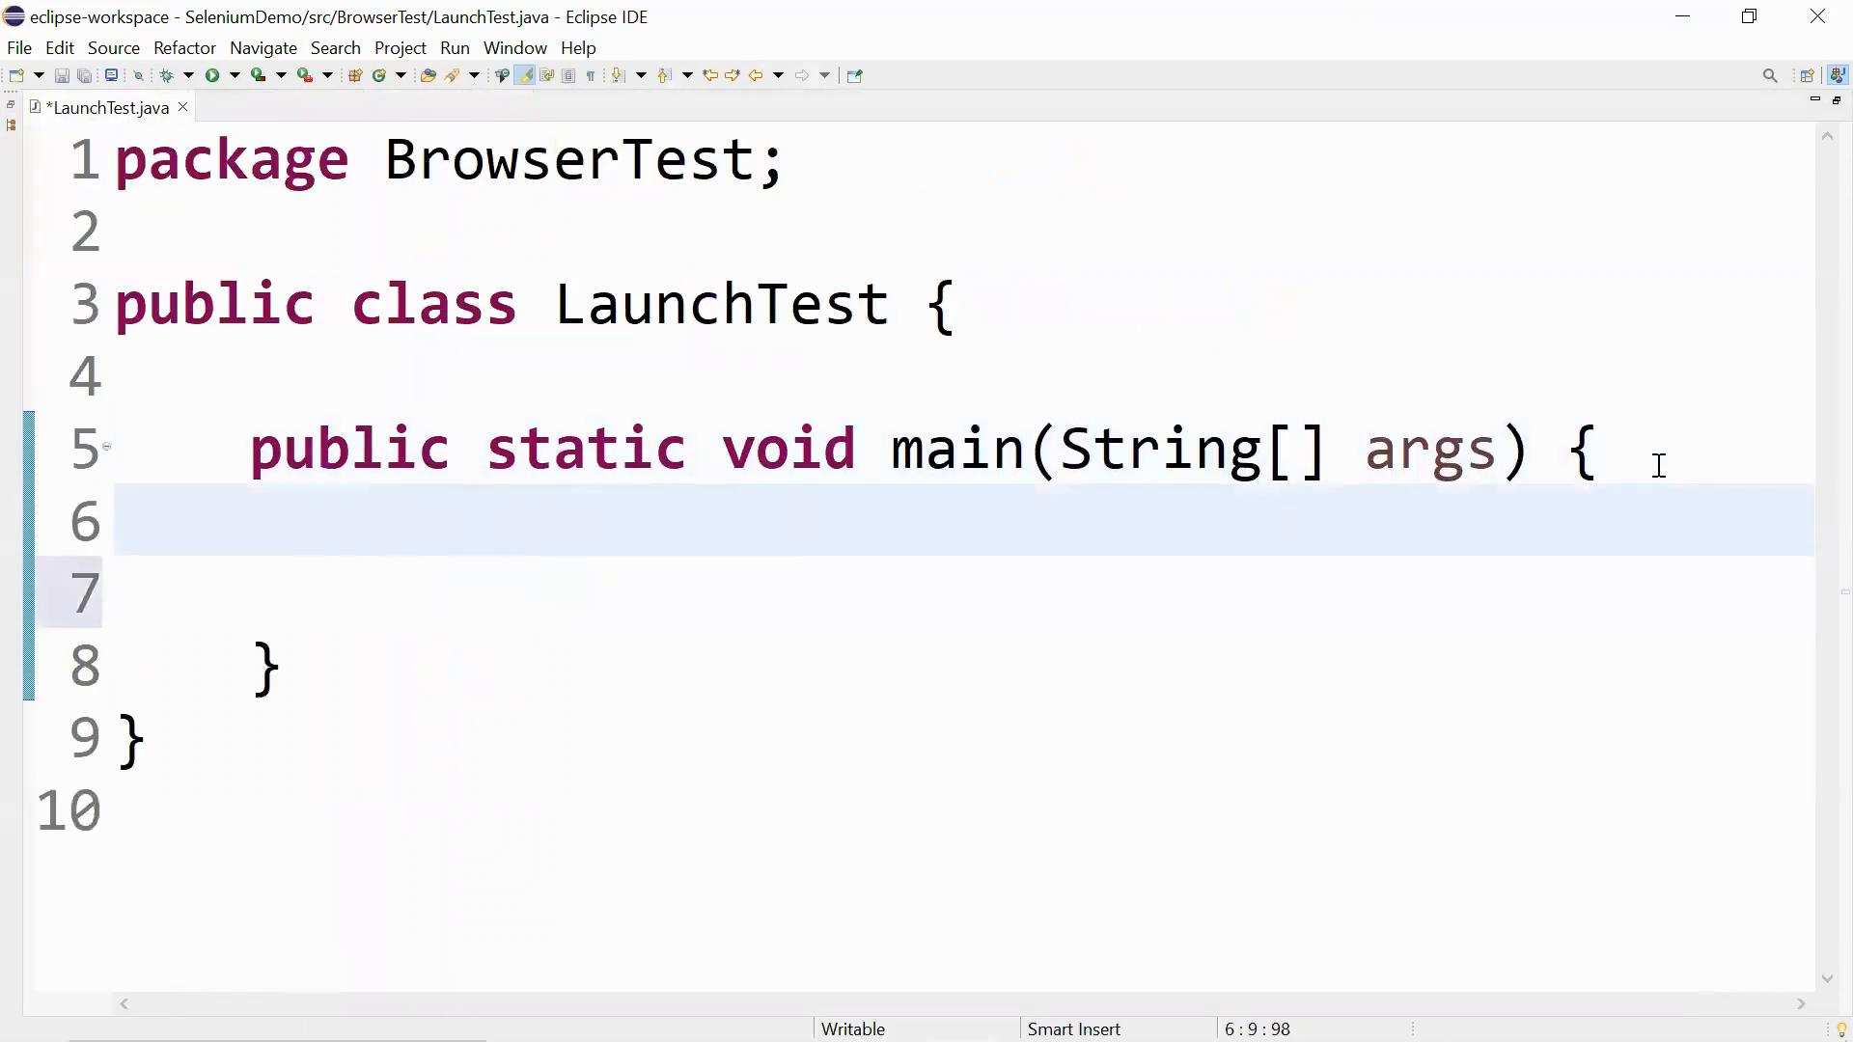
Declare WebDriver driver = new ChromeDriver(); in LaunchTest's main method.
{"action": "type", "text": "WebDr"}
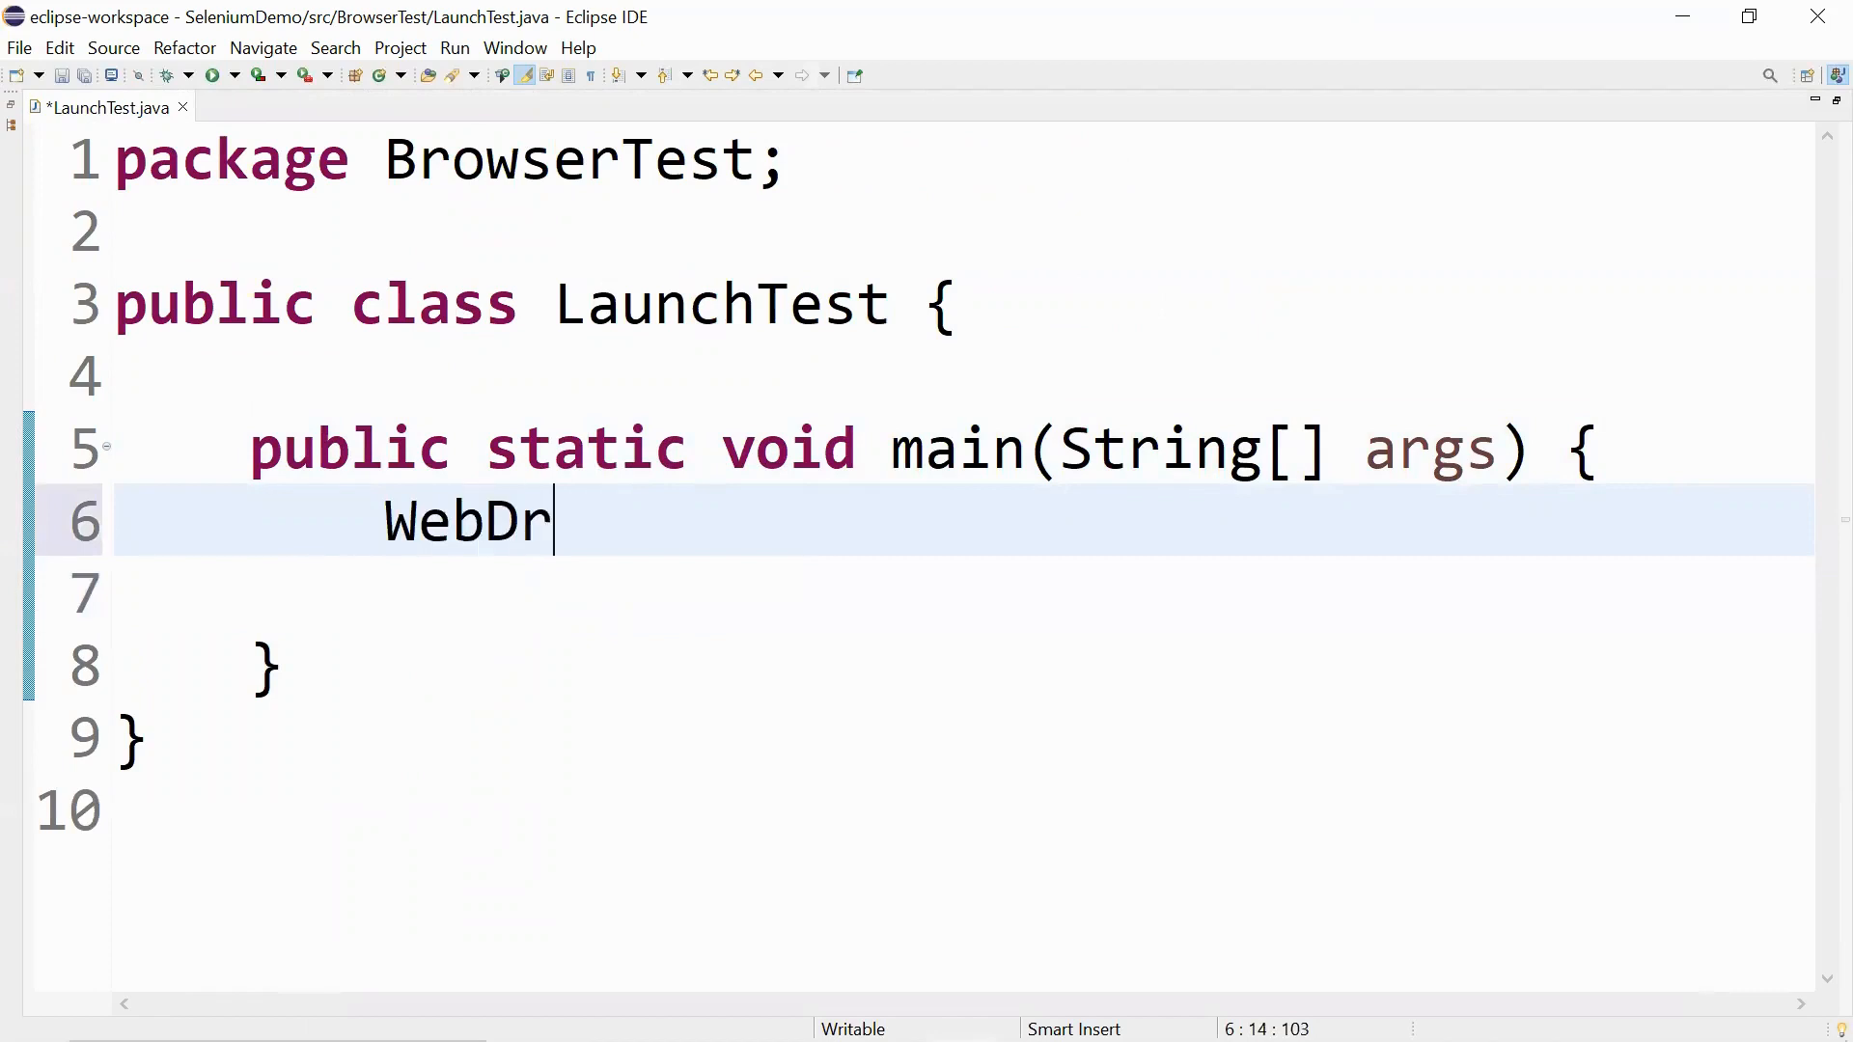
{"action": "type", "text": "iver s"}
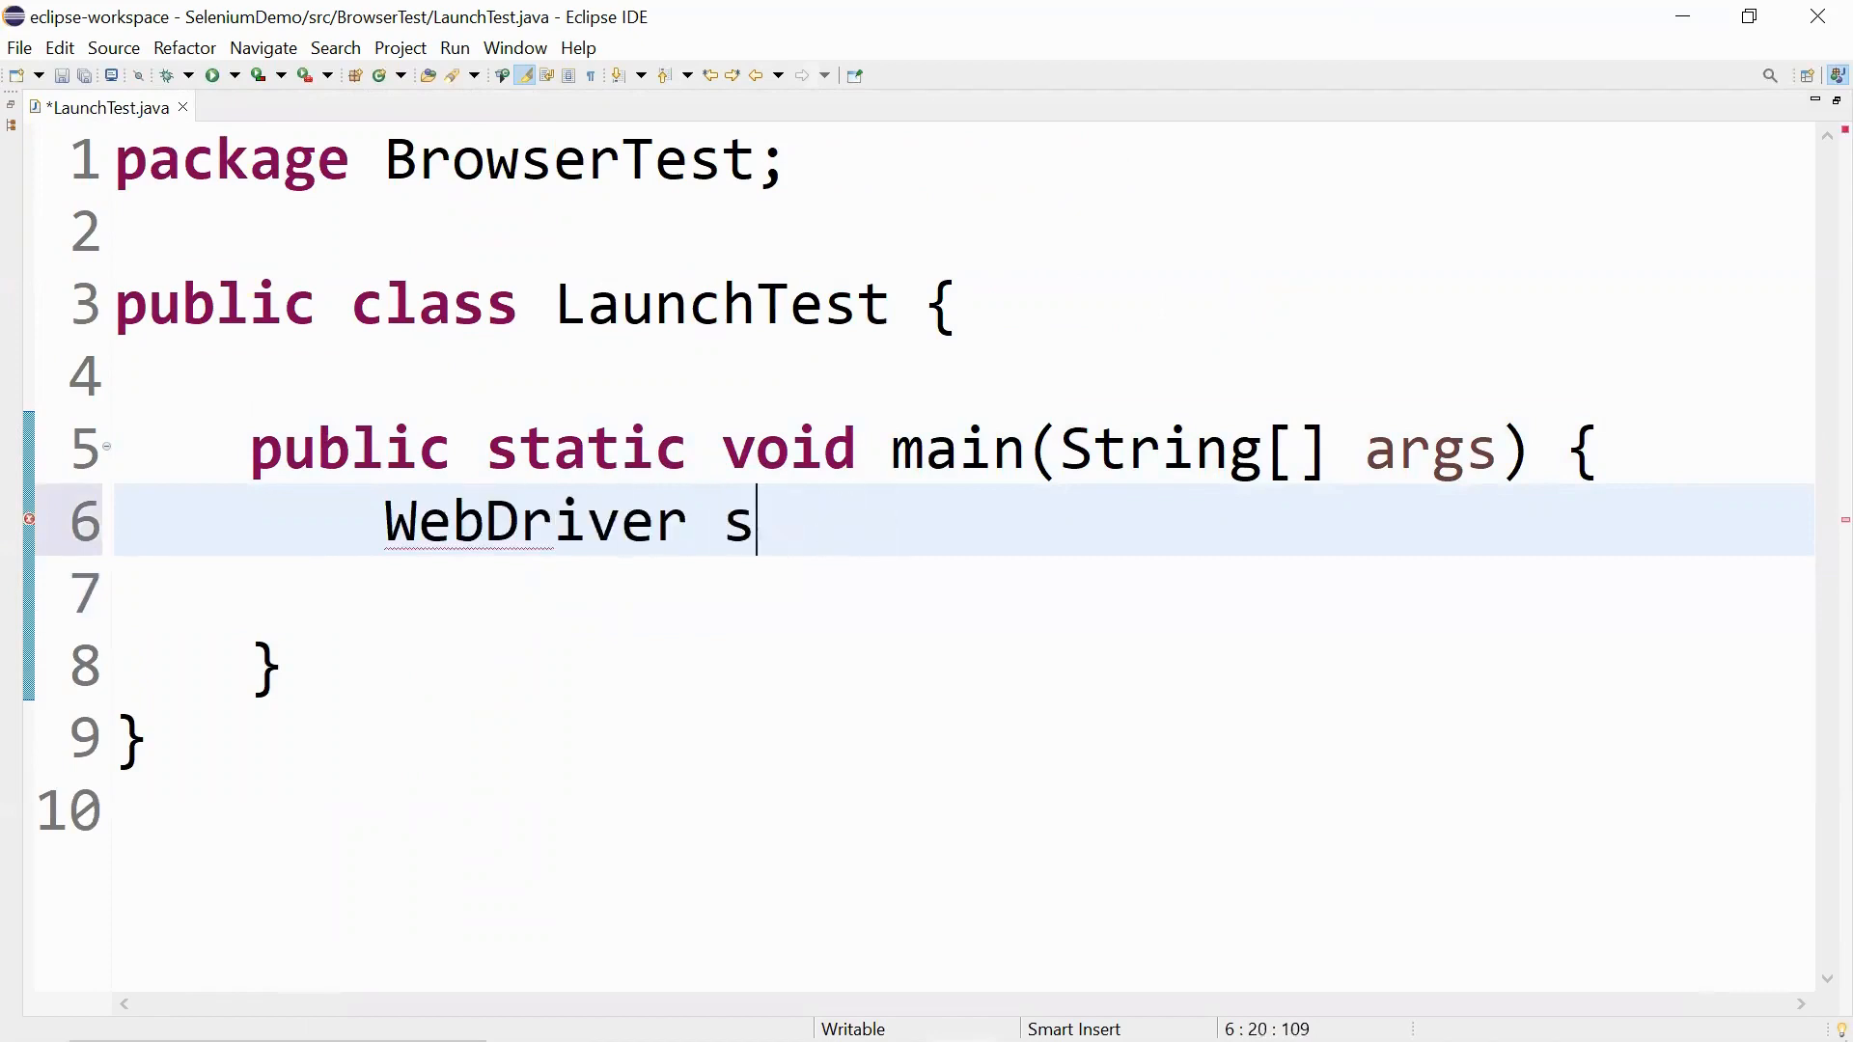
{"action": "type", "text": "driver ="}
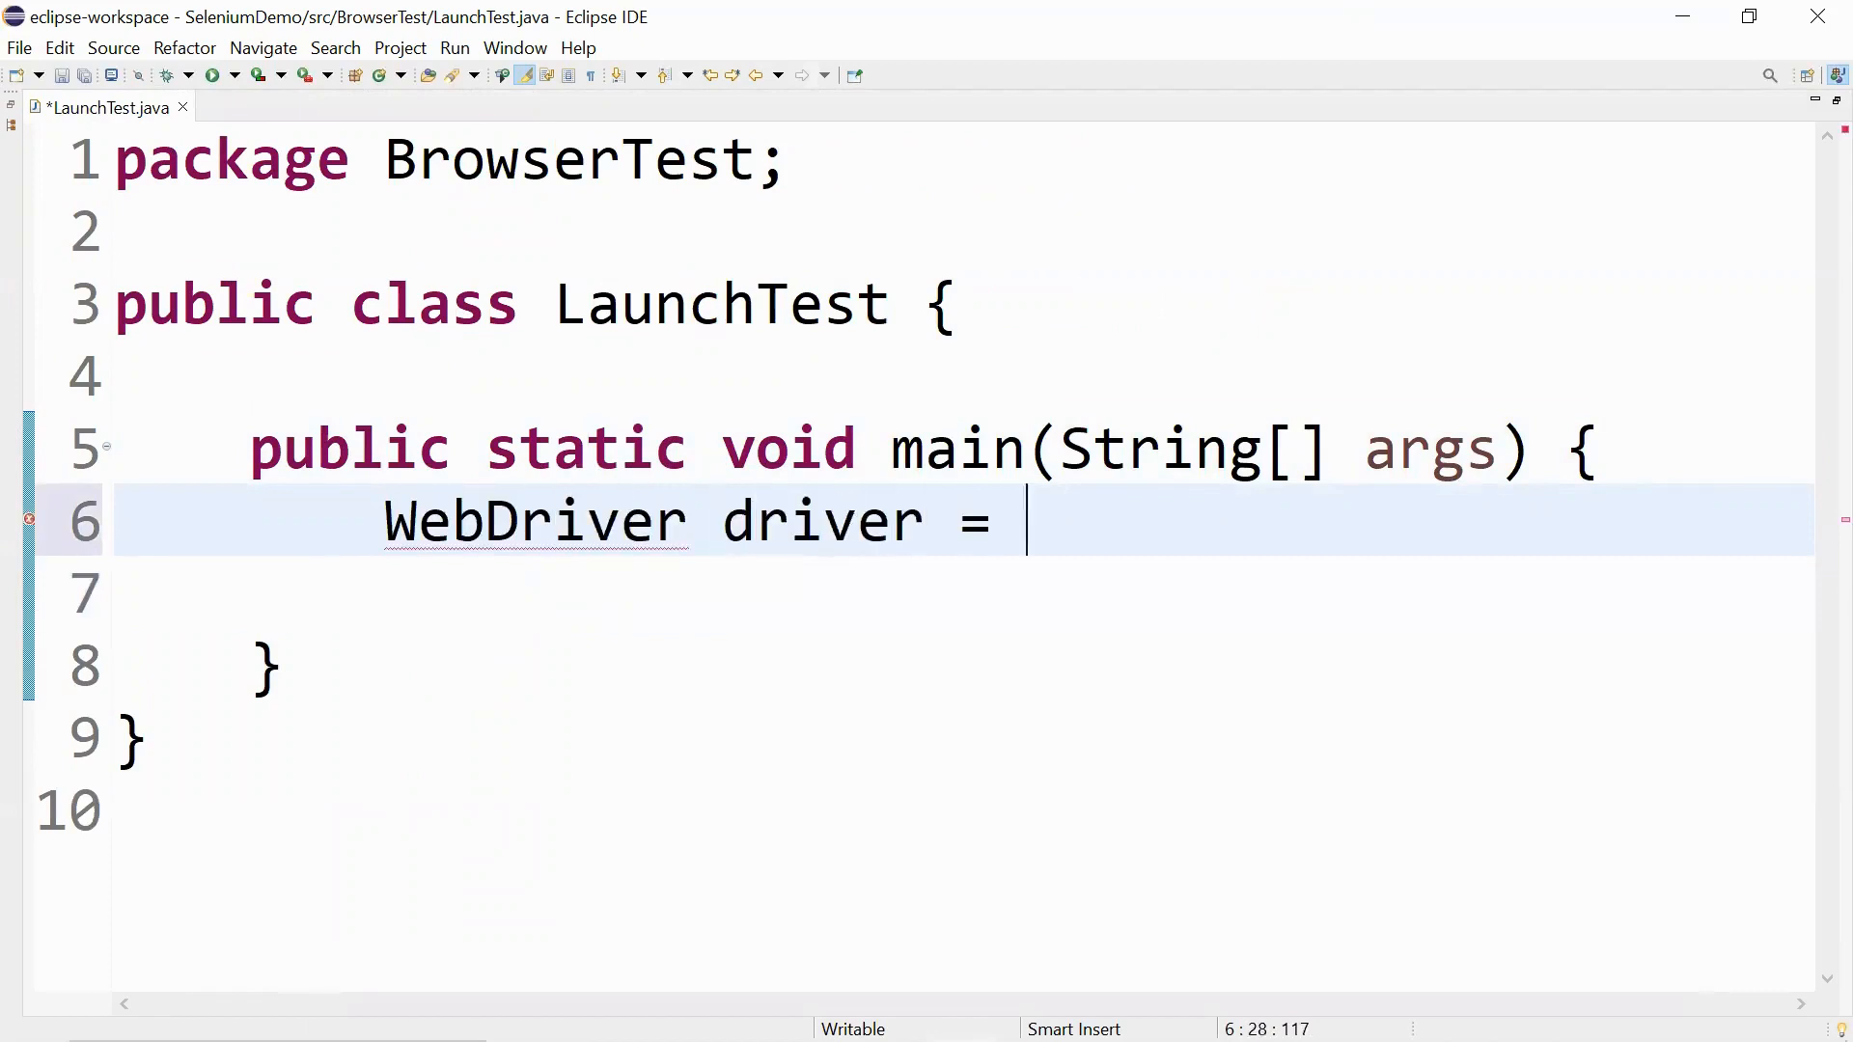
{"action": "type", "text": "new Chrome"}
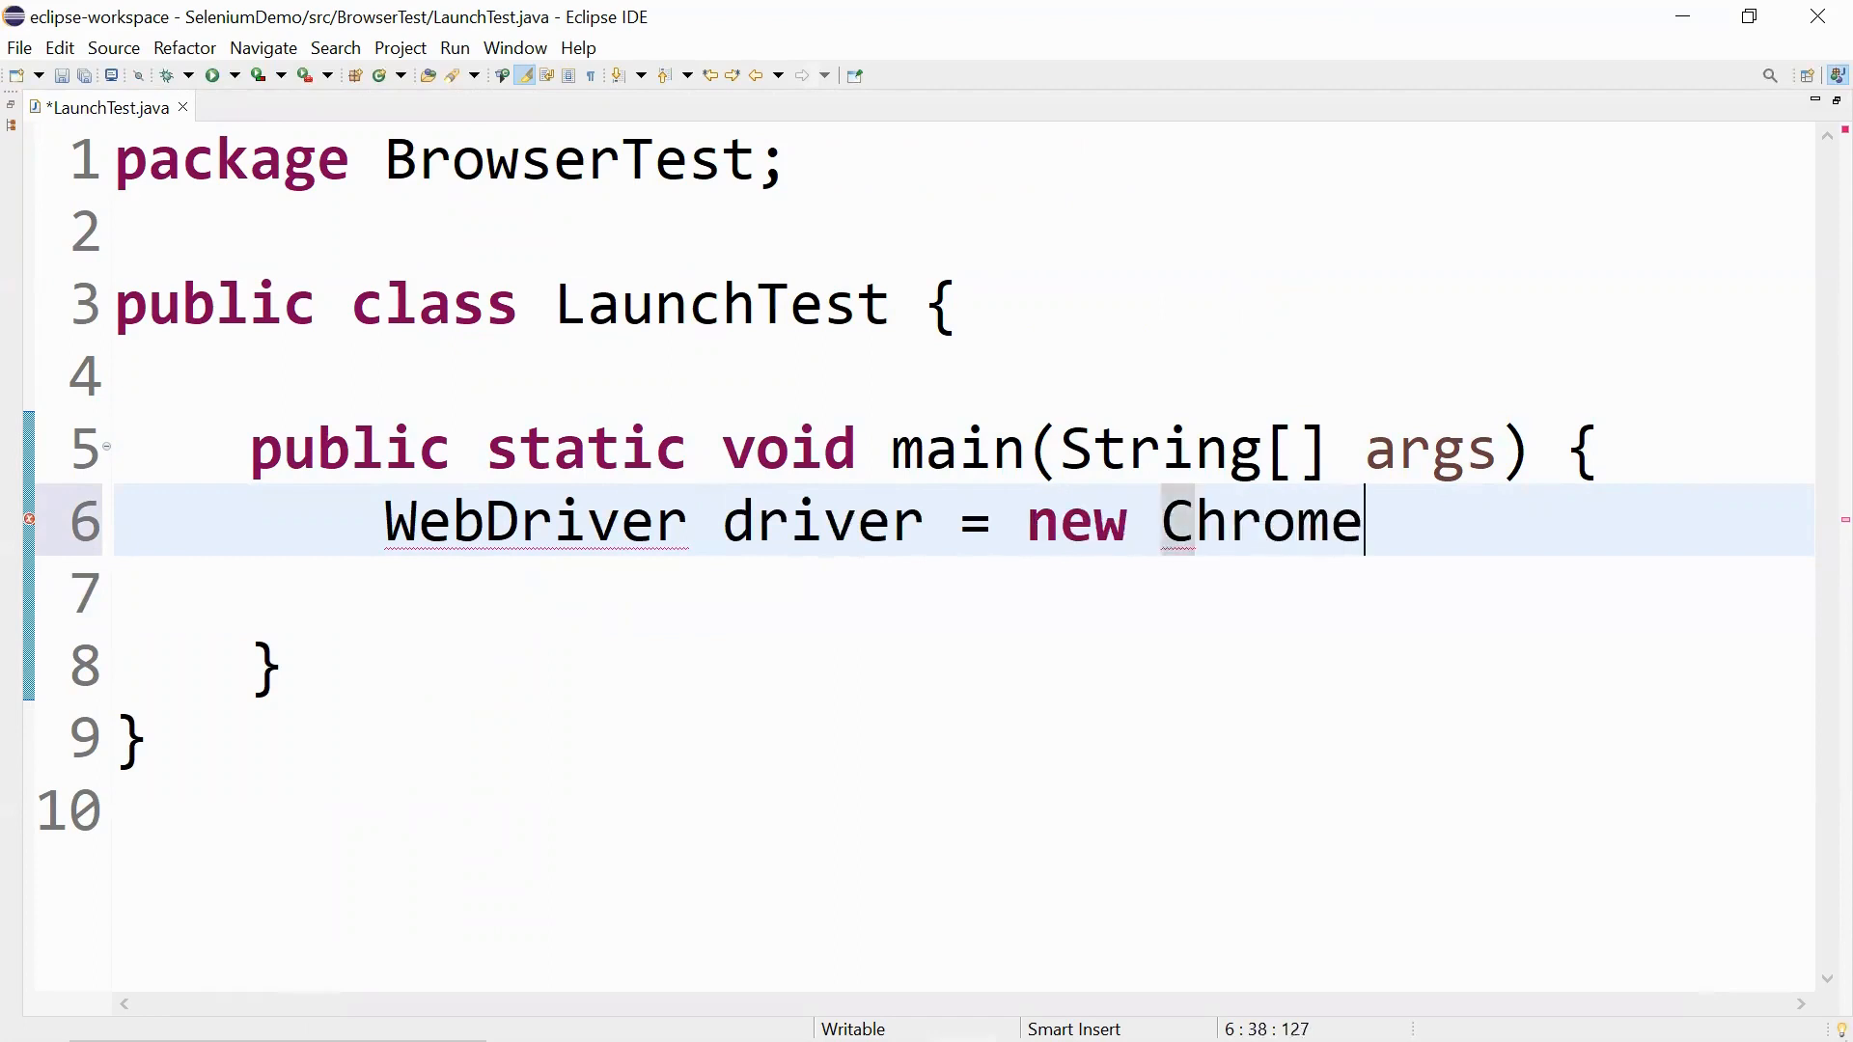
{"action": "type", "text": "Driver();"}
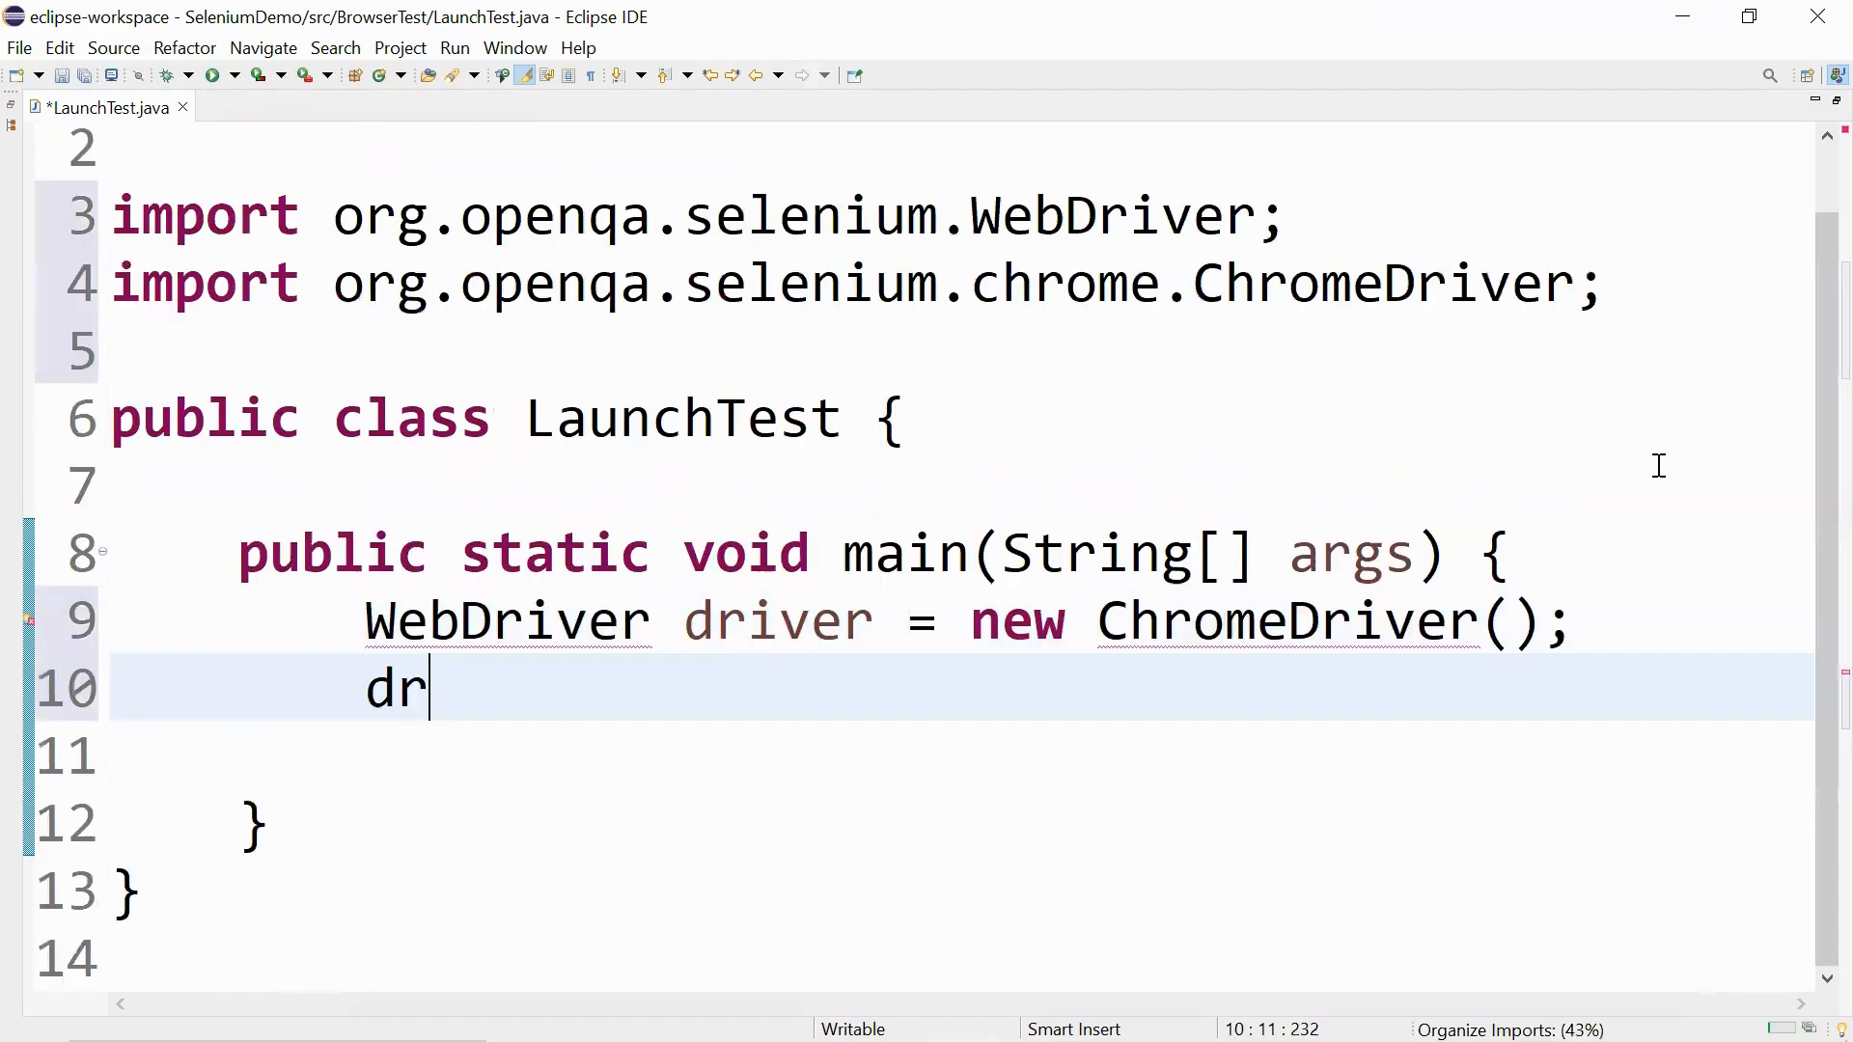
{"action": "type", "text": "iver.manage().window().maximize();"}
{"action": "left_click", "coordinate": [962, 756]}
{"action": "type", "text": "dr"}
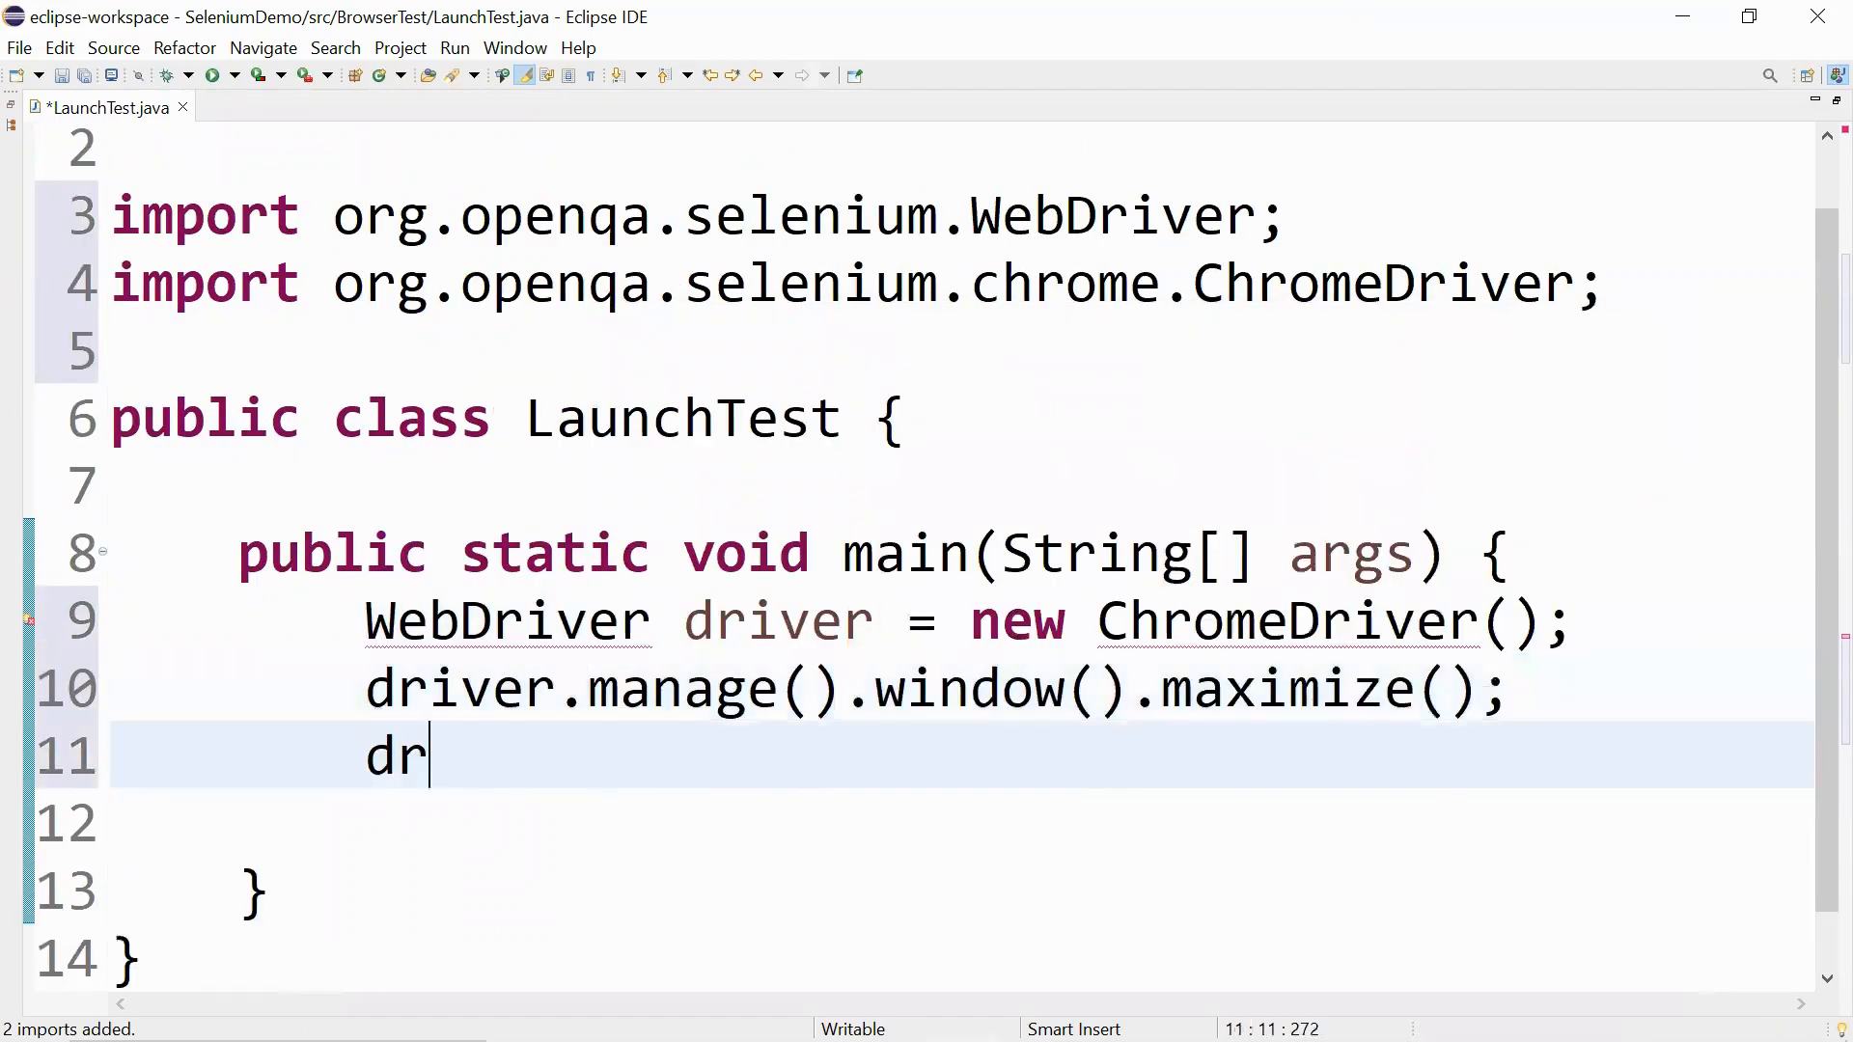
{"action": "type", "text": "iver.get(null);"}
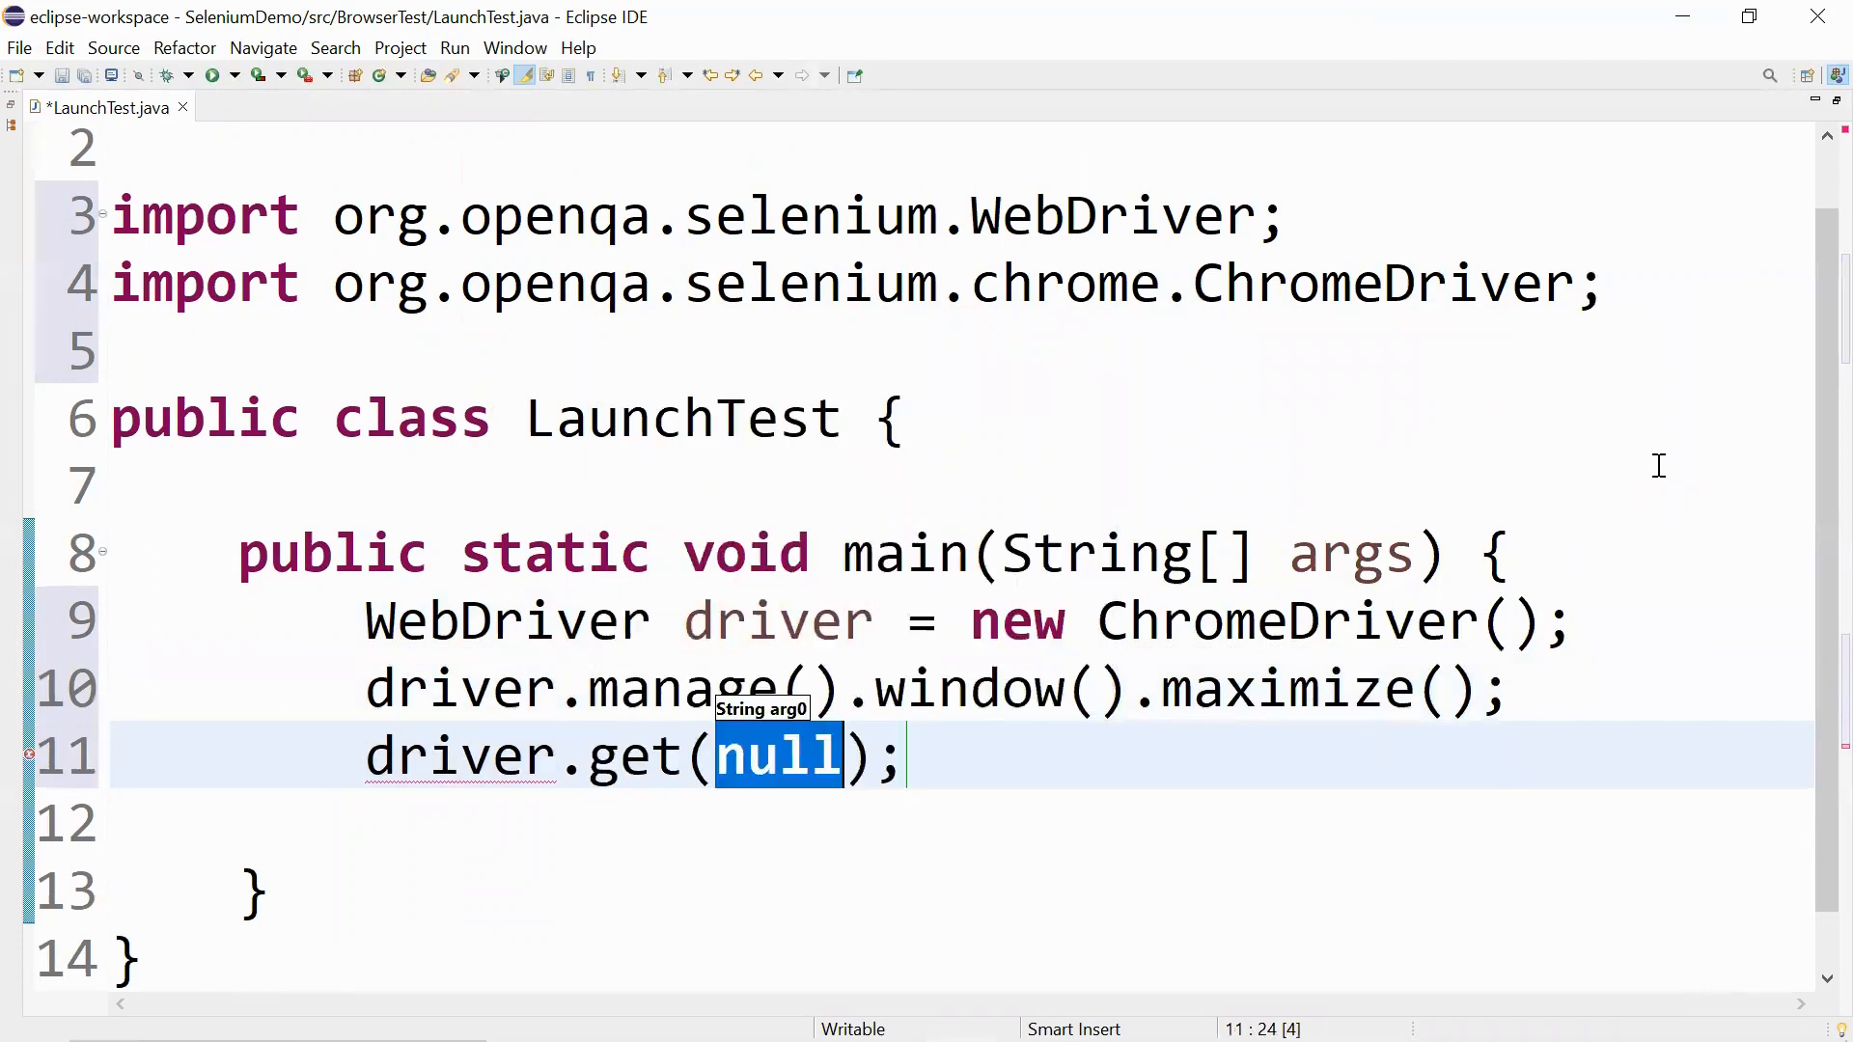
{"action": "type", "text": "\"https:\""}
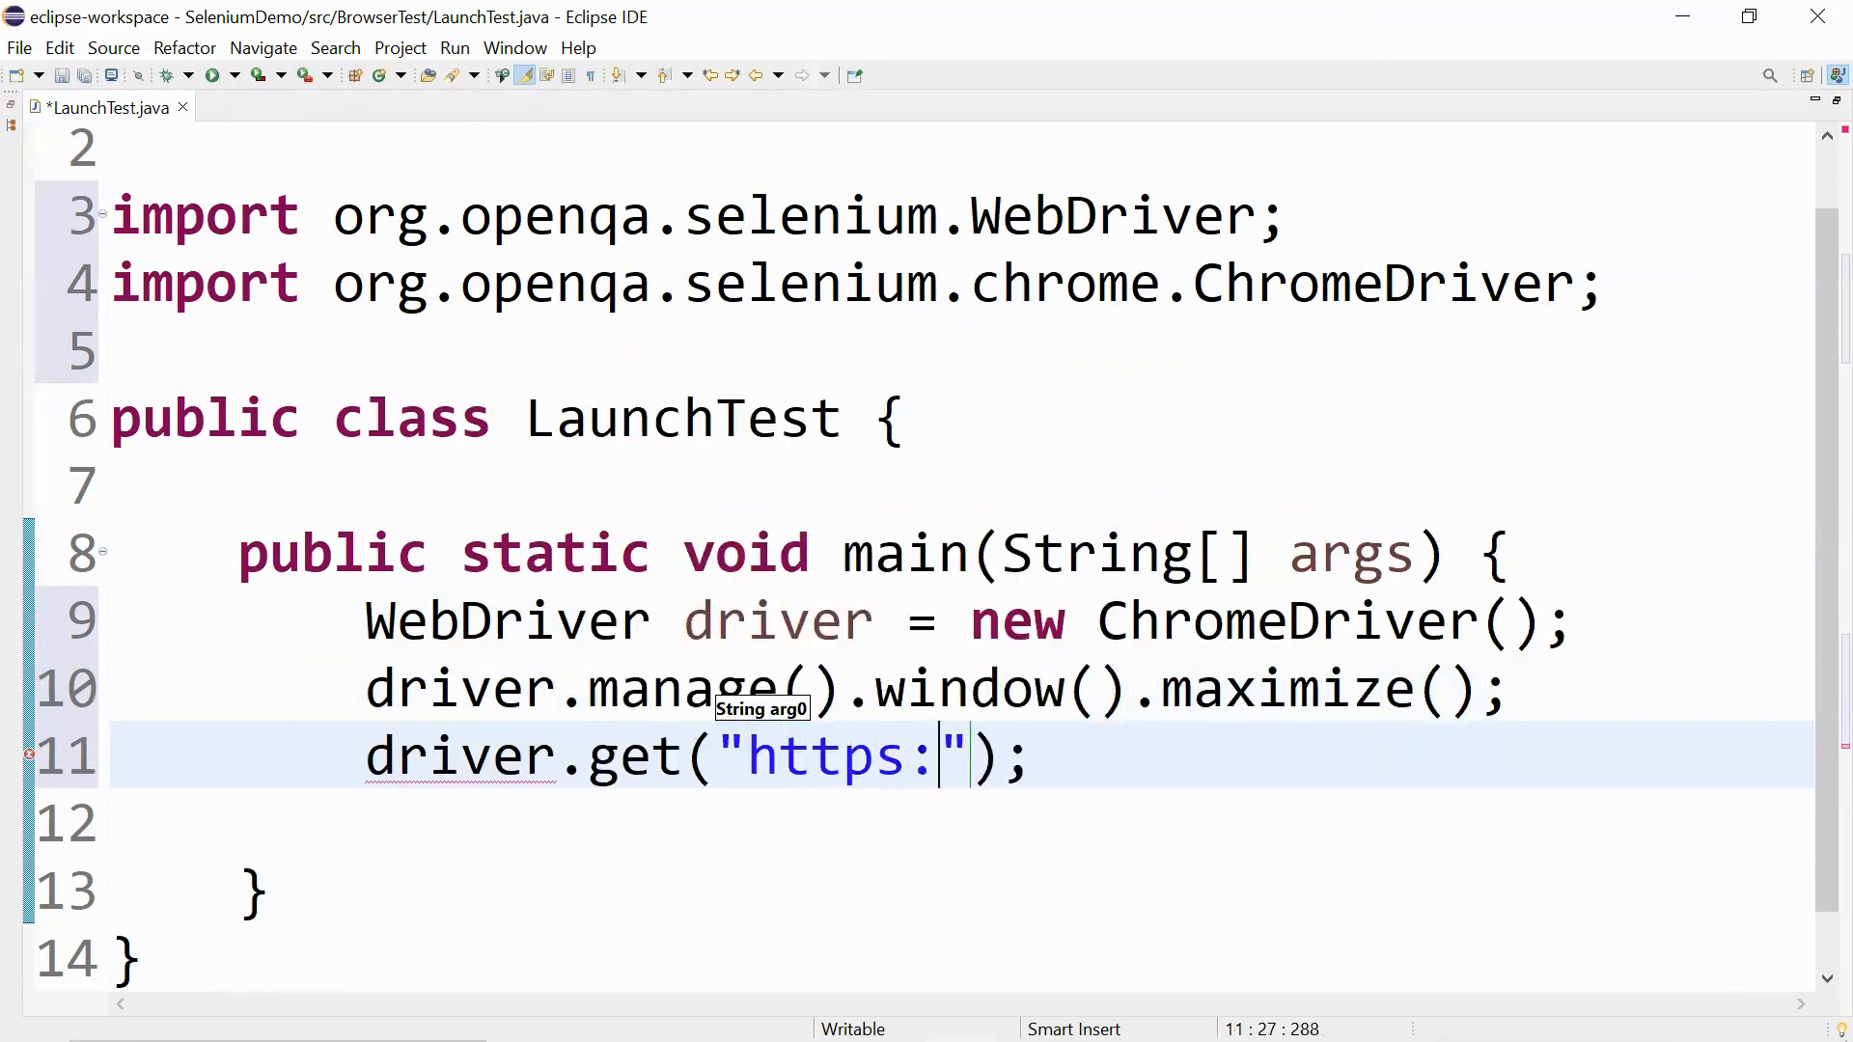
{"action": "type", "text": "//www.go"}
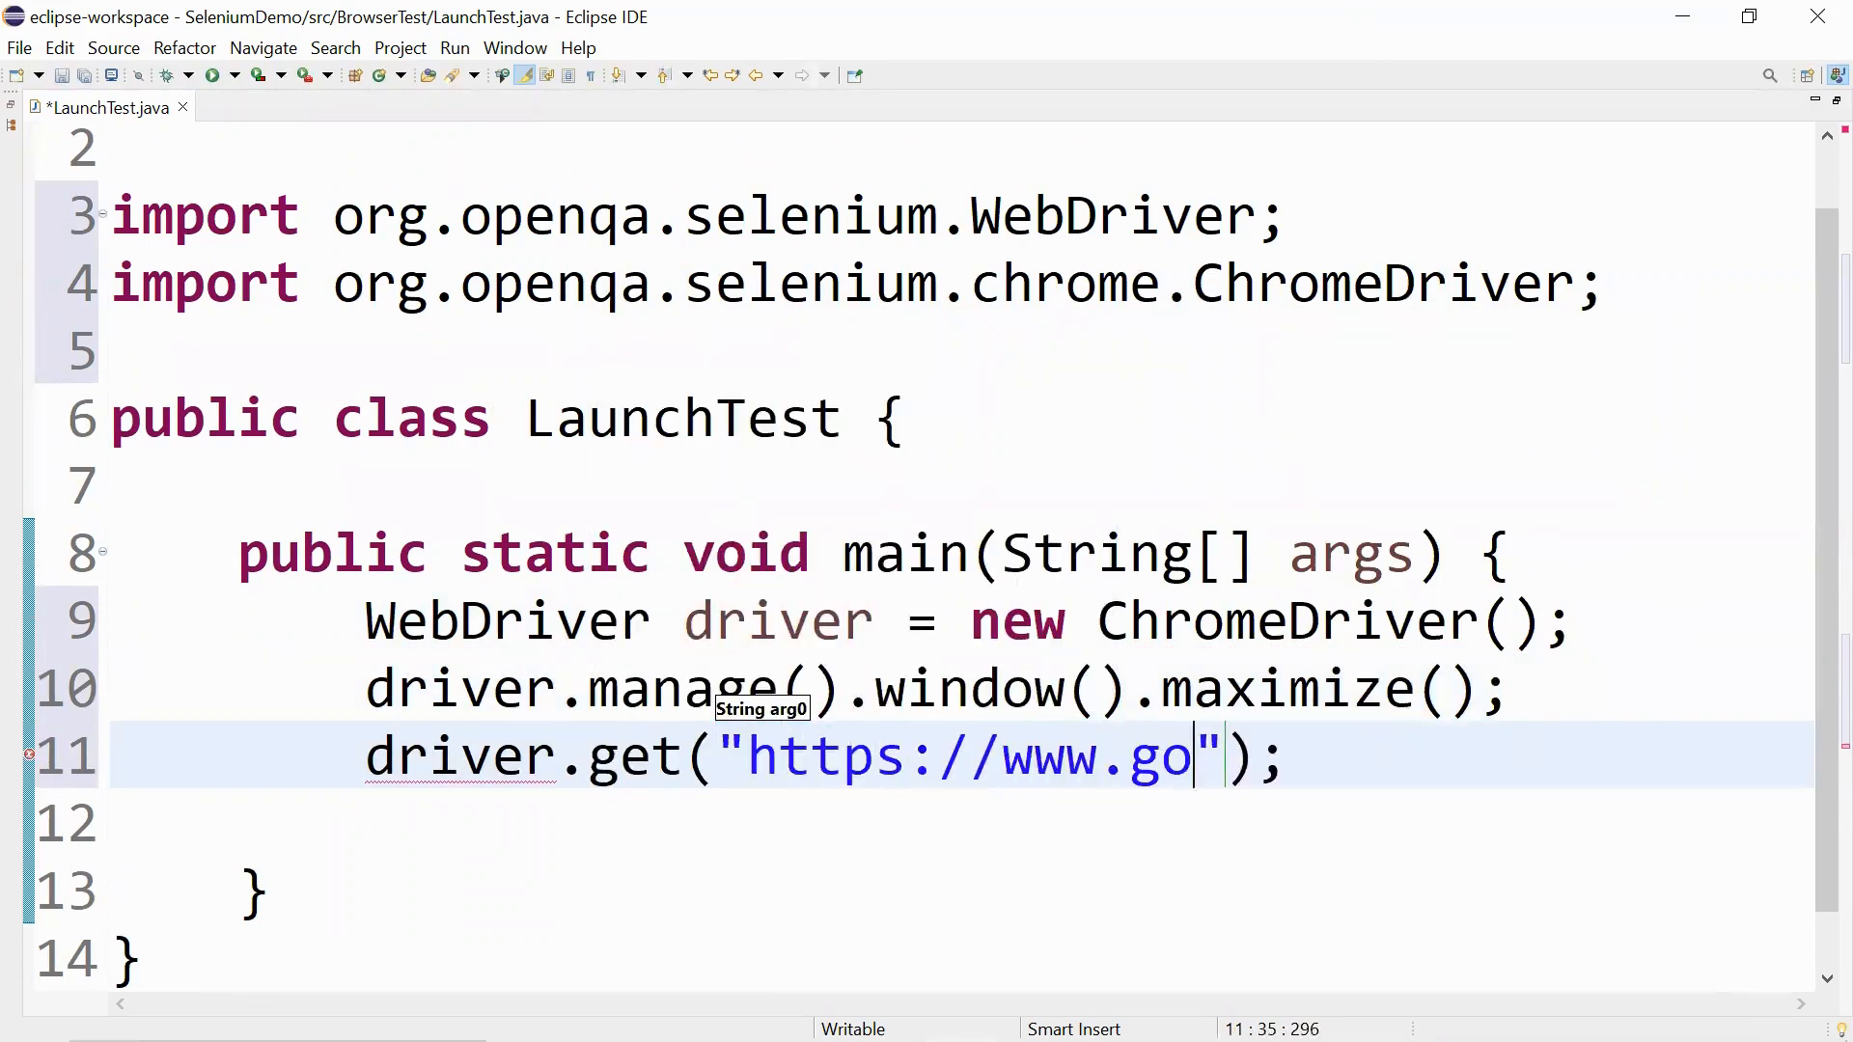
{"action": "type", "text": "ogle.com"}
{"action": "left_click", "coordinate": [961, 824]}
{"action": "type", "text": "System.out.println();"}
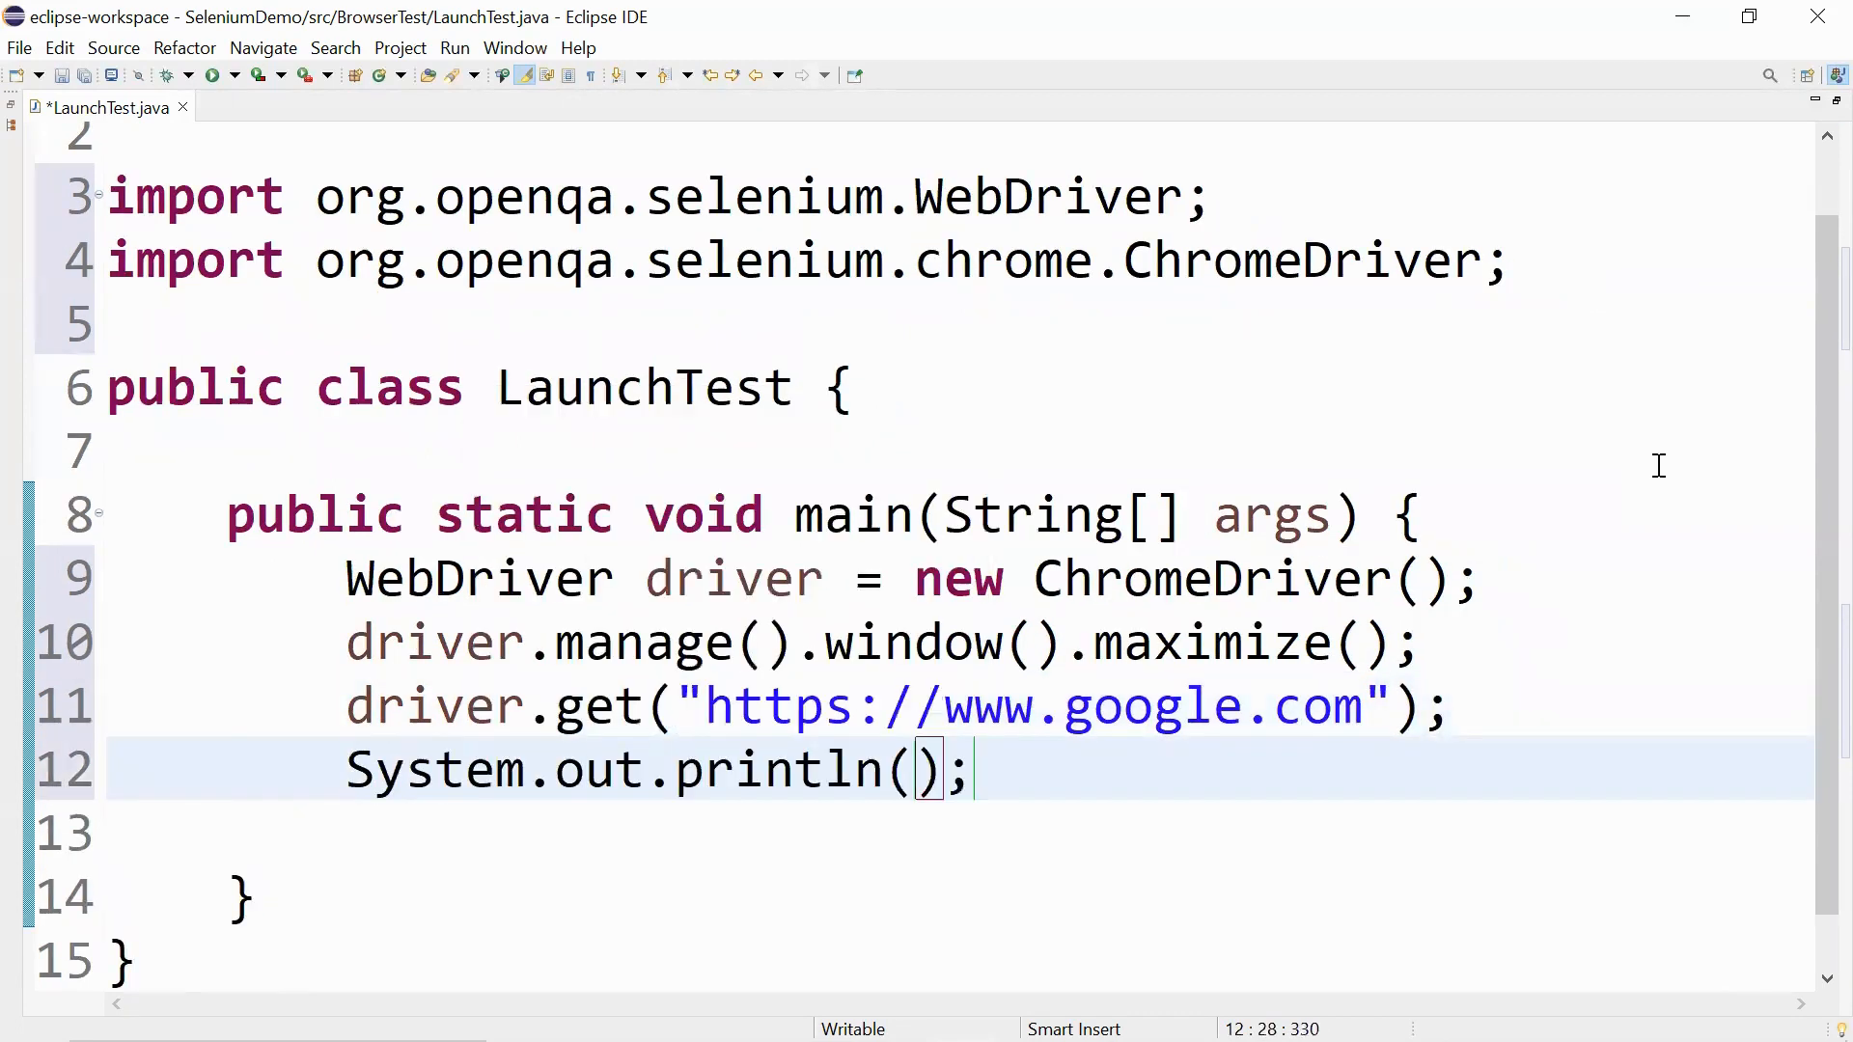
Print the page title and current URL, then close the driver.
{"action": "type", "text": "driver.getTitle("}
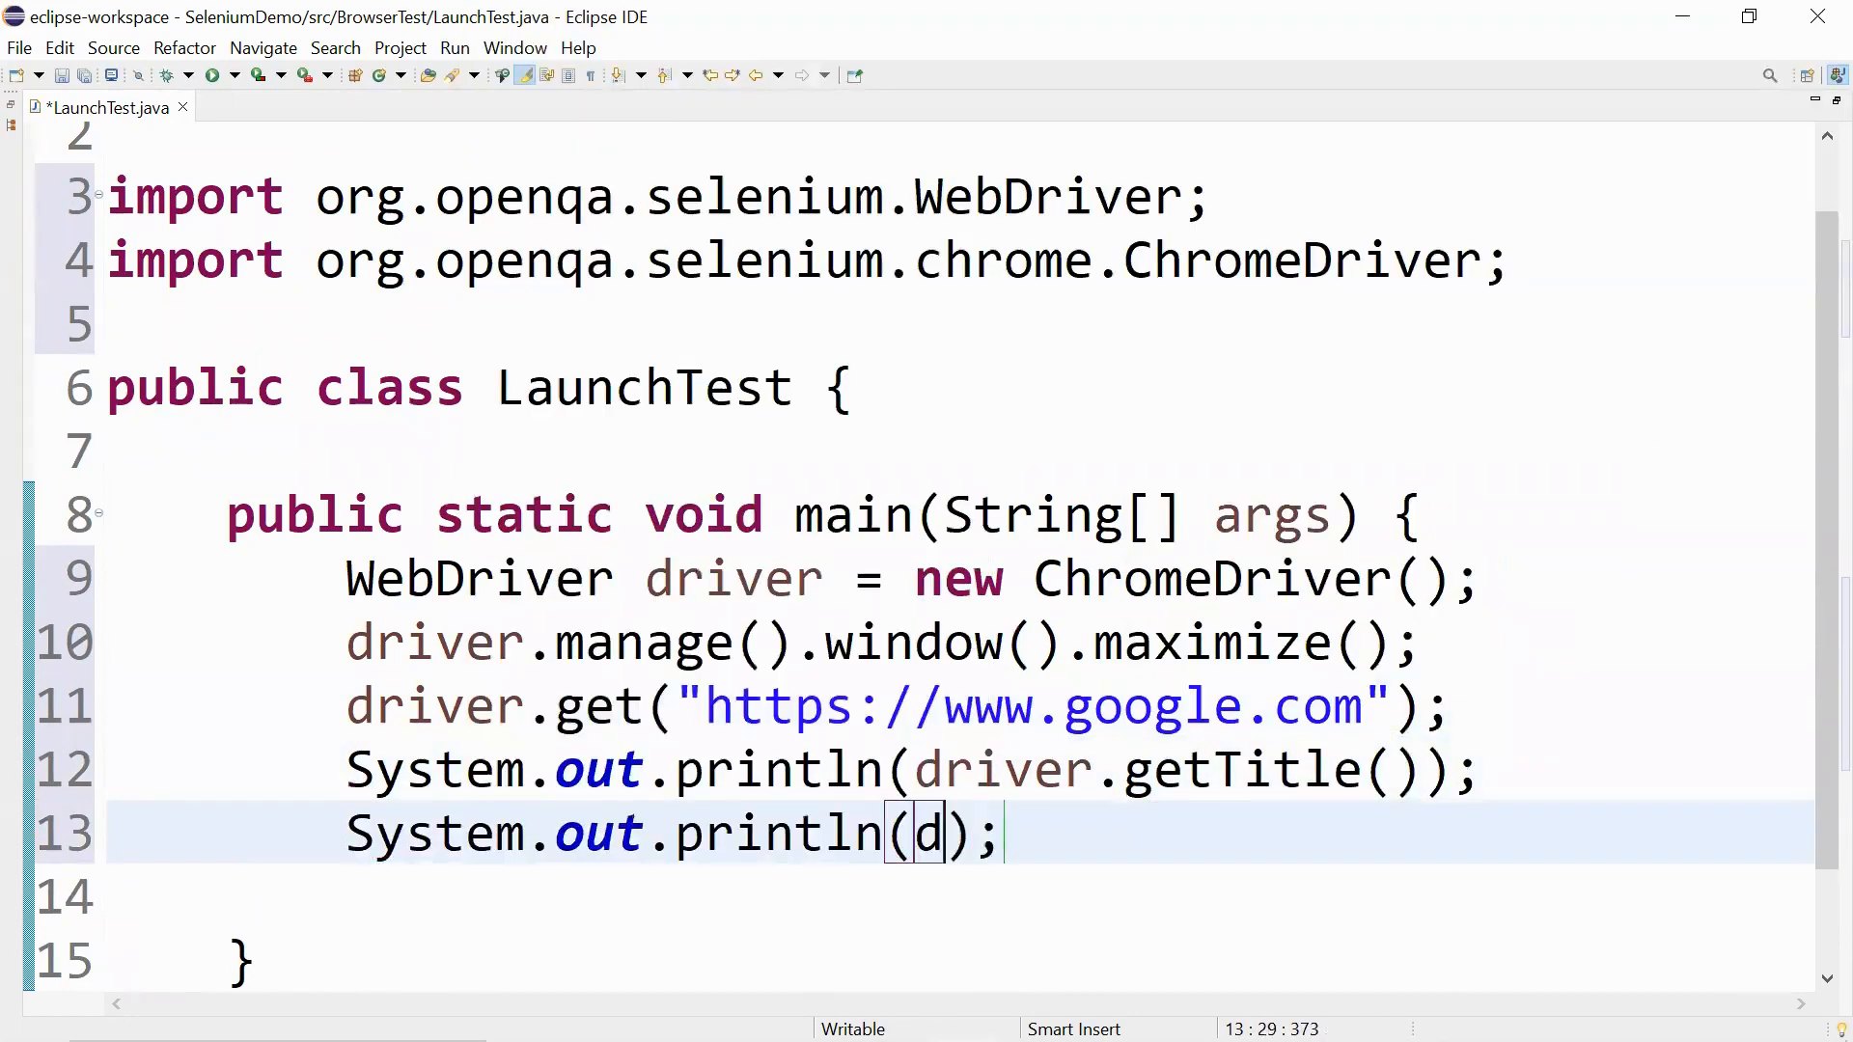
{"action": "type", "text": "river.getCurrentUrl("}
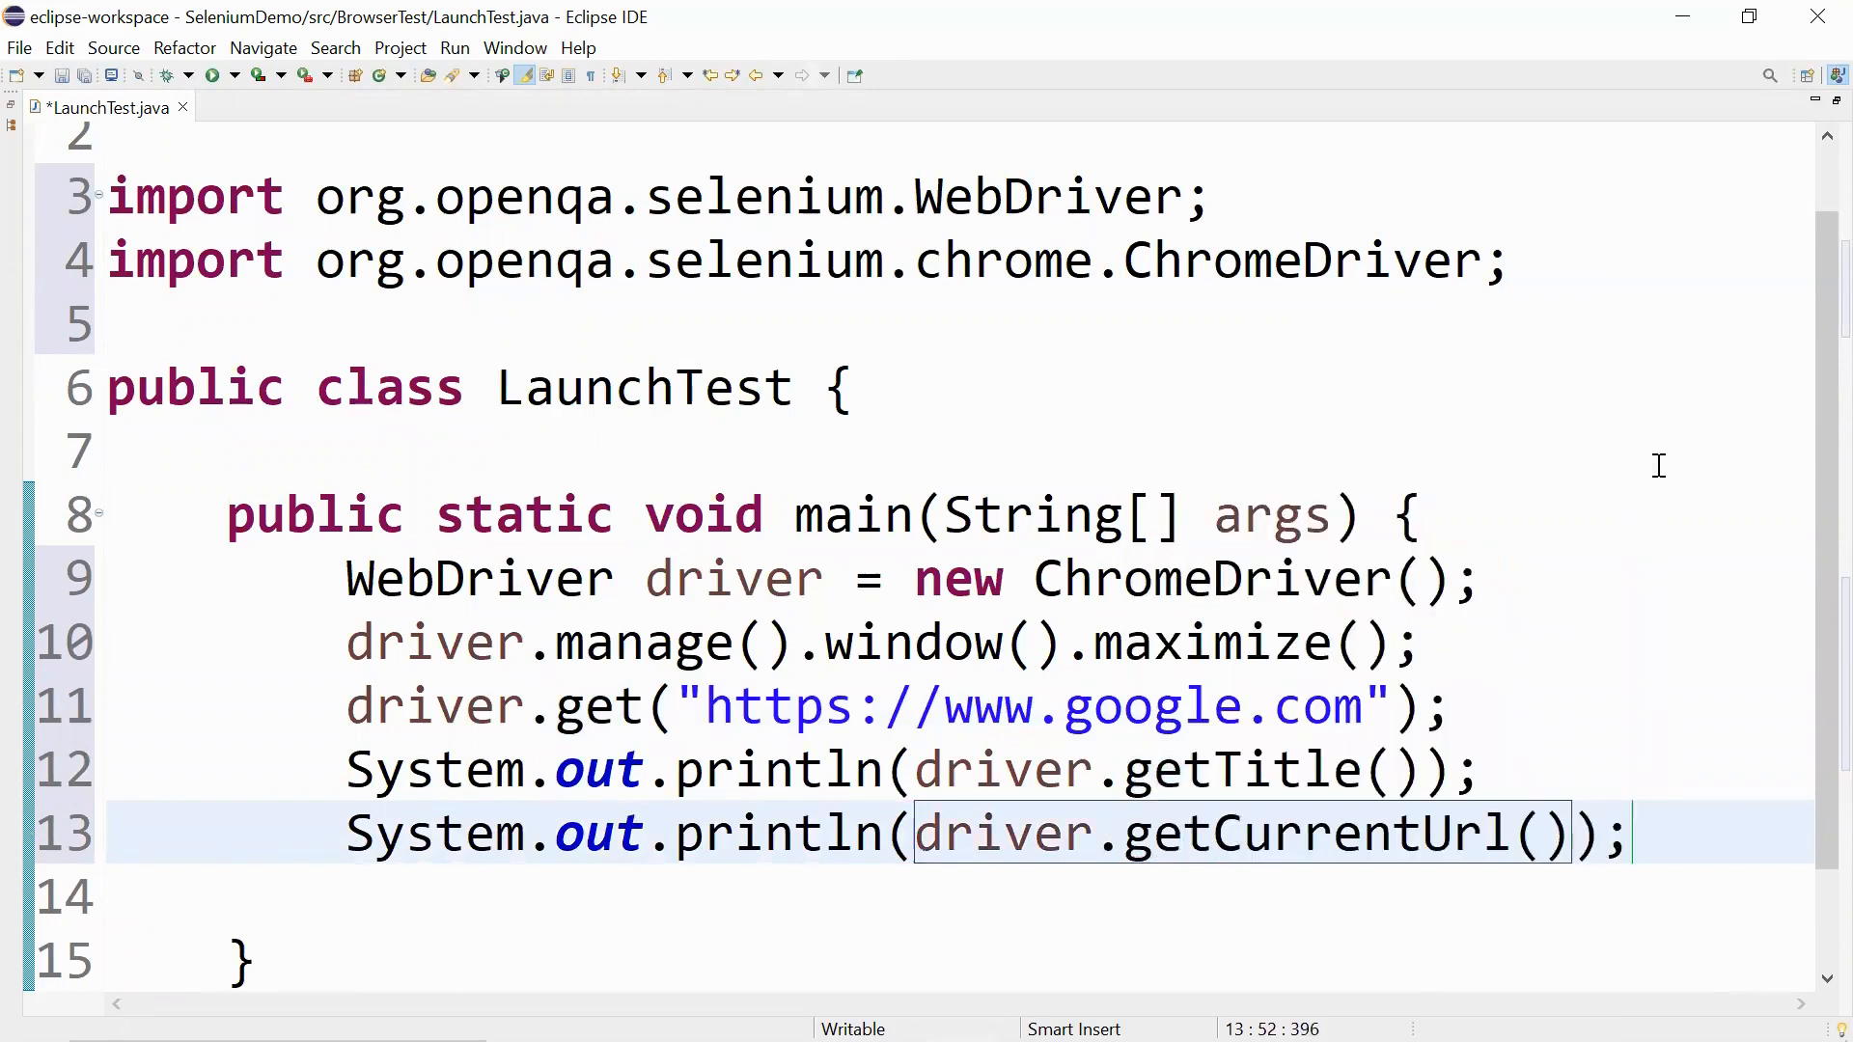
{"action": "type", "text": "driver.close();"}
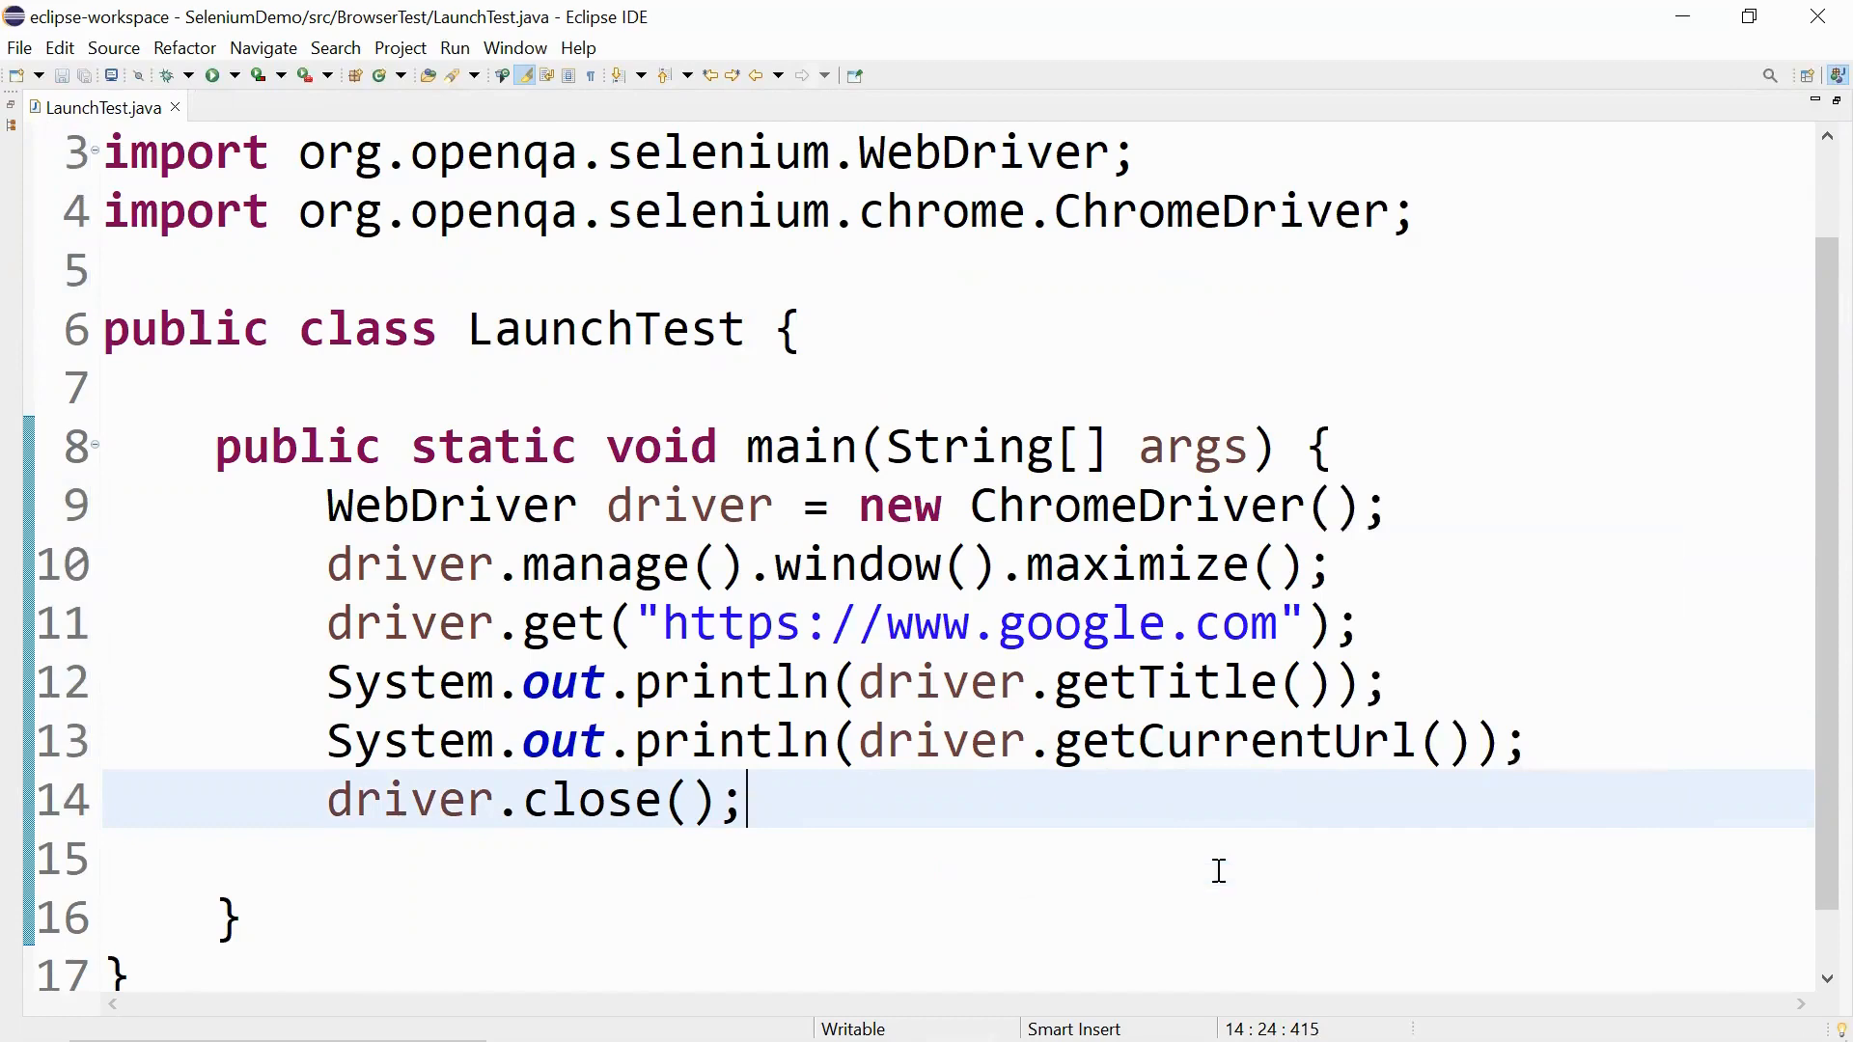
Run LaunchTest and read the IllegalStateException about webdriver.chrome.driver in the Console.
{"action": "left_click", "coordinate": [213, 75]}
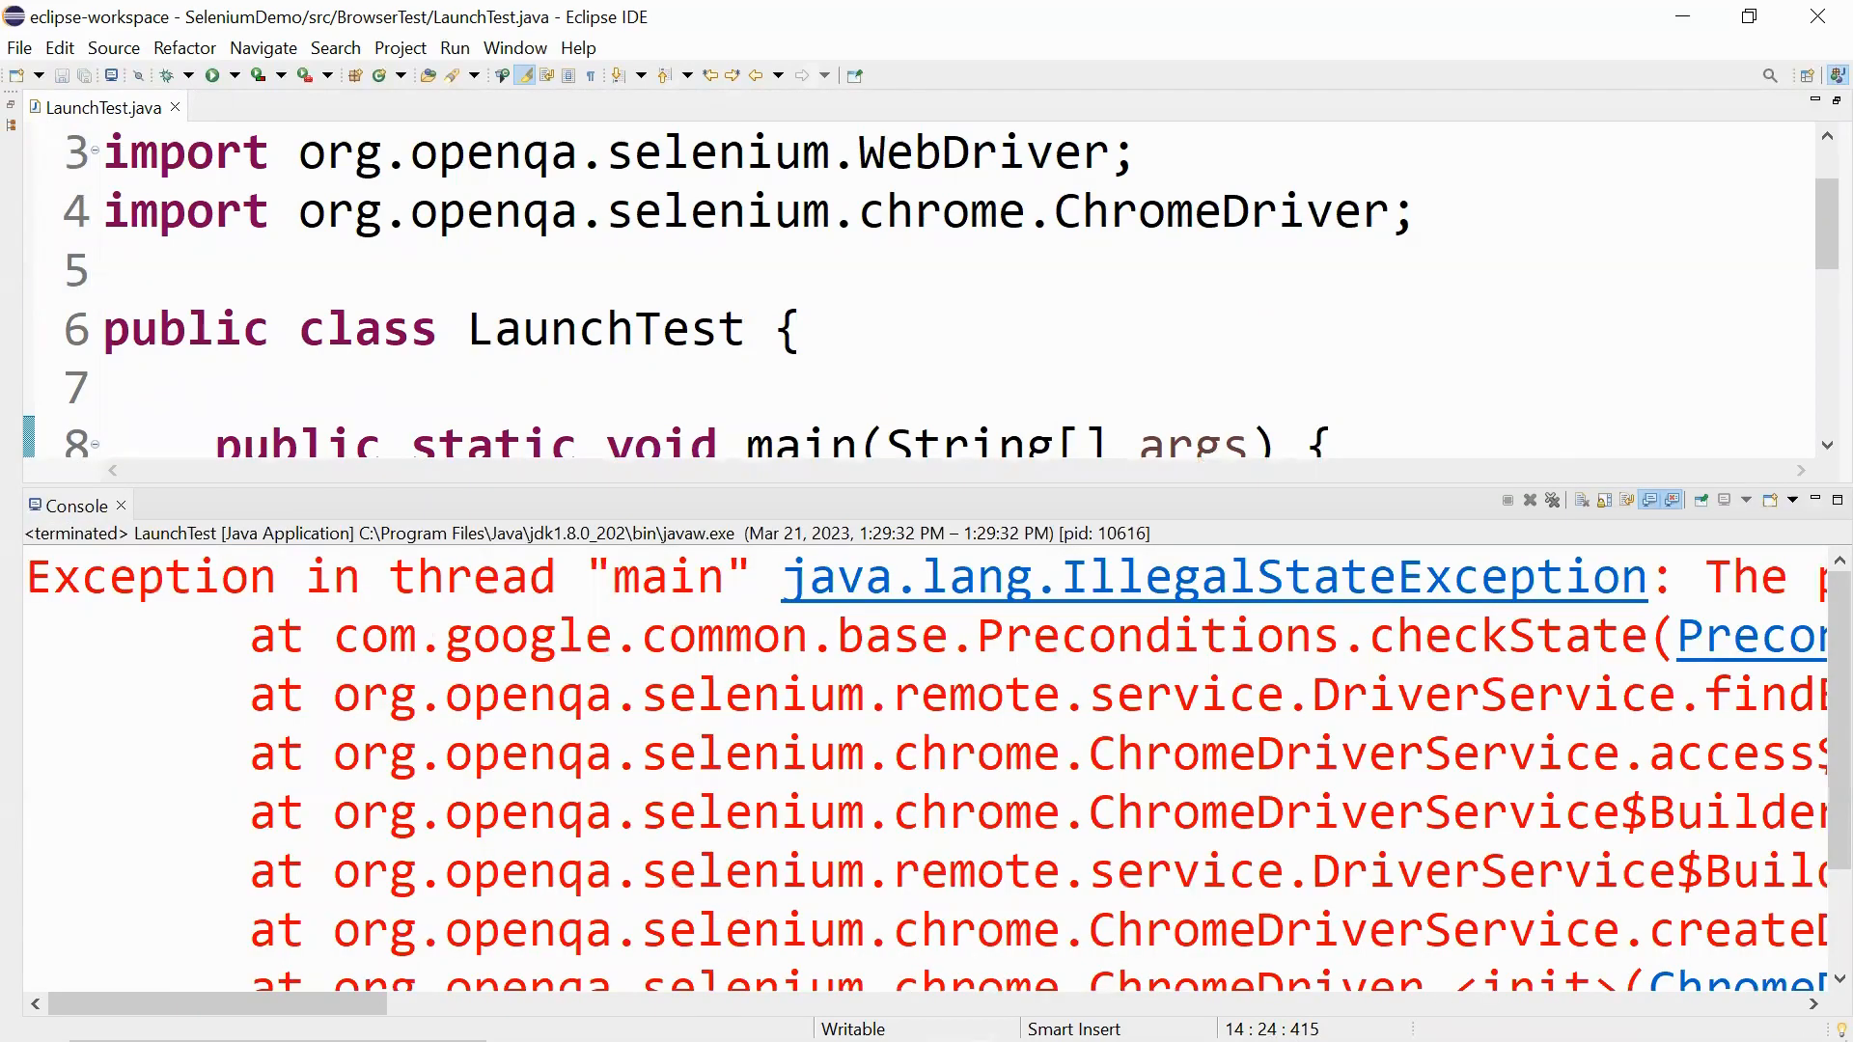
{"action": "scroll", "scroll_direction": "right", "scroll_amount": 3}
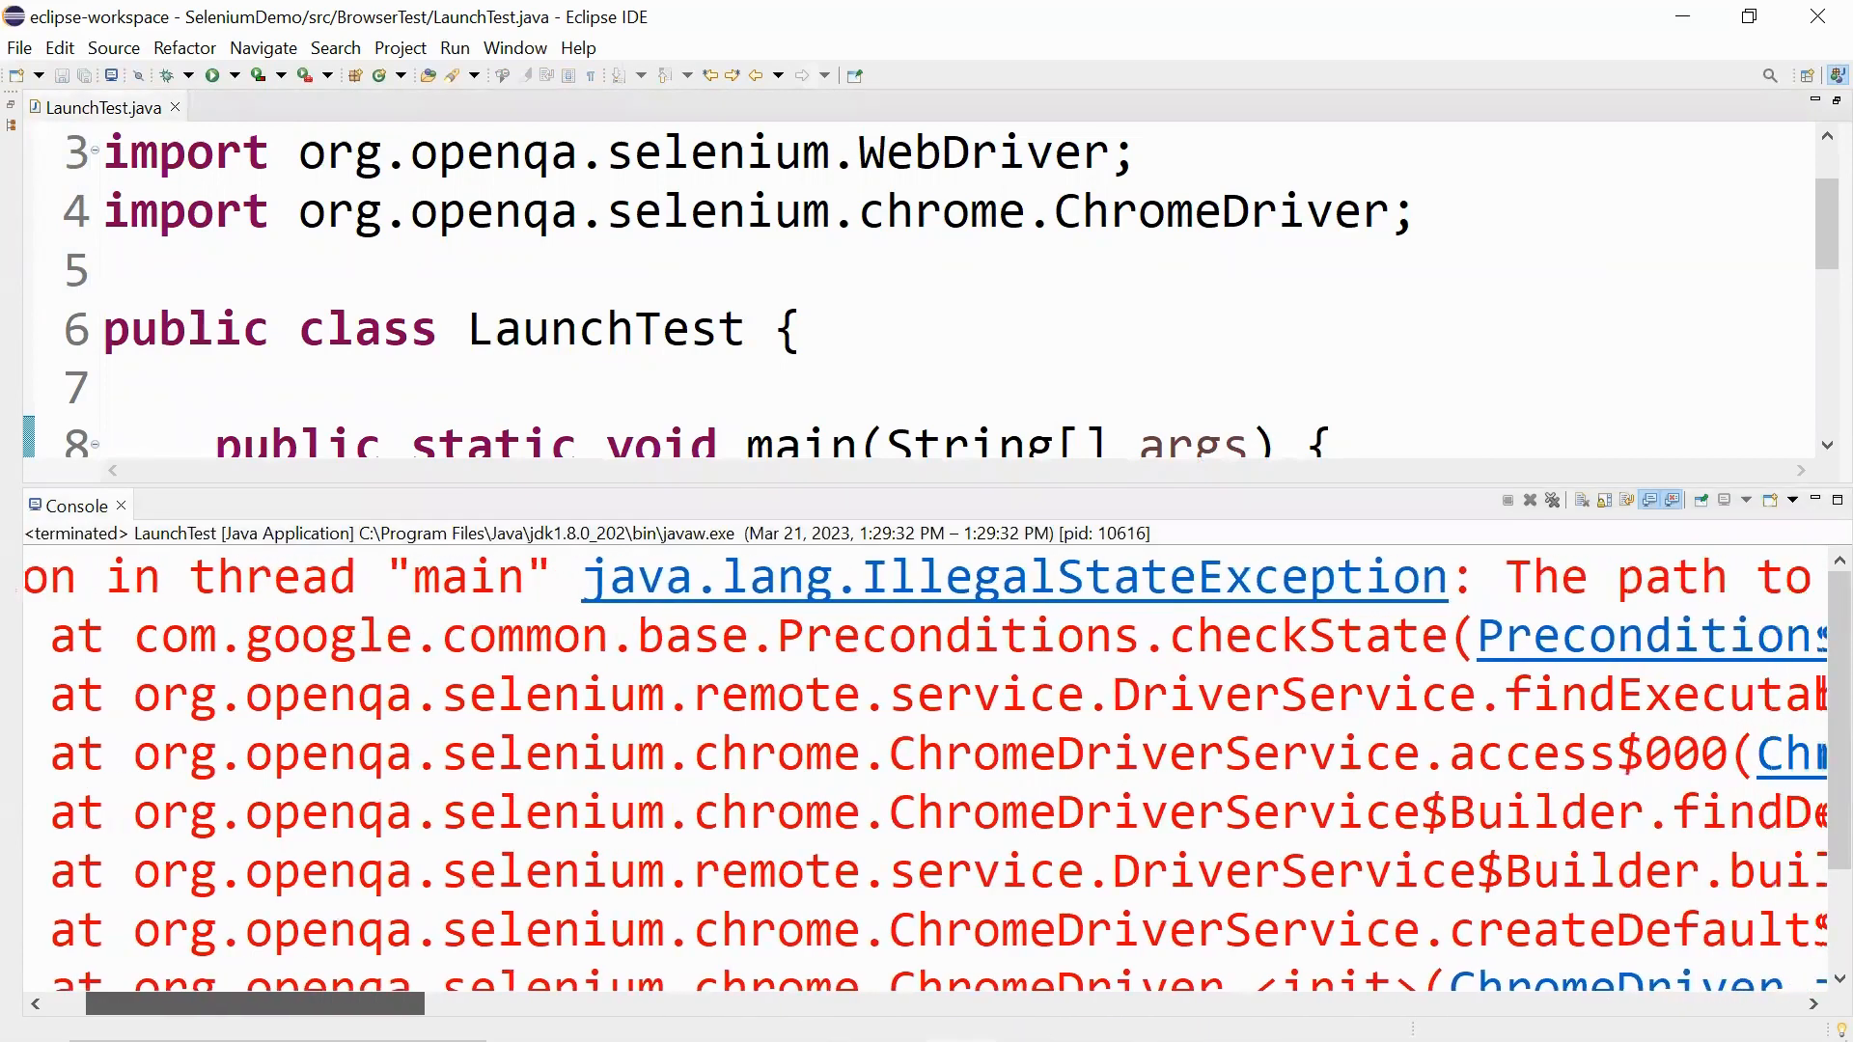
{"action": "scroll", "scroll_direction": "right", "scroll_amount": 3}
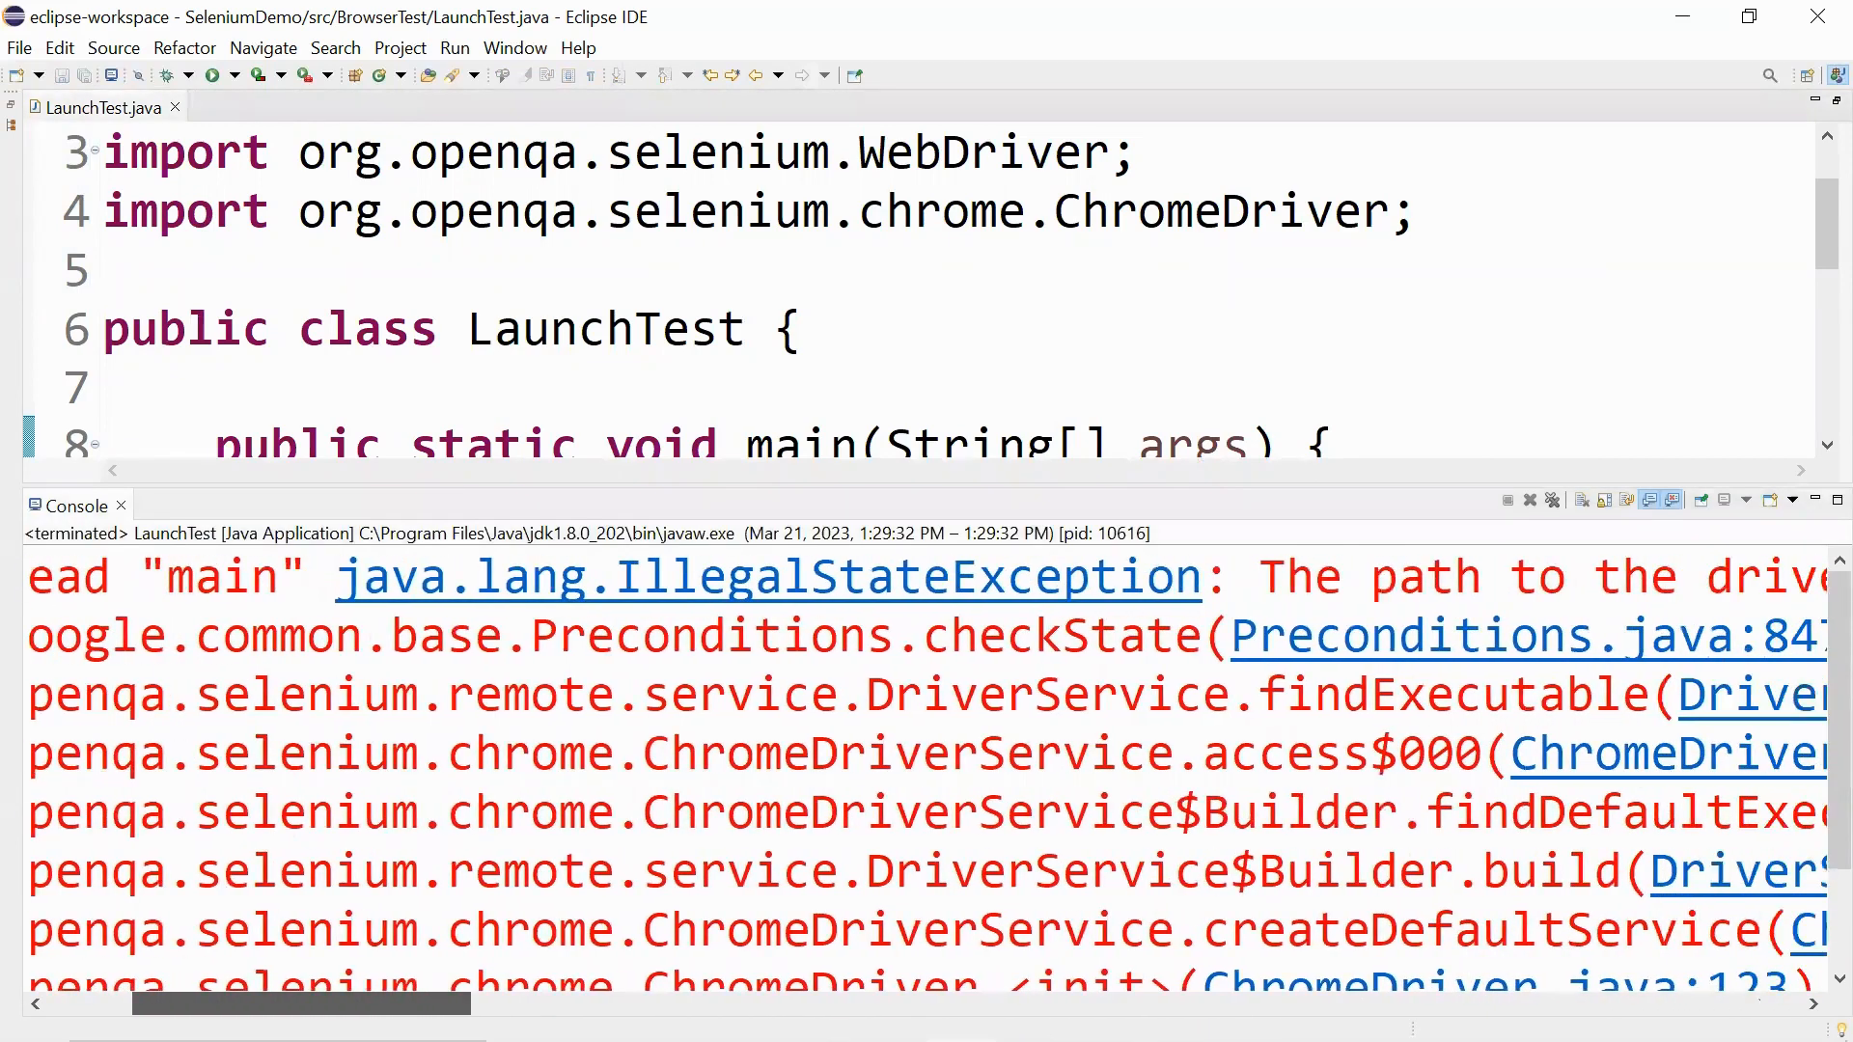
{"action": "scroll", "scroll_direction": "right", "scroll_amount": 3}
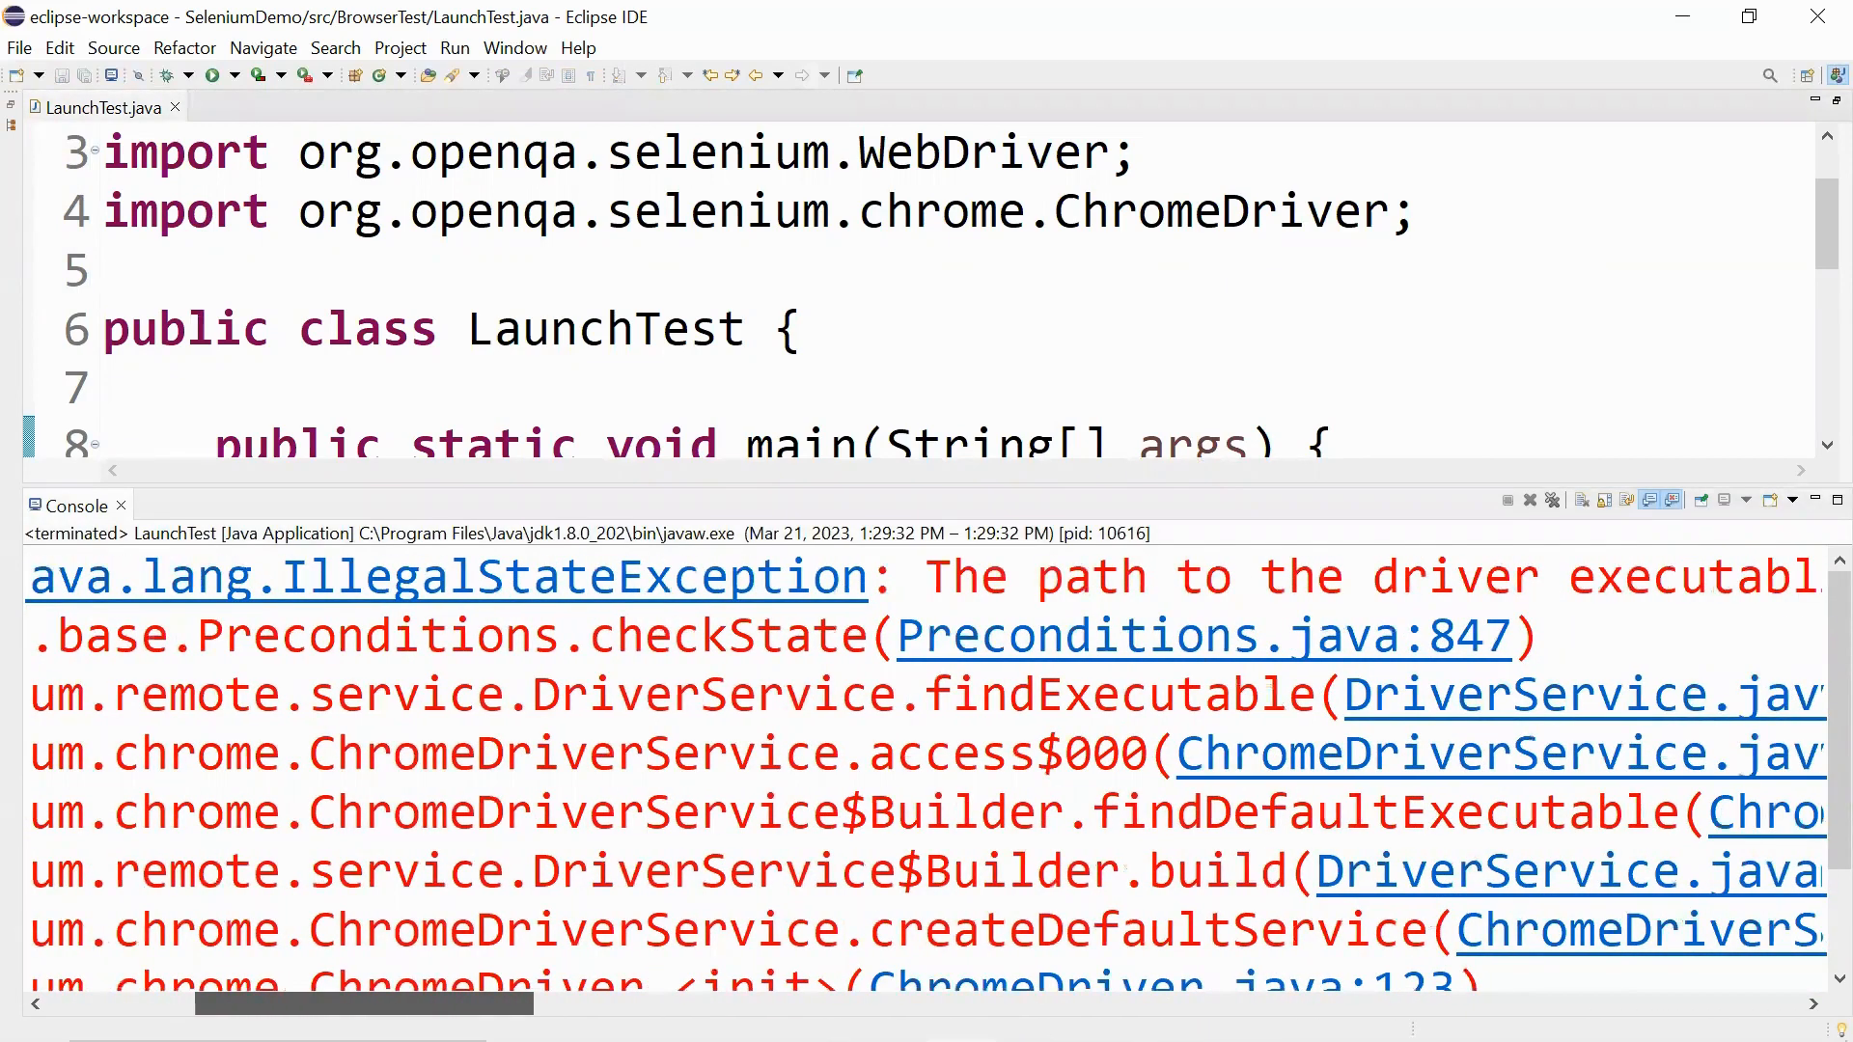
{"action": "scroll", "scroll_direction": "right", "scroll_amount": 3}
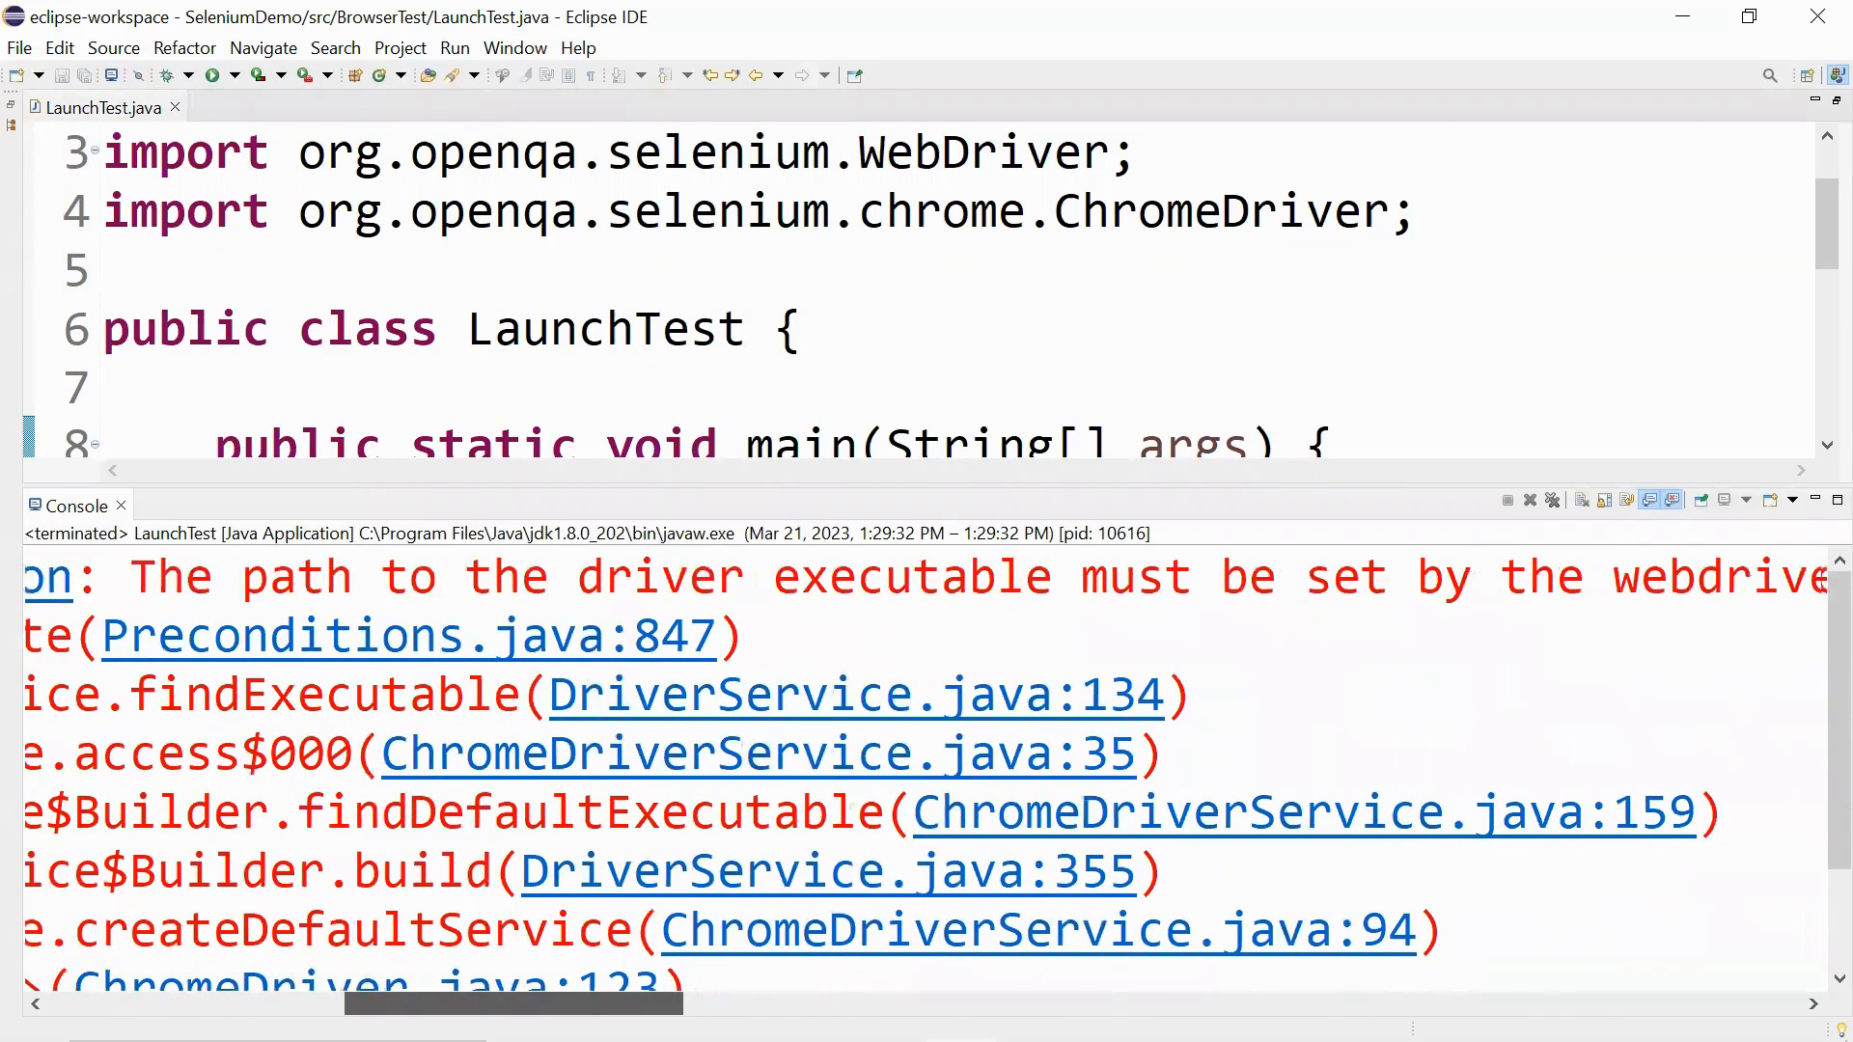
{"action": "scroll", "scroll_direction": "right", "scroll_amount": 3}
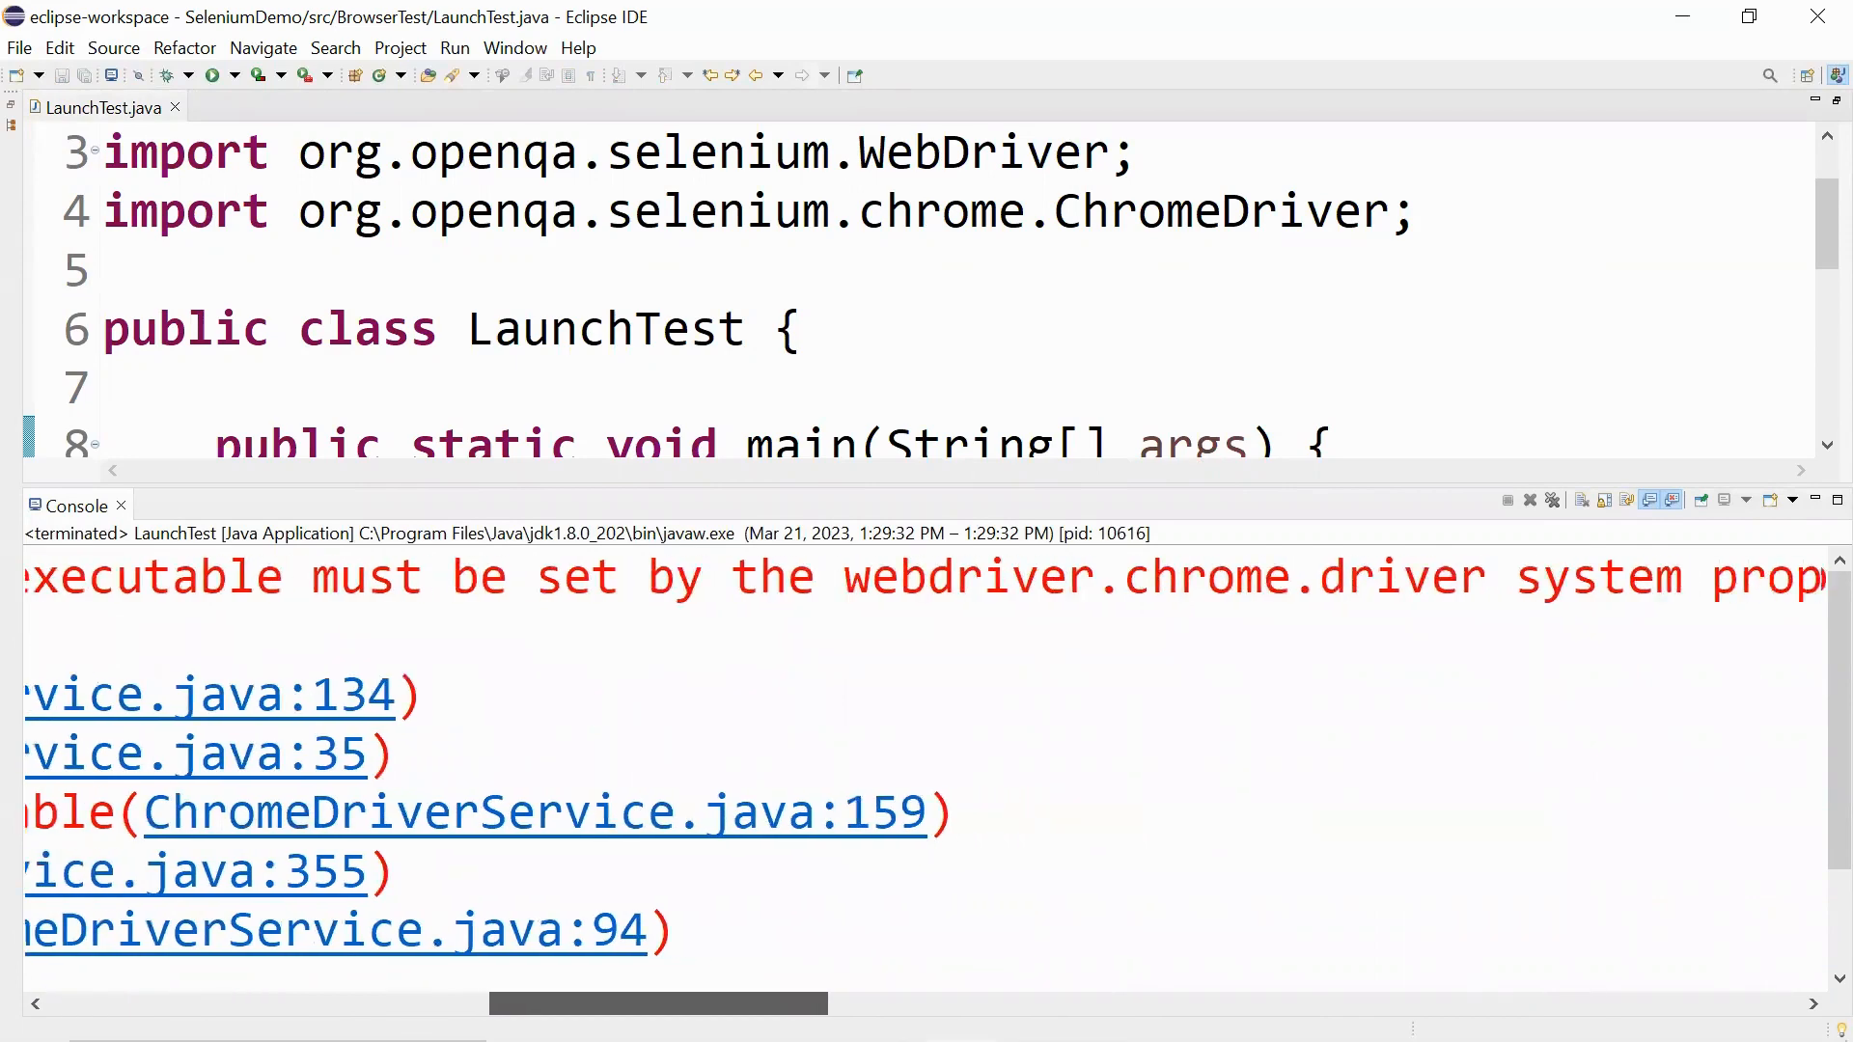
{"action": "scroll", "scroll_direction": "right", "scroll_amount": 3}
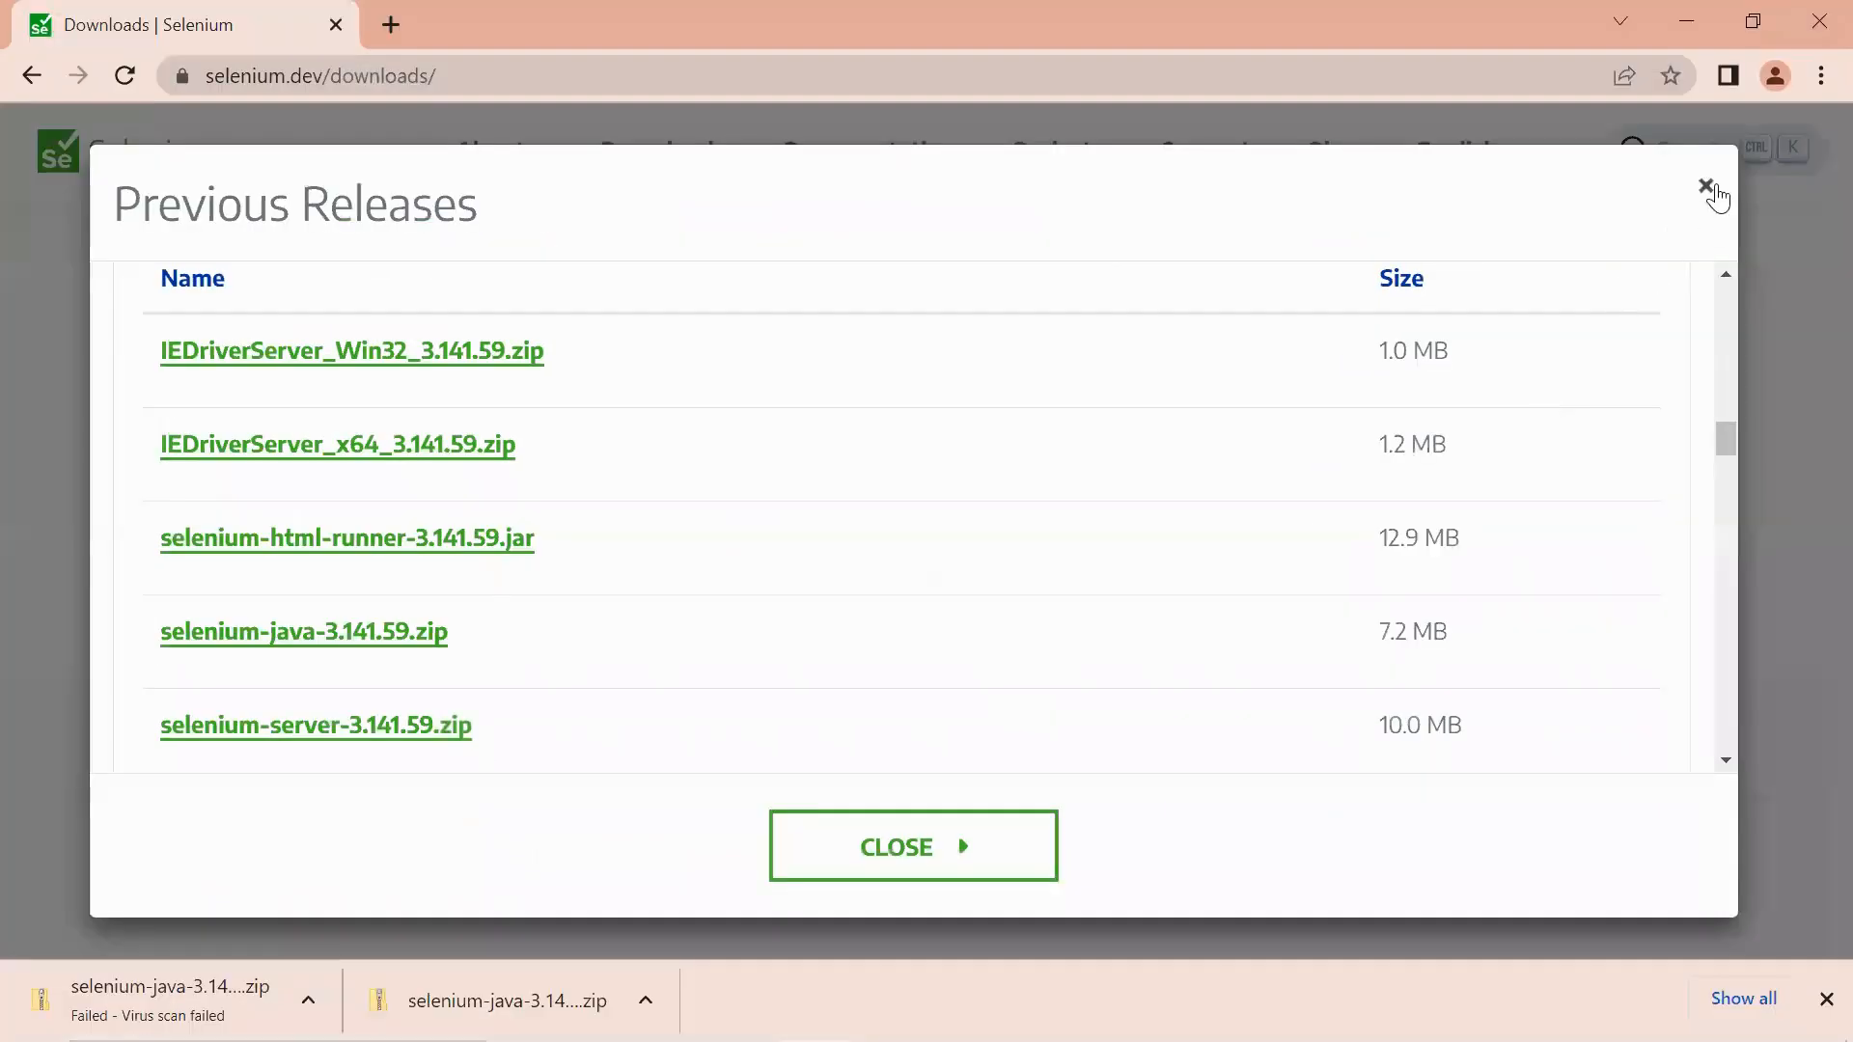
Check About Google Chrome for version 111.0.5563.65 and search Google for the matching chromedriver.
{"action": "left_click", "coordinate": [1705, 189]}
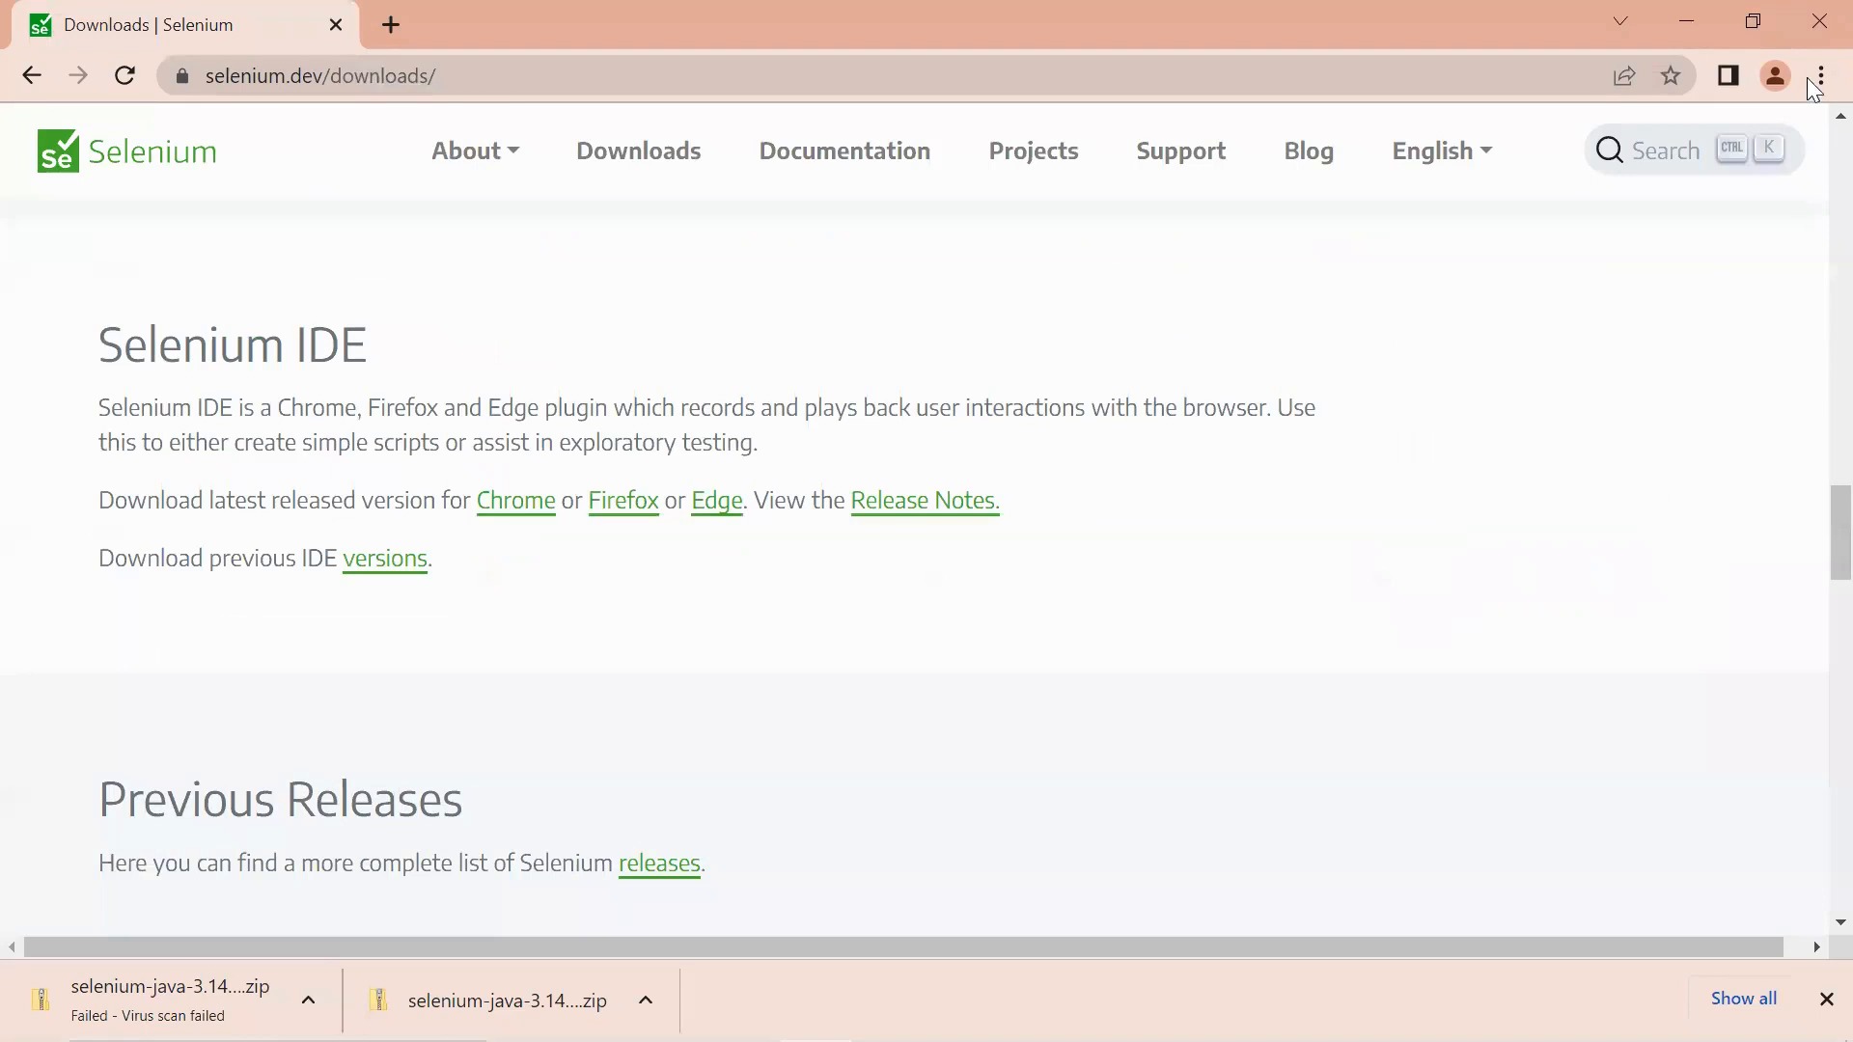
{"action": "left_click", "coordinate": [1819, 76]}
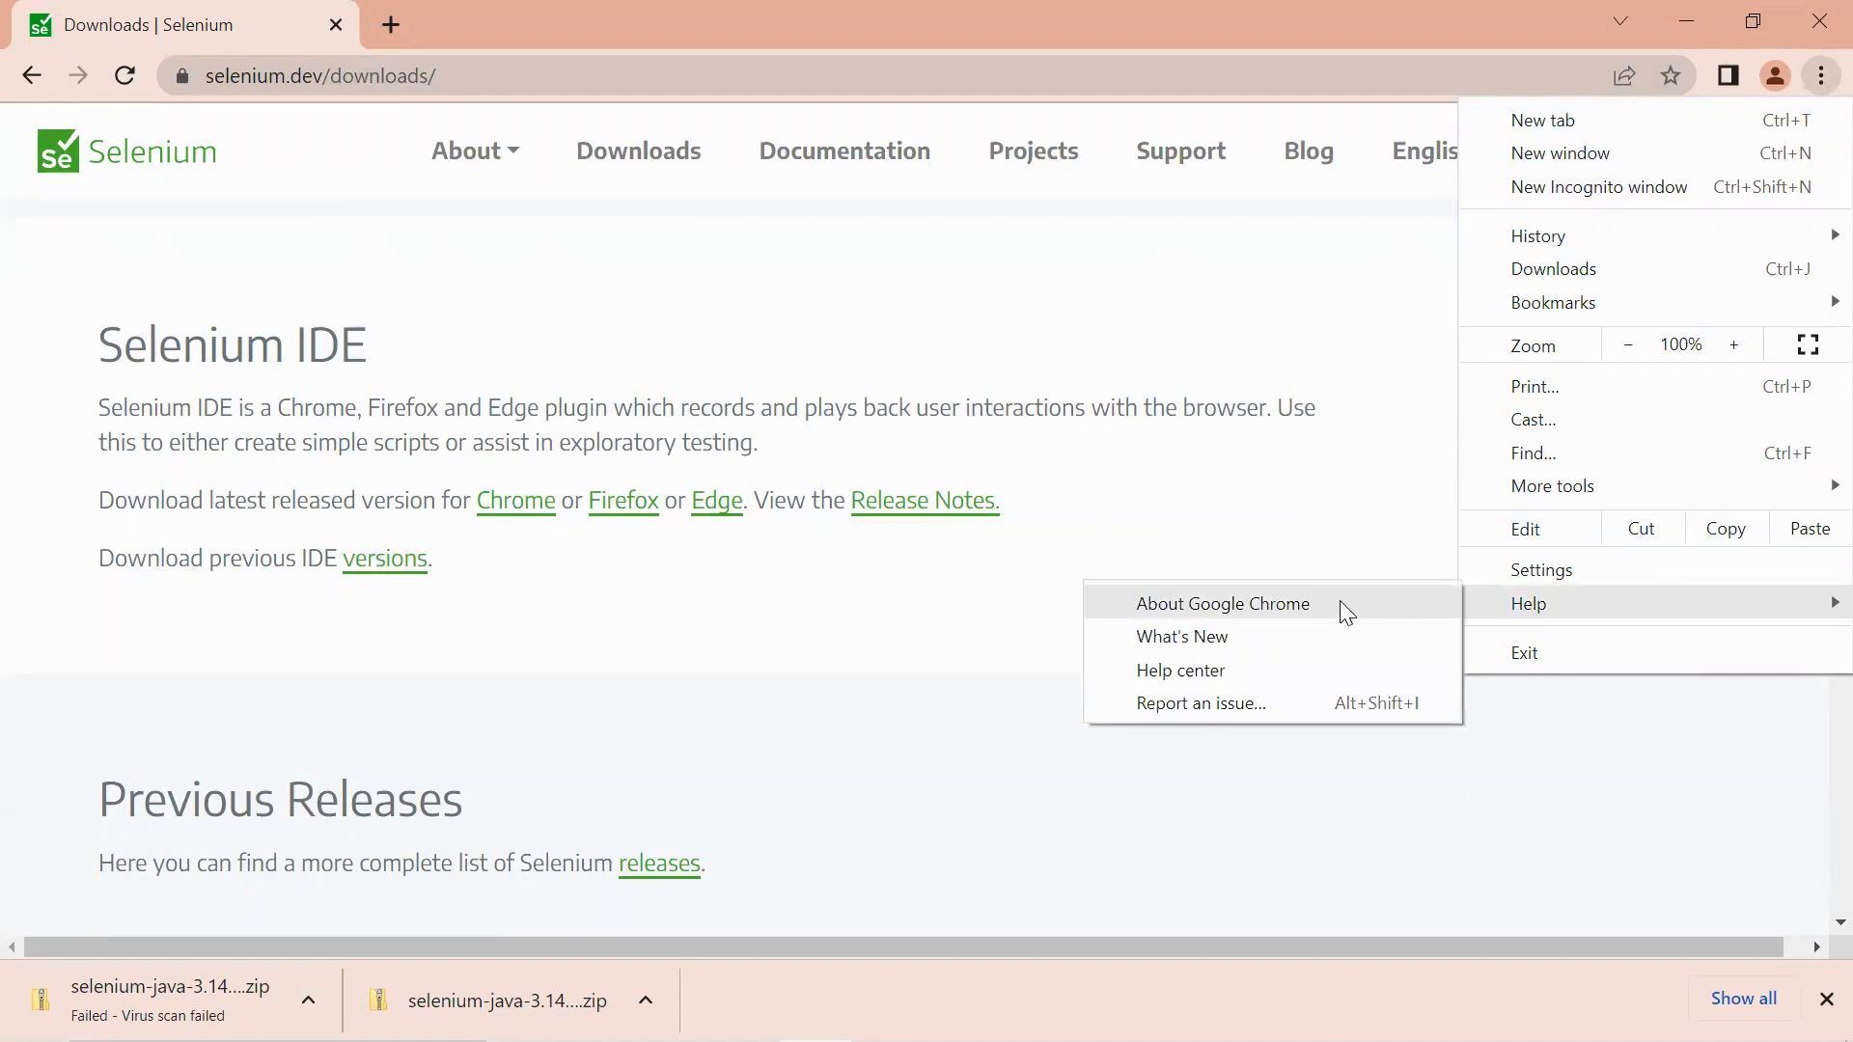
{"action": "left_click", "coordinate": [1222, 602]}
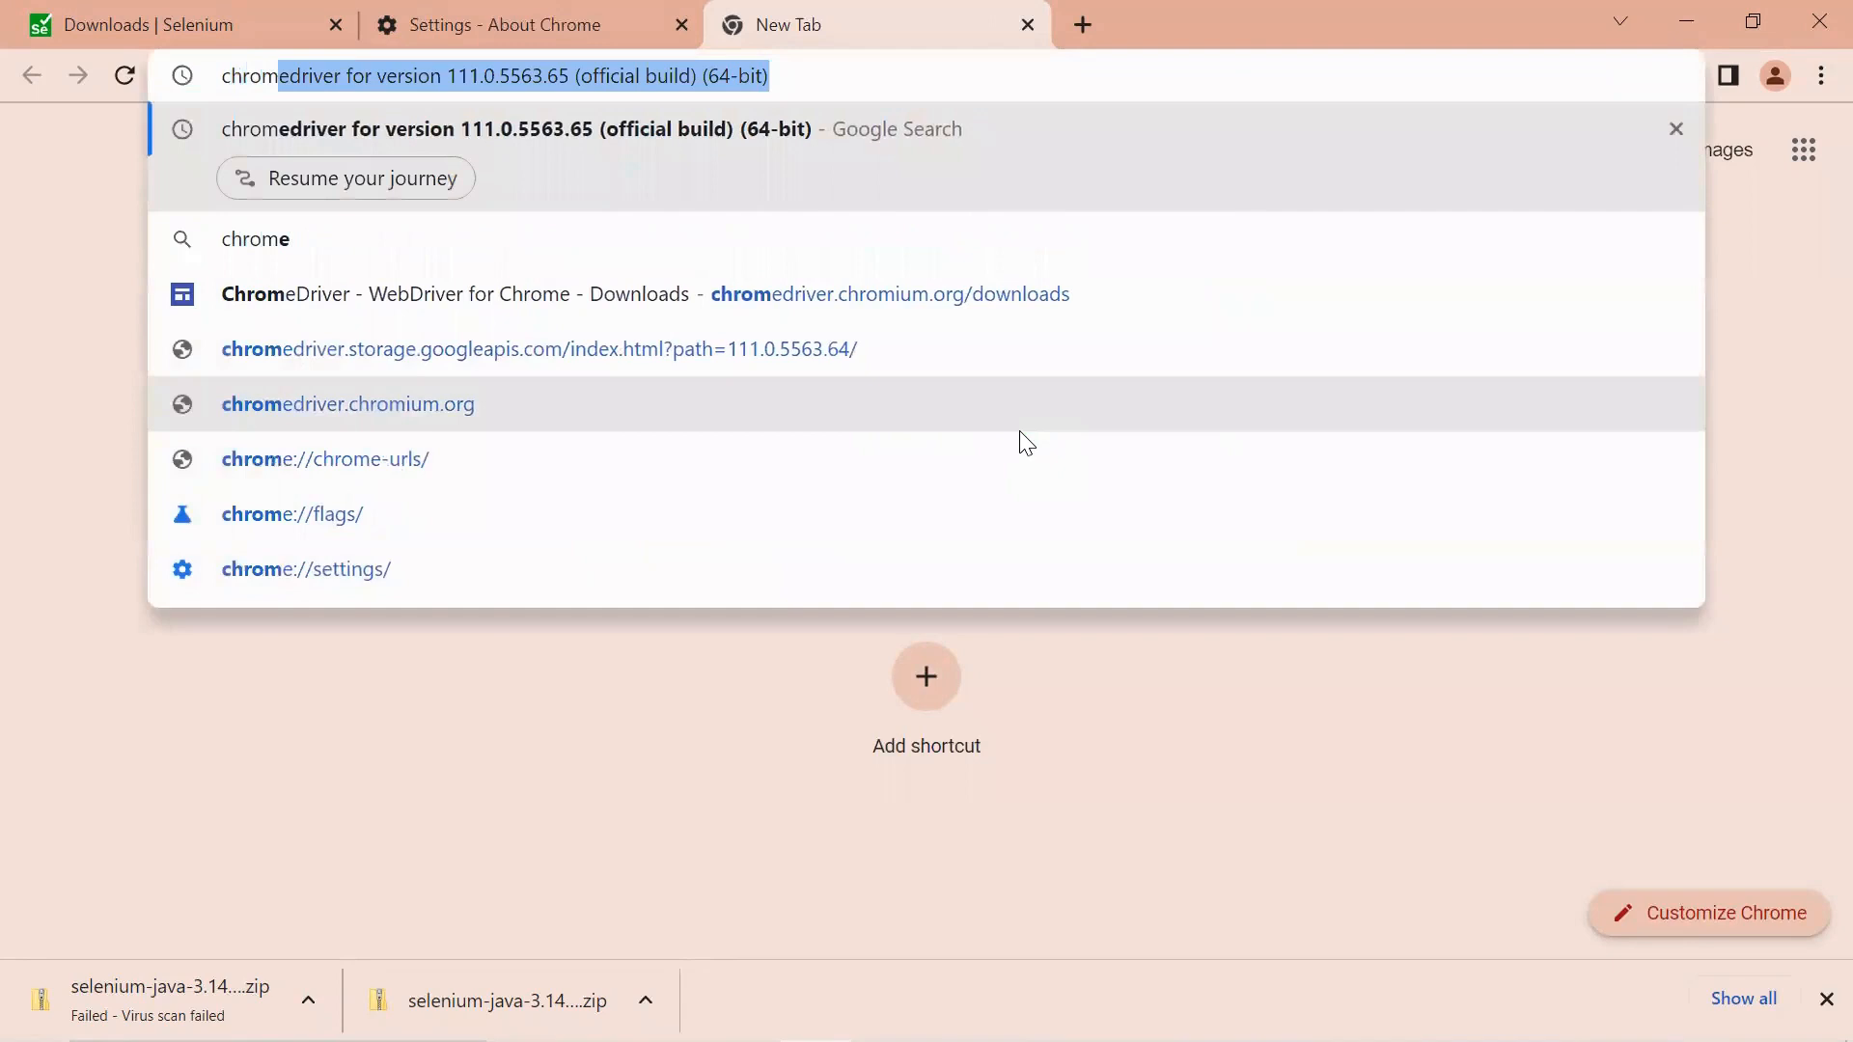
{"action": "type", "text": "chromedriver fr"}
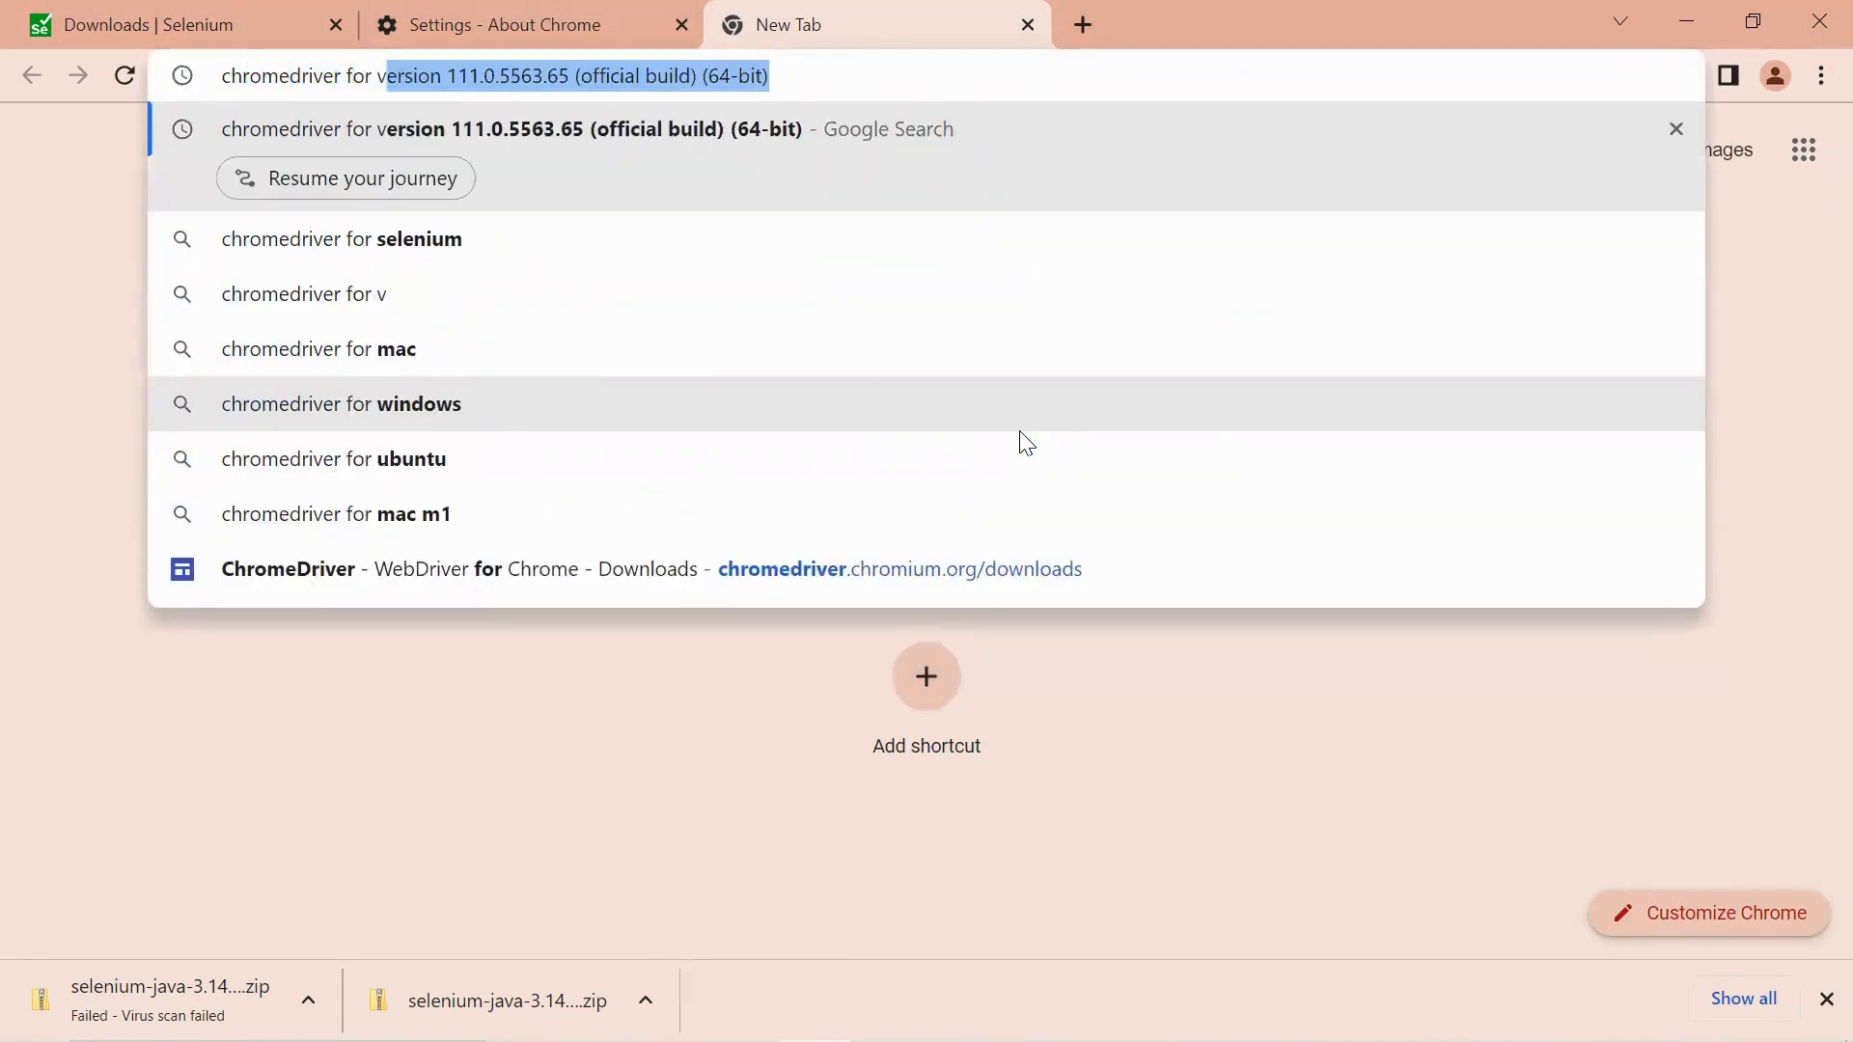
{"action": "key", "text": "Return"}
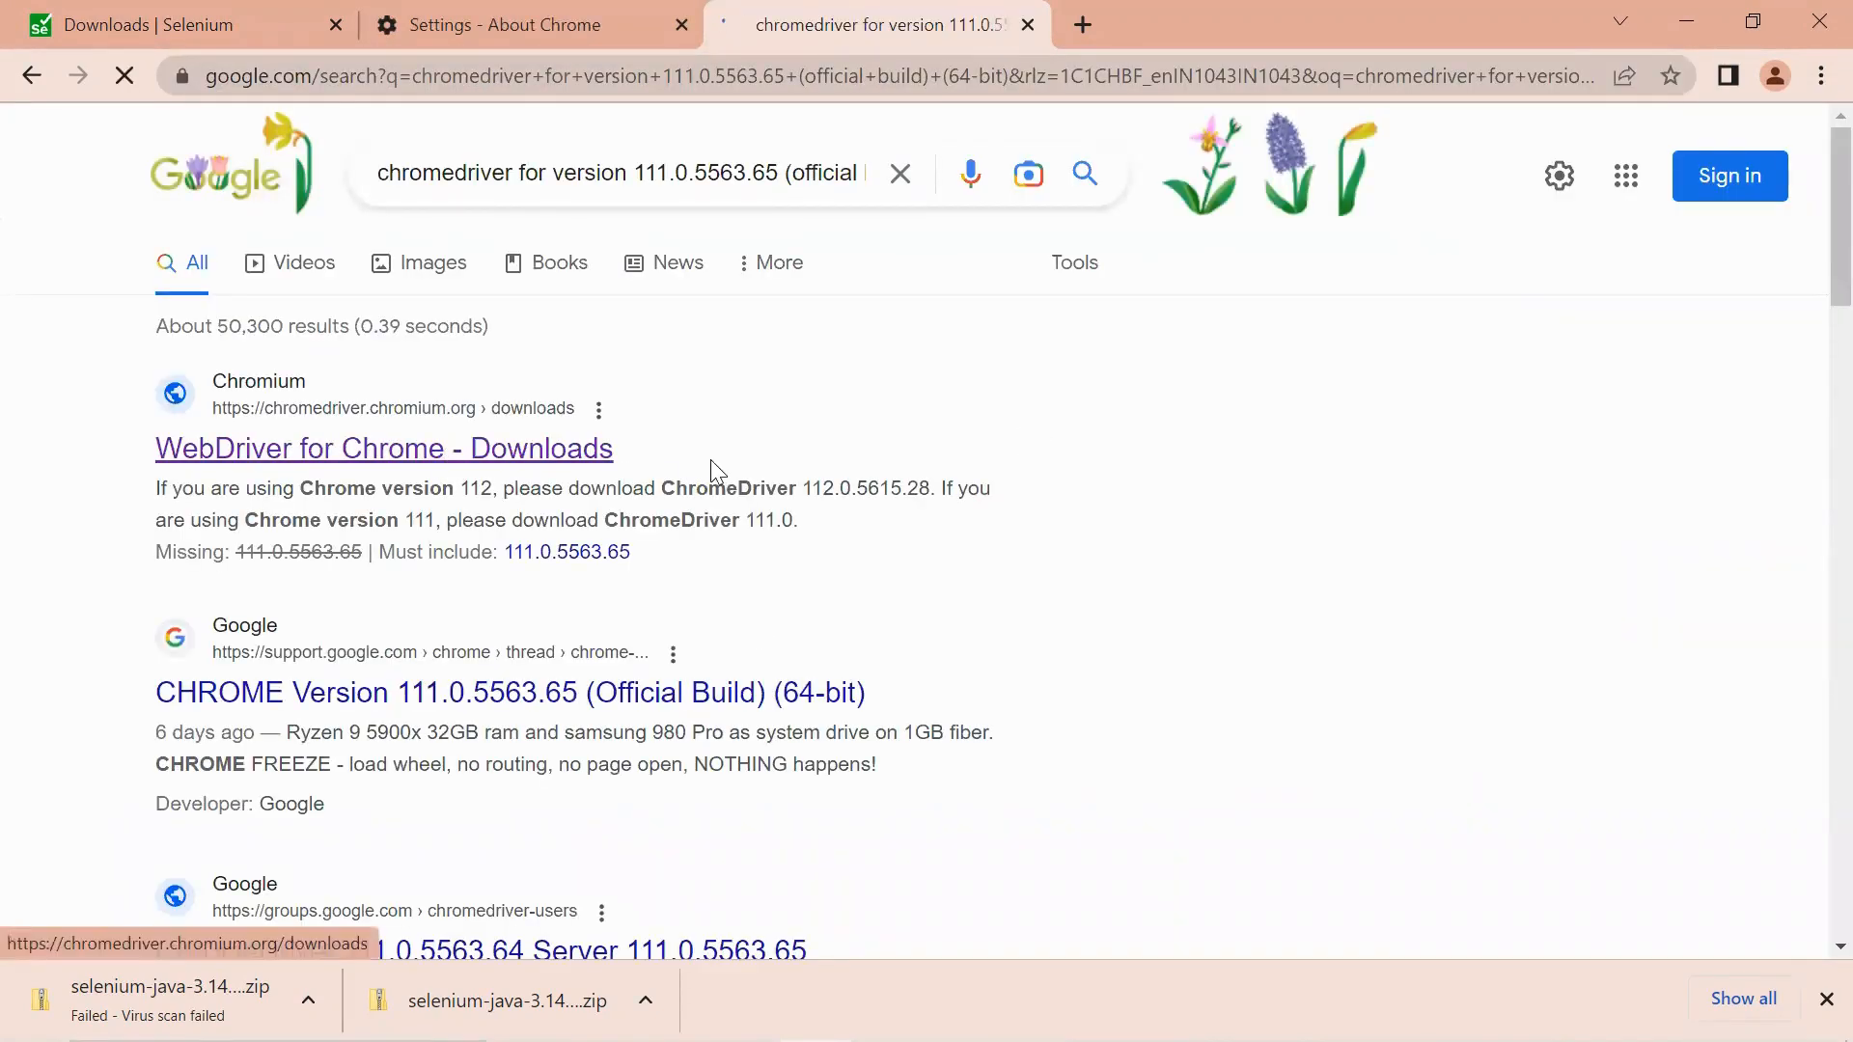
Open the ChromeDriver 111.0.5563.64 listing and download chromedriver_win32.zip.
{"action": "left_click", "coordinate": [382, 448]}
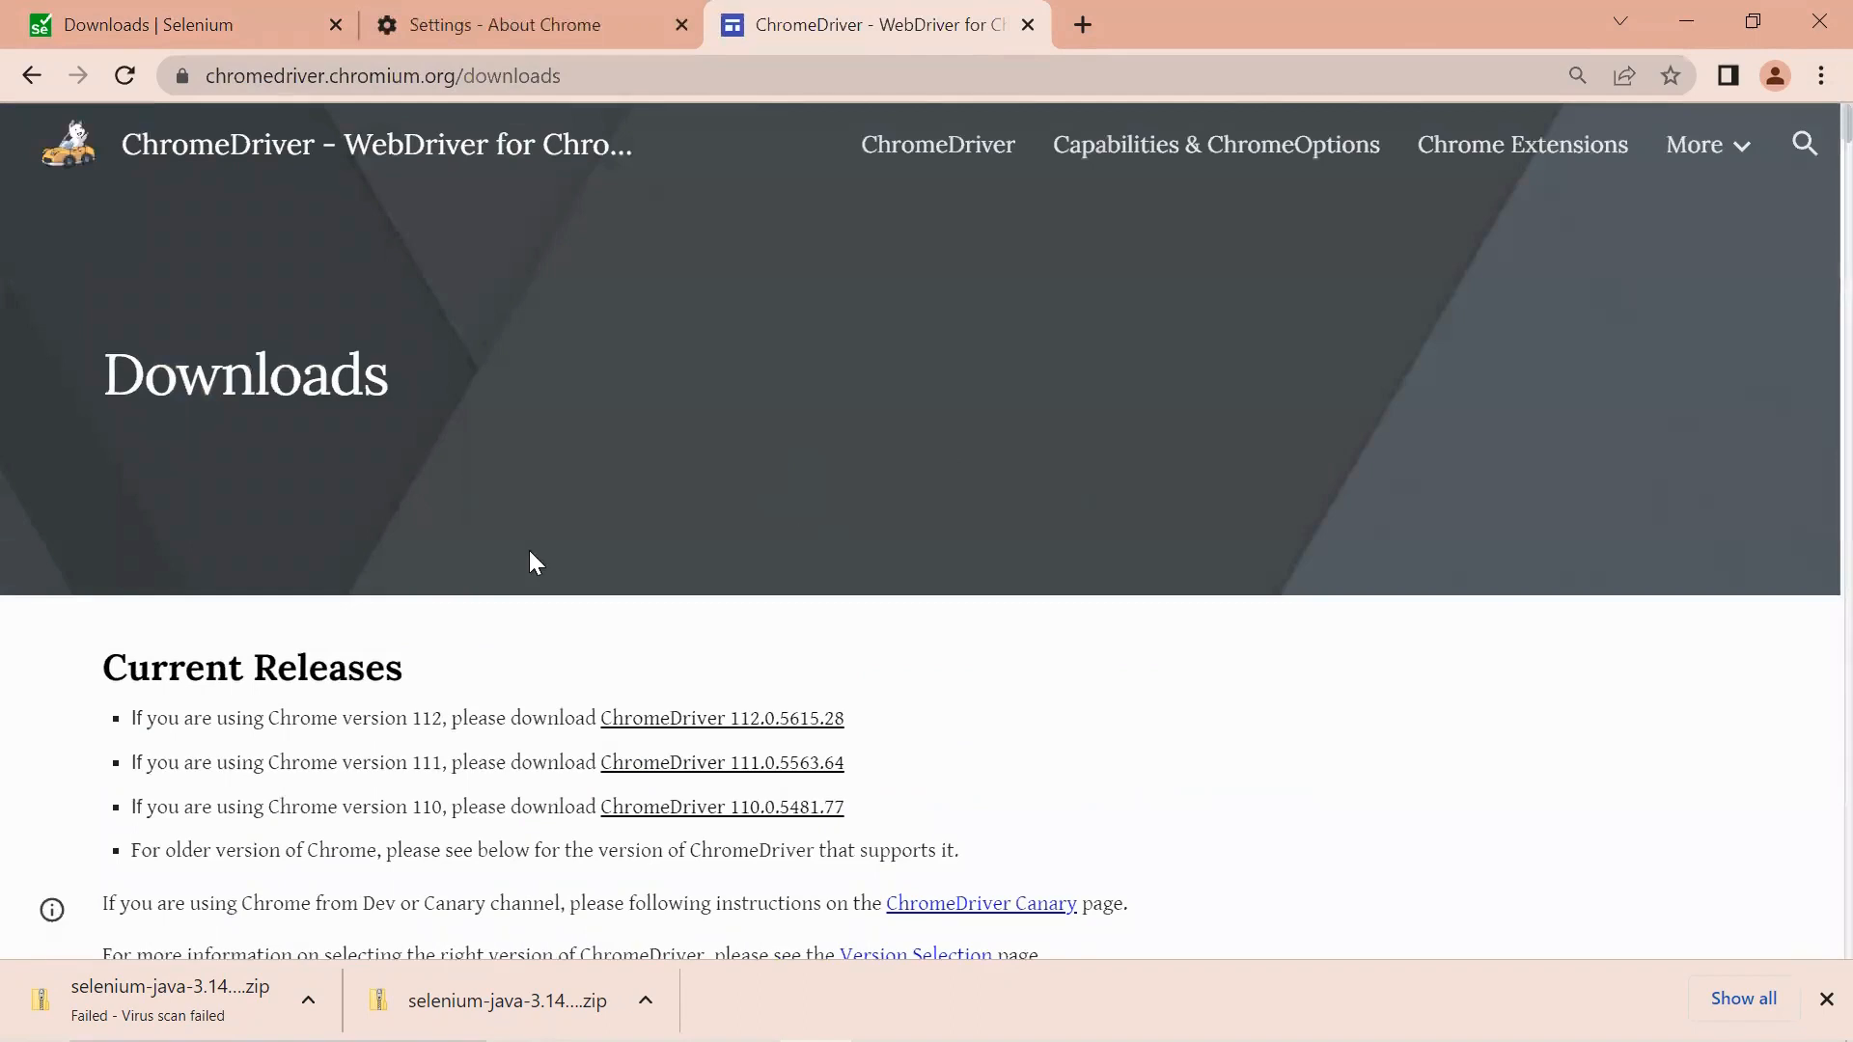
{"action": "mouse_move", "coordinate": [693, 768]}
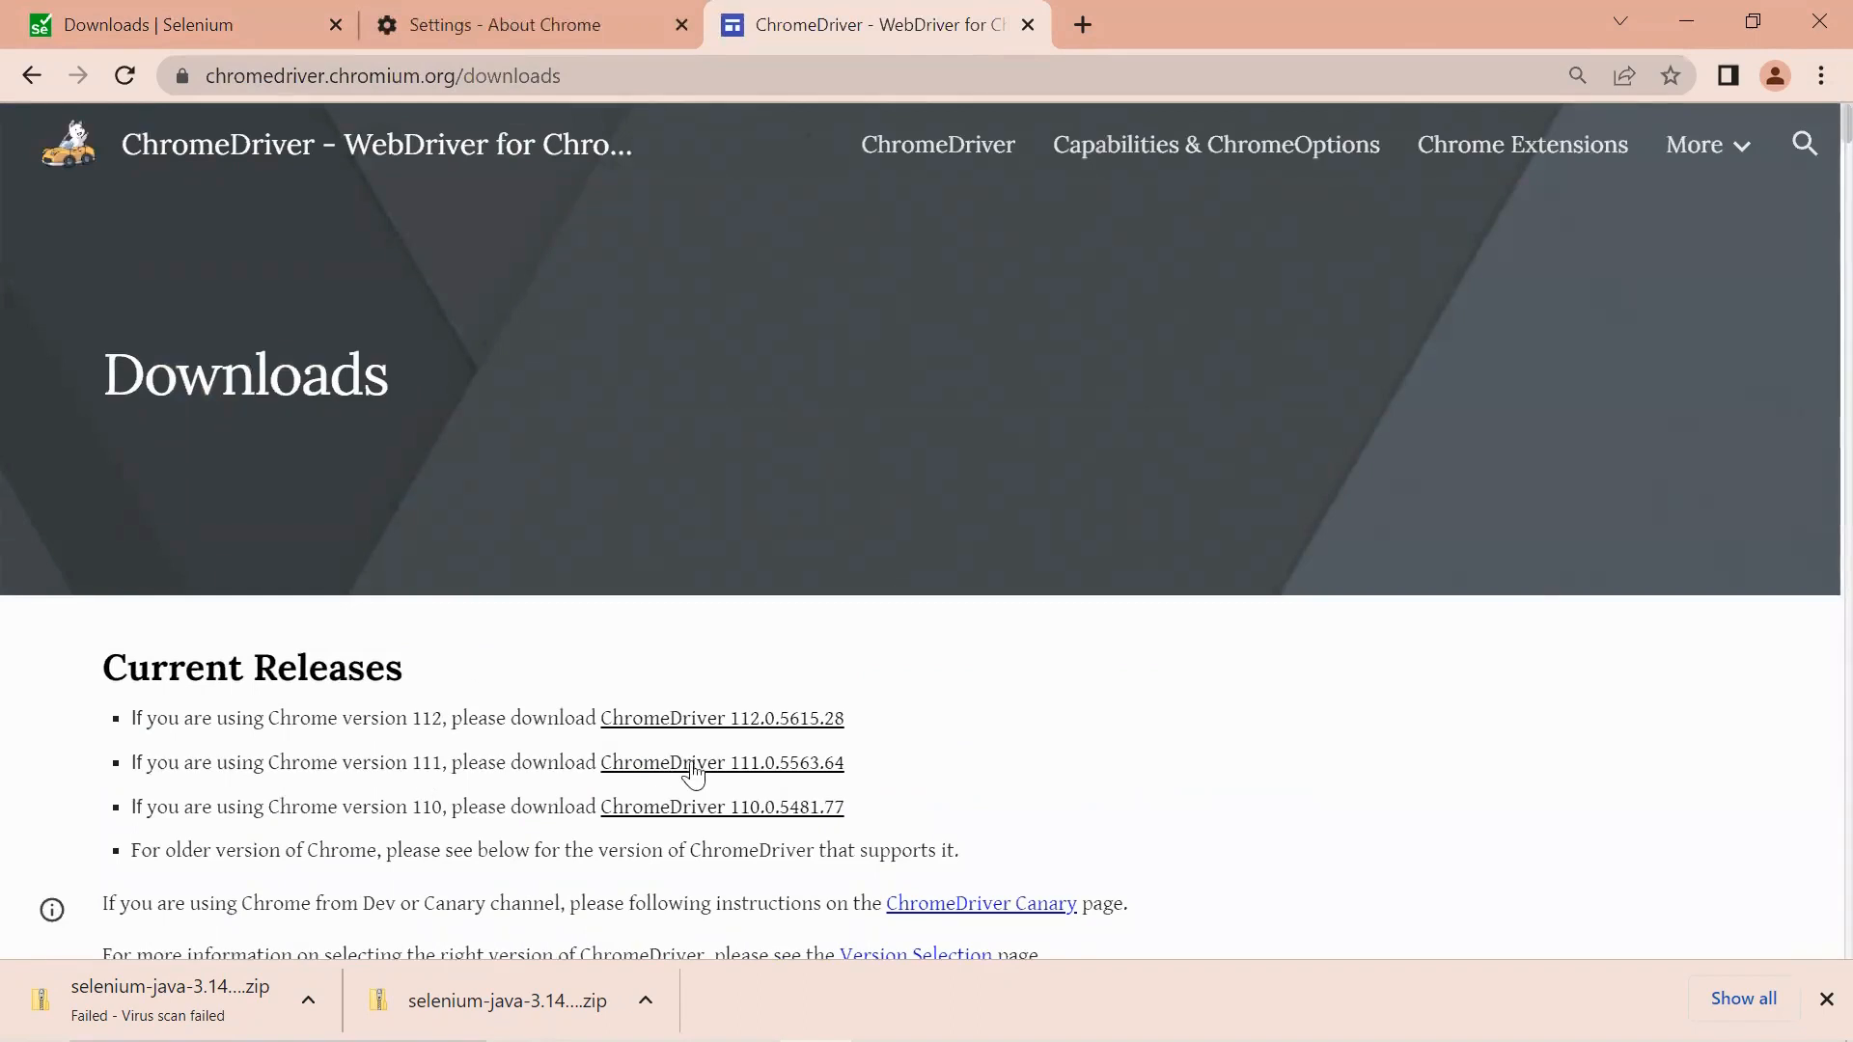
{"action": "left_click", "coordinate": [720, 762]}
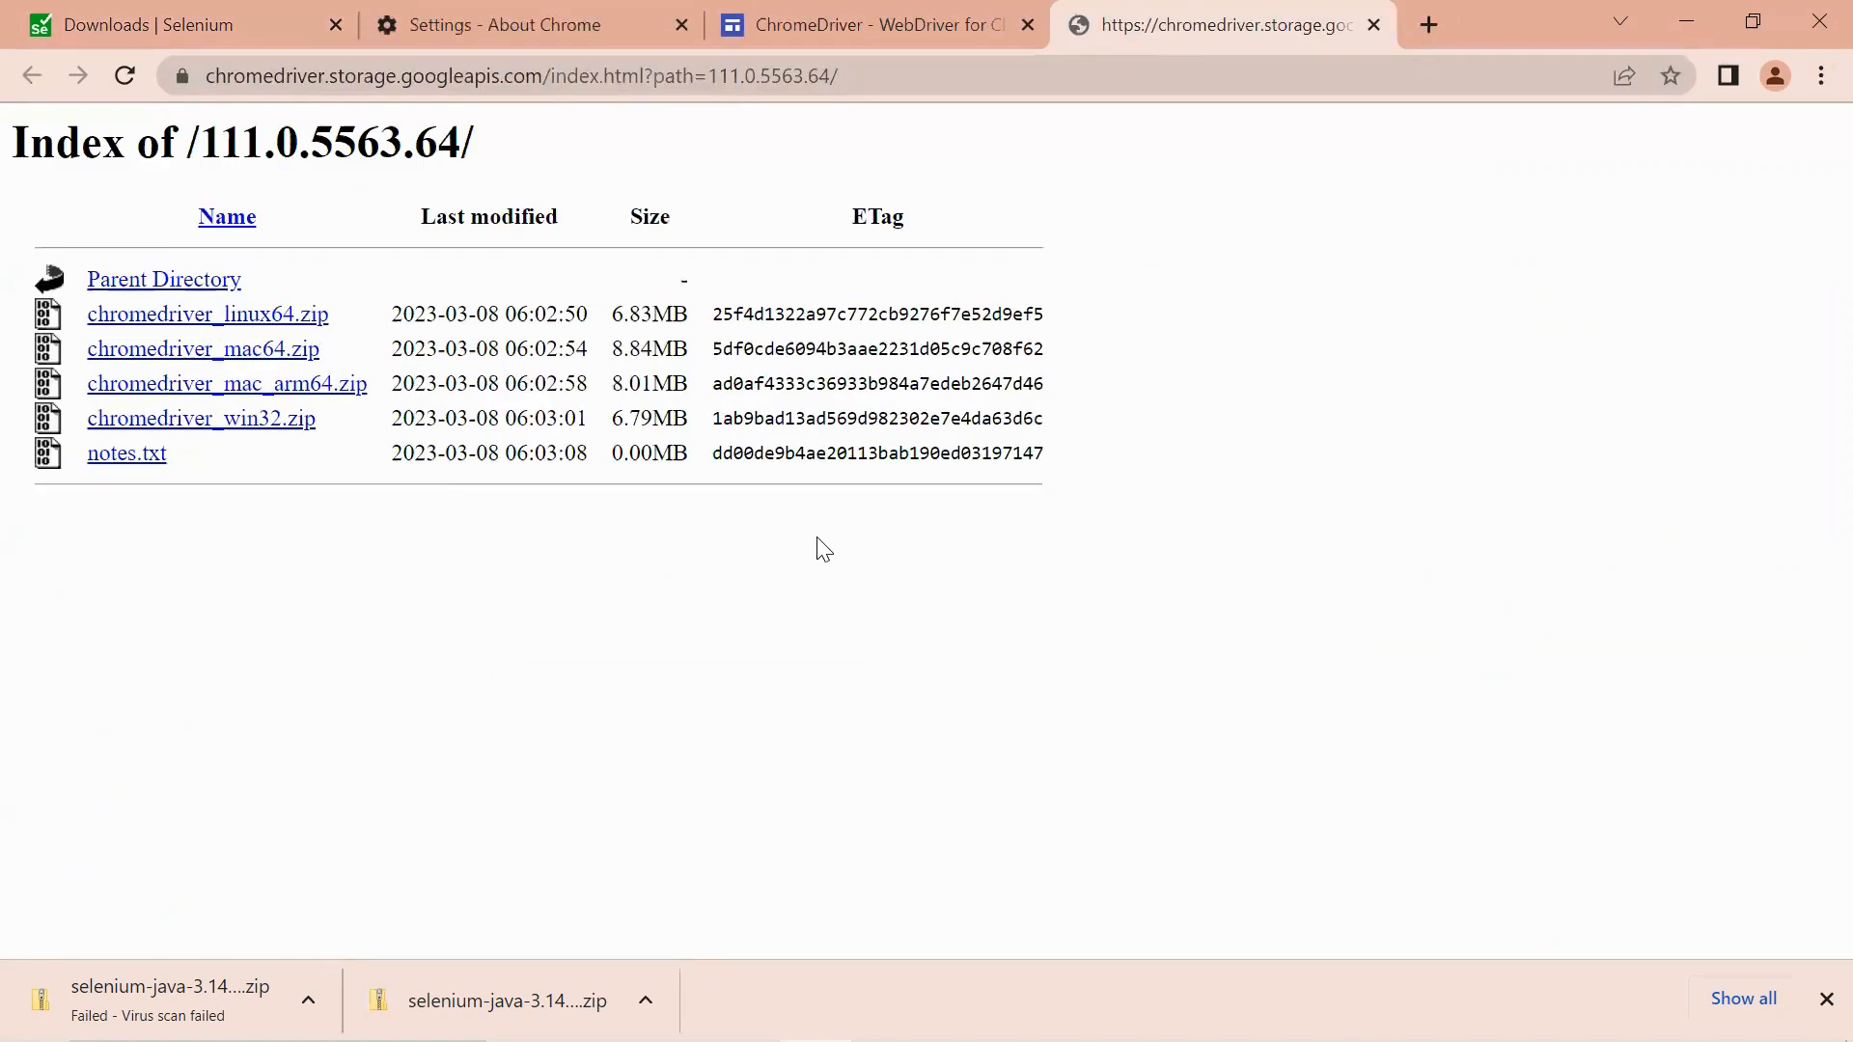
{"action": "mouse_move", "coordinate": [461, 497]}
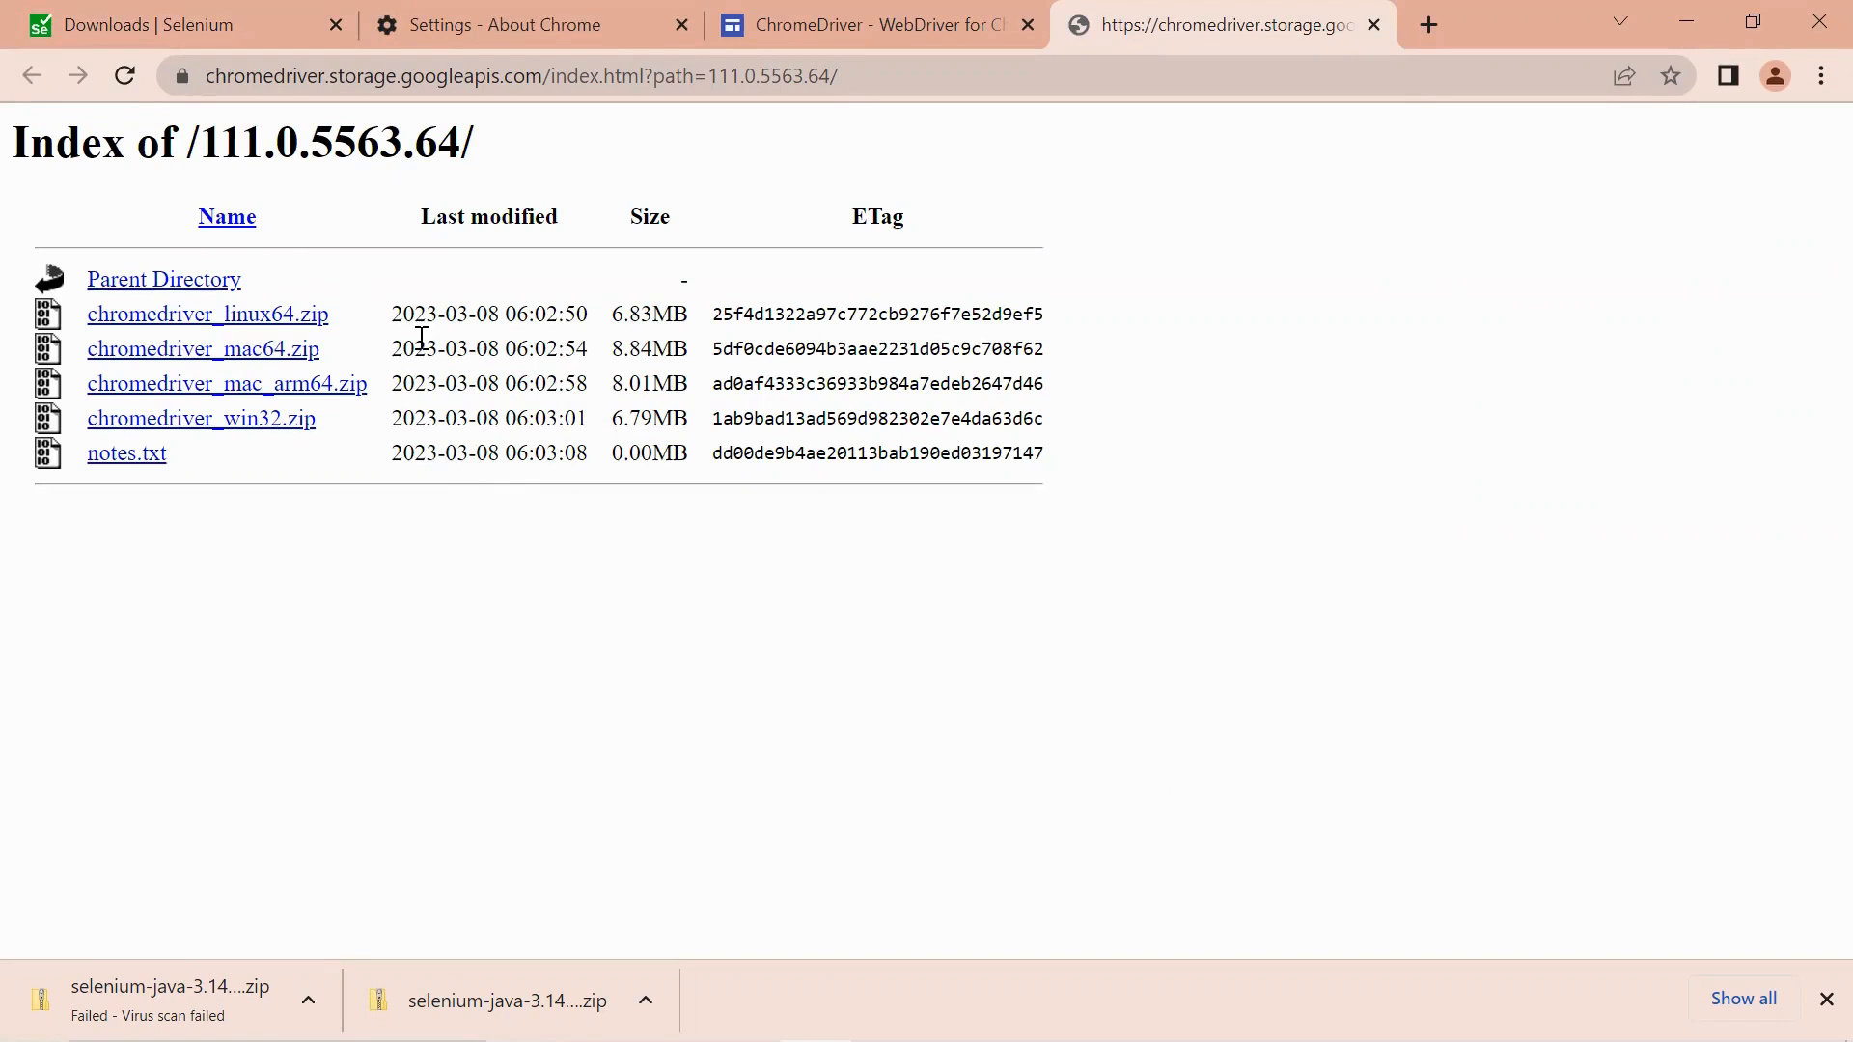
{"action": "mouse_move", "coordinate": [296, 344]}
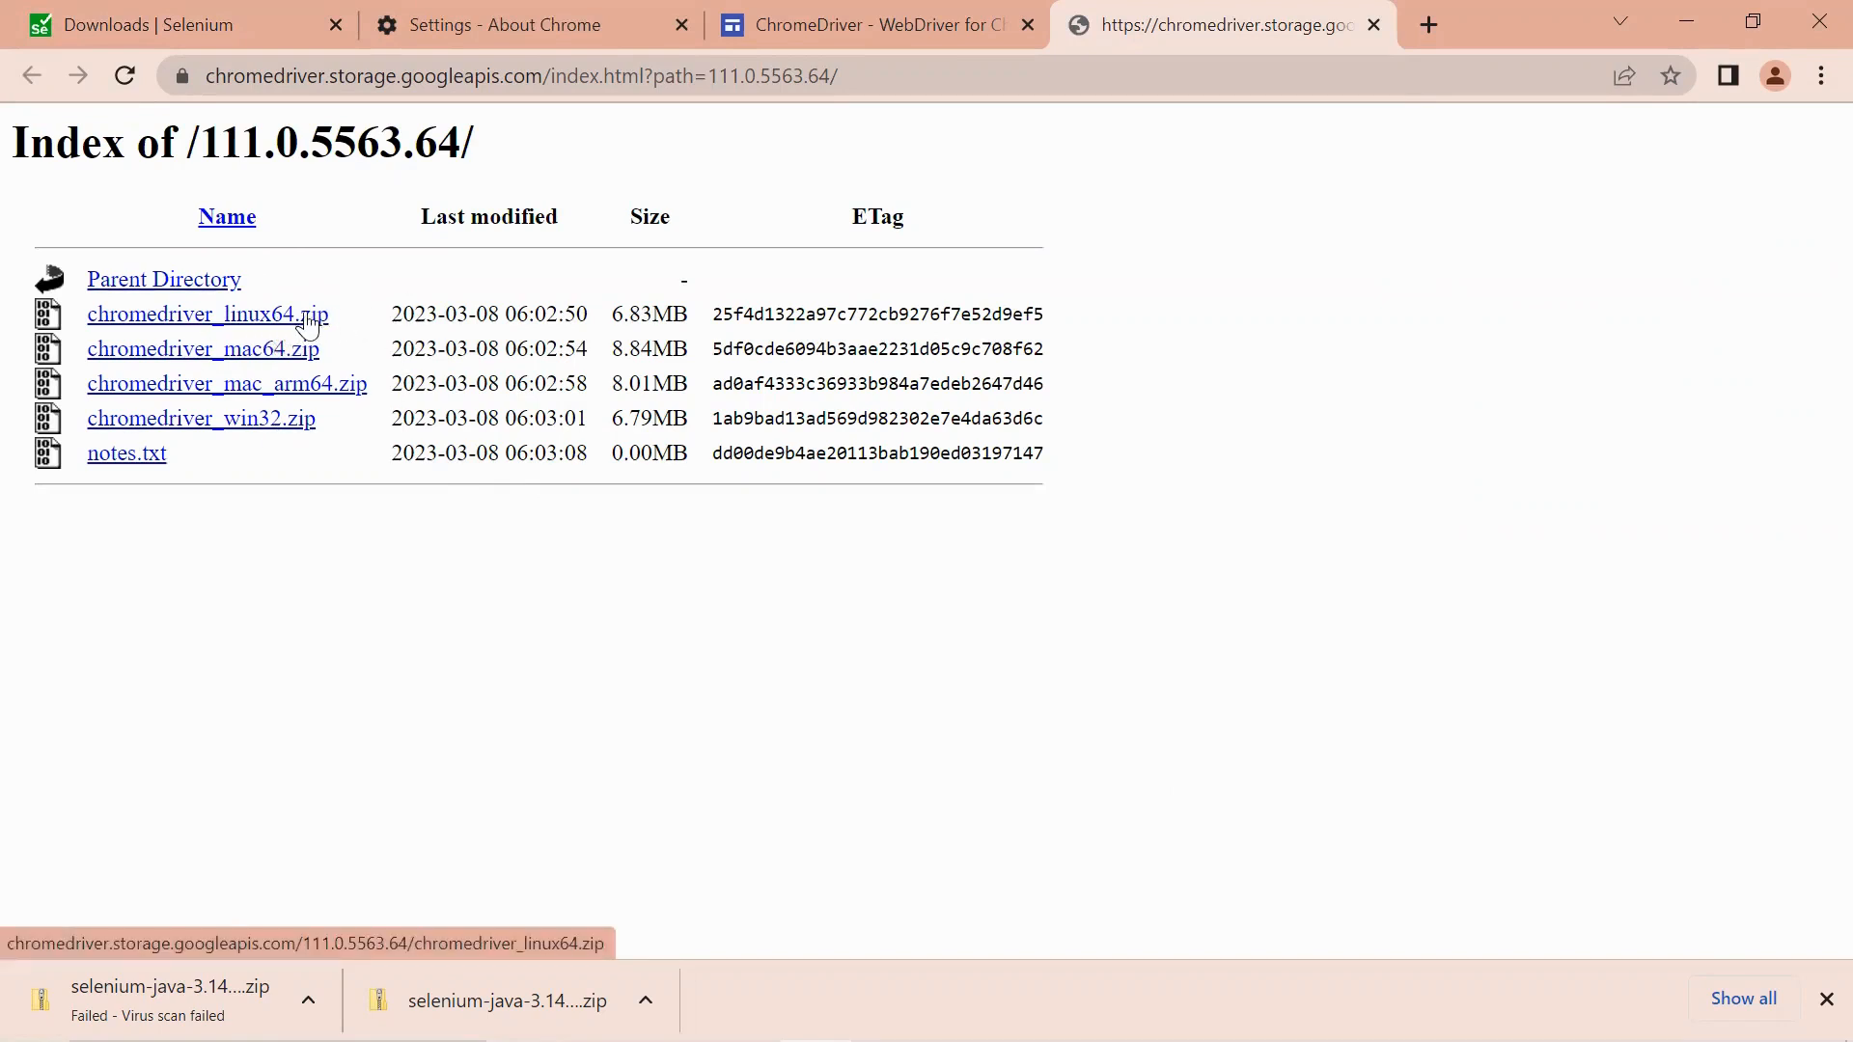
{"action": "mouse_move", "coordinate": [289, 361]}
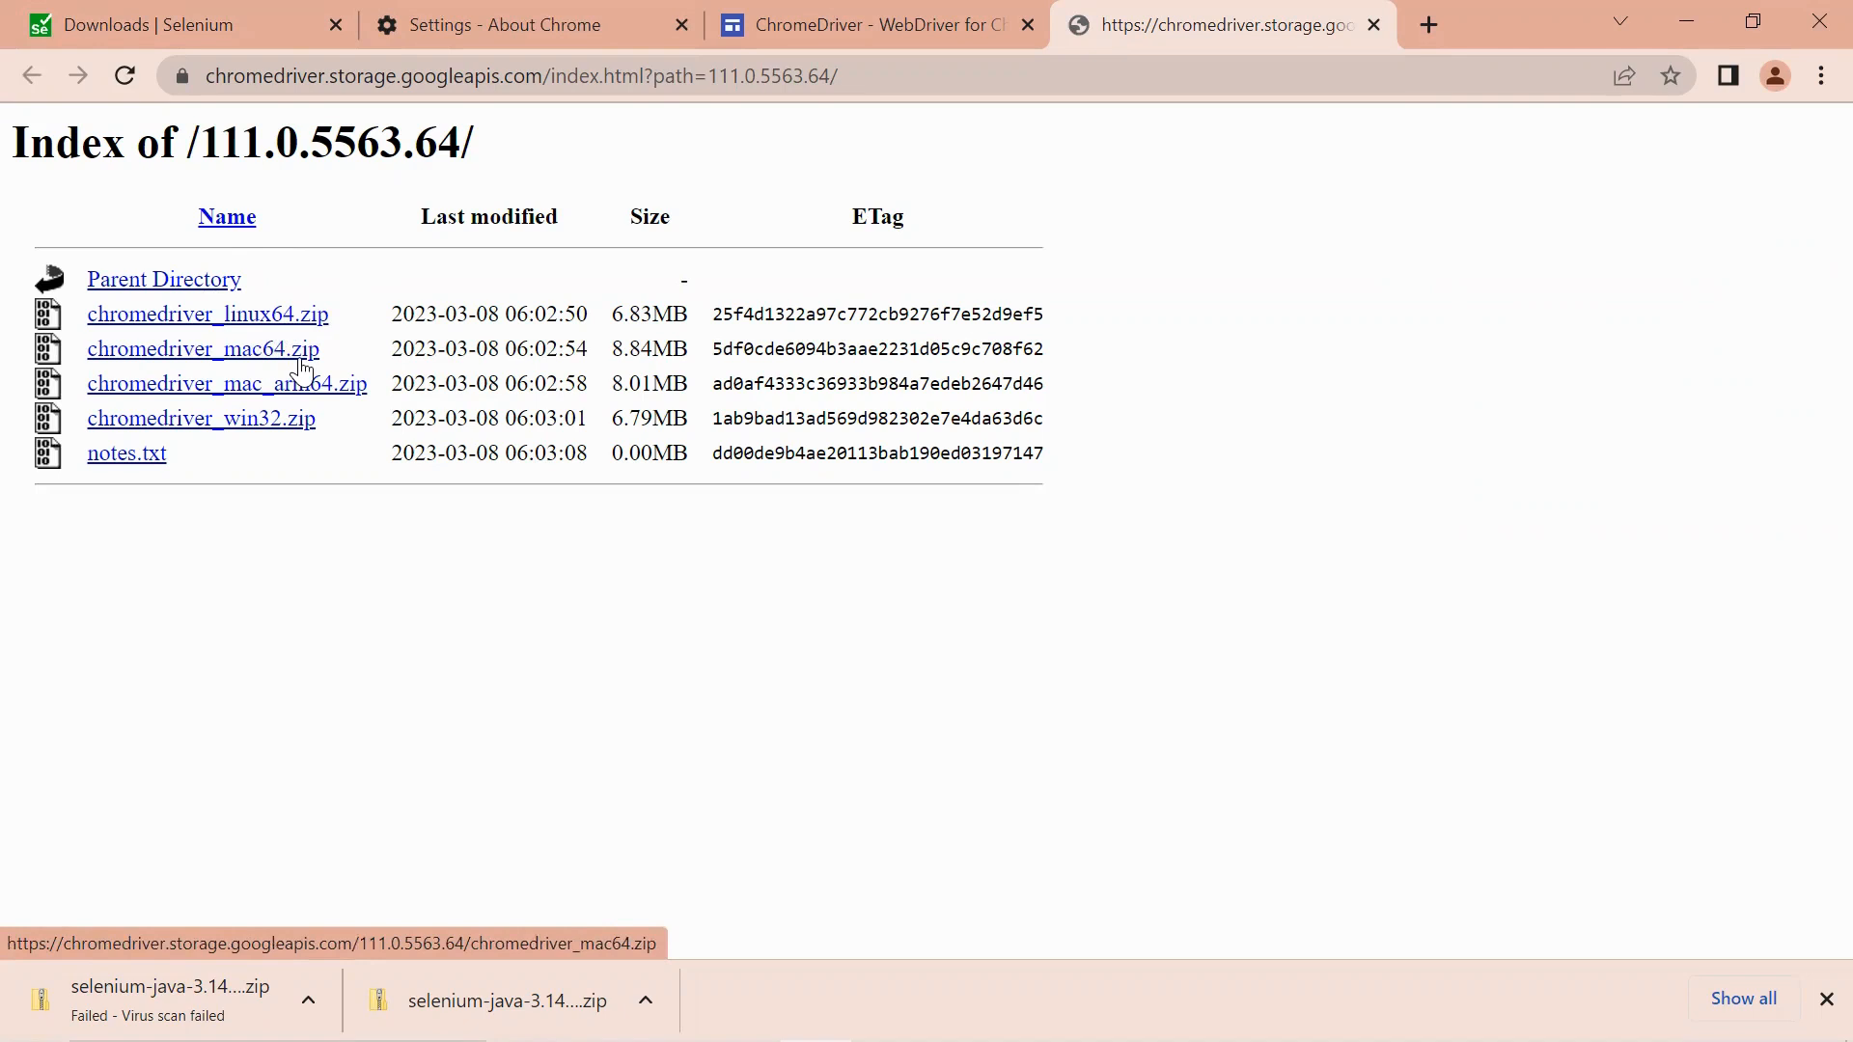
{"action": "mouse_move", "coordinate": [242, 405]}
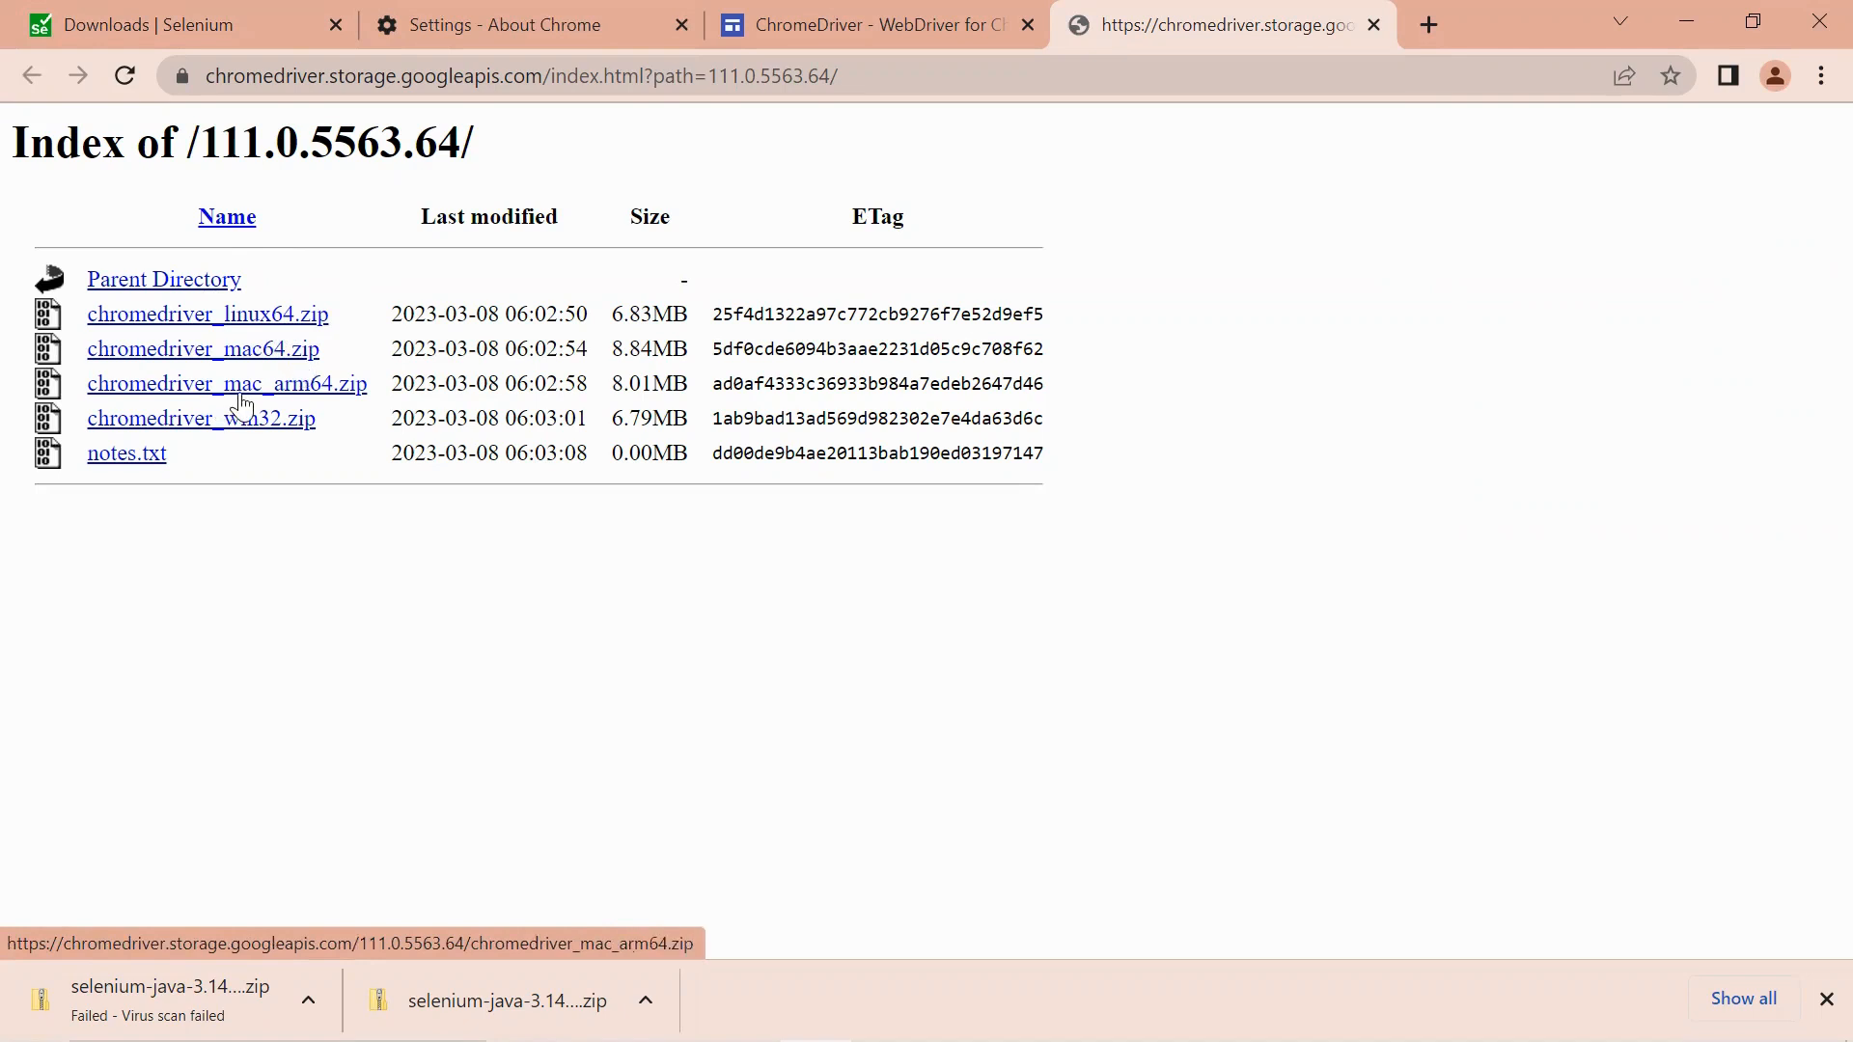
{"action": "mouse_move", "coordinate": [280, 390]}
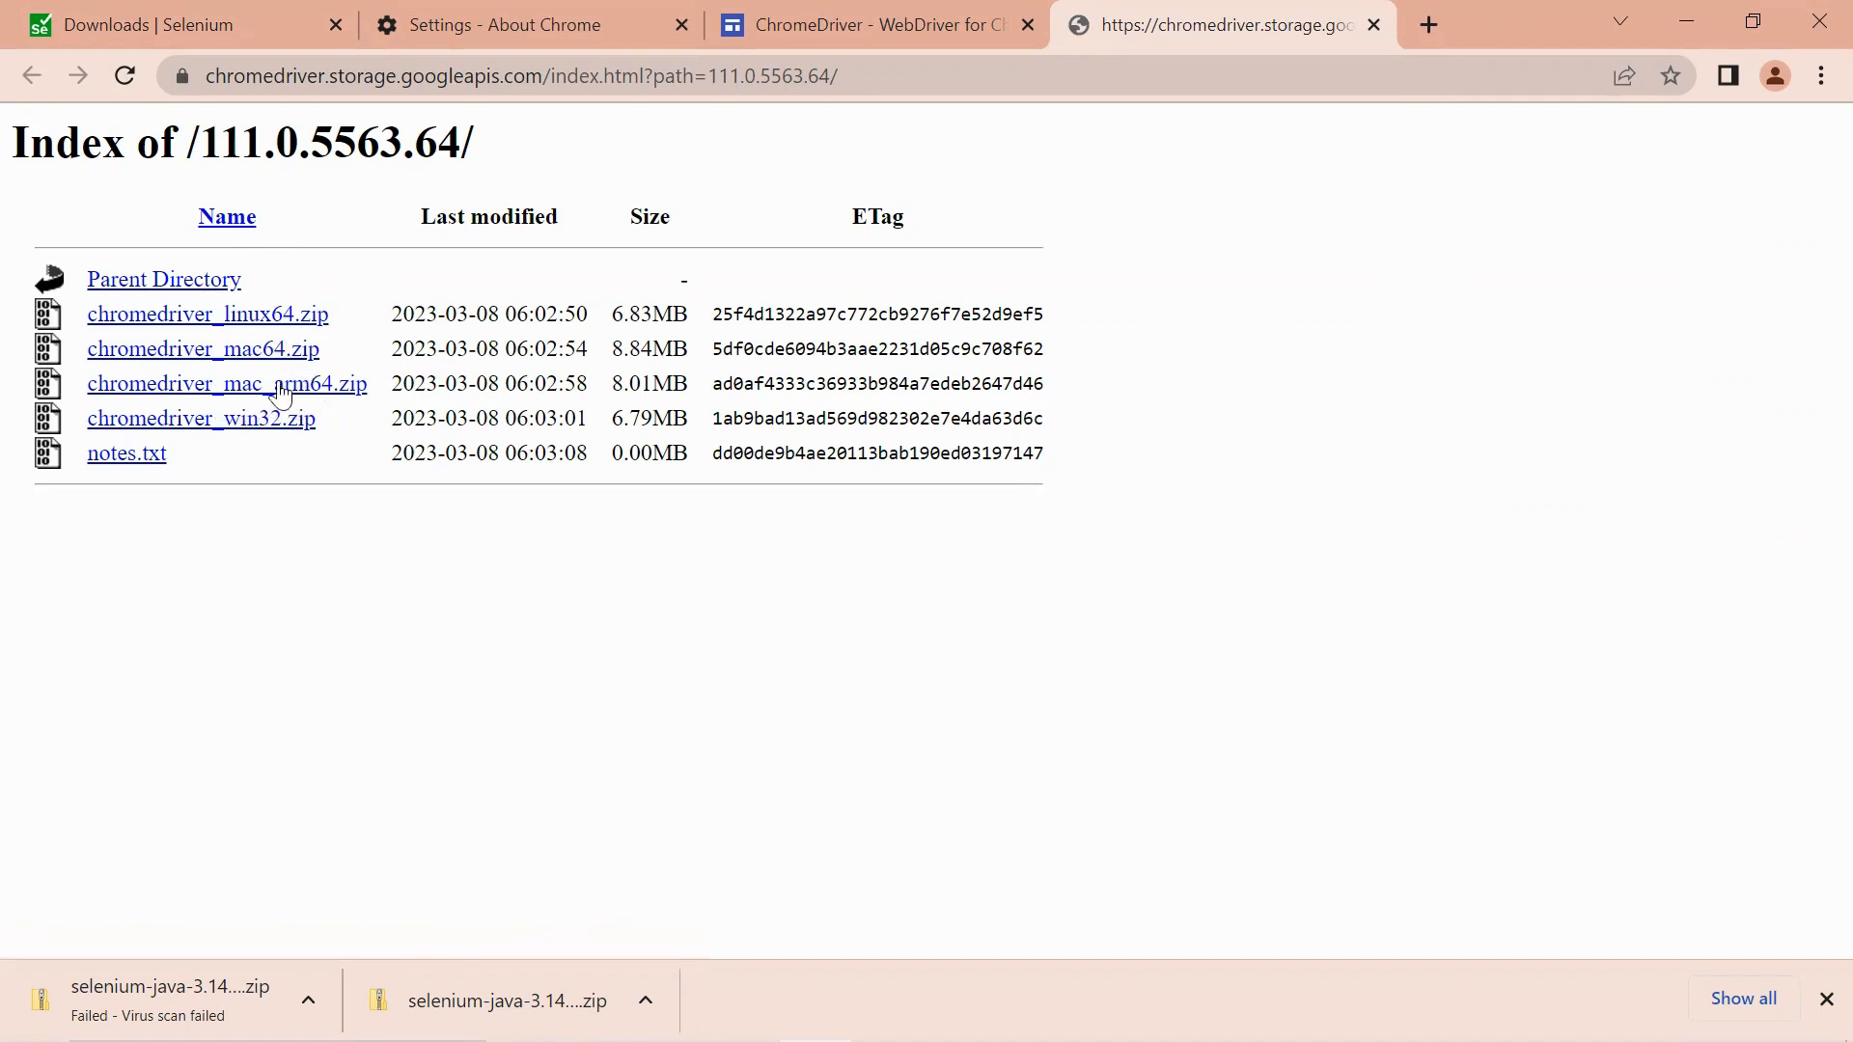
{"action": "mouse_move", "coordinate": [318, 527]}
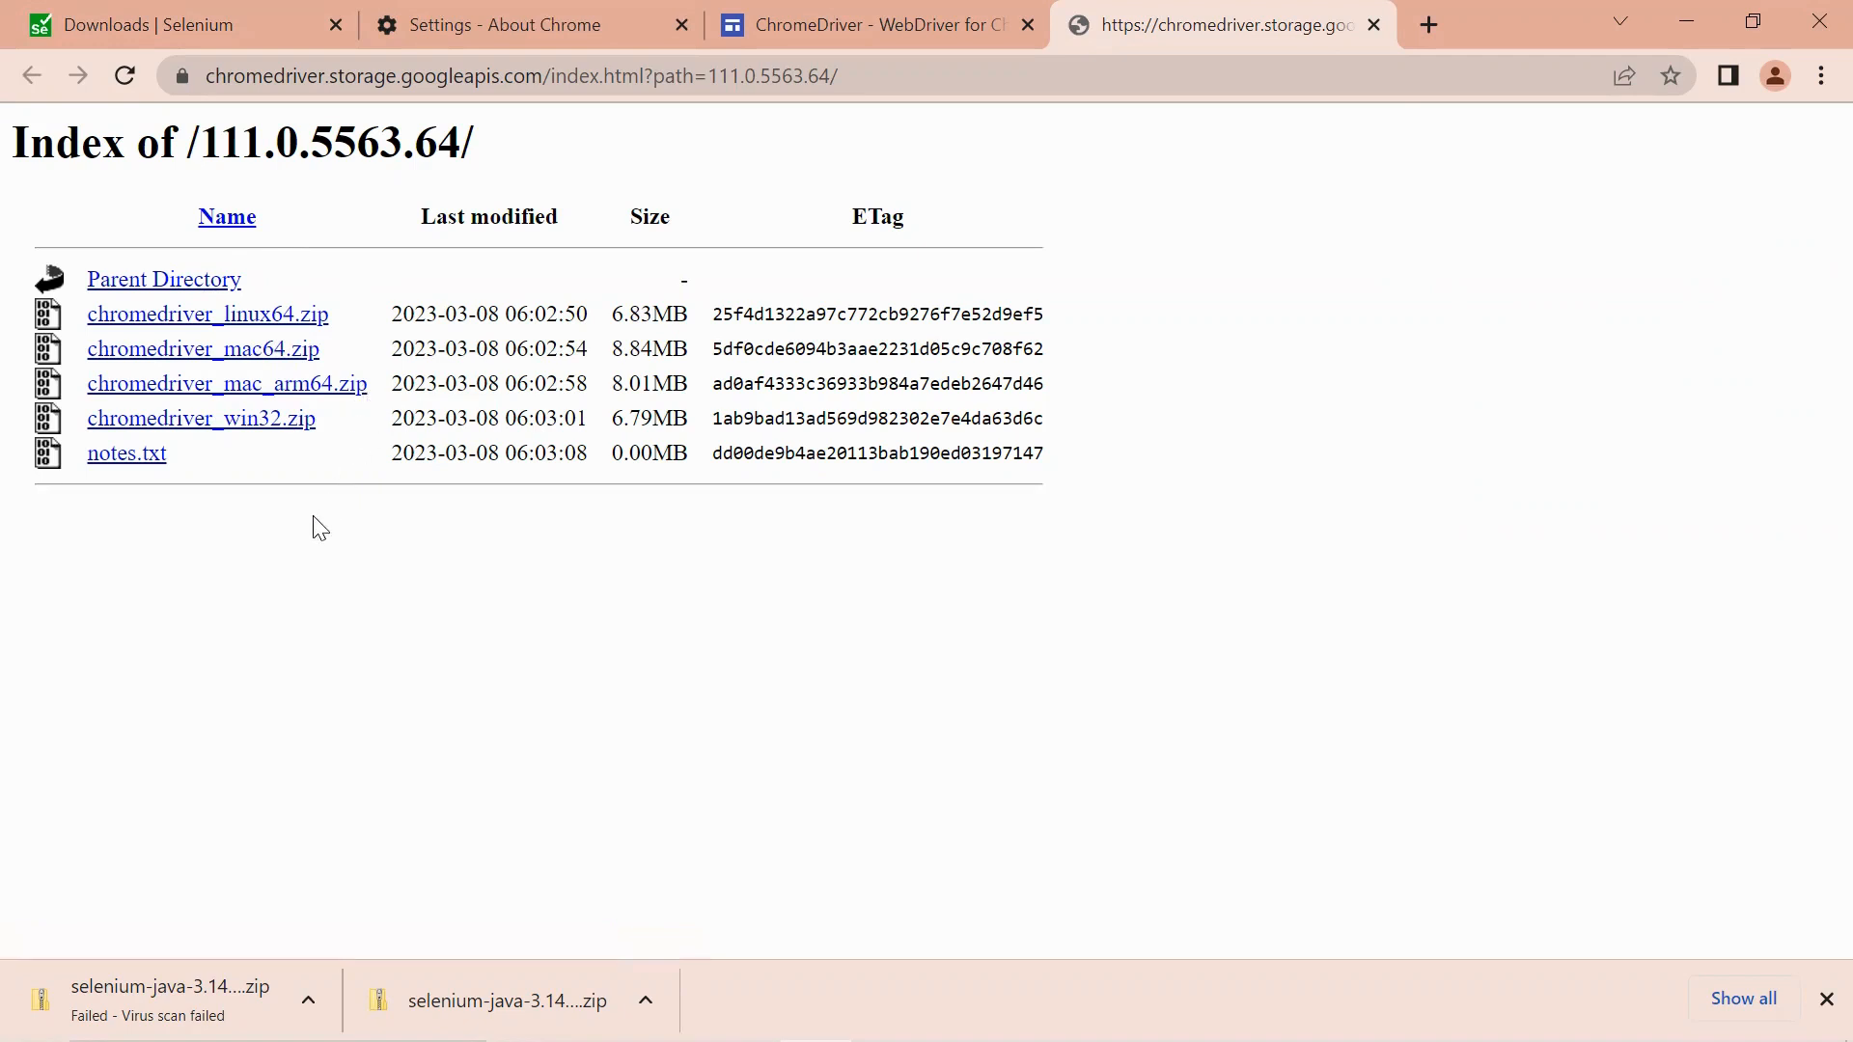
{"action": "mouse_move", "coordinate": [251, 446]}
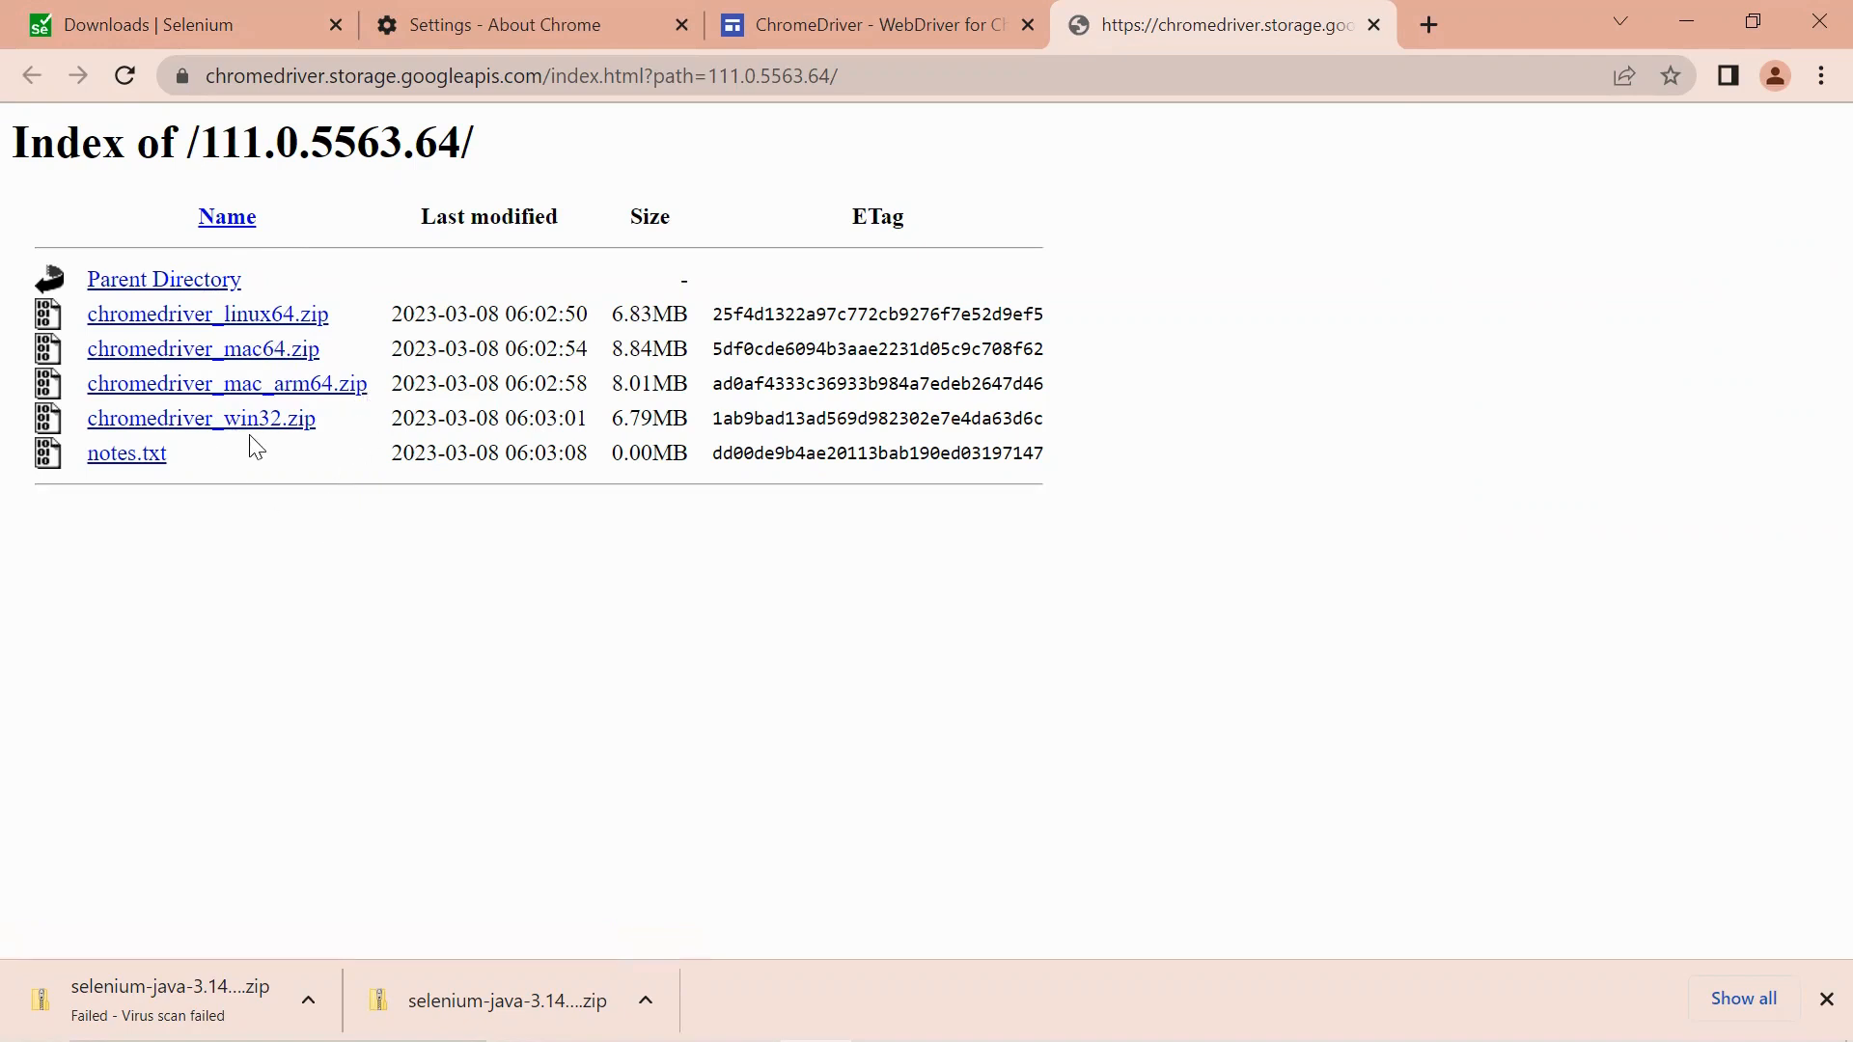
{"action": "mouse_move", "coordinate": [267, 428]}
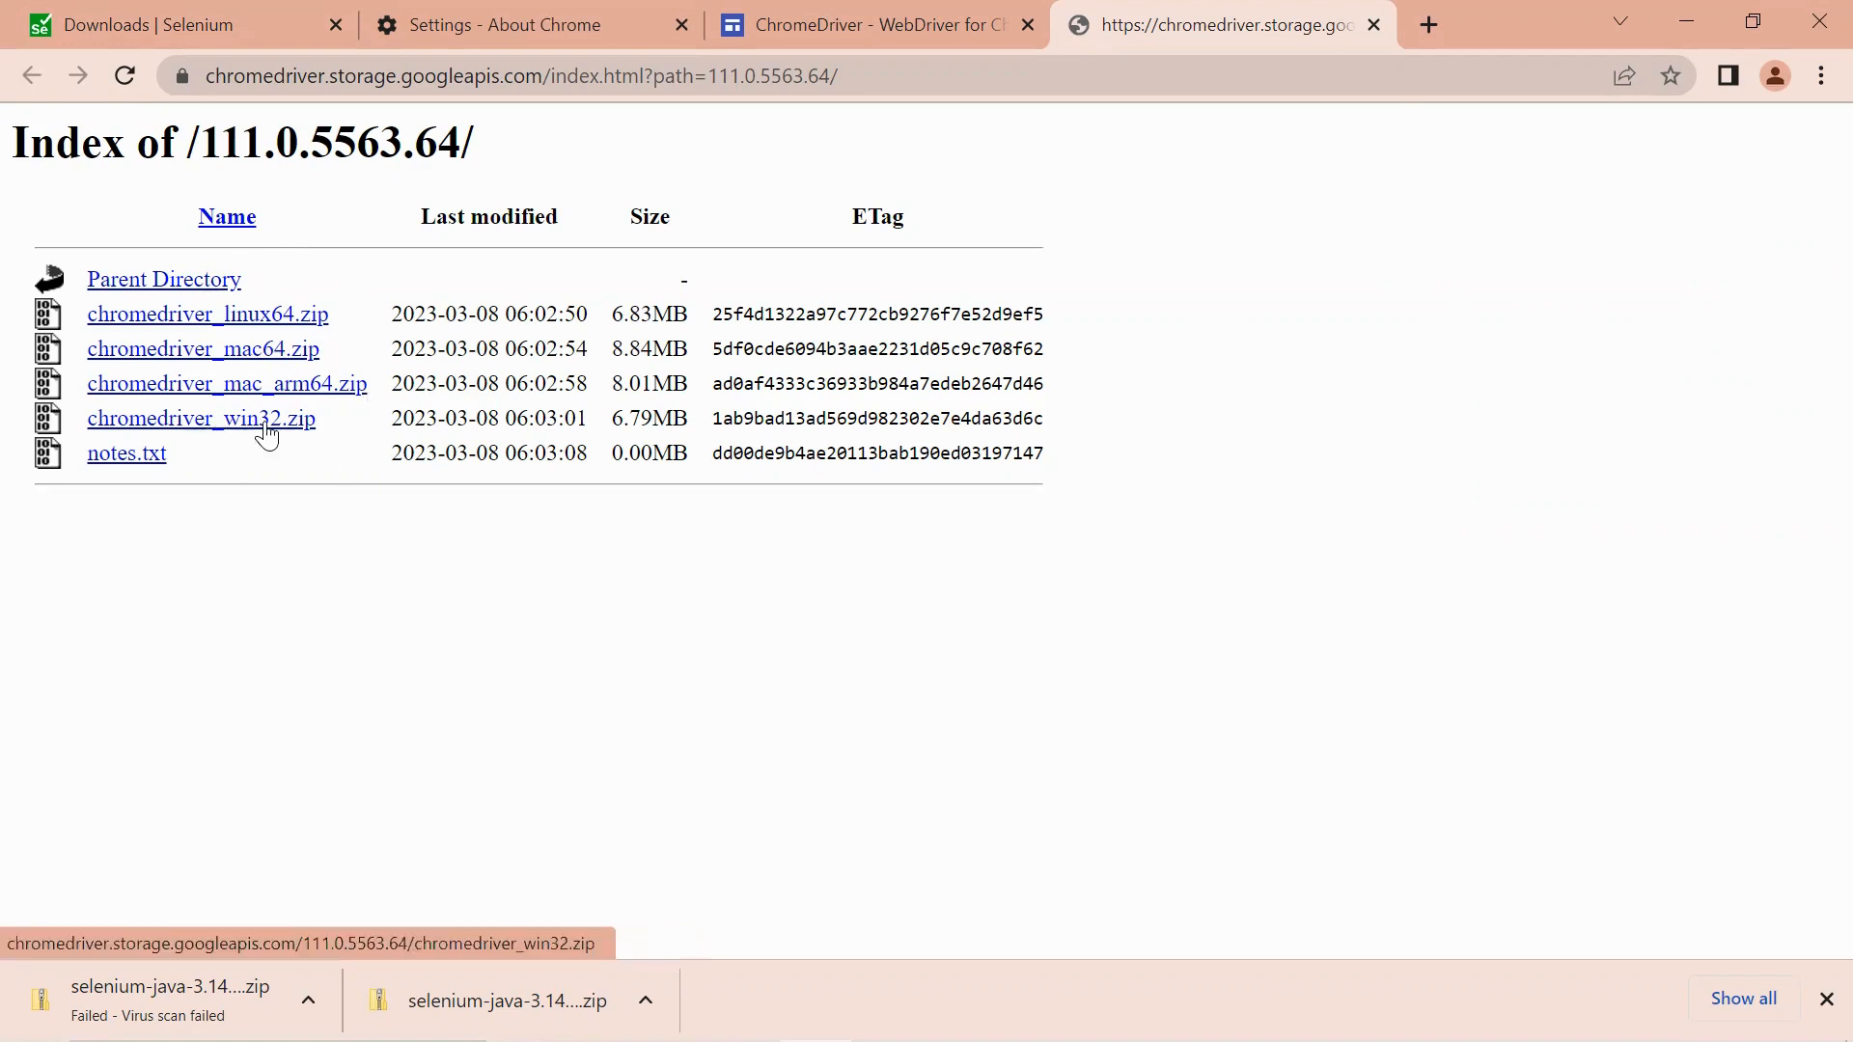
{"action": "mouse_move", "coordinate": [302, 425]}
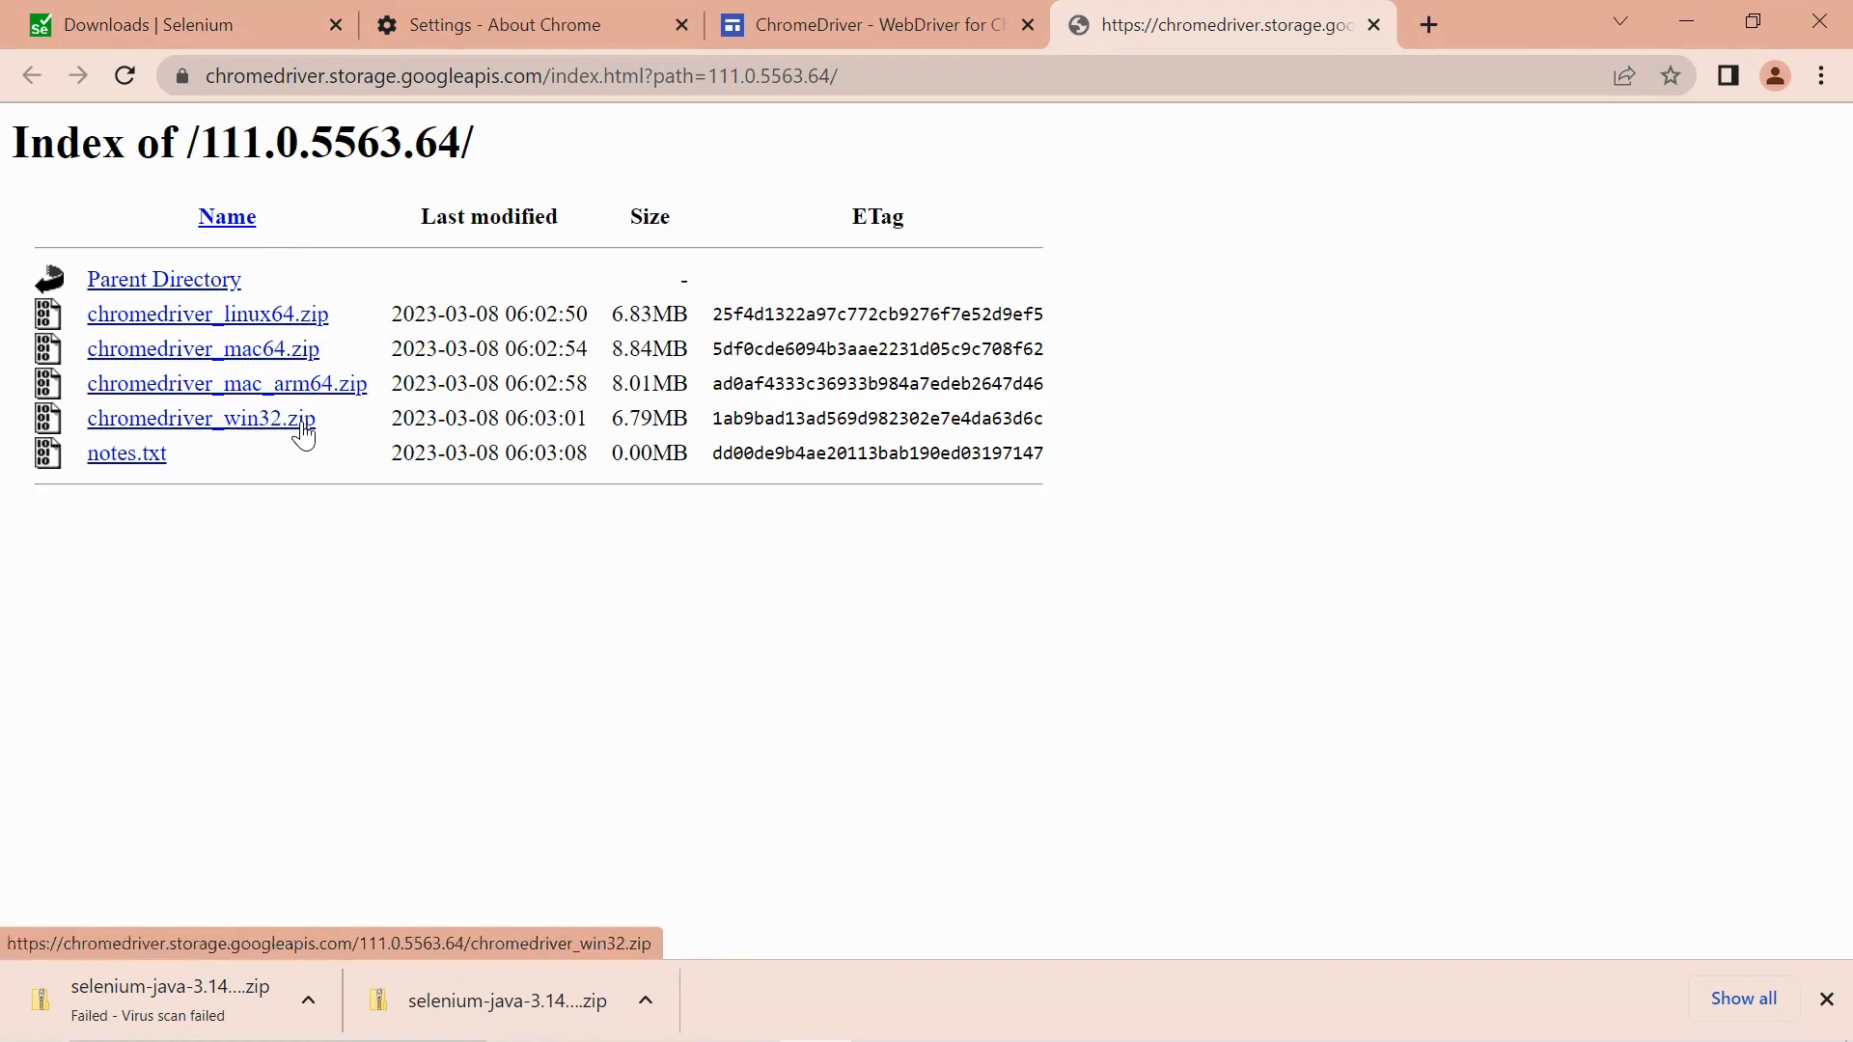
{"action": "mouse_move", "coordinate": [282, 438]}
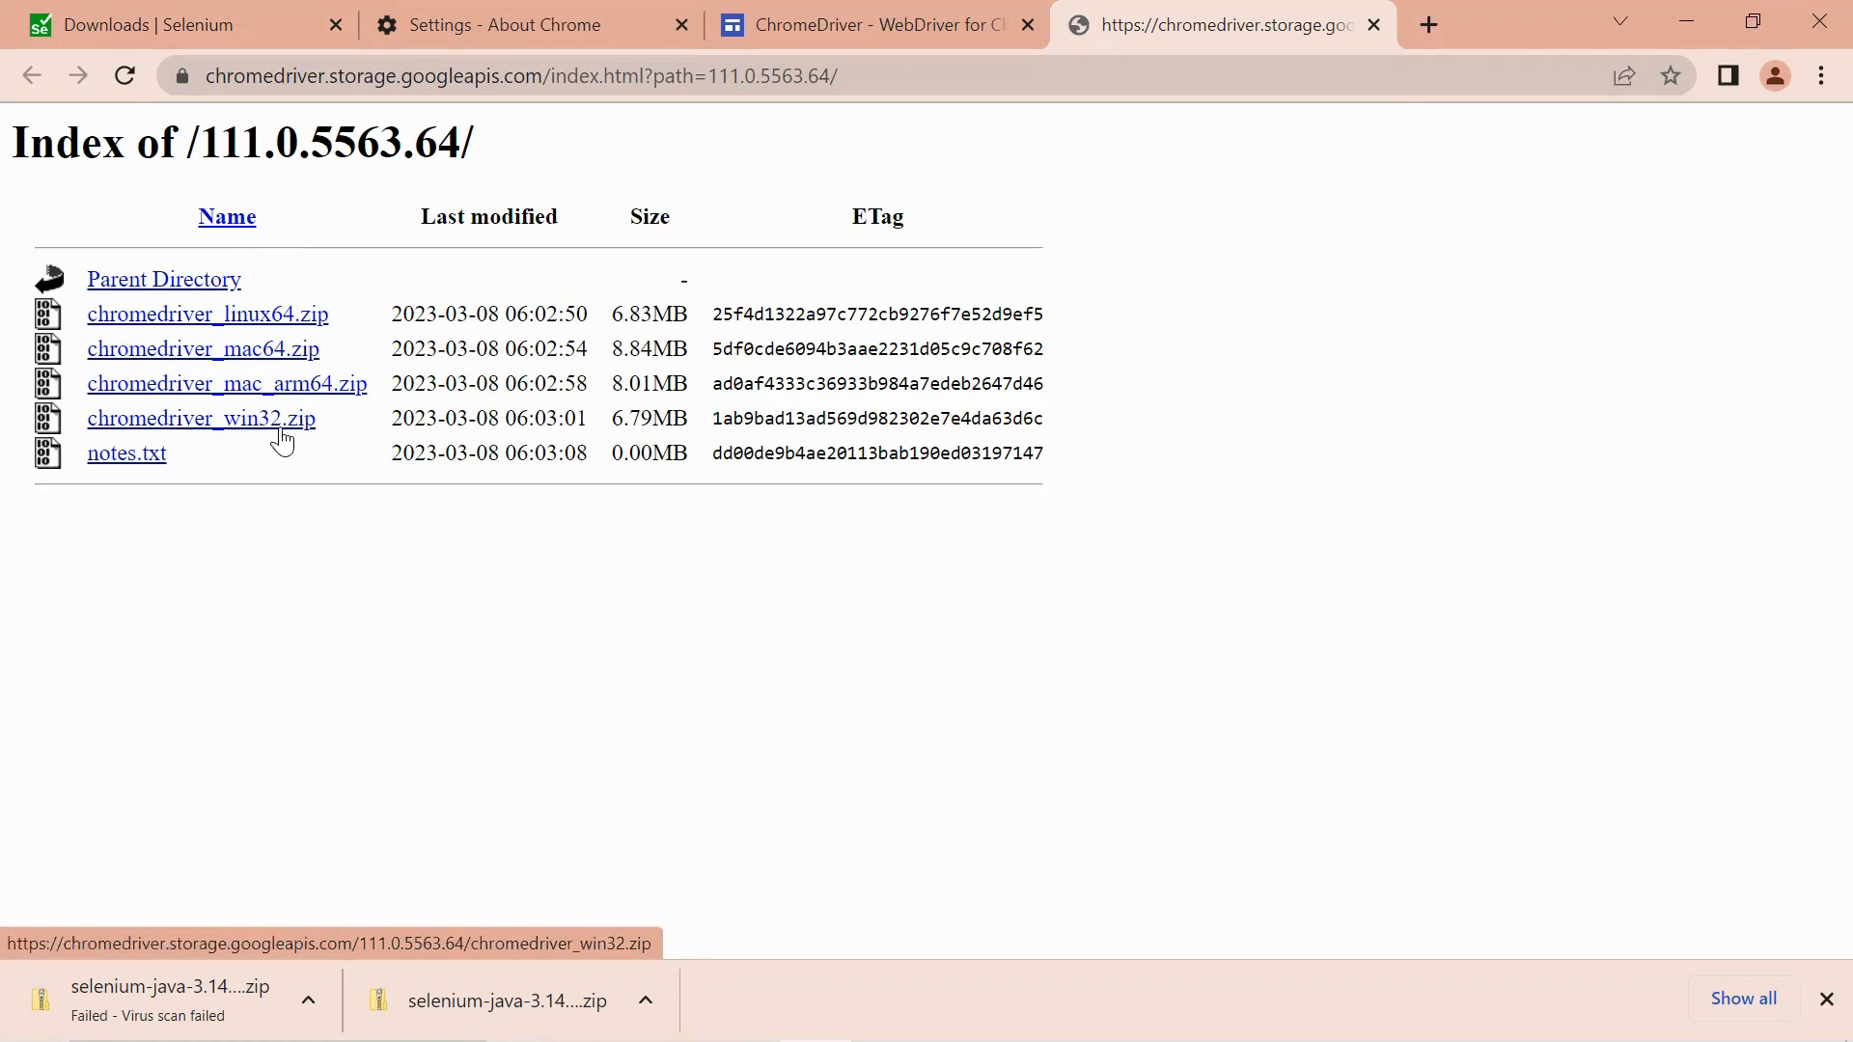
{"action": "mouse_move", "coordinate": [590, 519]}
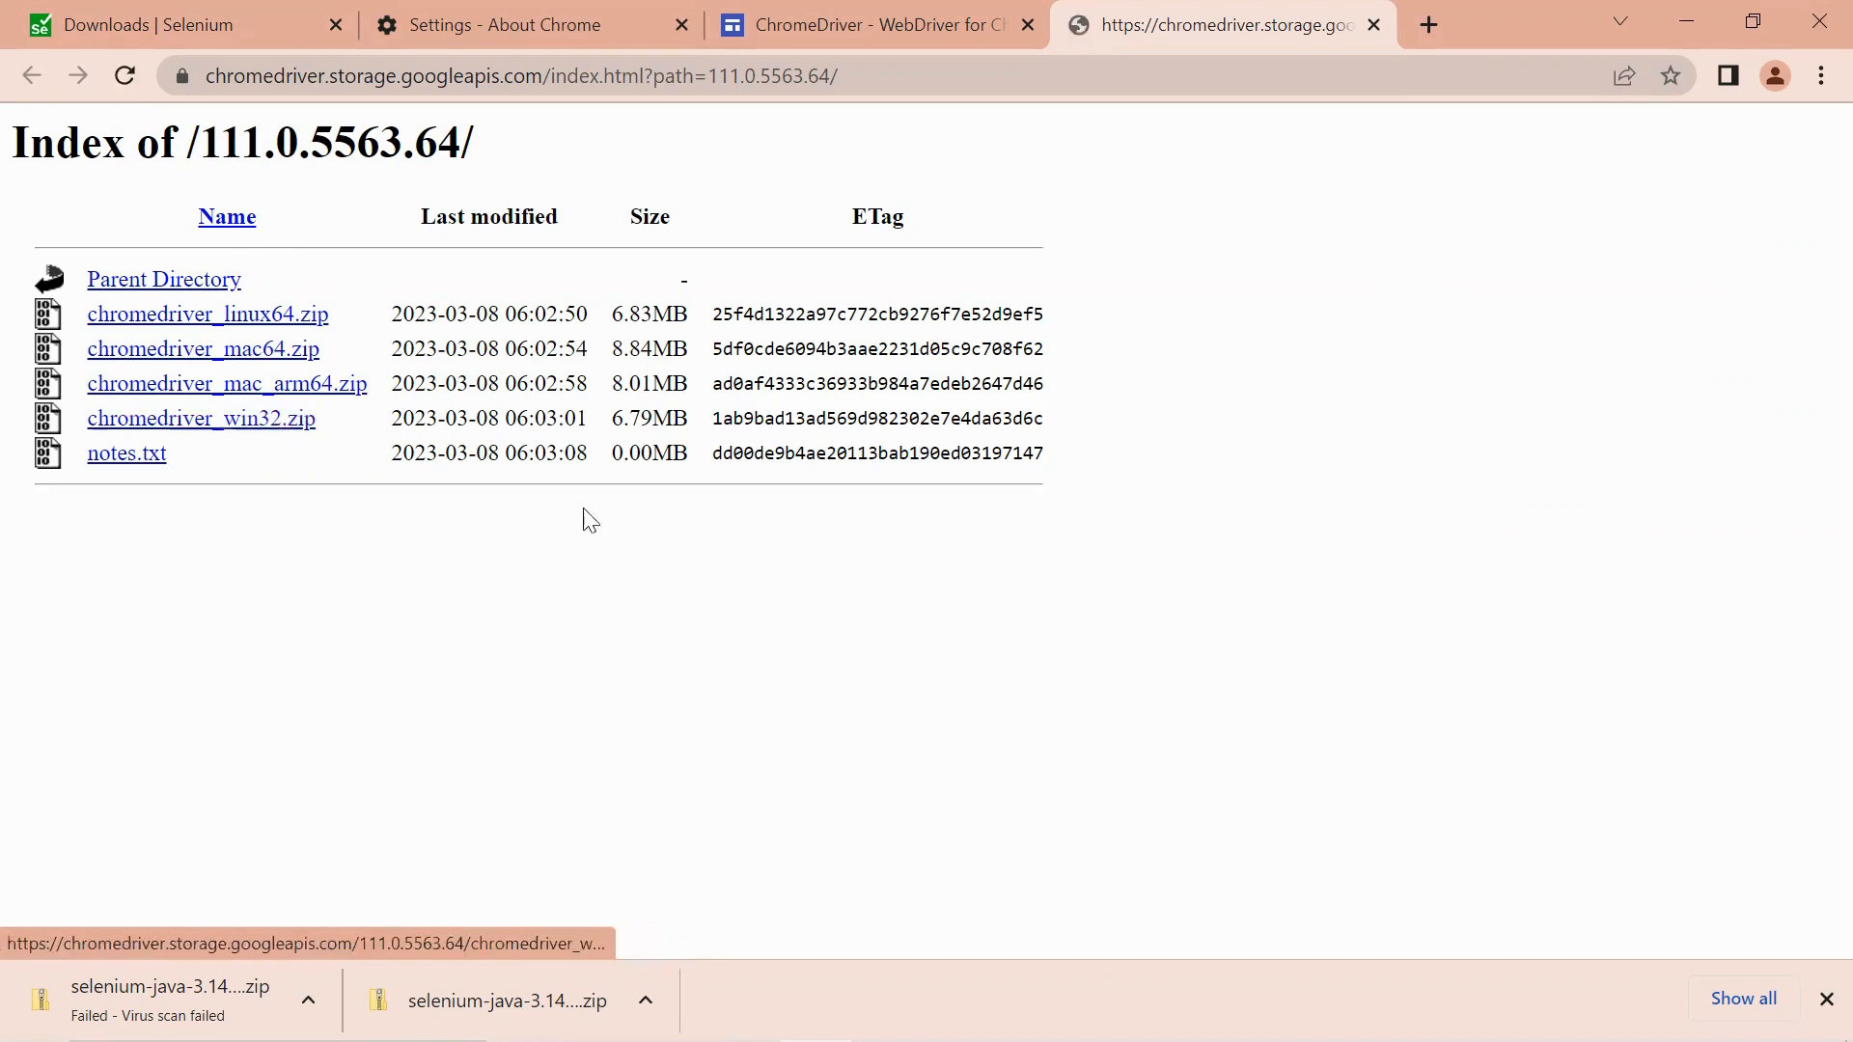
{"action": "left_click", "coordinate": [201, 417]}
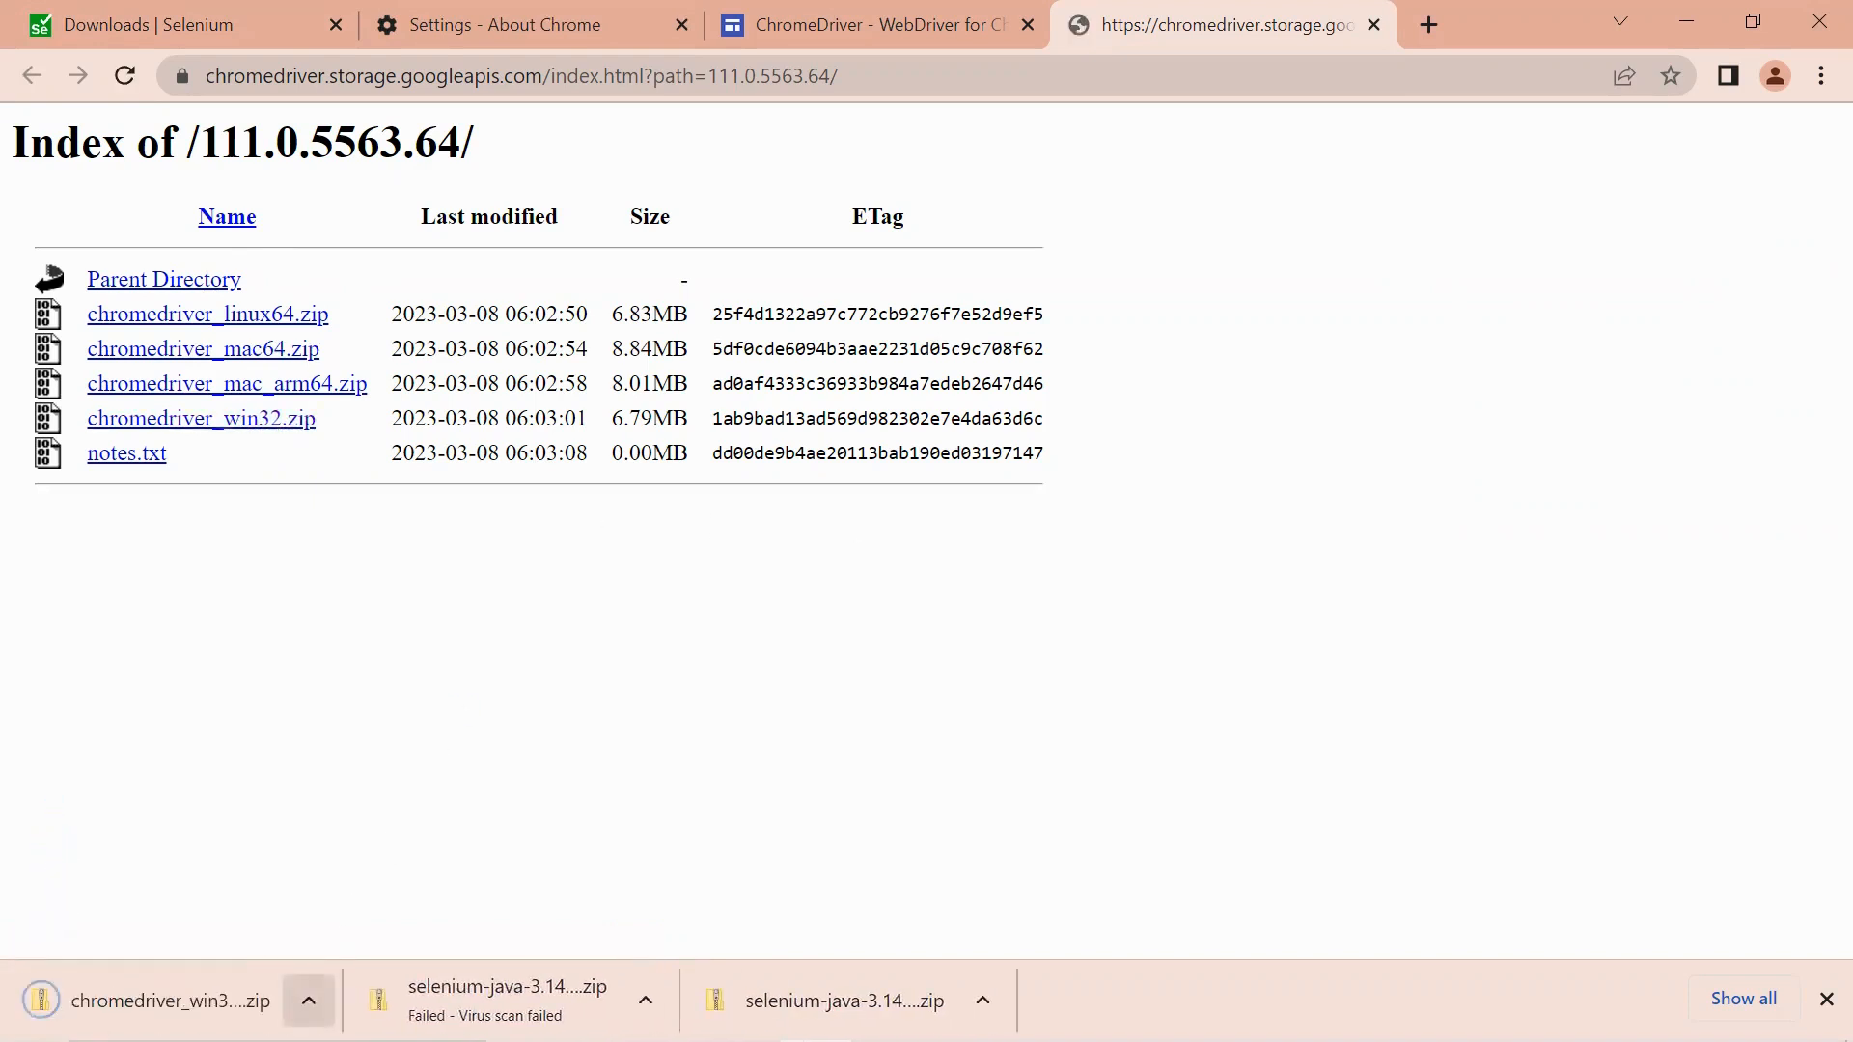
Show the downloaded zip in its folder and browse into the extracted chromedriver_win32 folder.
{"action": "left_click", "coordinate": [309, 1000]}
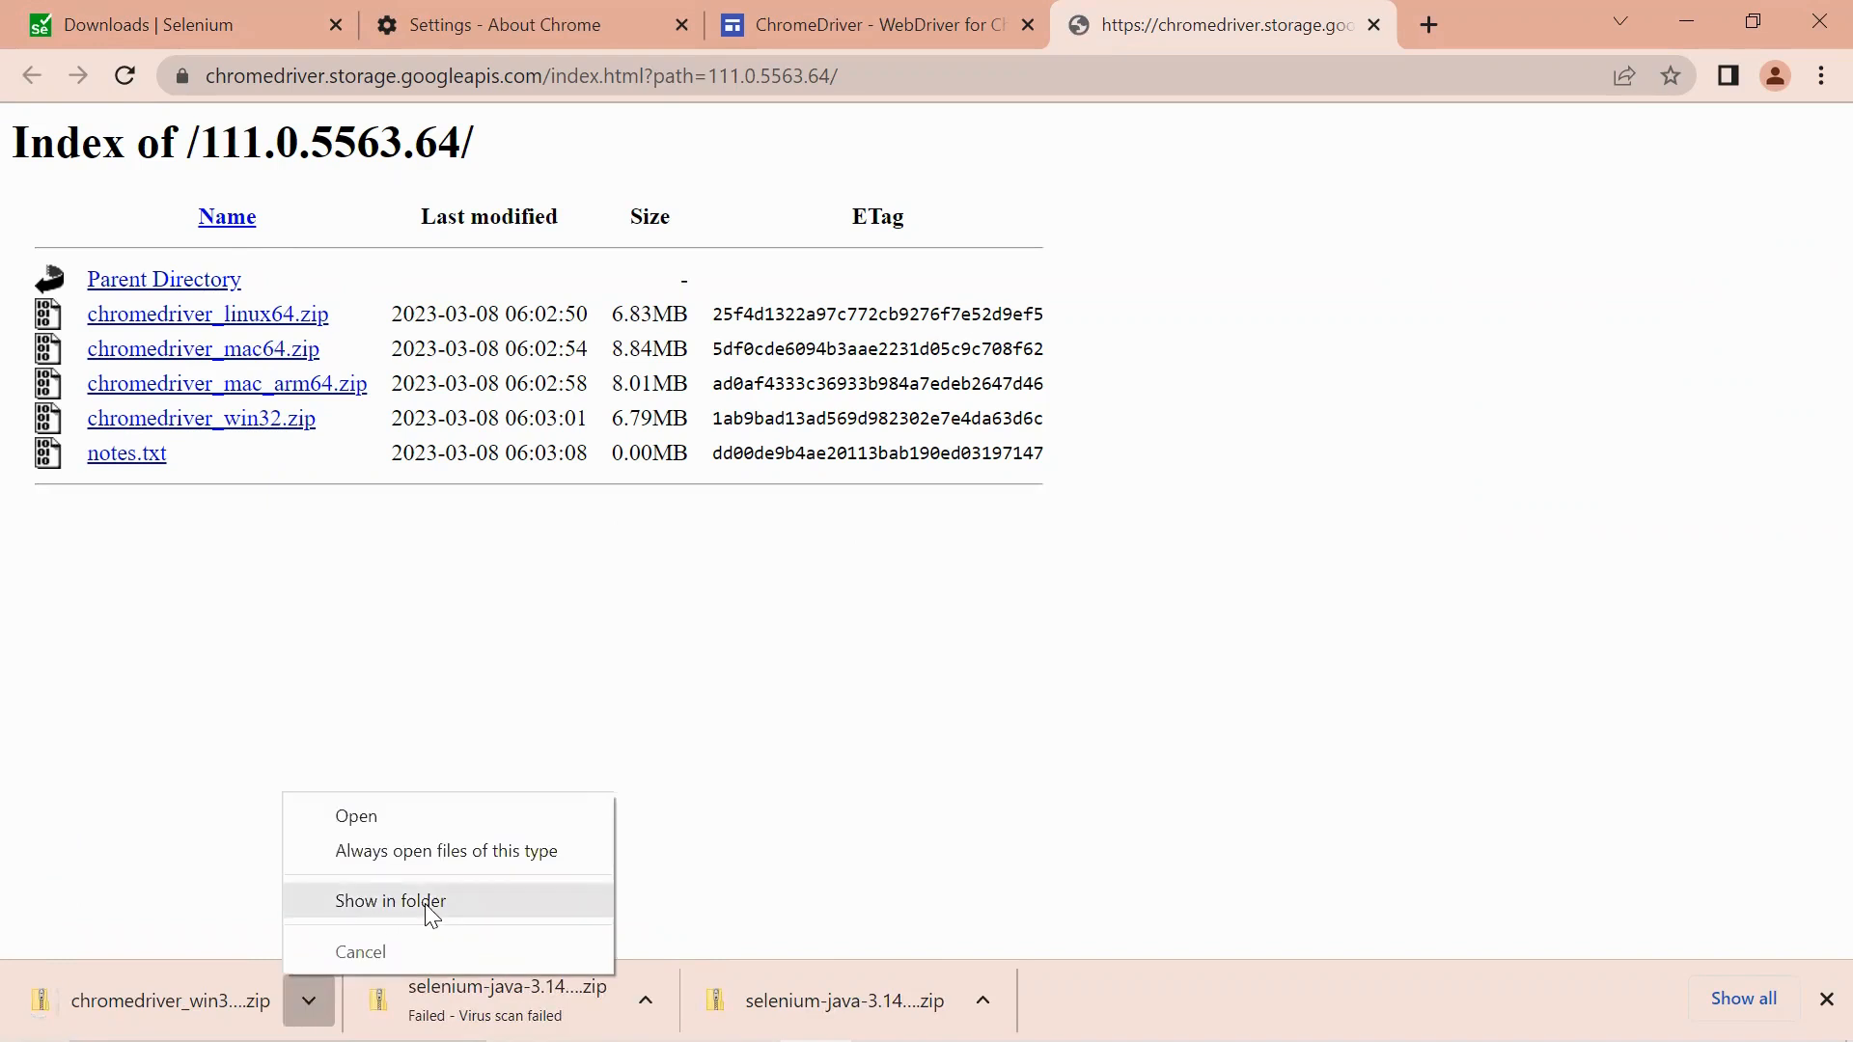
{"action": "left_click", "coordinate": [390, 902]}
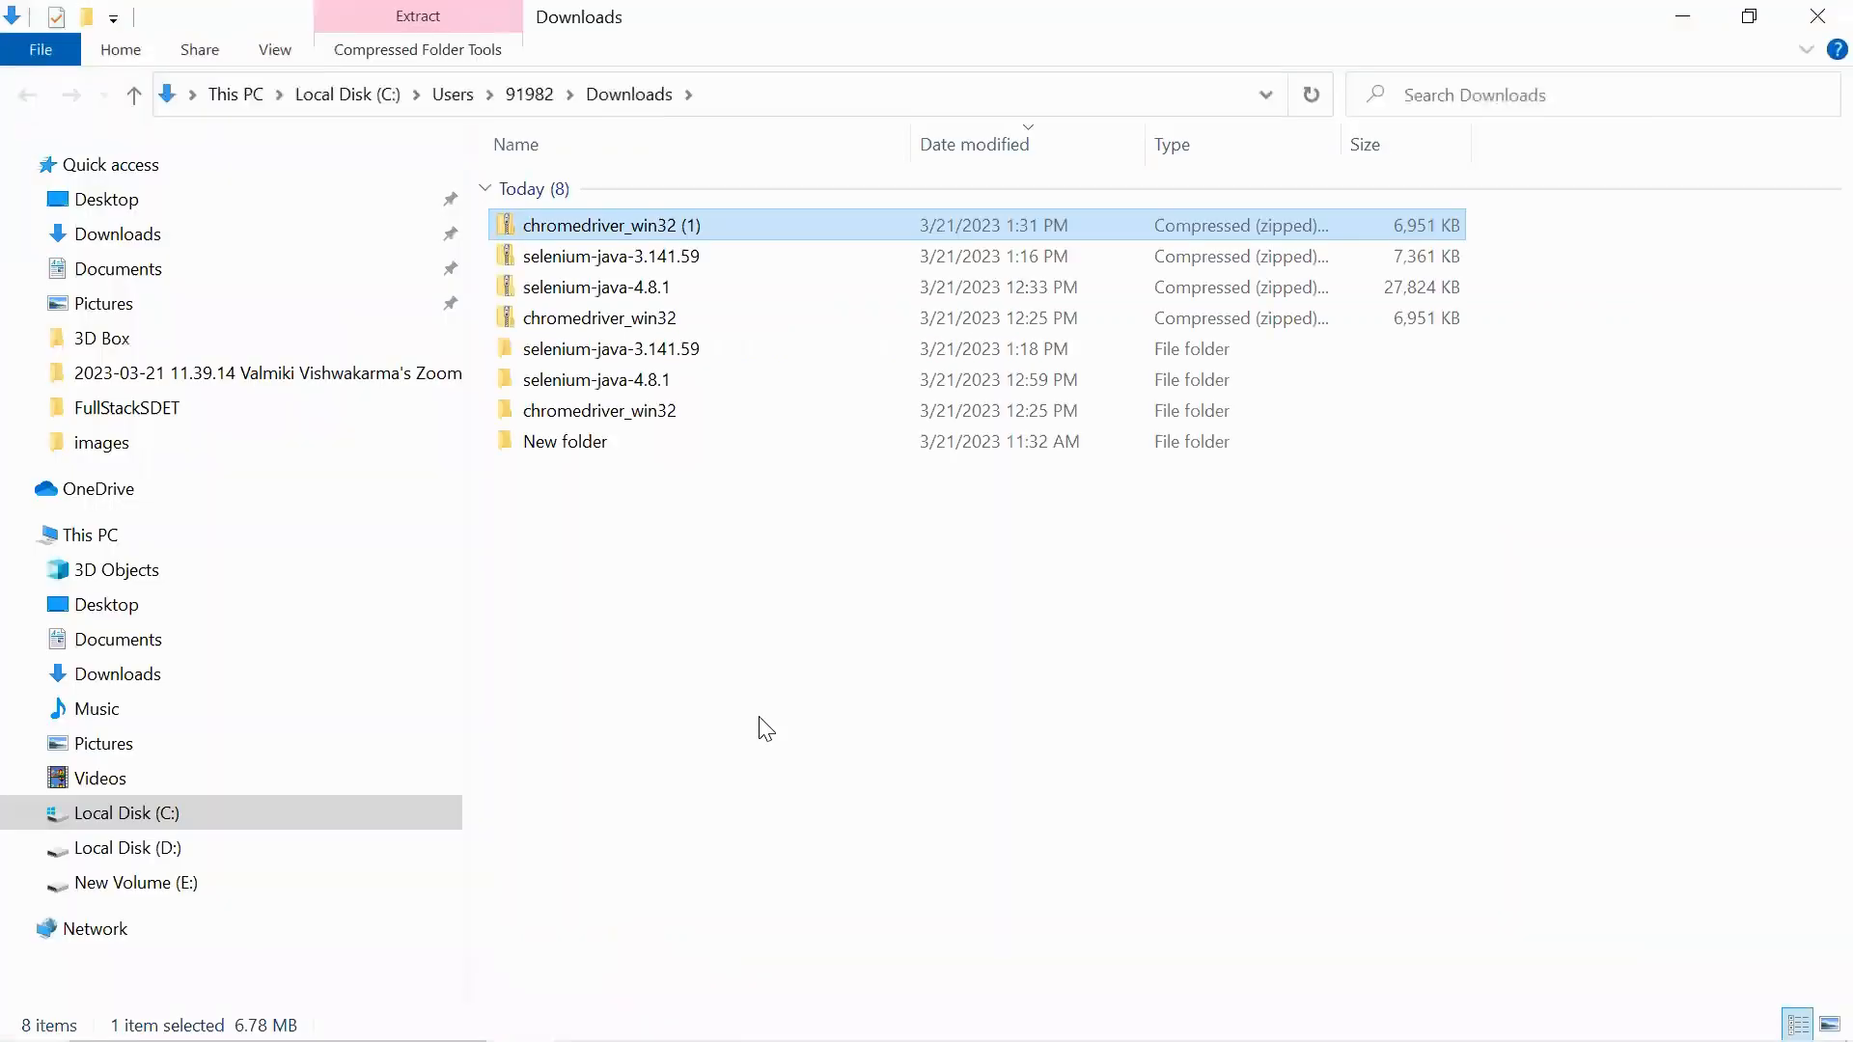
{"action": "mouse_move", "coordinate": [724, 459]}
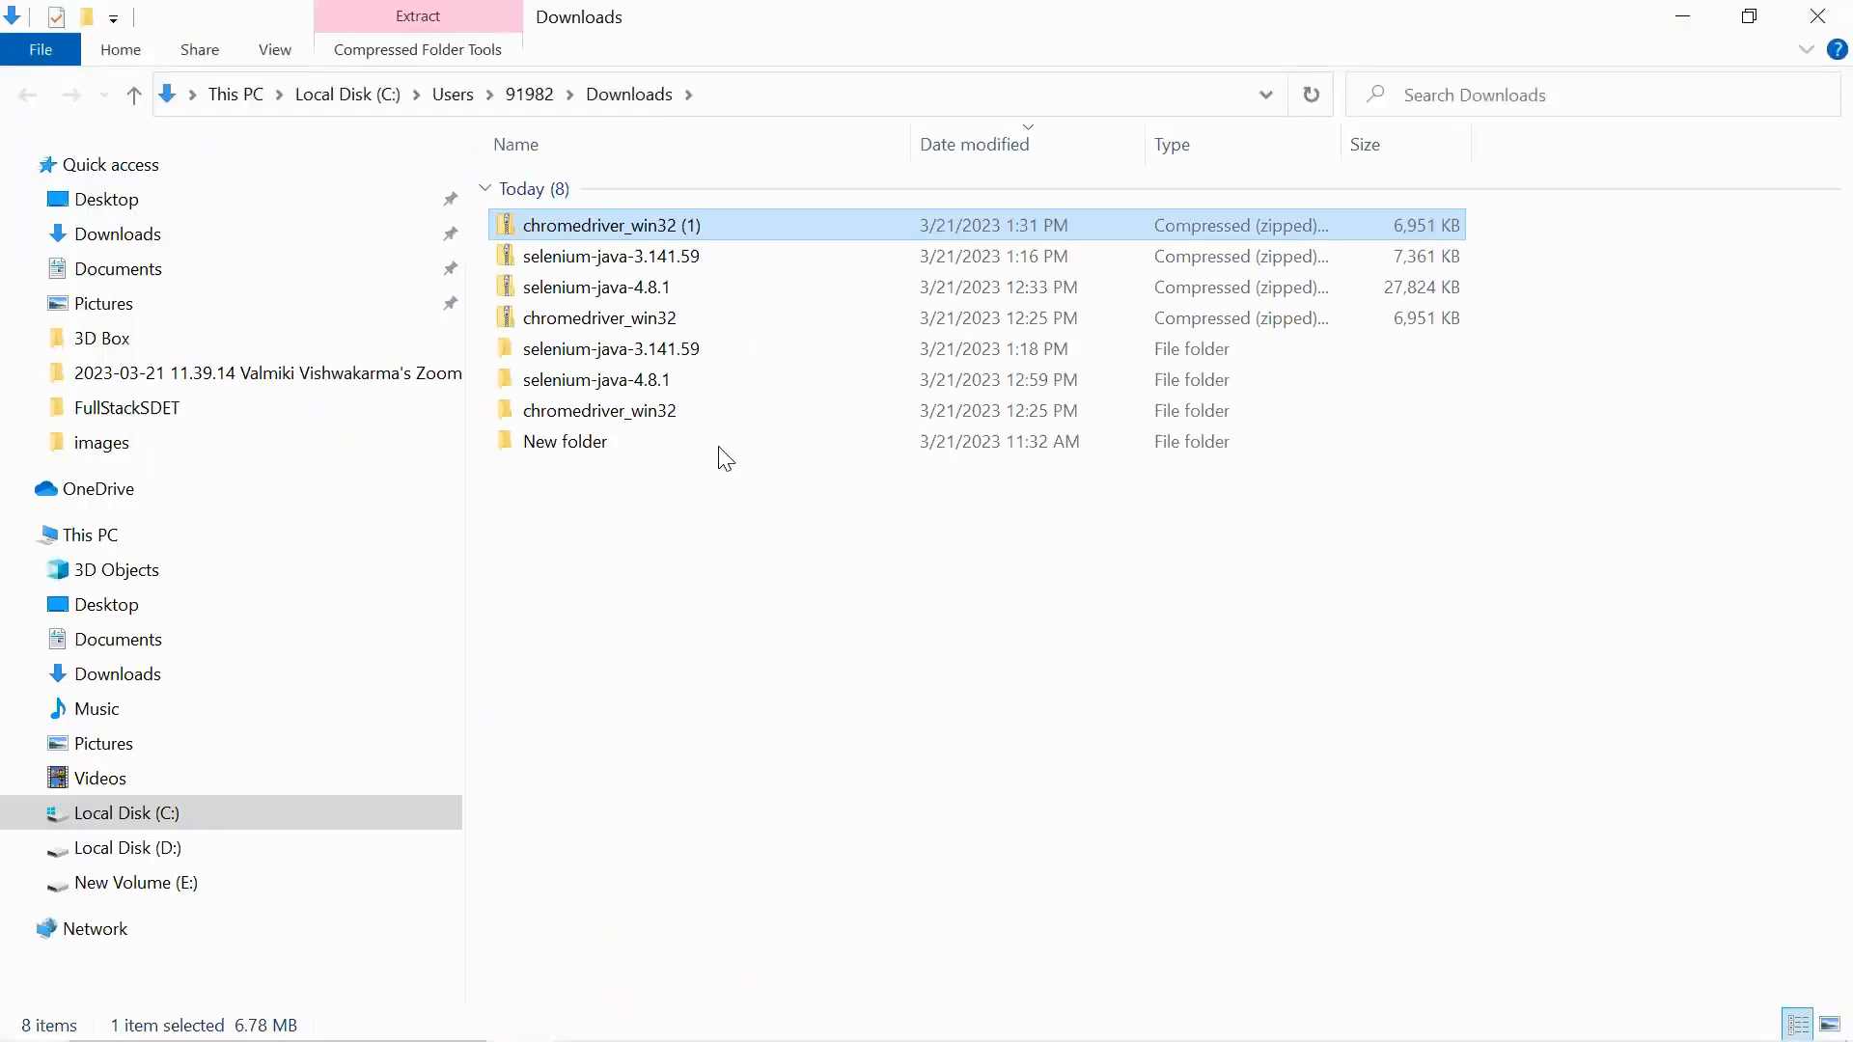
{"action": "mouse_move", "coordinate": [614, 425]}
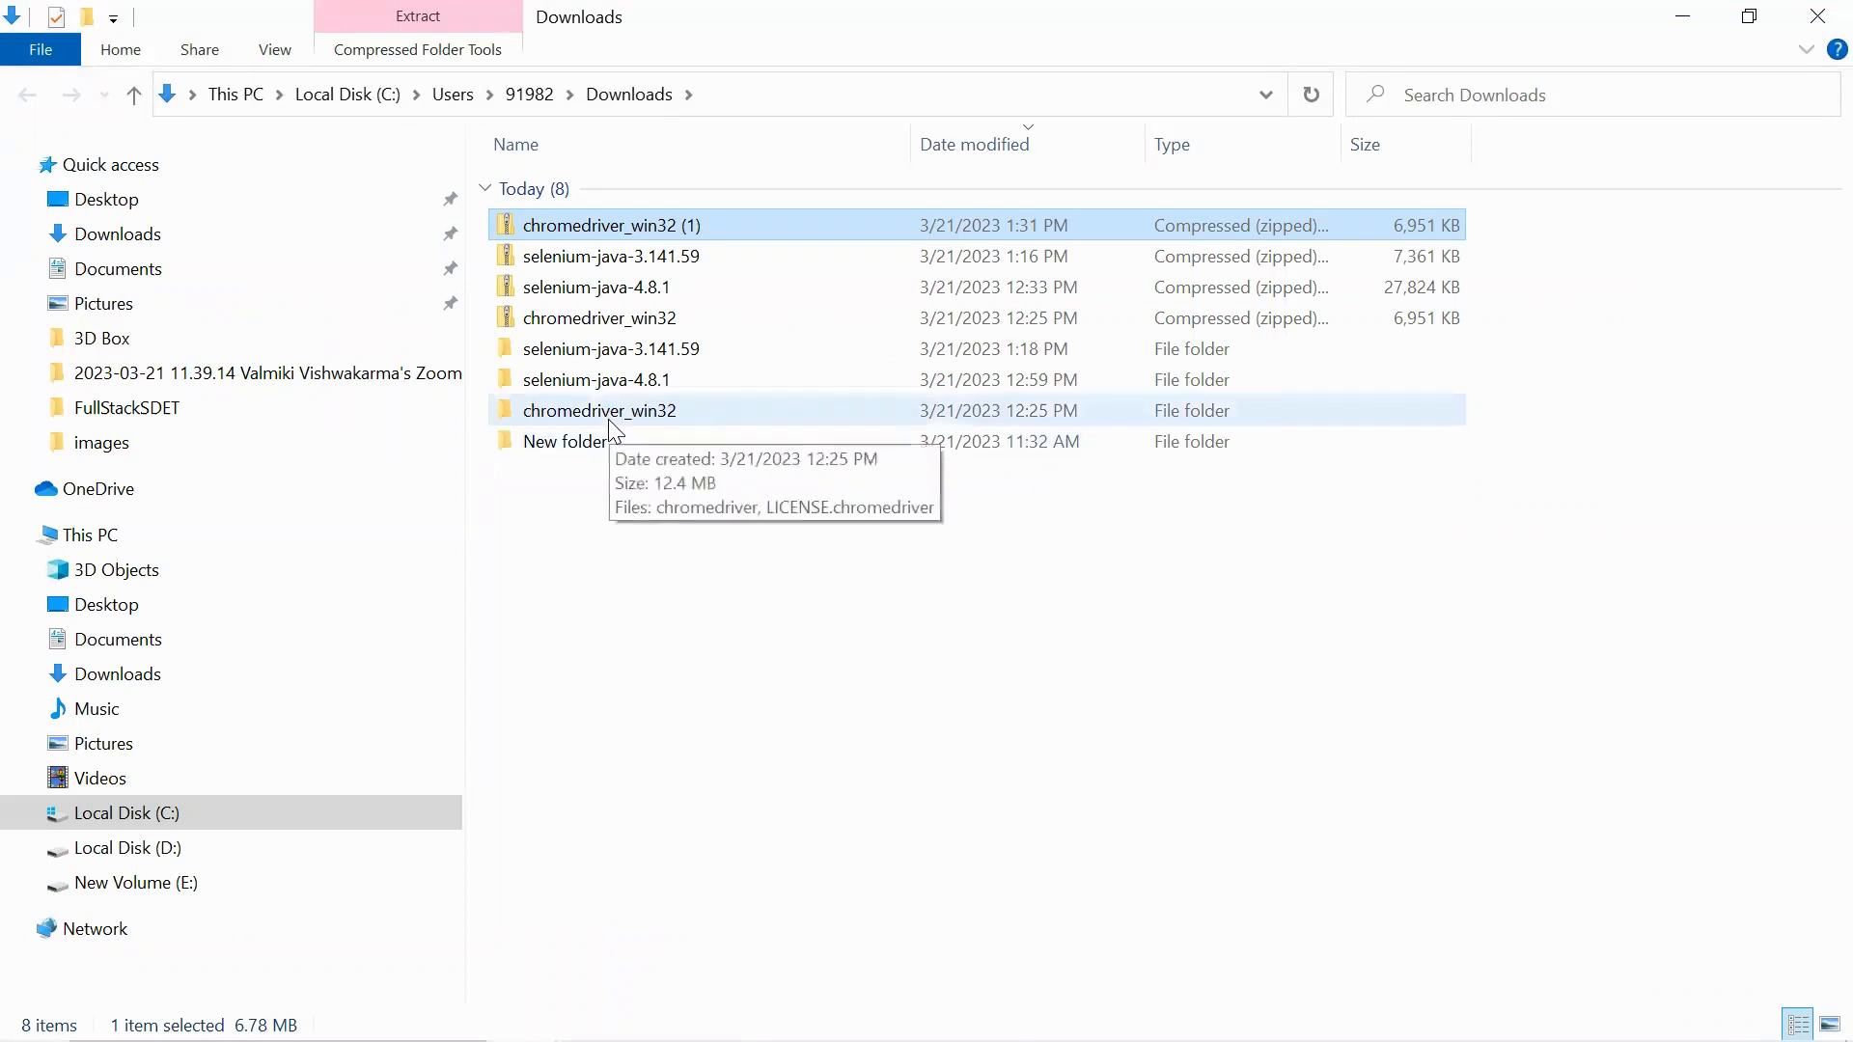
{"action": "double_click", "coordinate": [598, 409]}
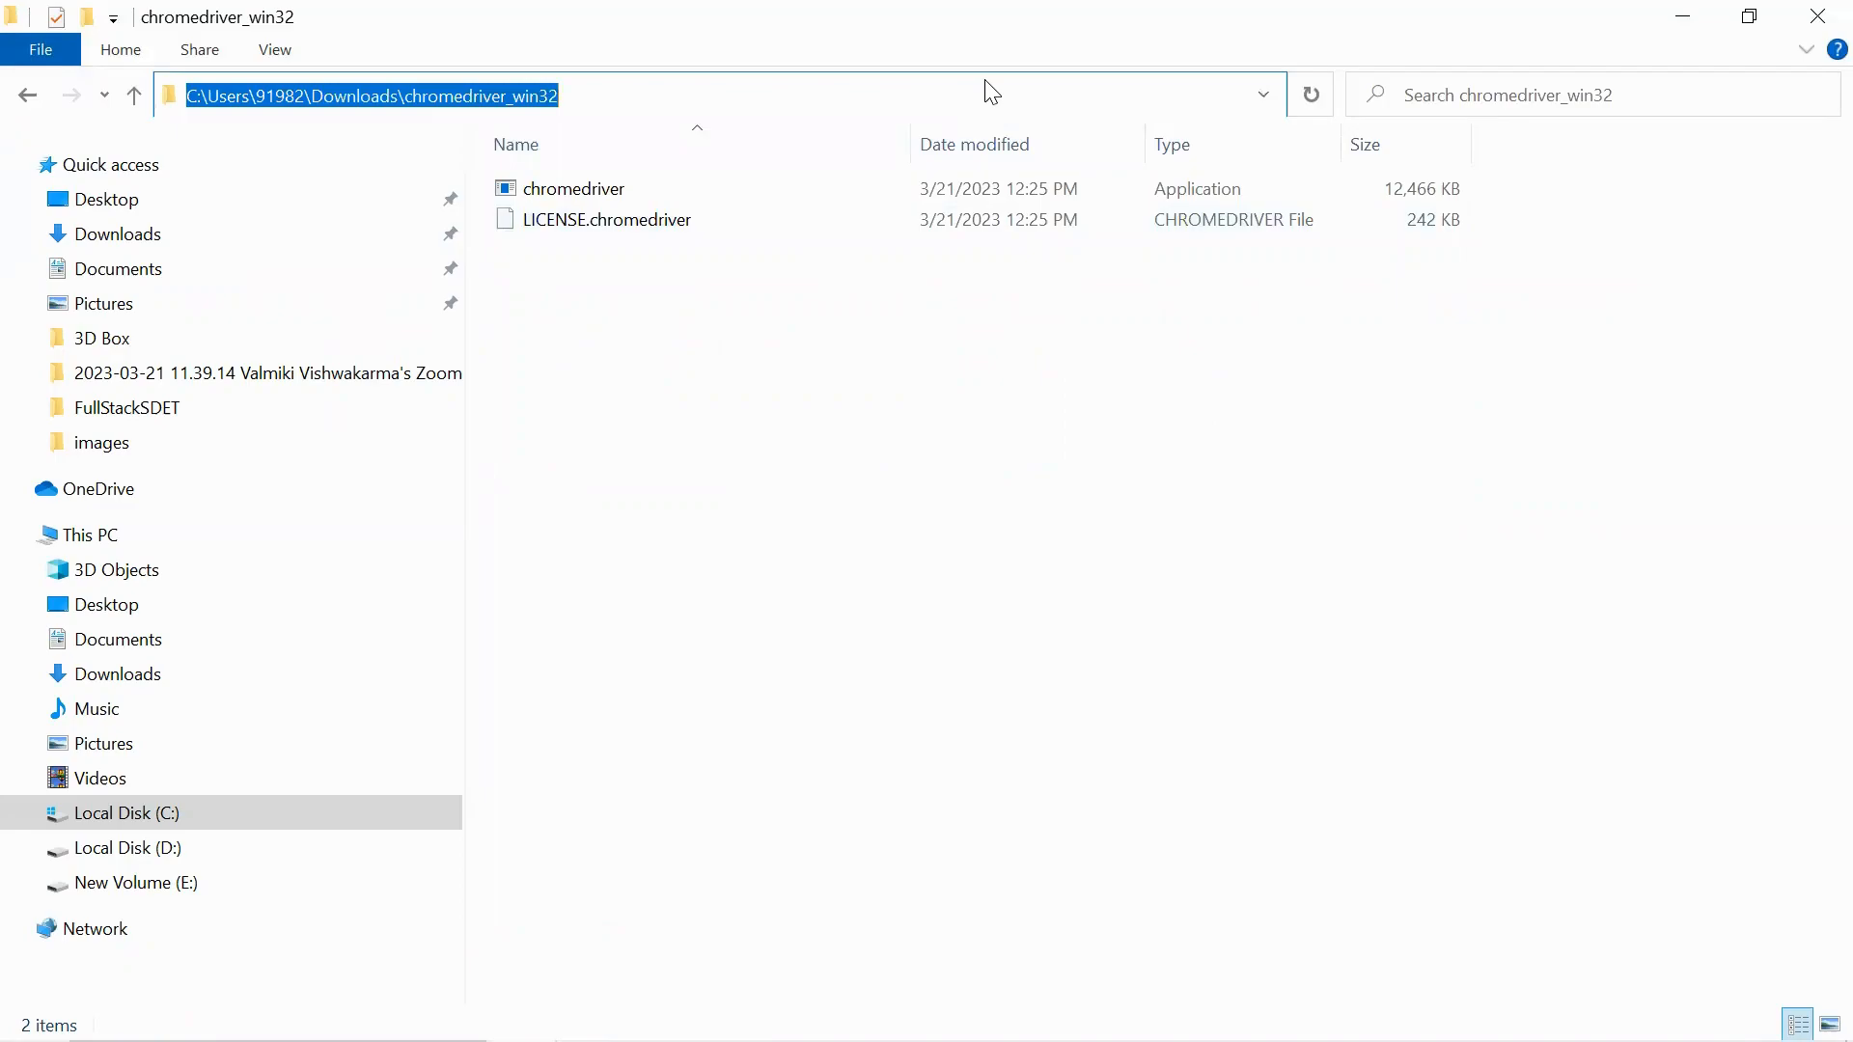
{"action": "key", "text": "alt+tab"}
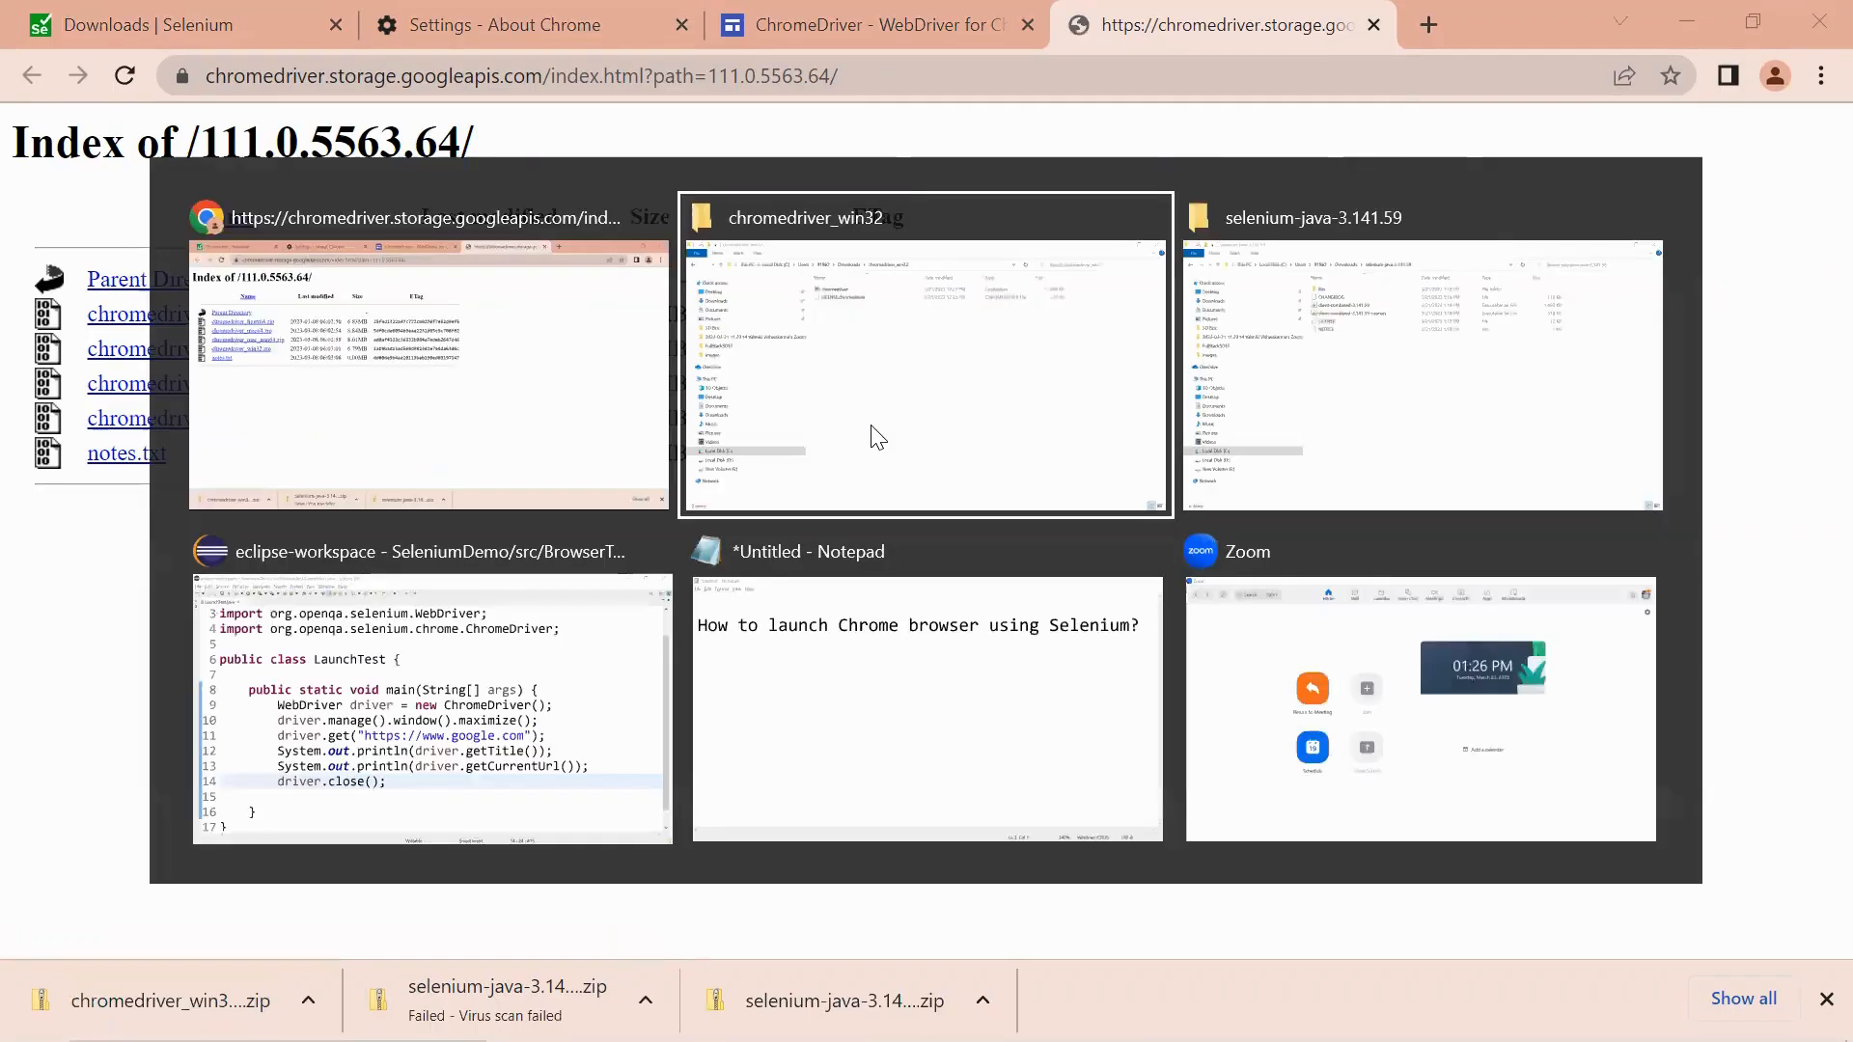
Back in the Eclipse workspace, bring up the SeleniumDemo project's actions for refreshing.
{"action": "left_click", "coordinate": [430, 697]}
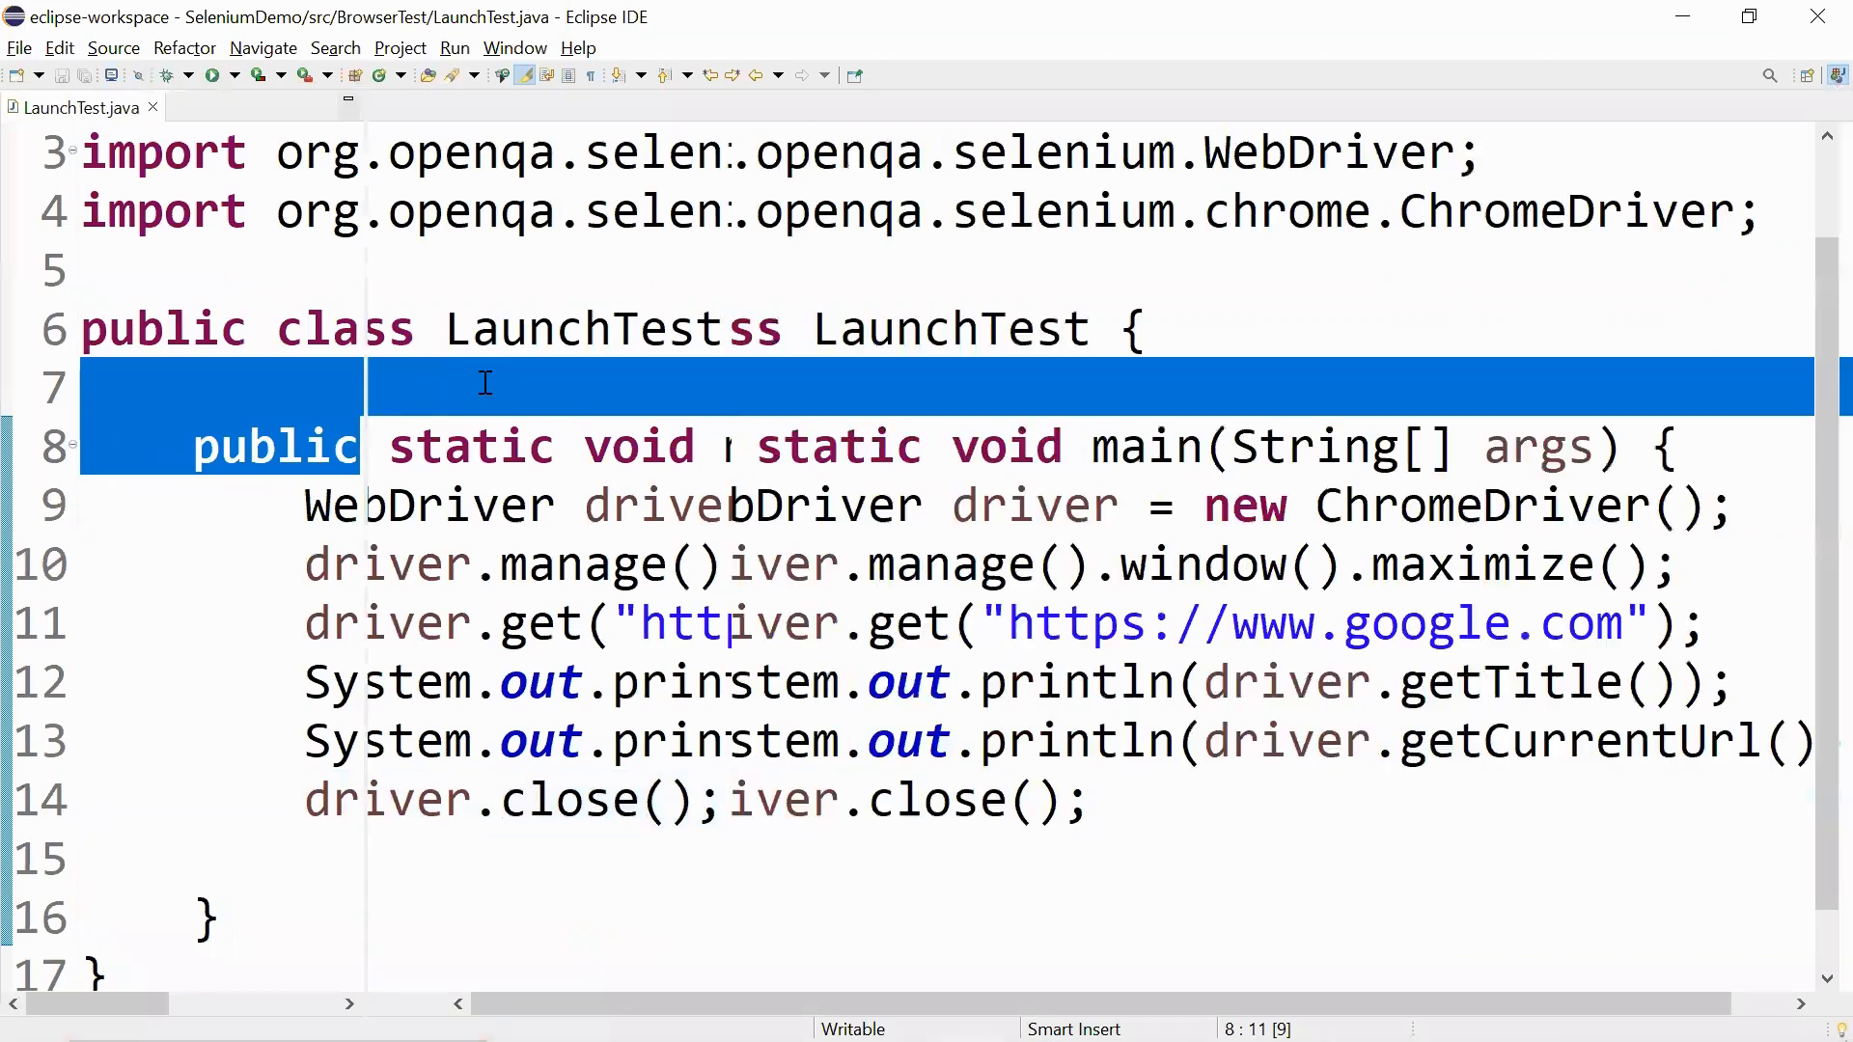
{"action": "right_click", "coordinate": [102, 135]}
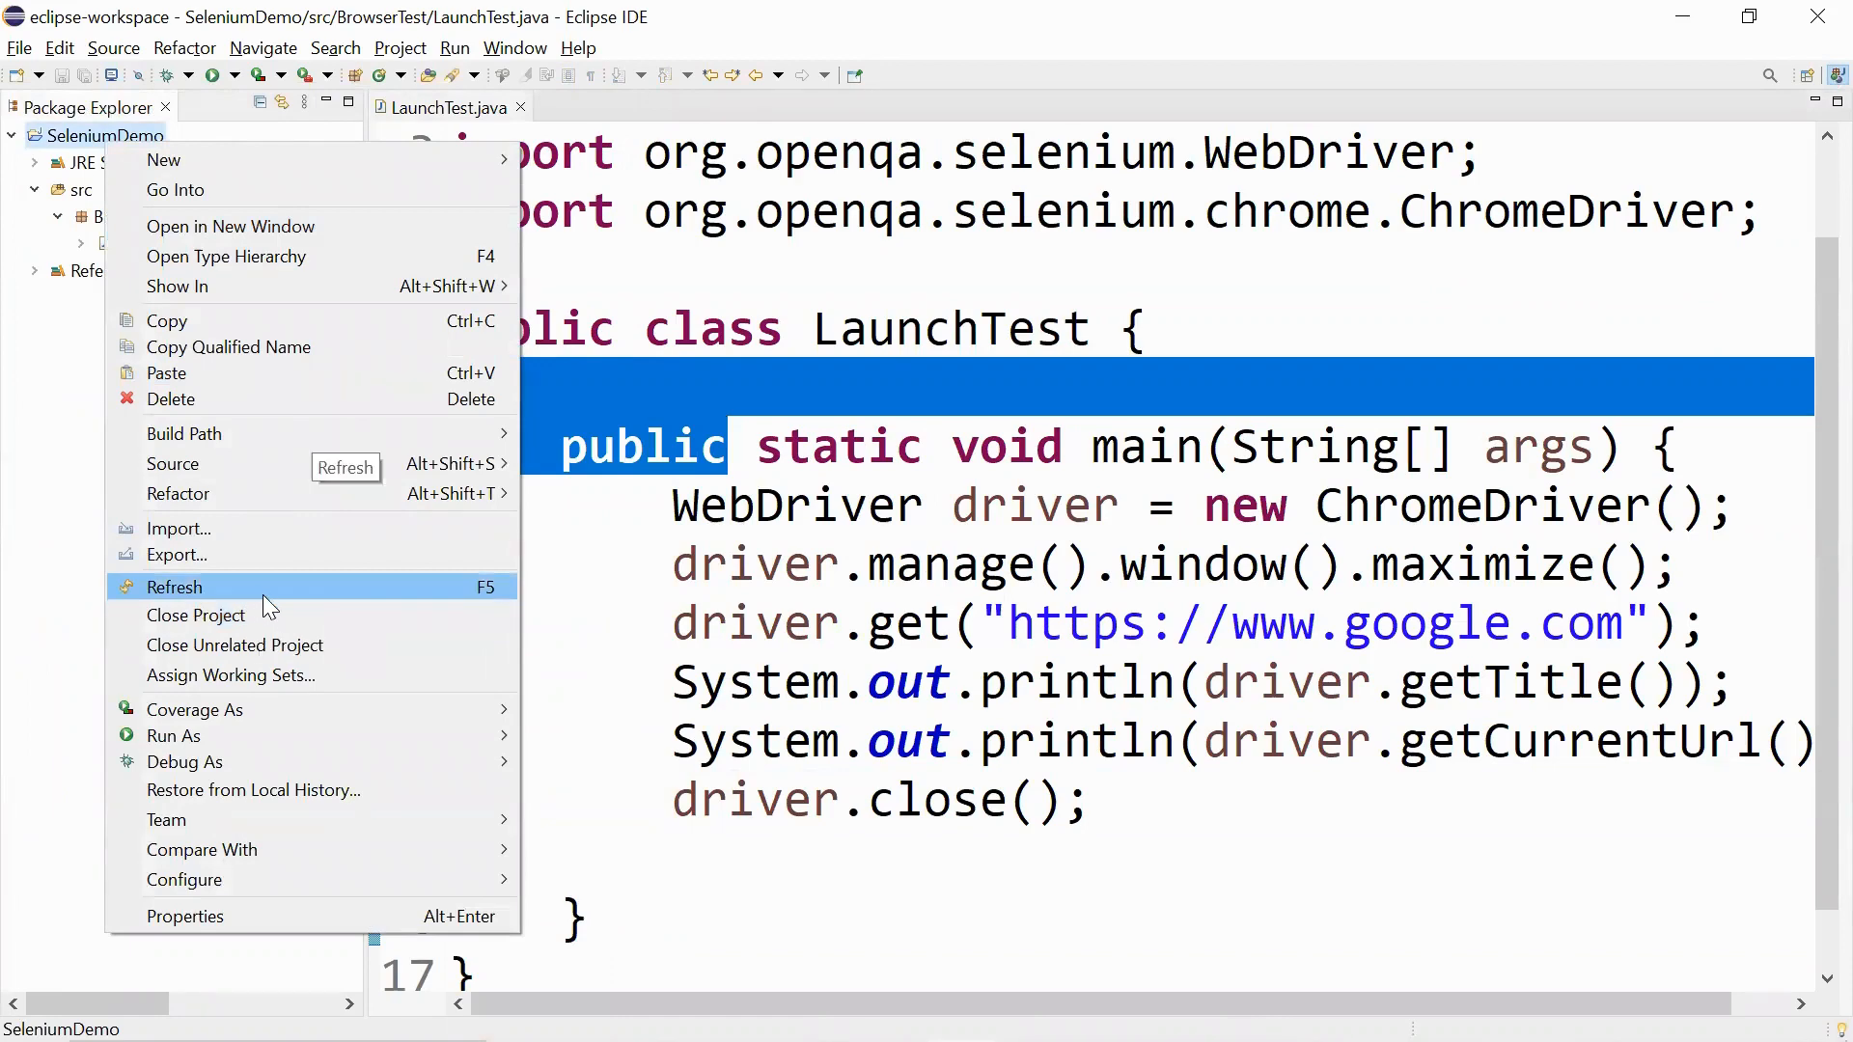
{"action": "mouse_move", "coordinate": [250, 591]}
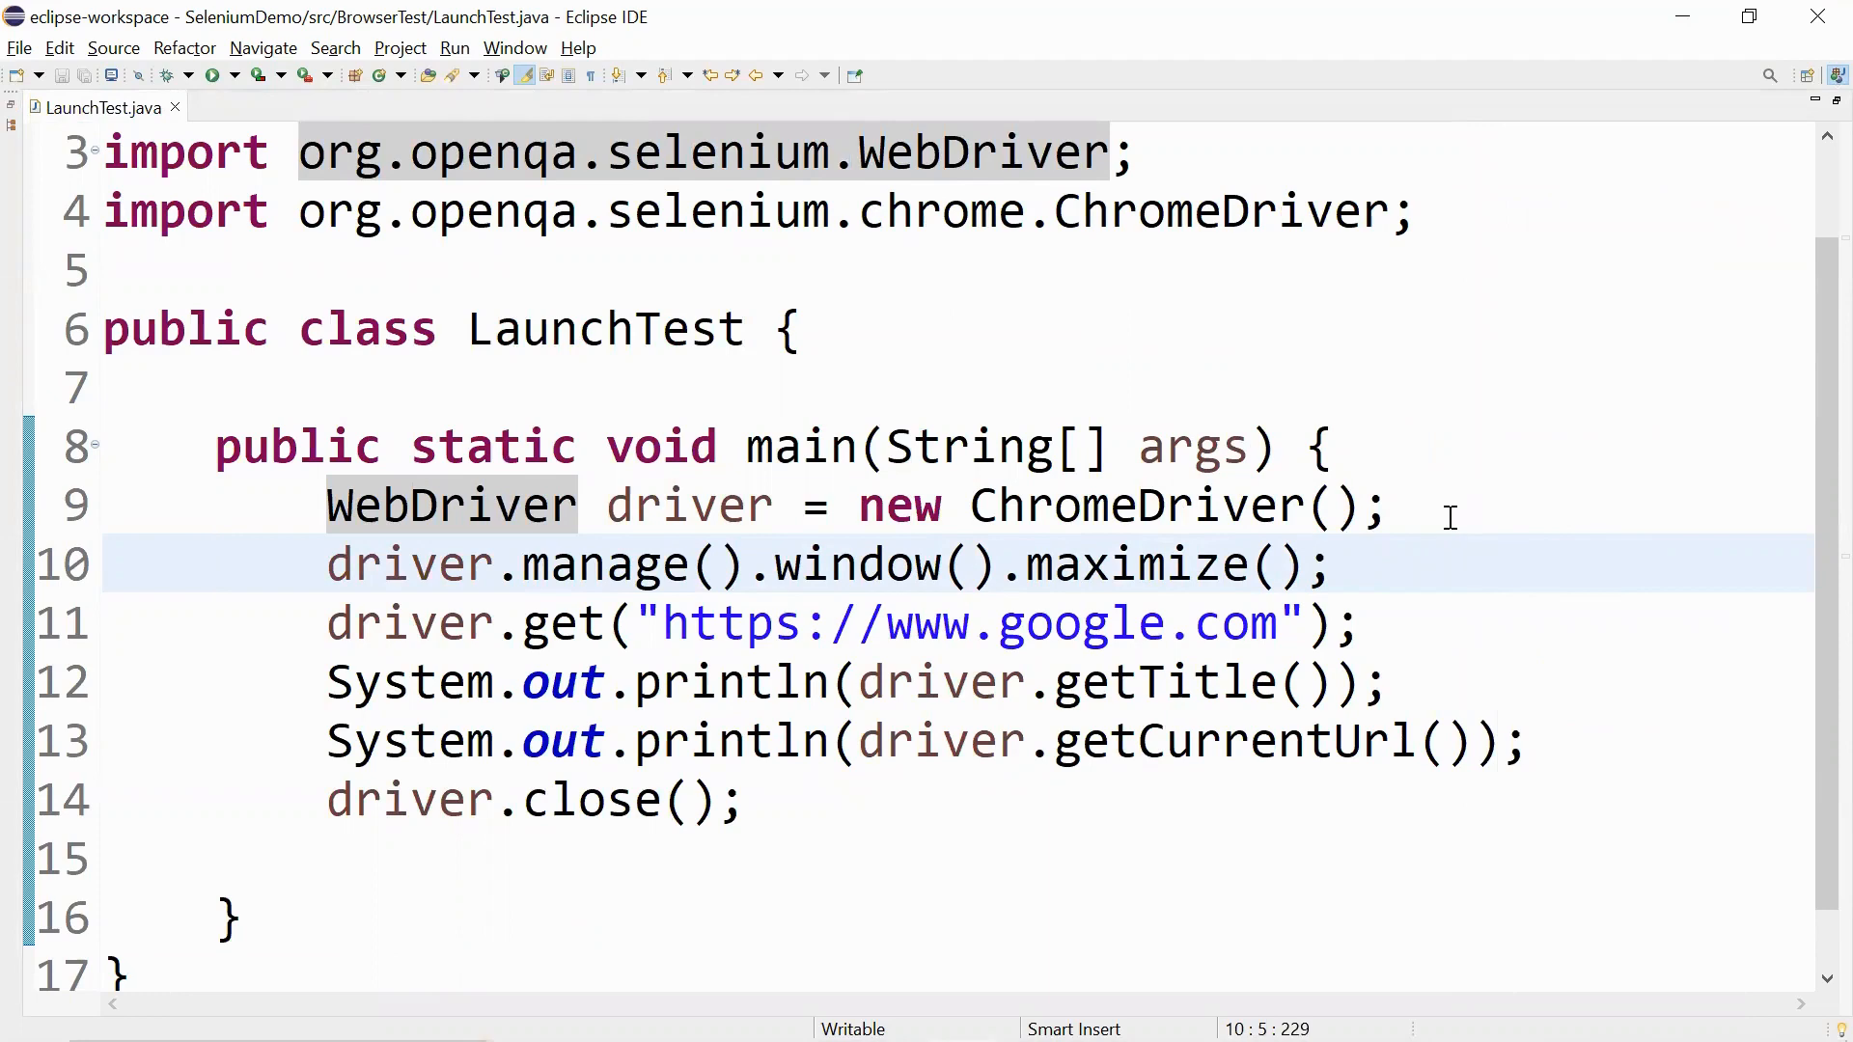
Run LaunchTest as a Java application and highlight the printed title Google in the console.
{"action": "right_click", "coordinate": [828, 564]}
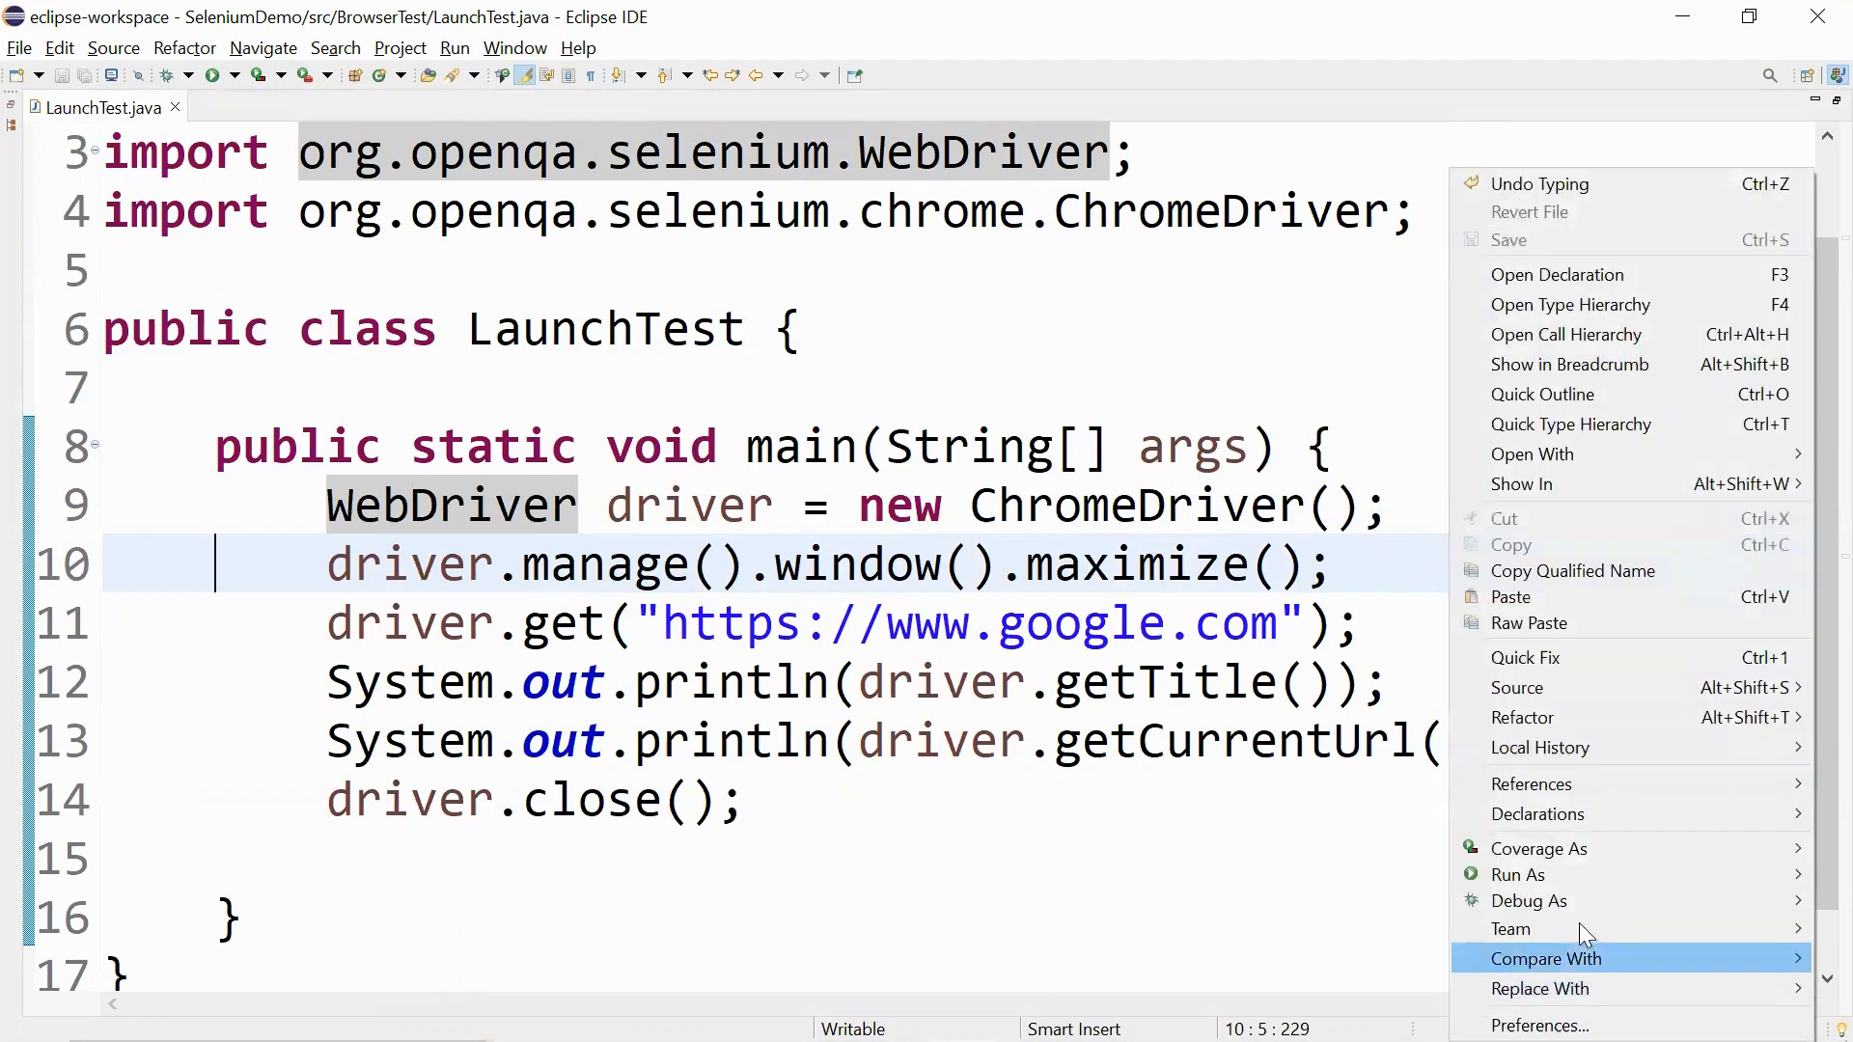
{"action": "left_click", "coordinate": [1518, 874]}
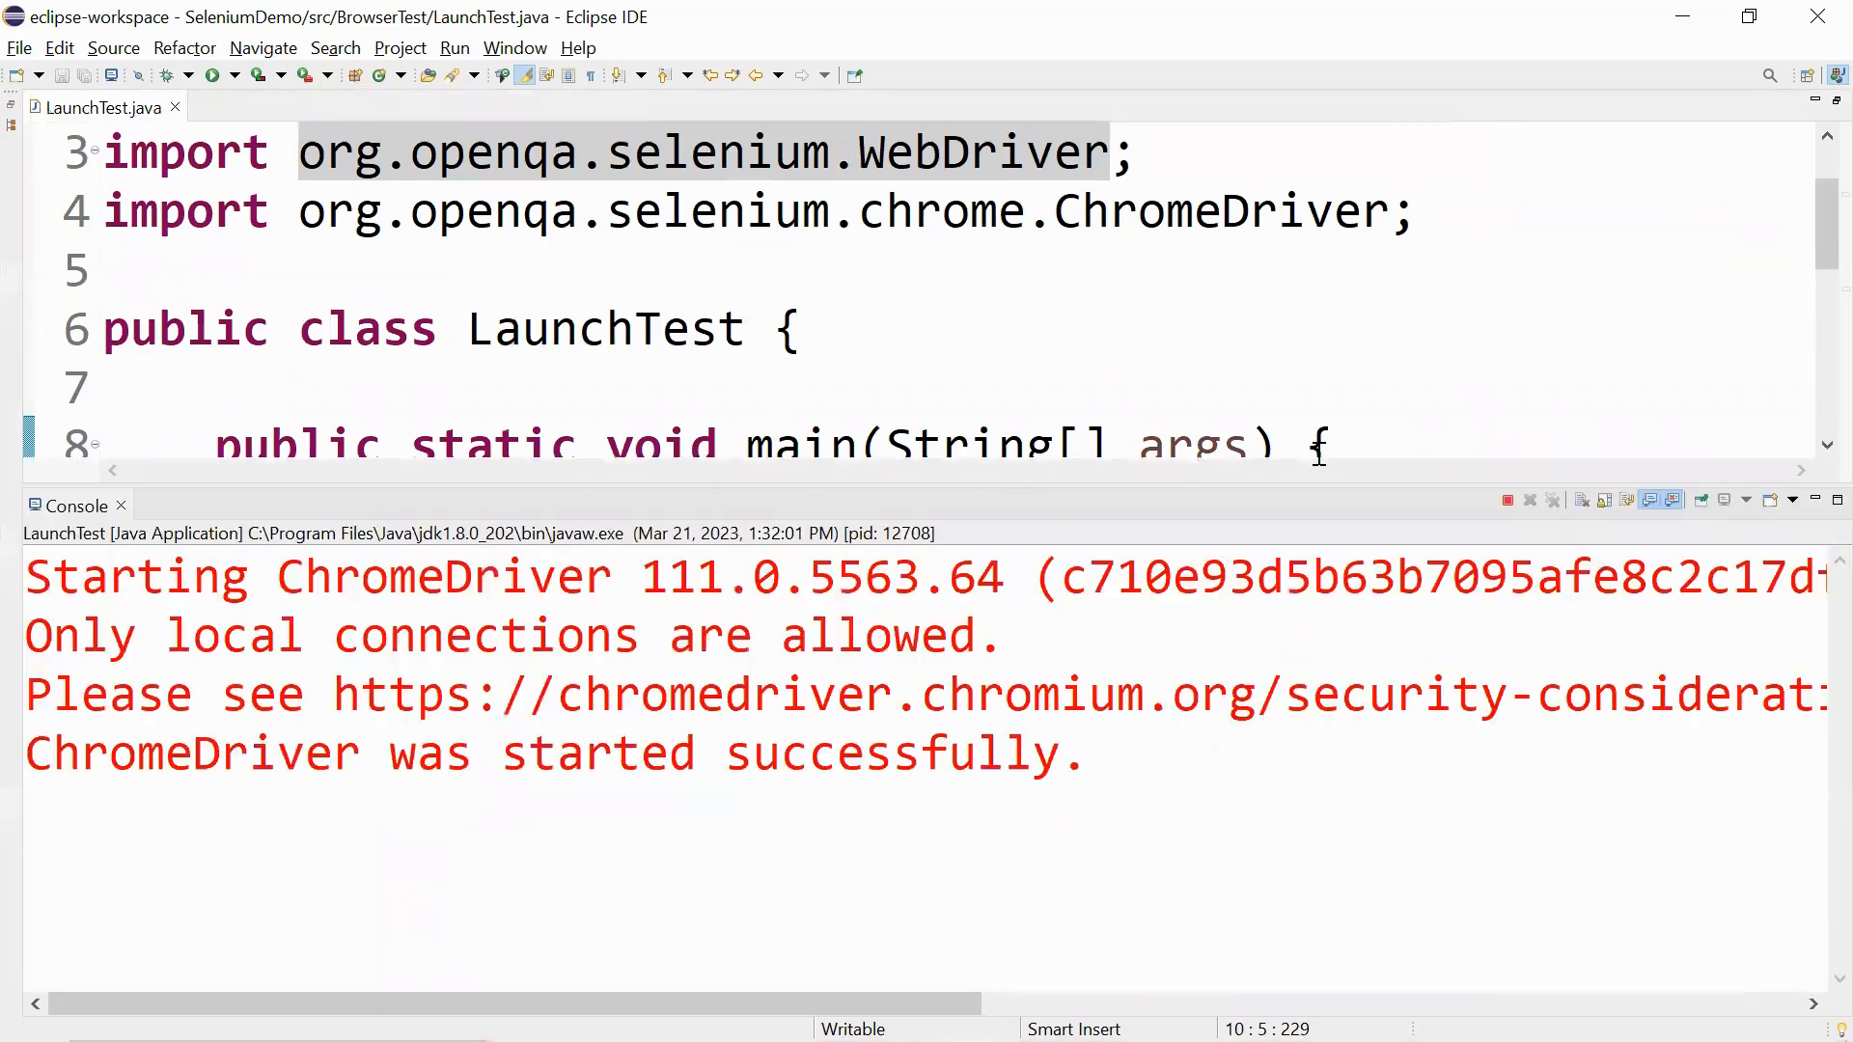
{"action": "left_click", "coordinate": [211, 76]}
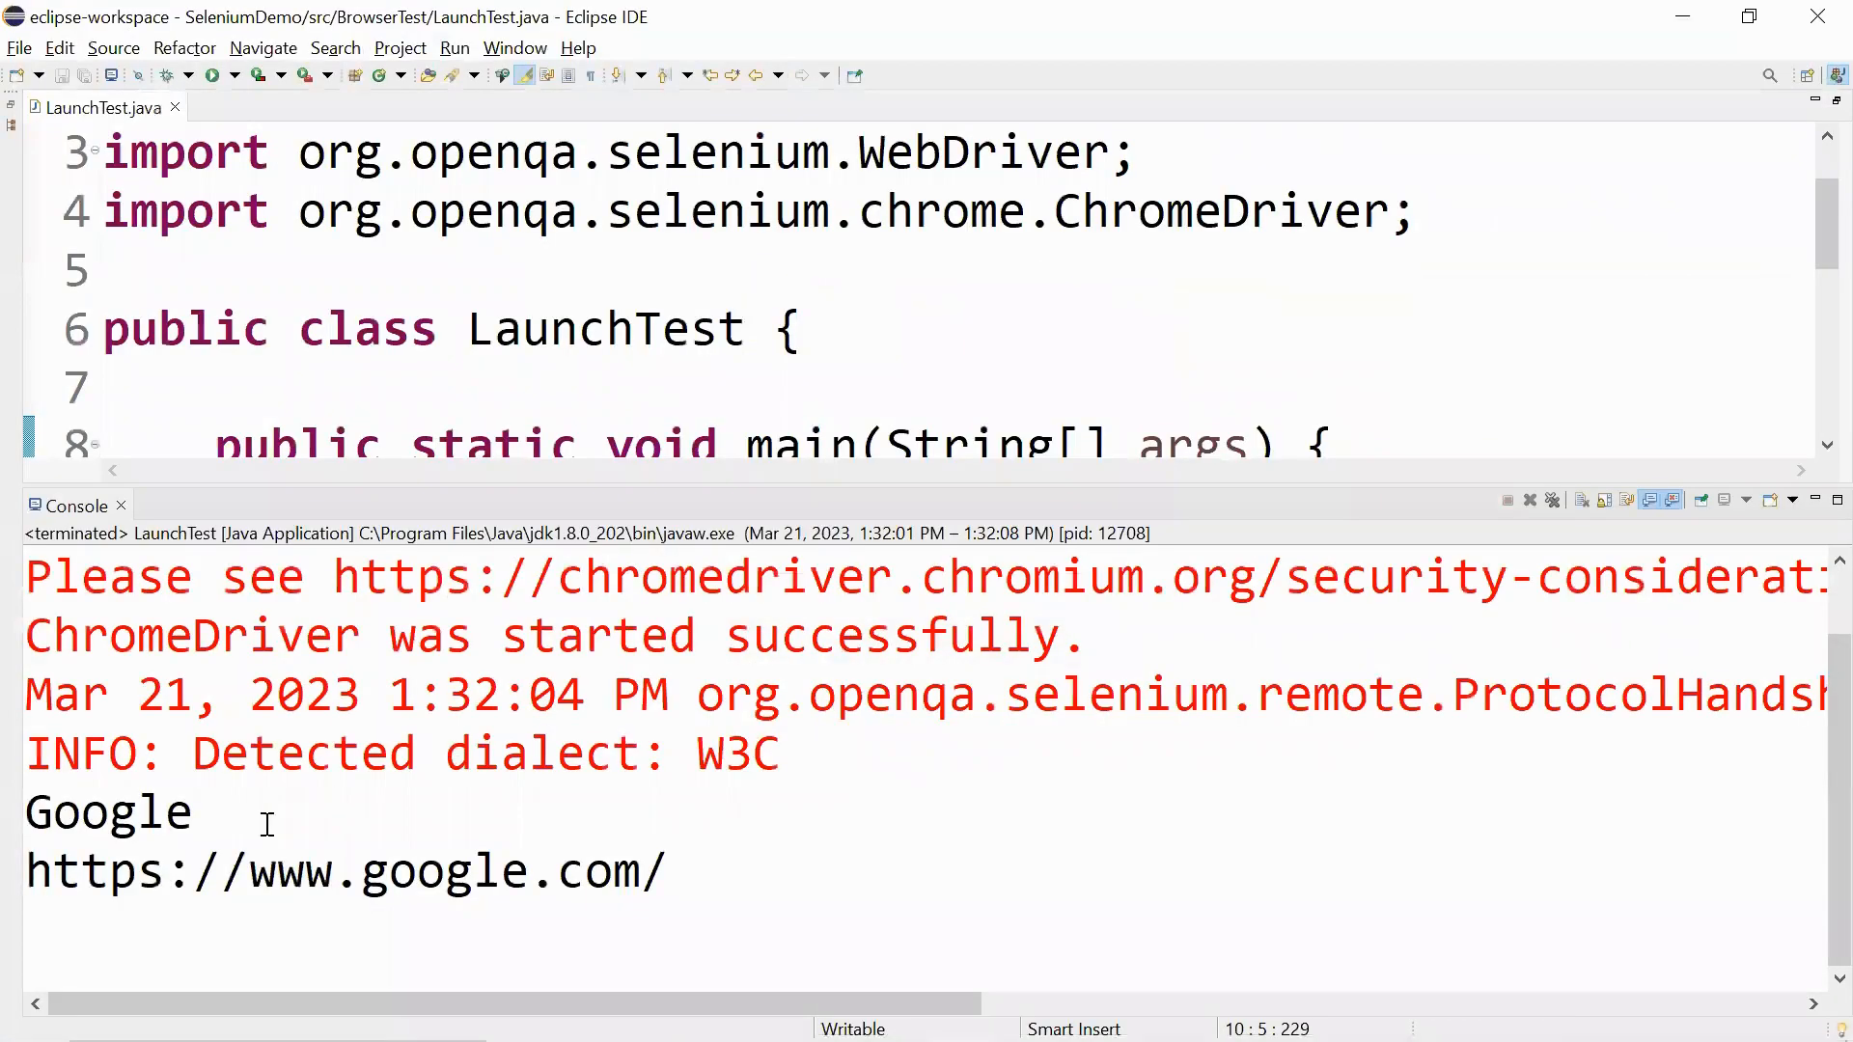
{"action": "mouse_move", "coordinate": [334, 813]}
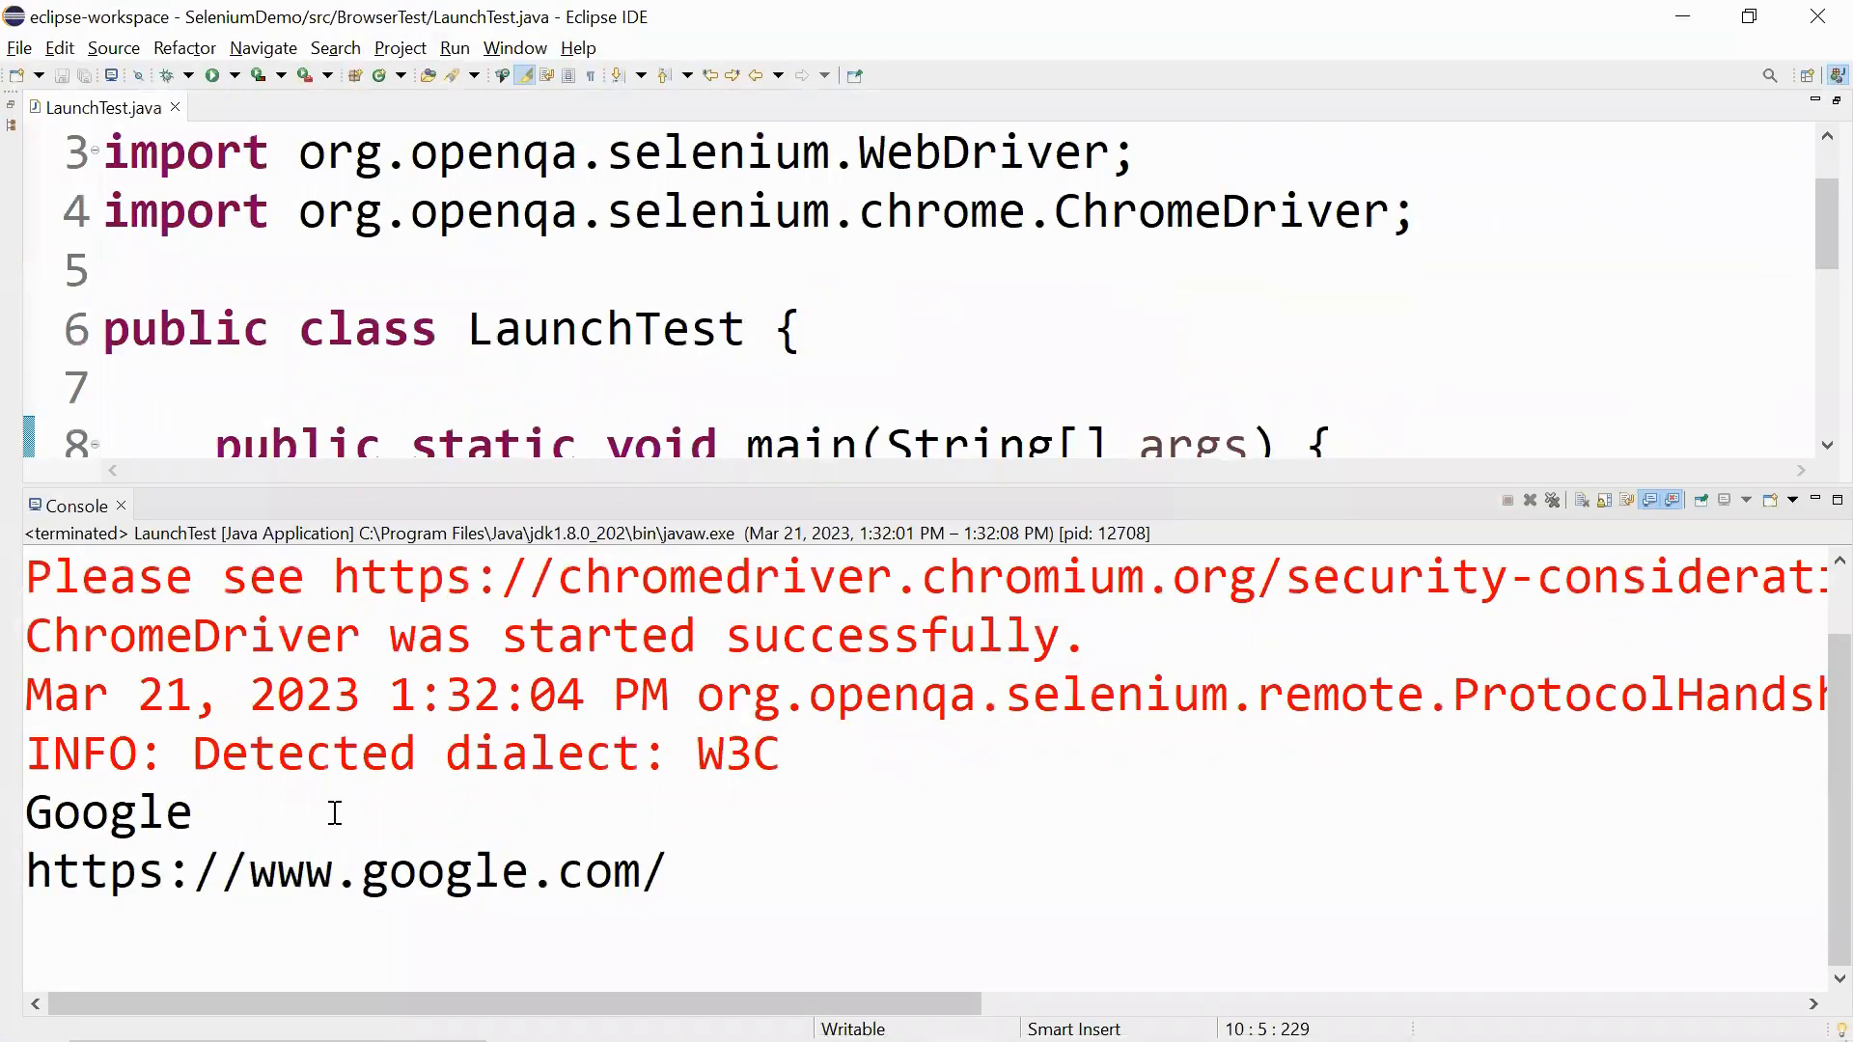
{"action": "double_click", "coordinate": [106, 812]}
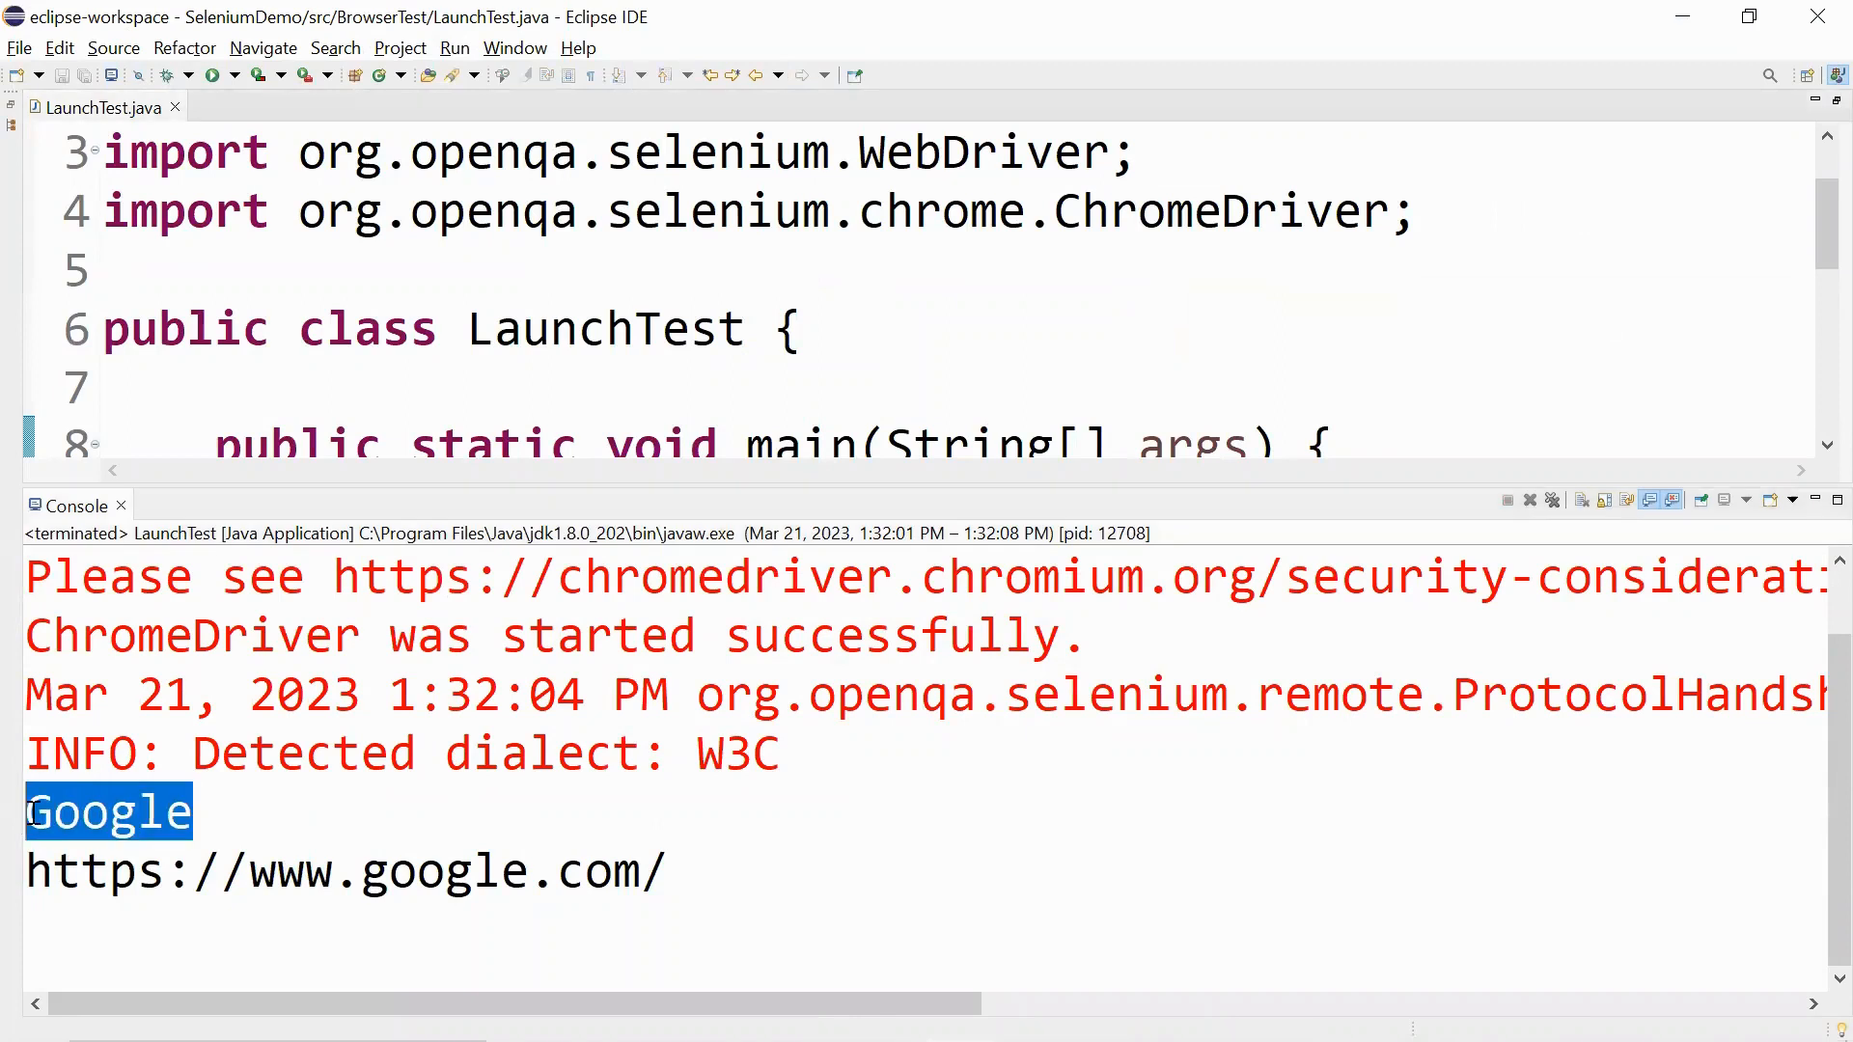
{"action": "mouse_move", "coordinate": [702, 863]}
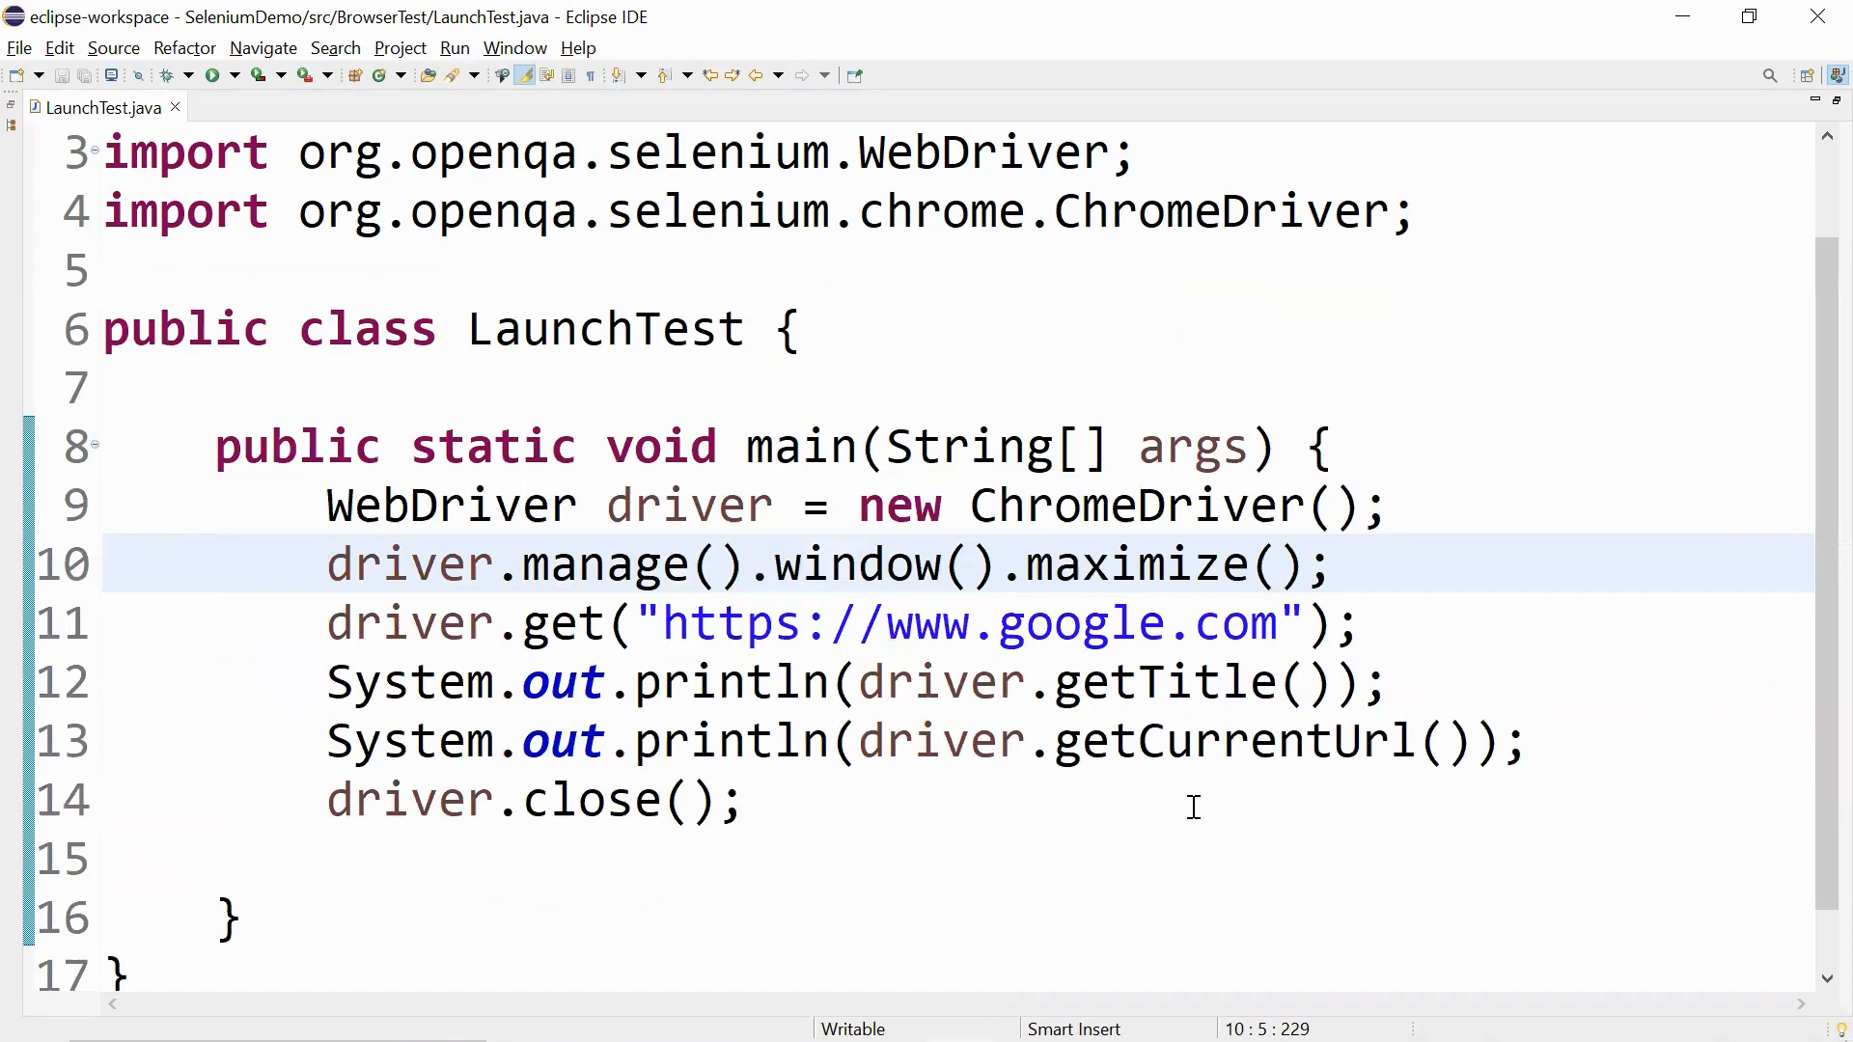
Restore the project tree showing chromedriver.exe and place the cursor after driver.close(); on line 14.
{"action": "left_click", "coordinate": [212, 564]}
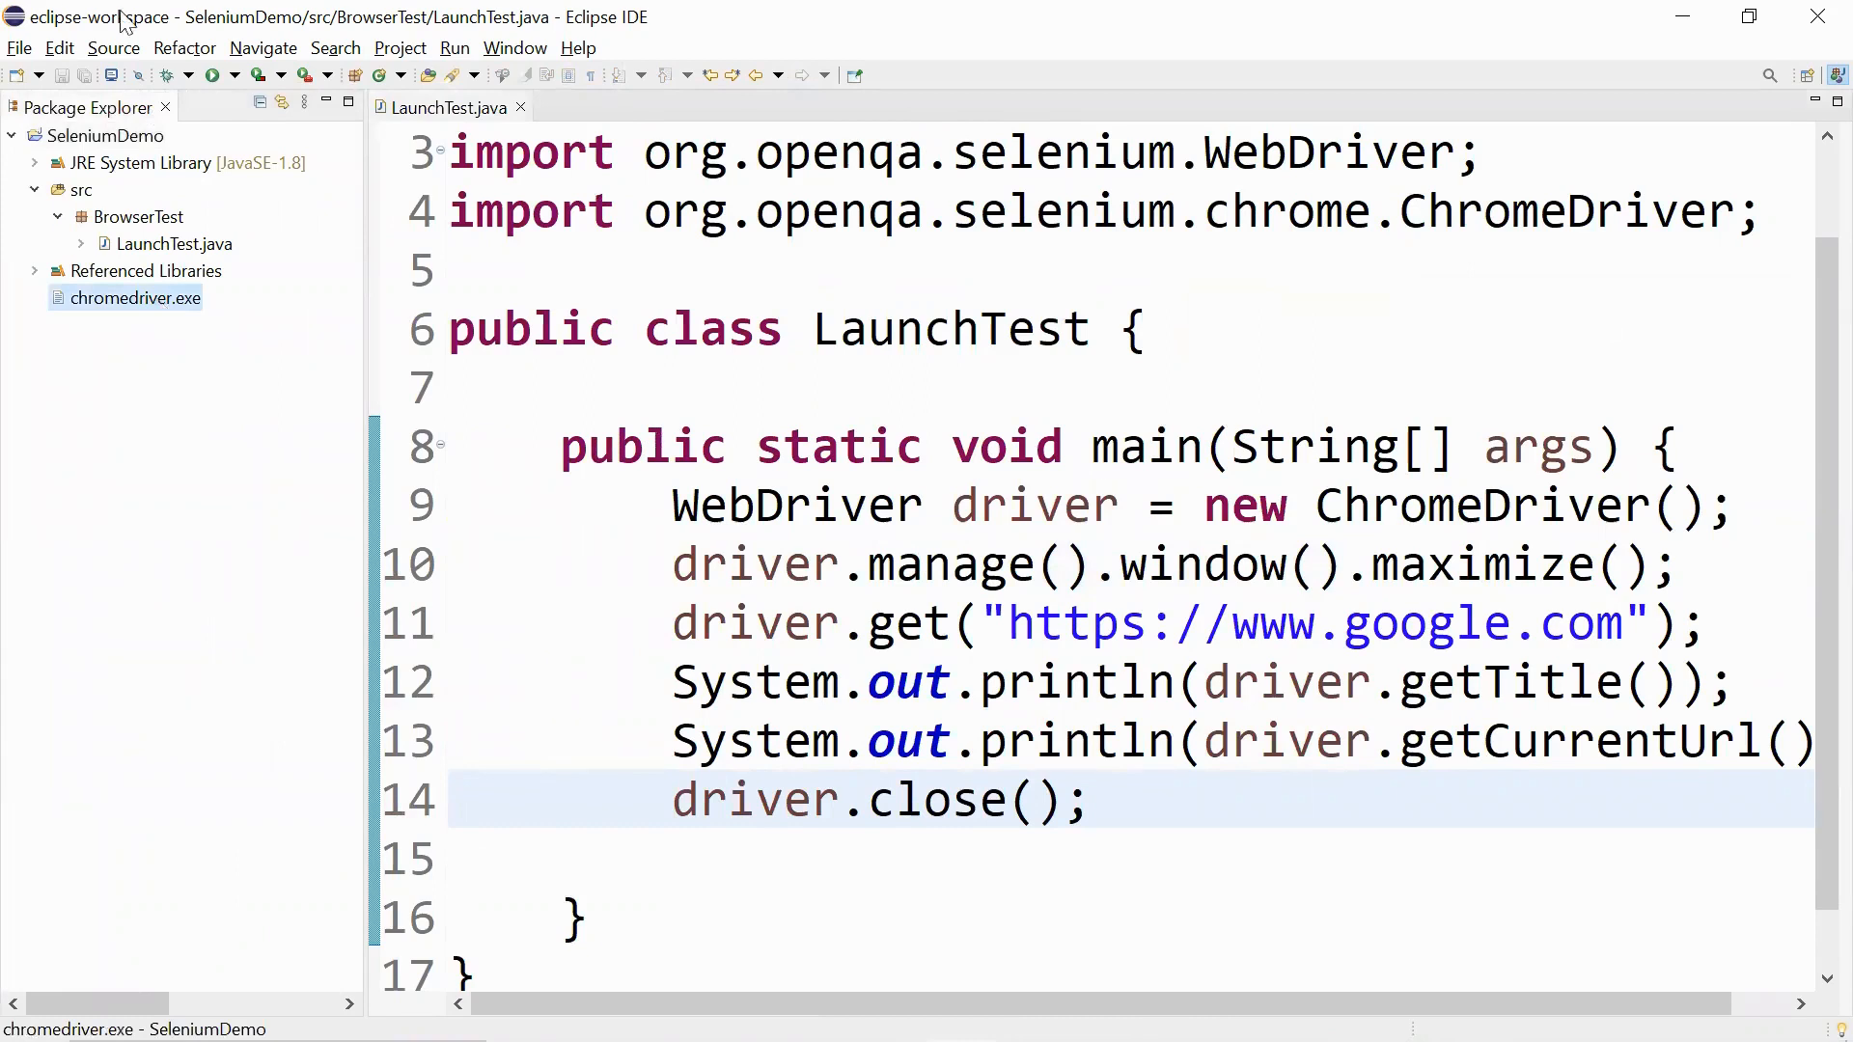
{"action": "mouse_move", "coordinate": [161, 330]}
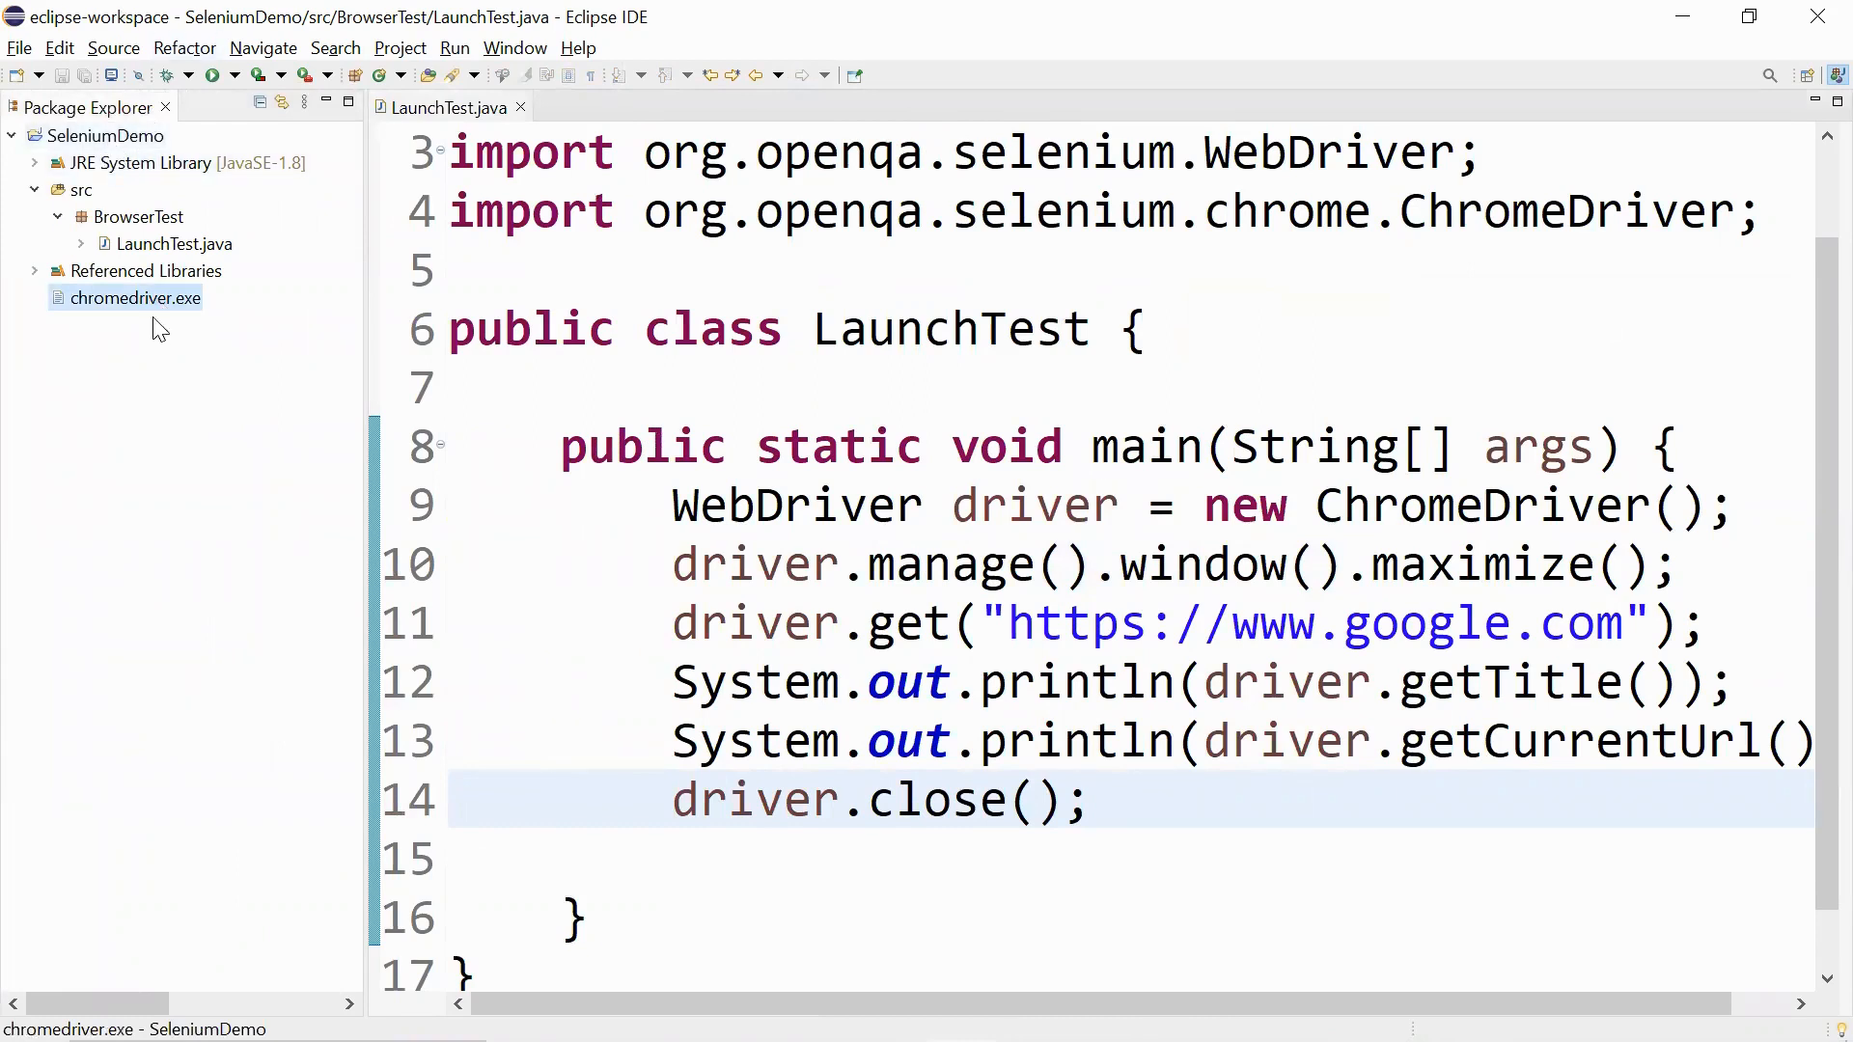
{"action": "mouse_move", "coordinate": [128, 315]}
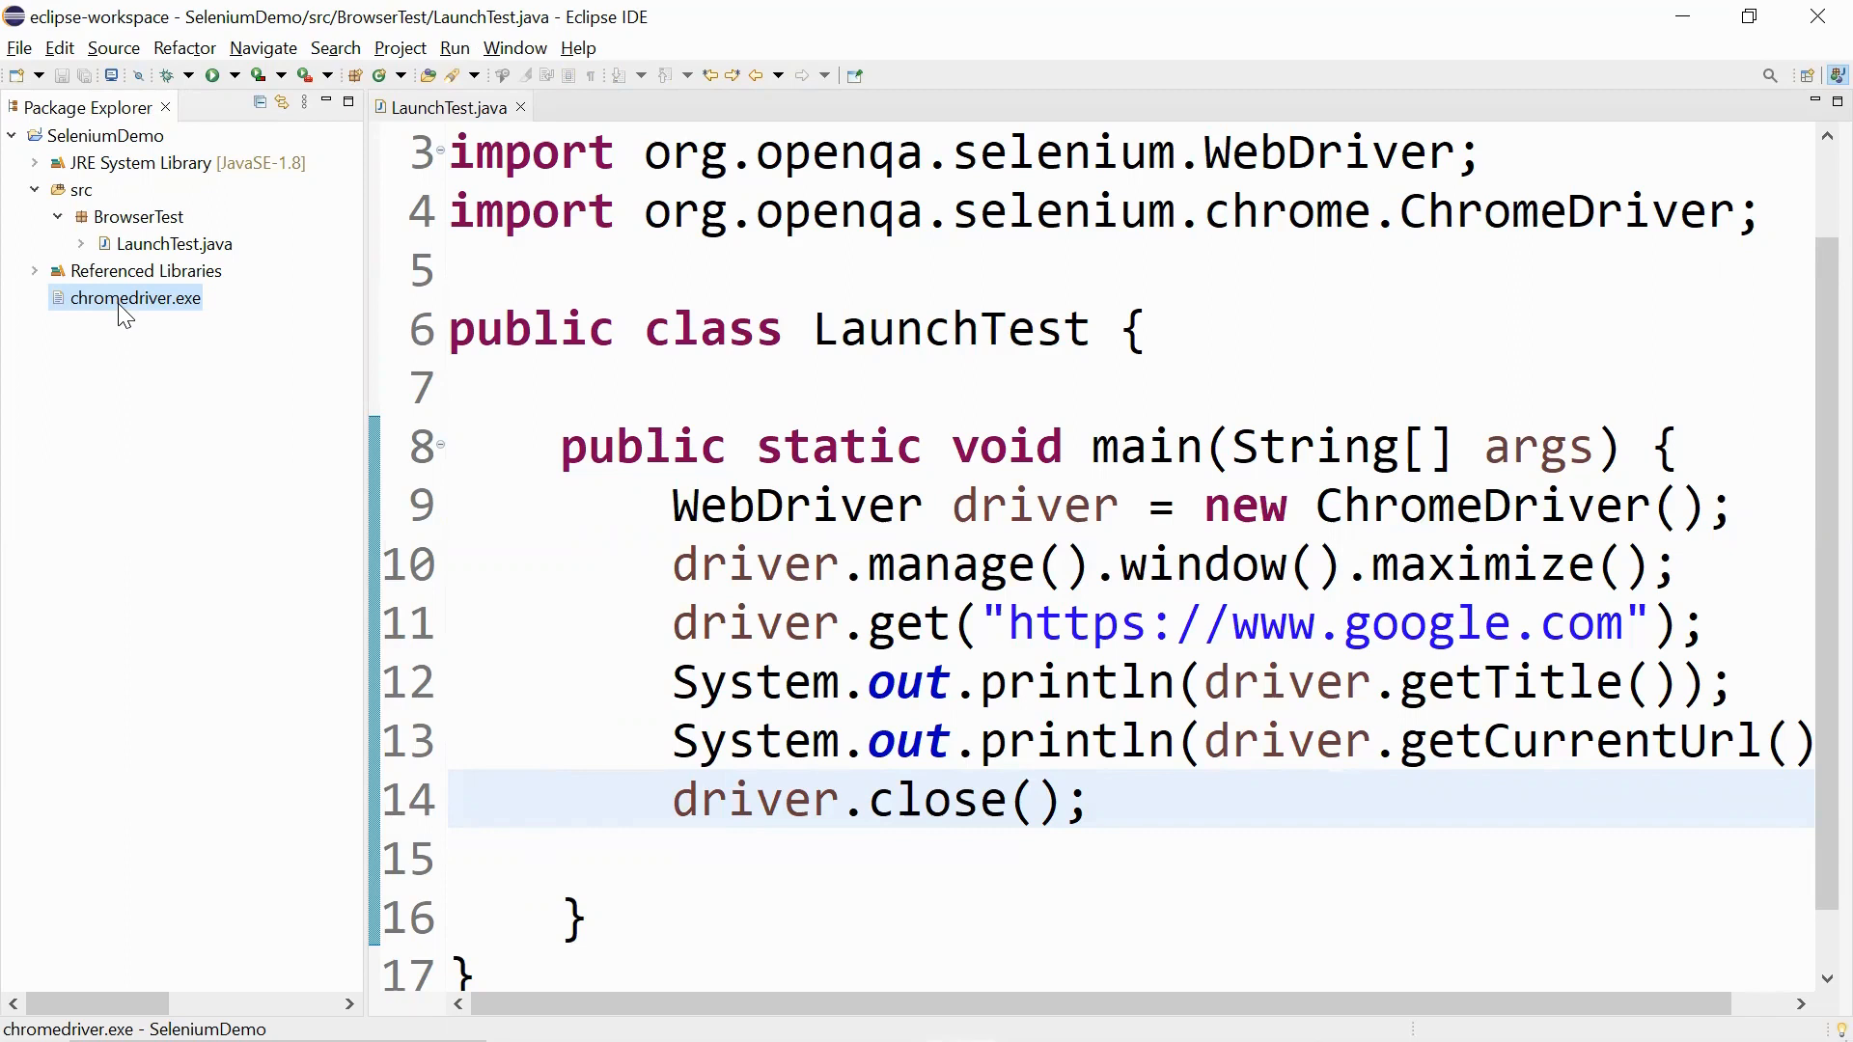
{"action": "mouse_move", "coordinate": [556, 489]}
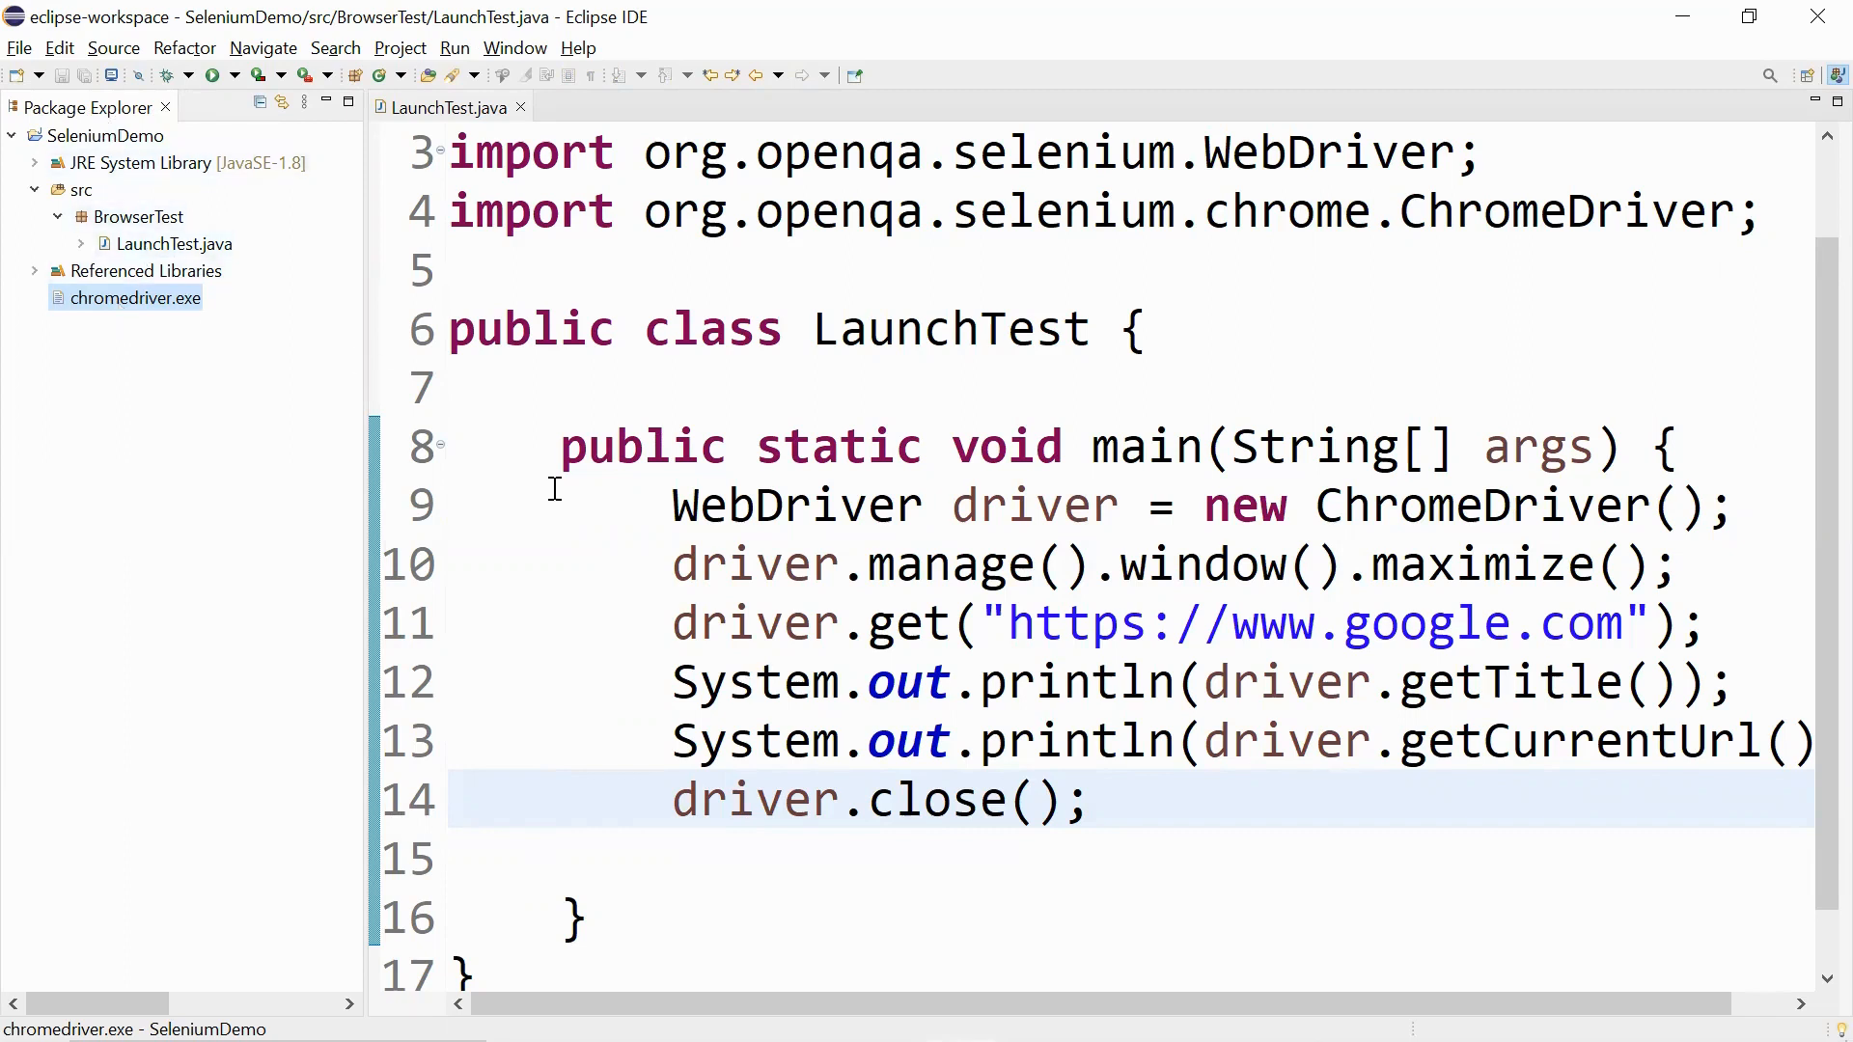
{"action": "mouse_move", "coordinate": [618, 579]}
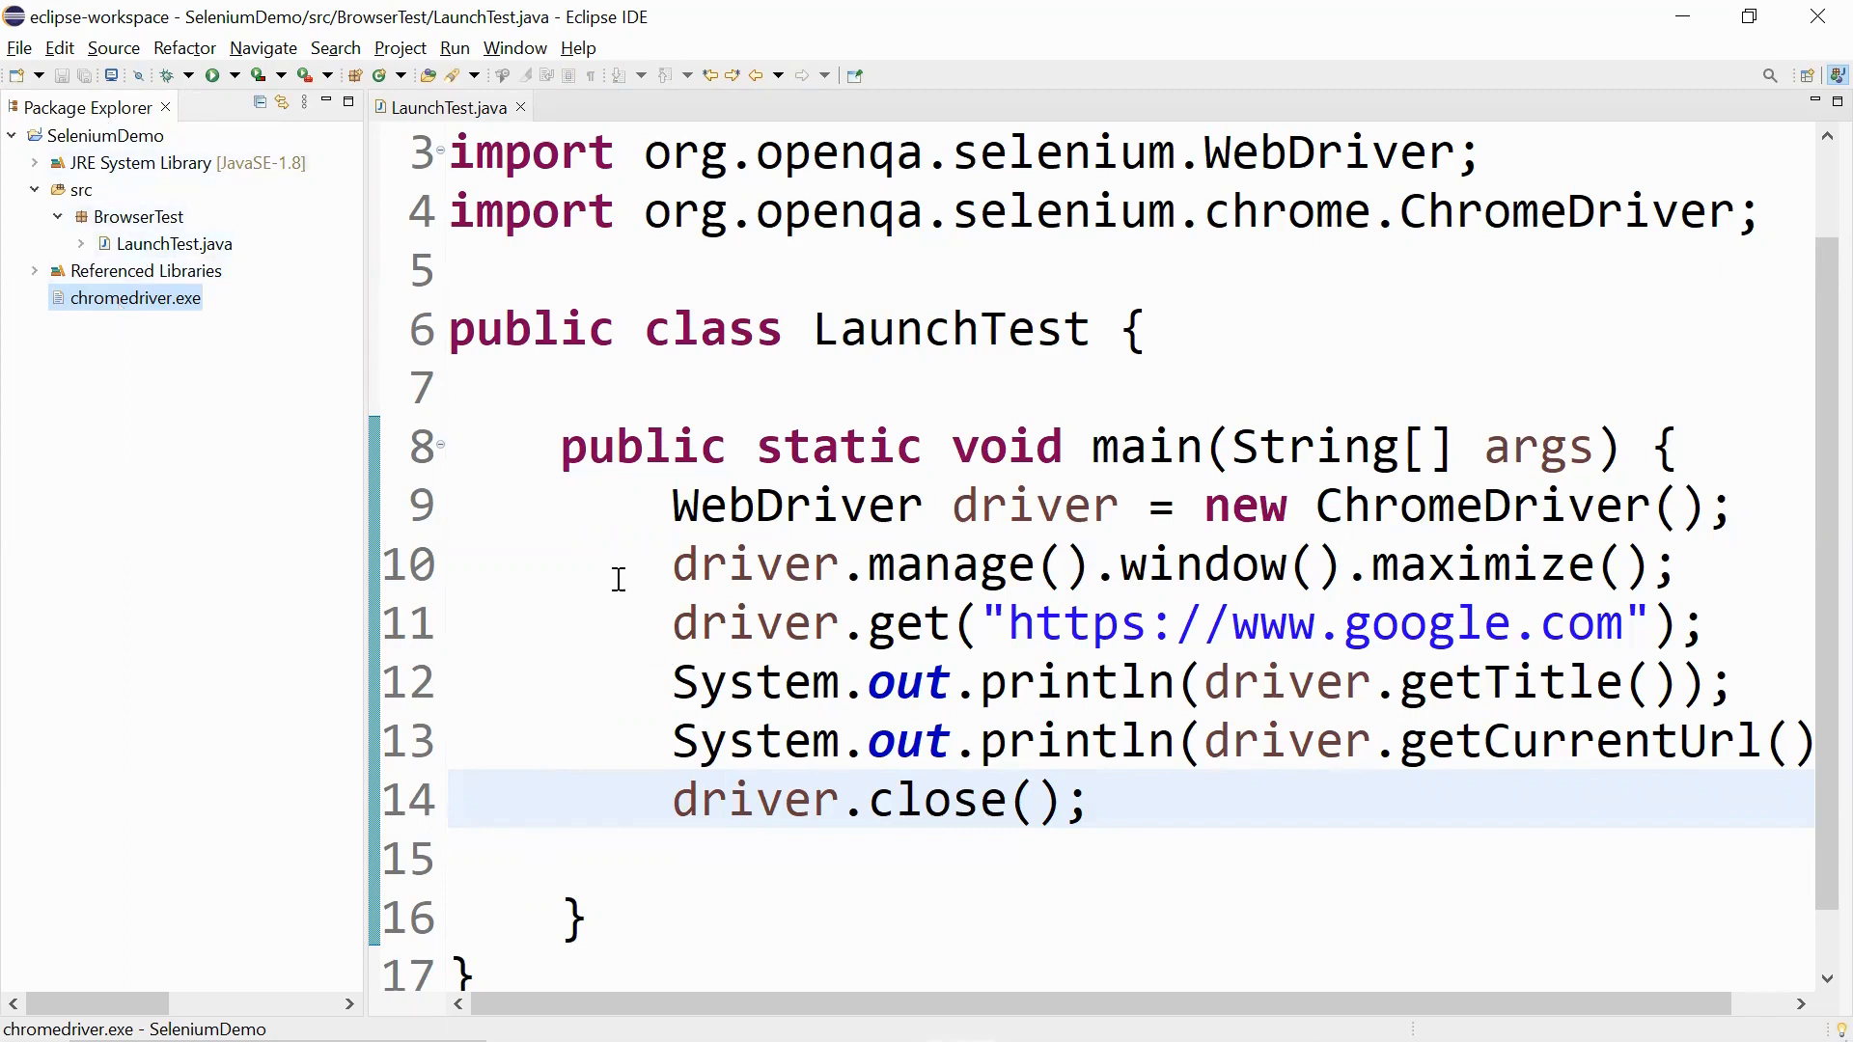
{"action": "mouse_move", "coordinate": [633, 608]}
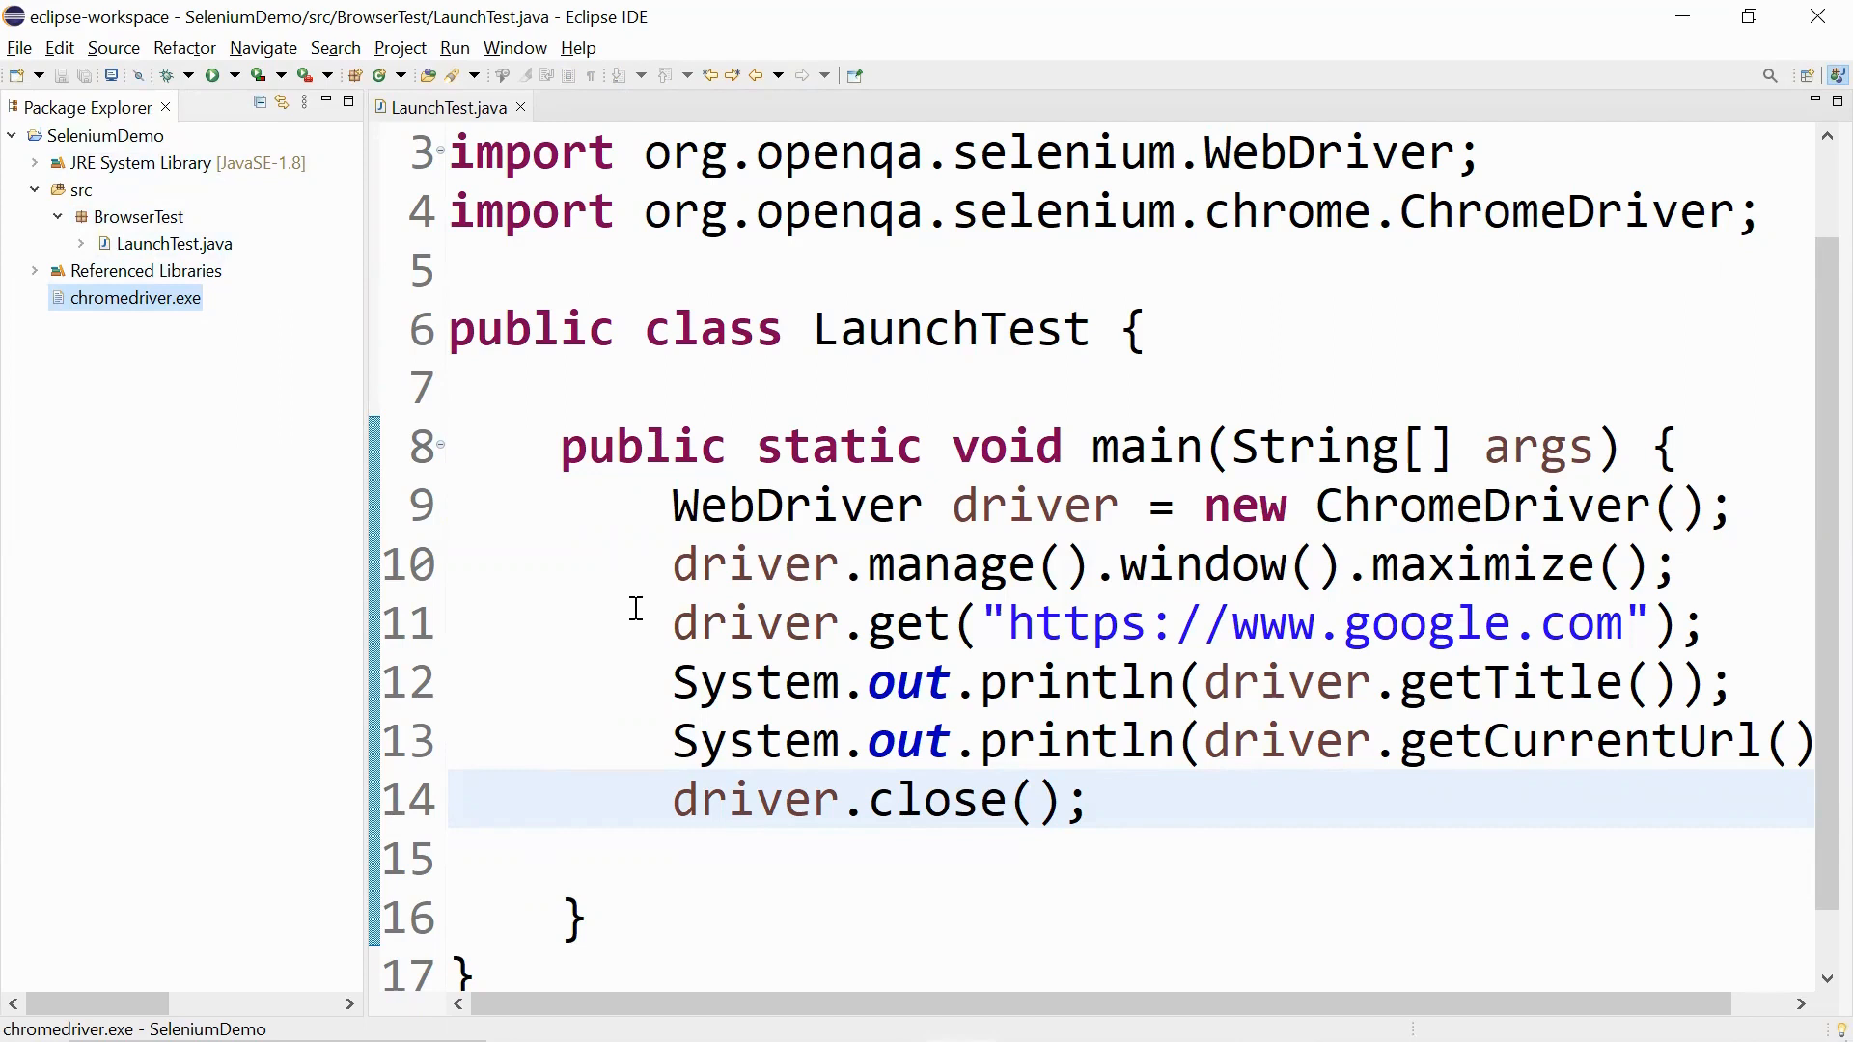
{"action": "left_click", "coordinate": [1089, 799]}
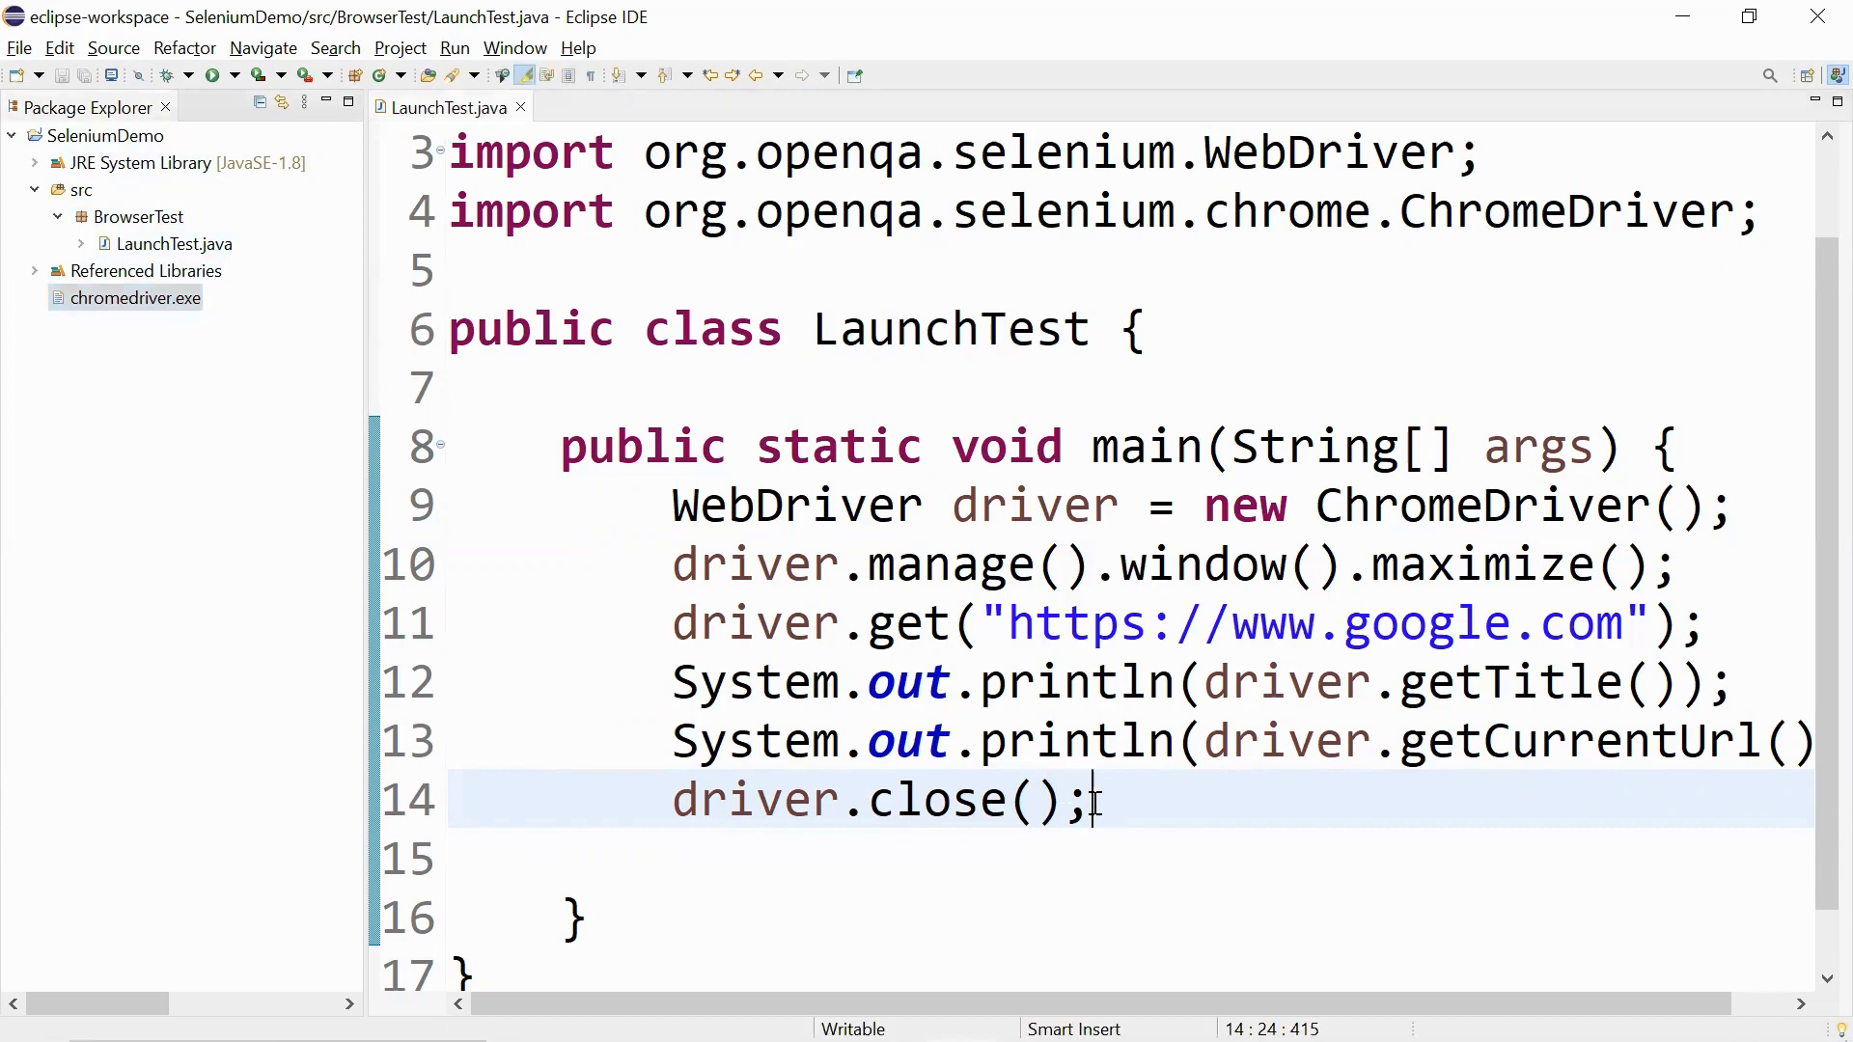